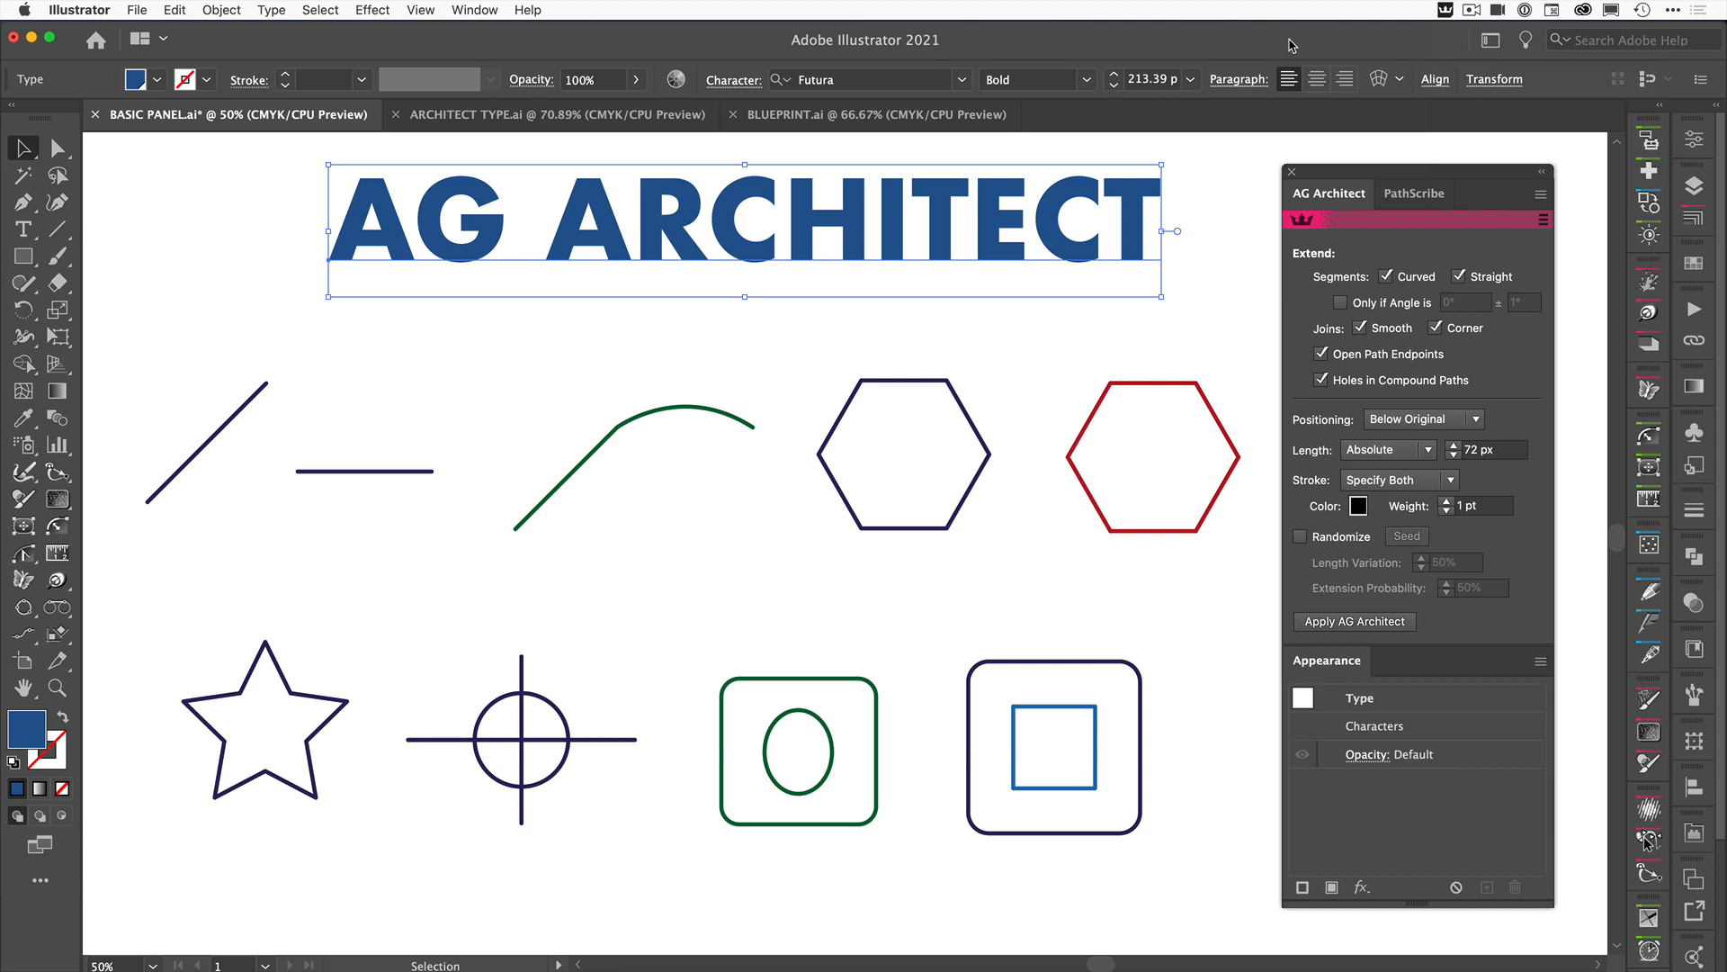
{"action": "mouse_move", "coordinate": [1161, 330]}
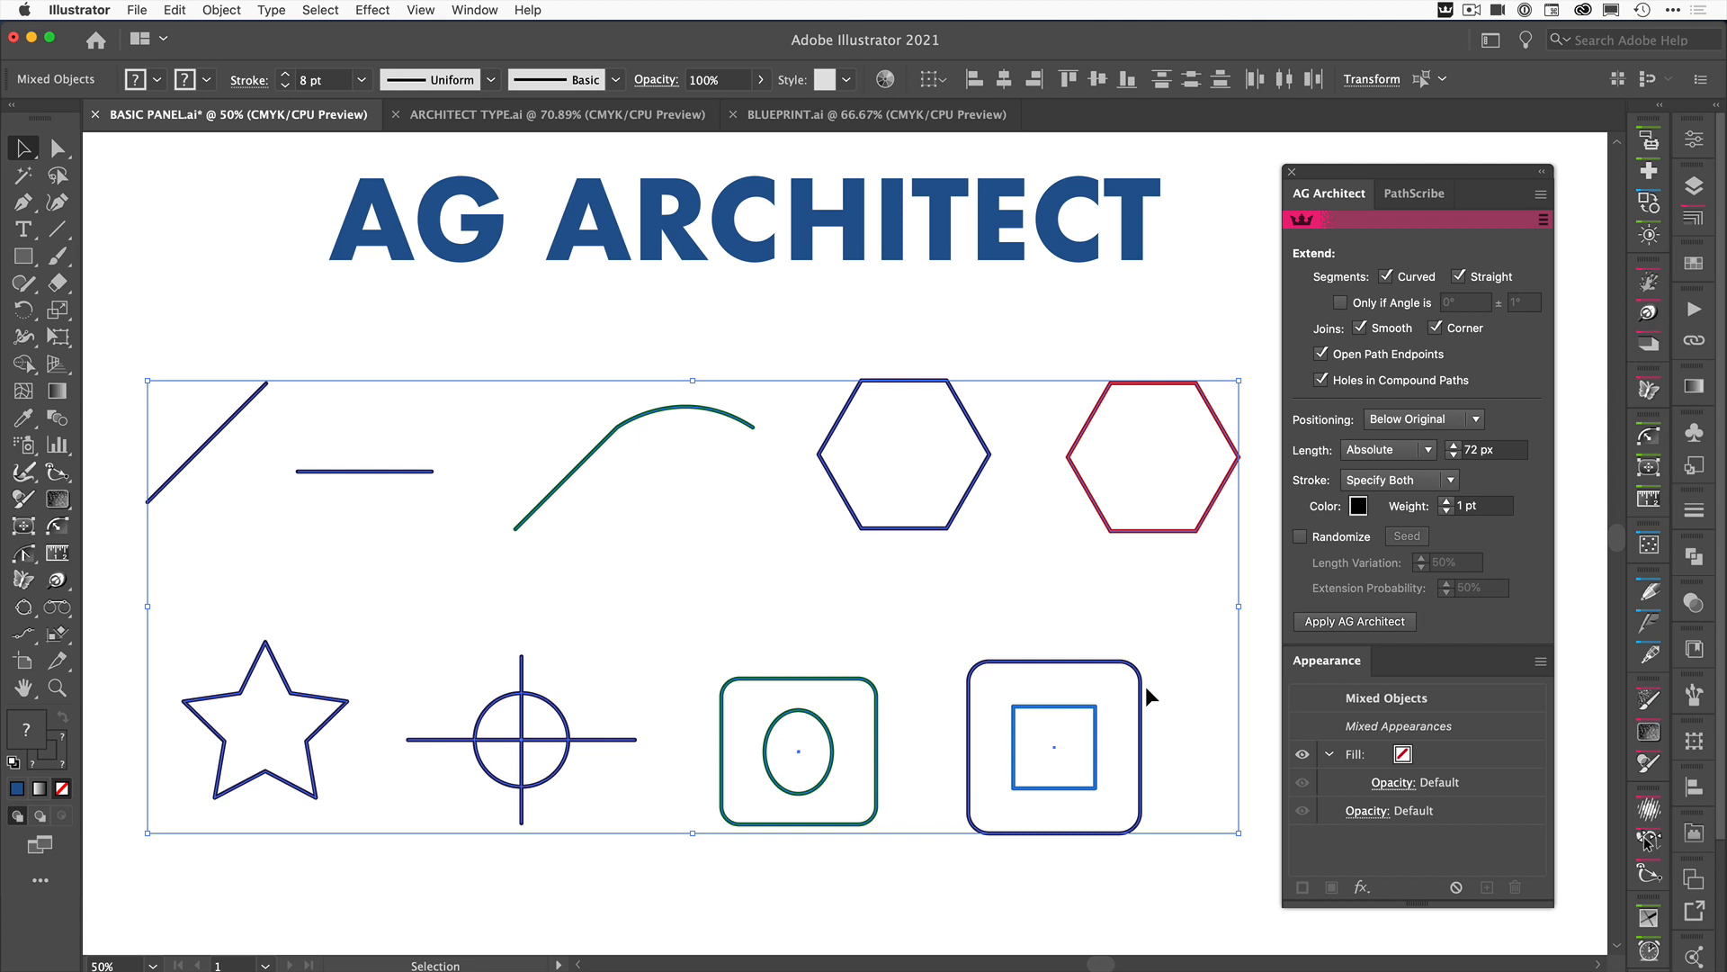
{"action": "mouse_move", "coordinate": [1265, 558]}
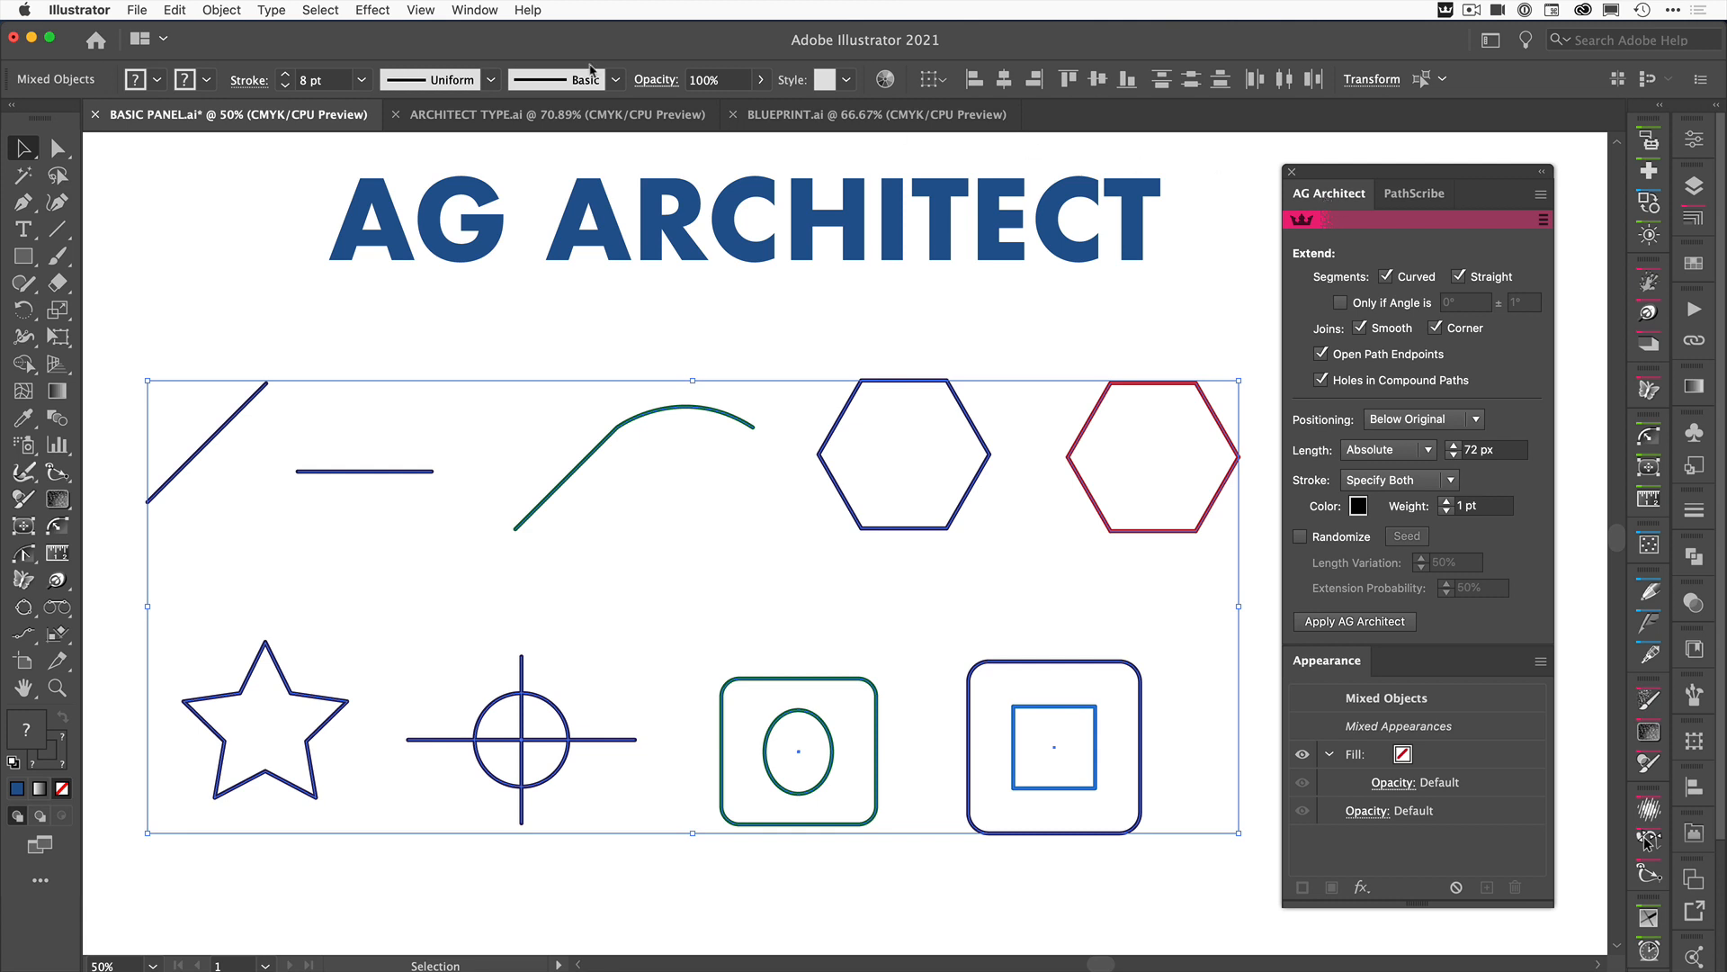
{"action": "left_click", "coordinate": [473, 10]}
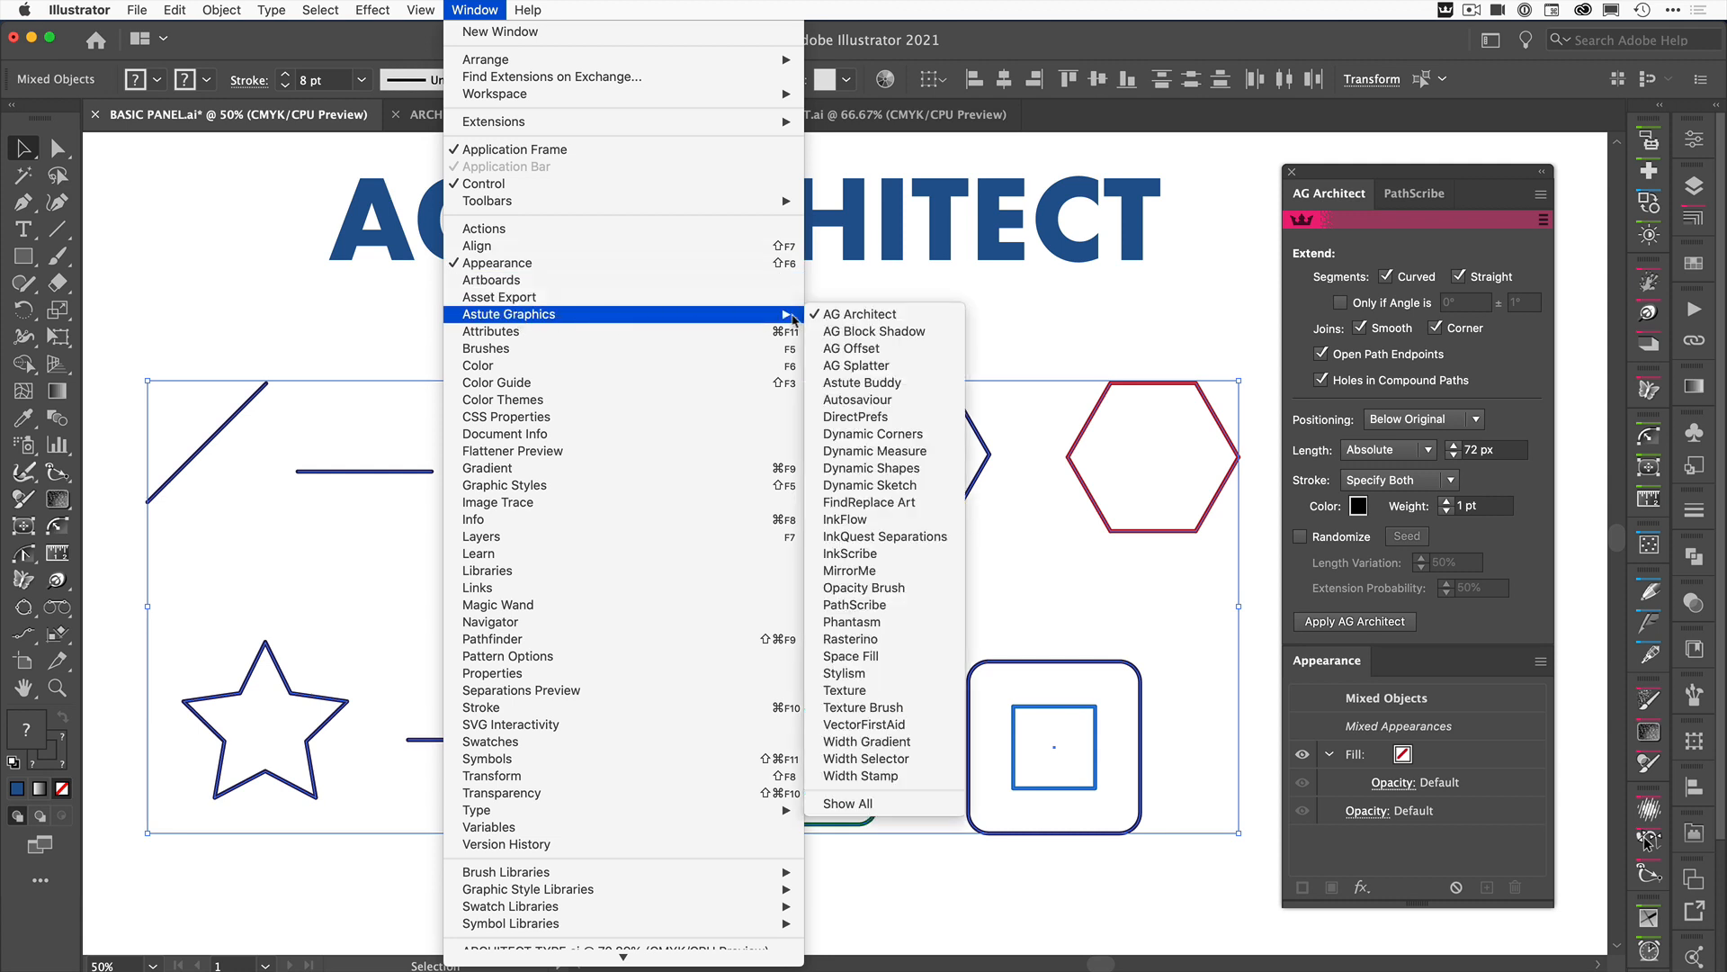
{"action": "mouse_move", "coordinate": [860, 313]}
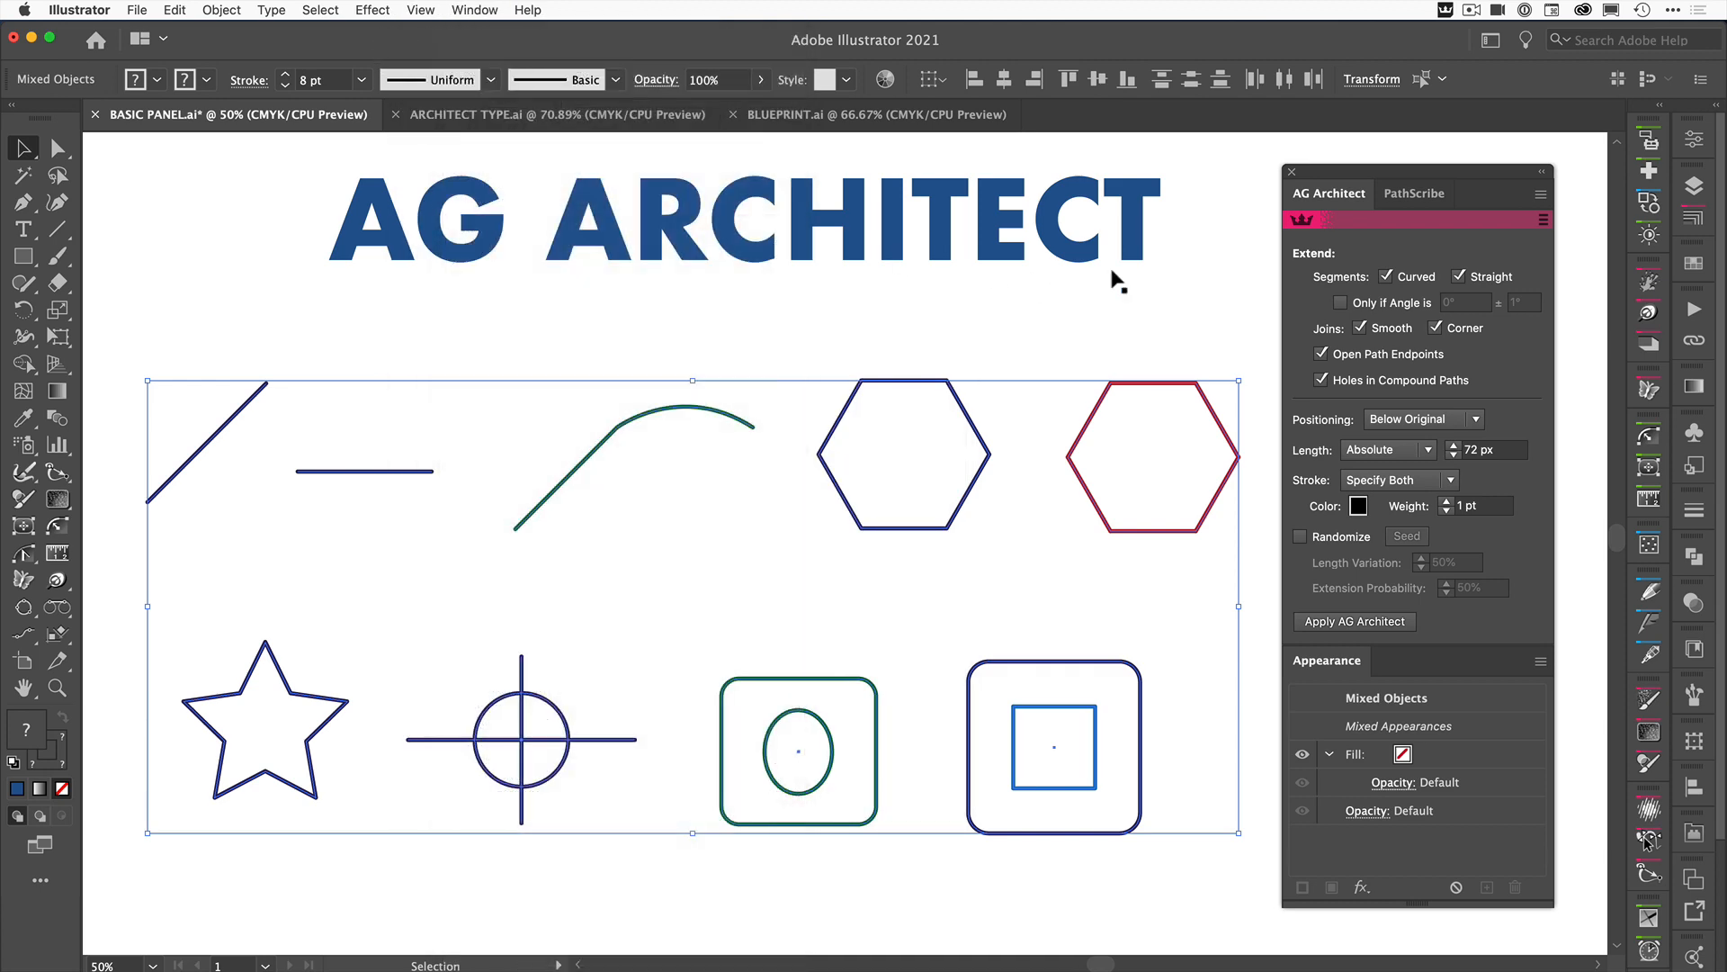
{"action": "left_click", "coordinate": [1542, 193]}
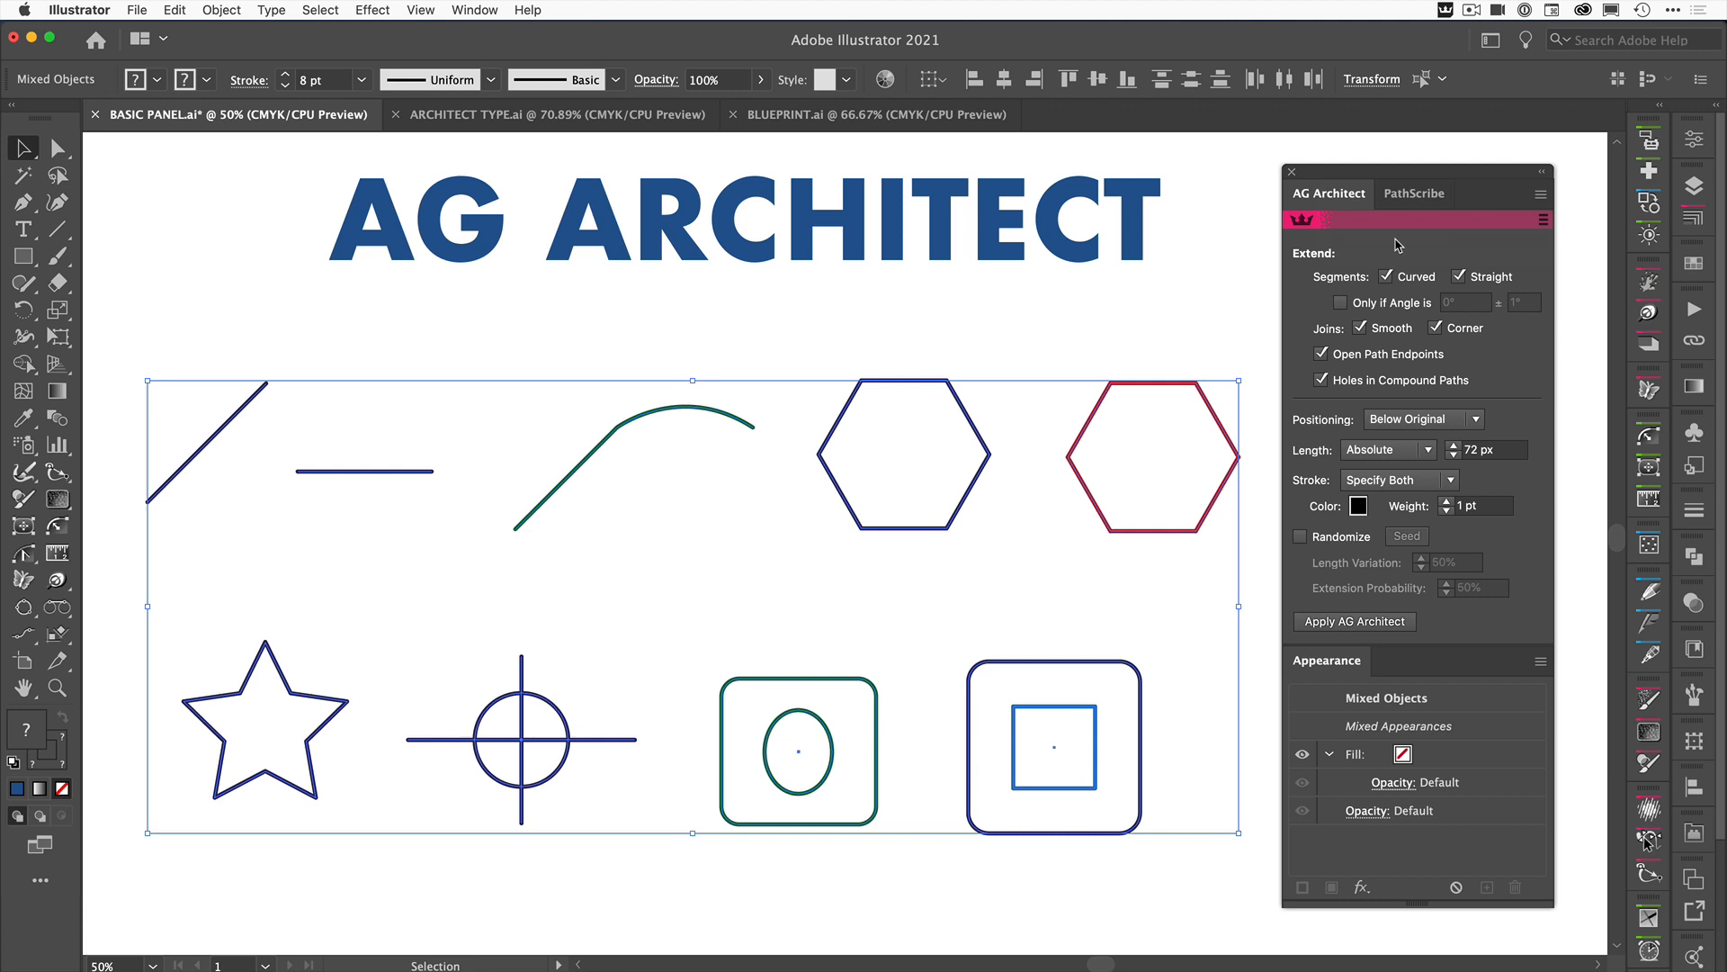
{"action": "mouse_move", "coordinate": [1381, 180]}
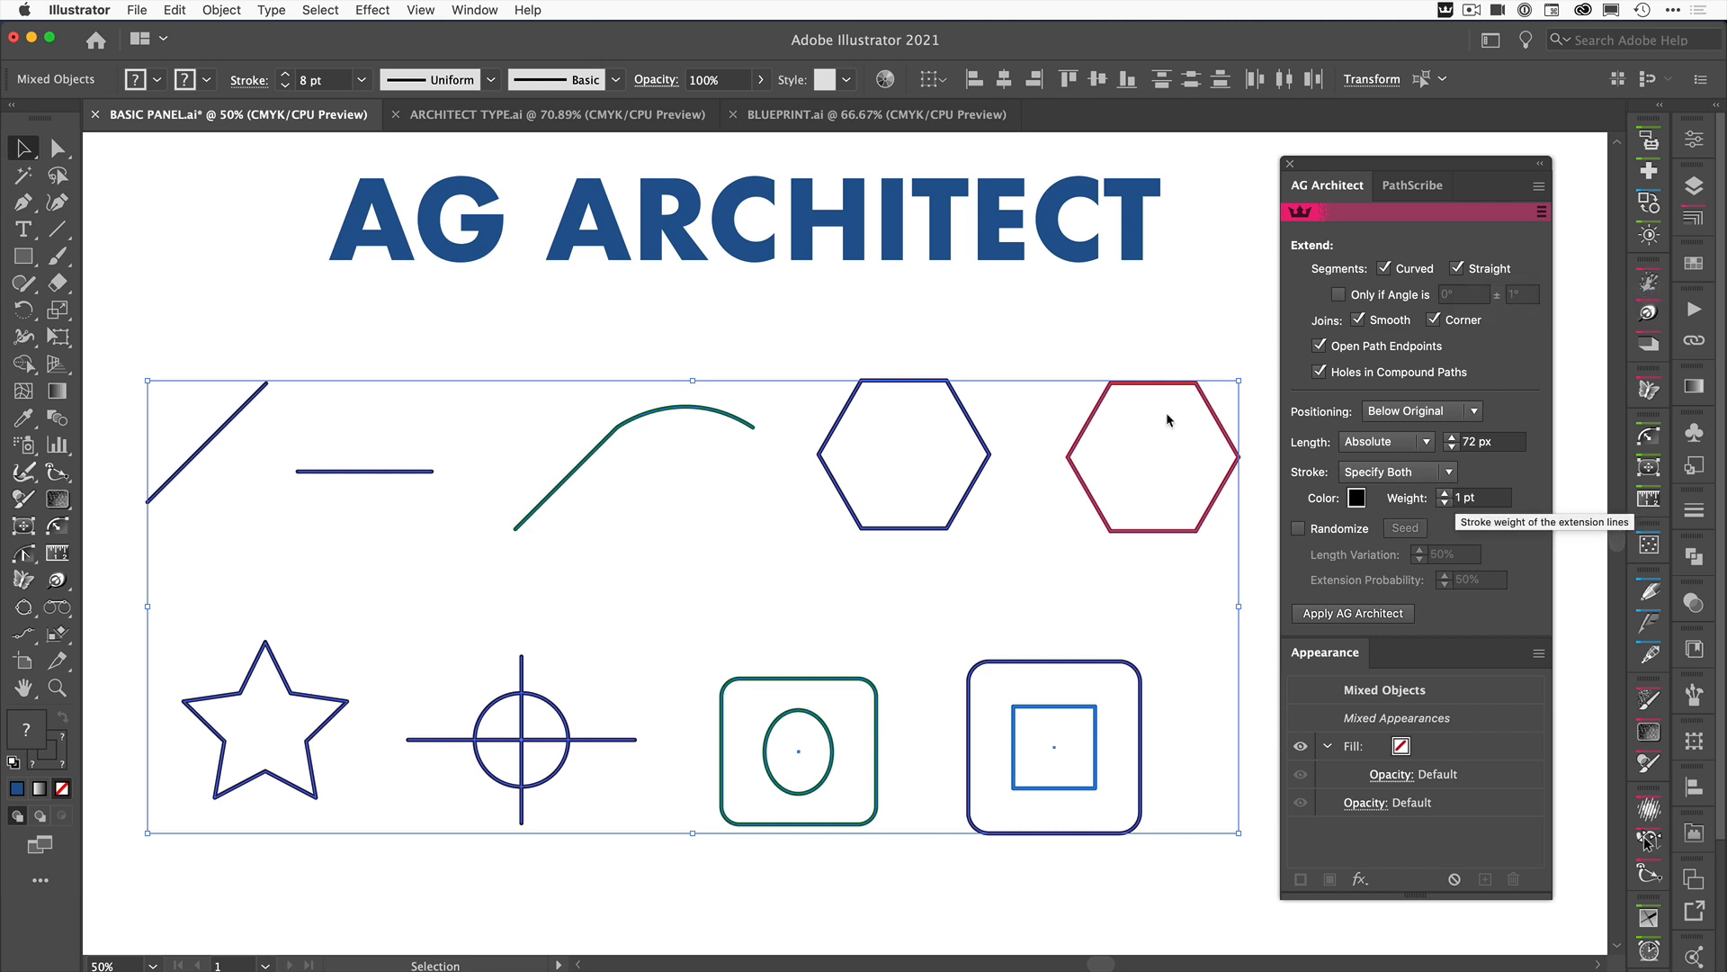
{"action": "mouse_move", "coordinate": [1272, 596]}
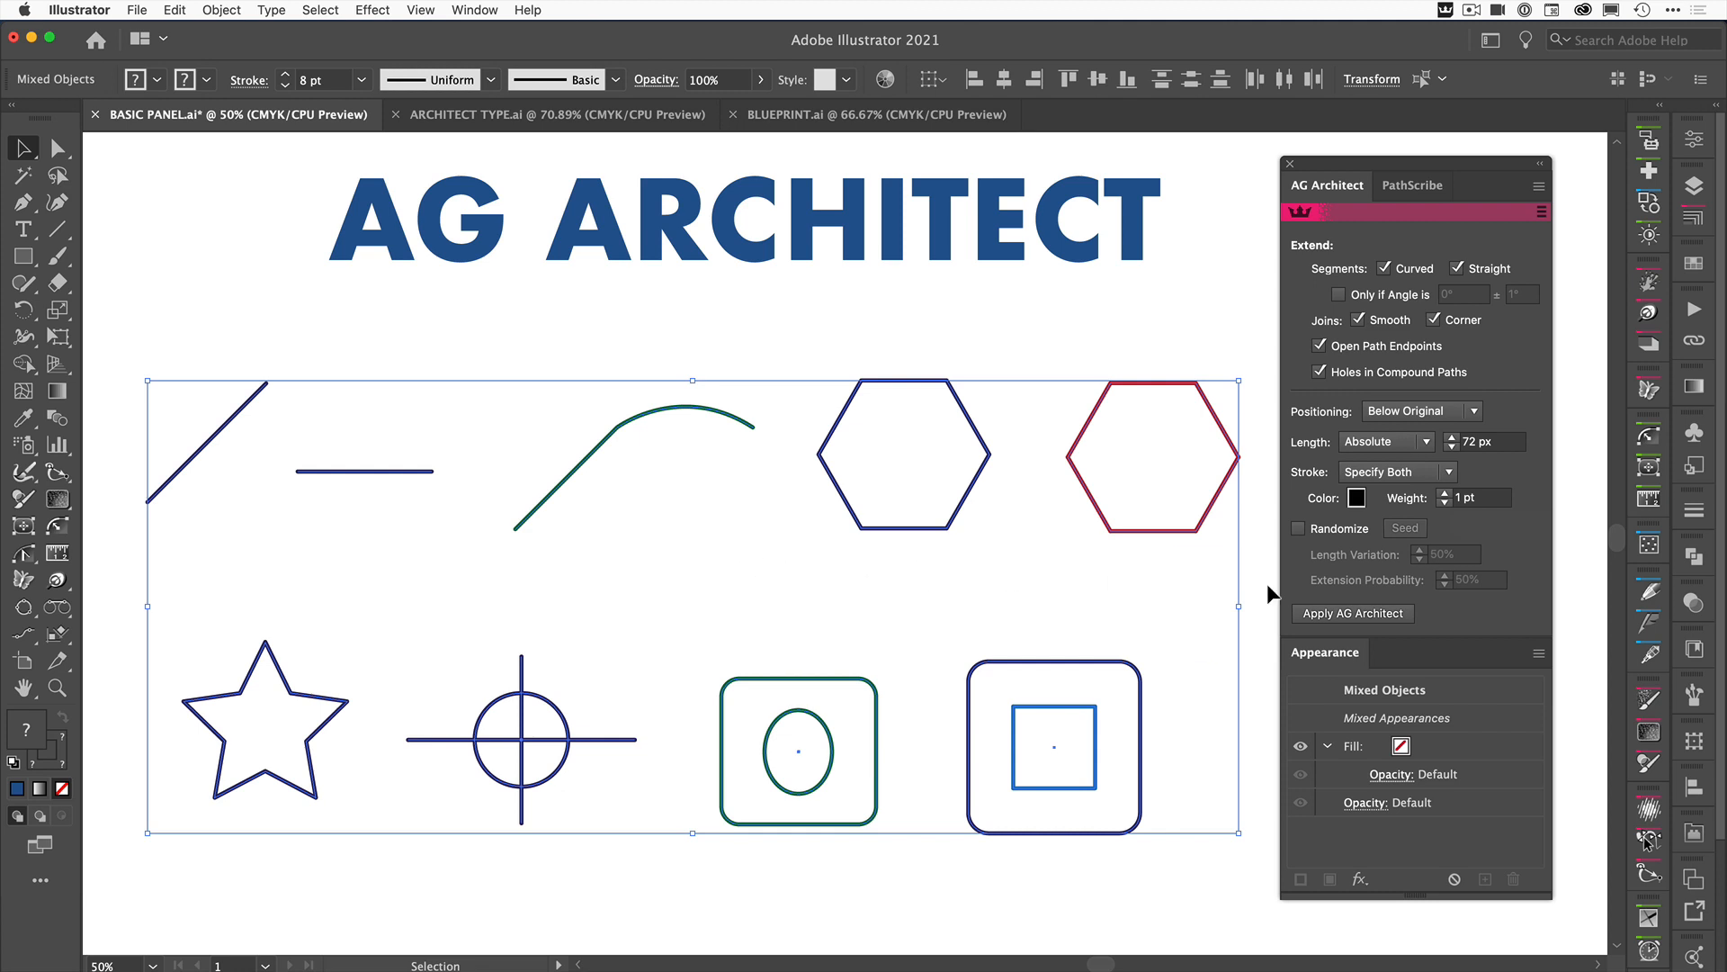
{"action": "mouse_move", "coordinate": [1353, 614]}
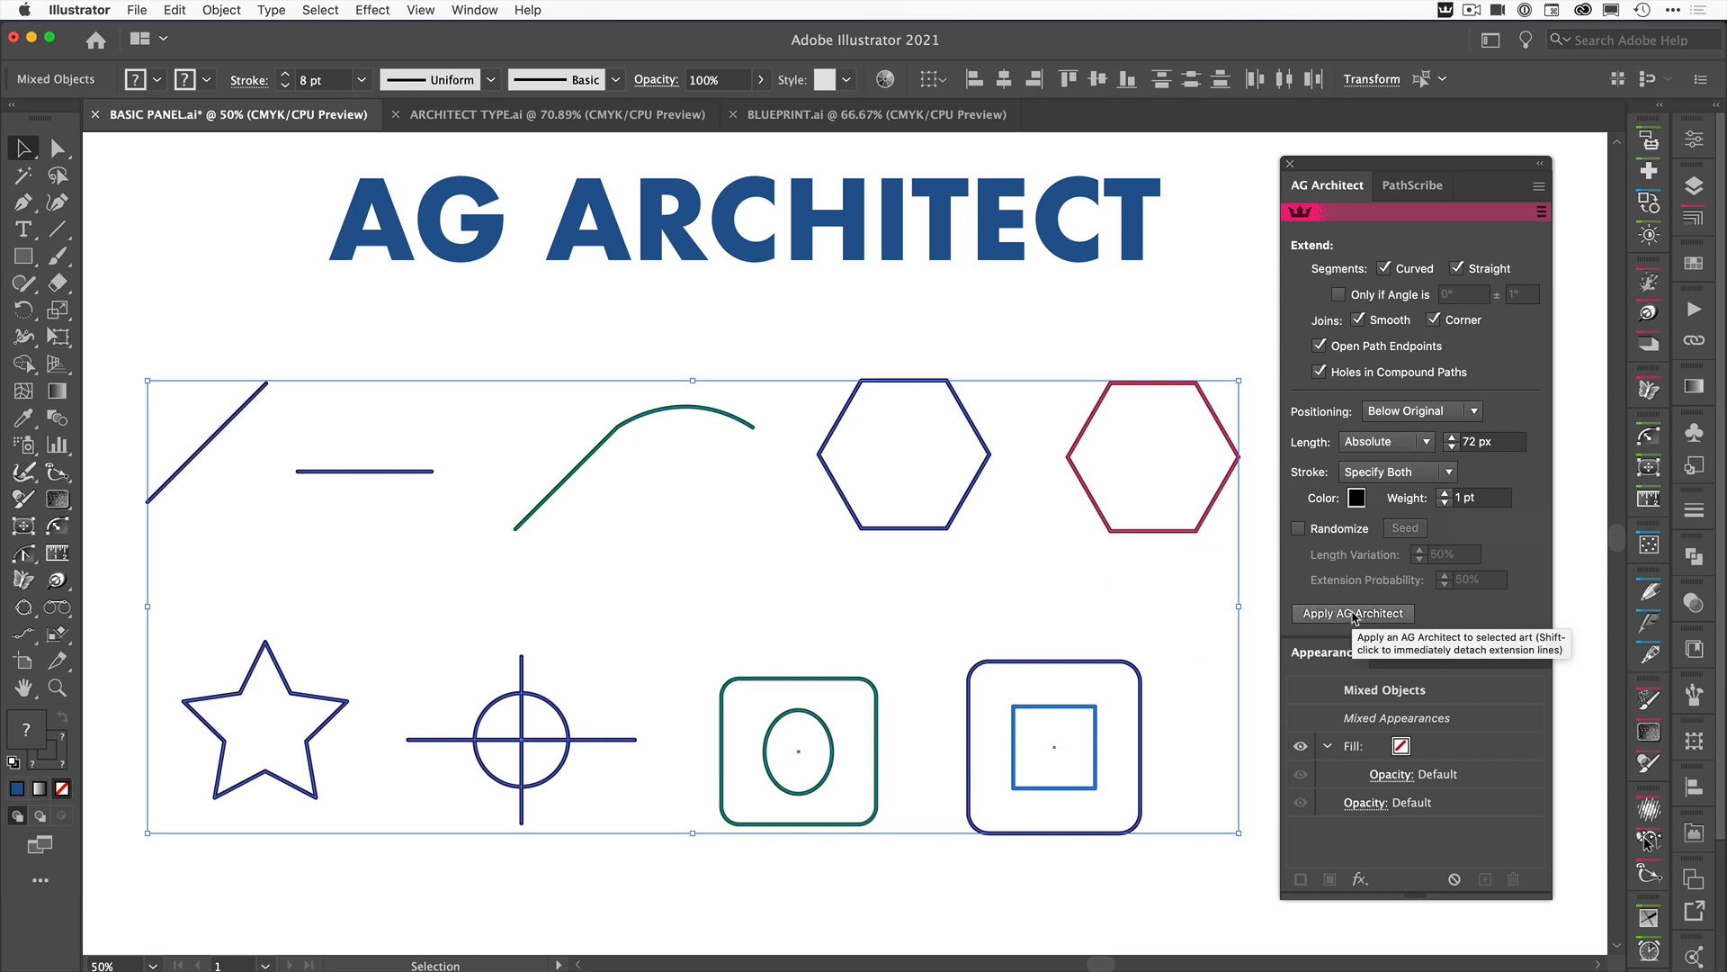
Step: Apply AG Architect extensions to the selection, keeping curved segments extended and straight segments off
{"action": "left_click", "coordinate": [1352, 614]}
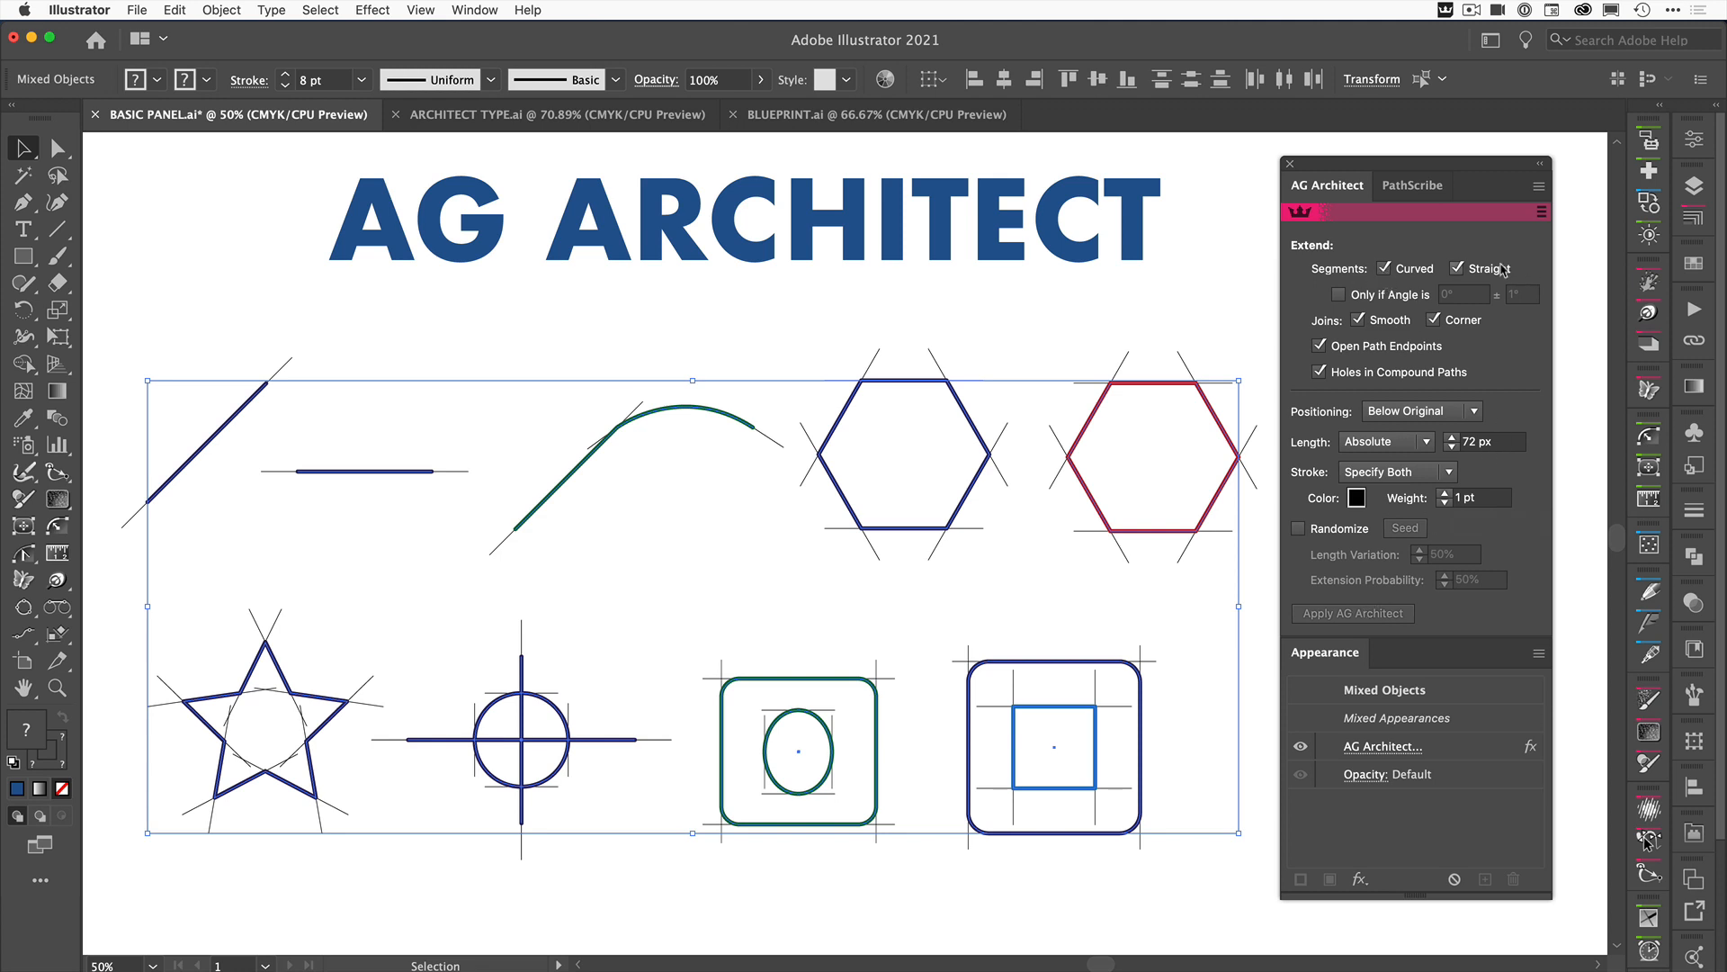
{"action": "mouse_move", "coordinate": [1456, 268]}
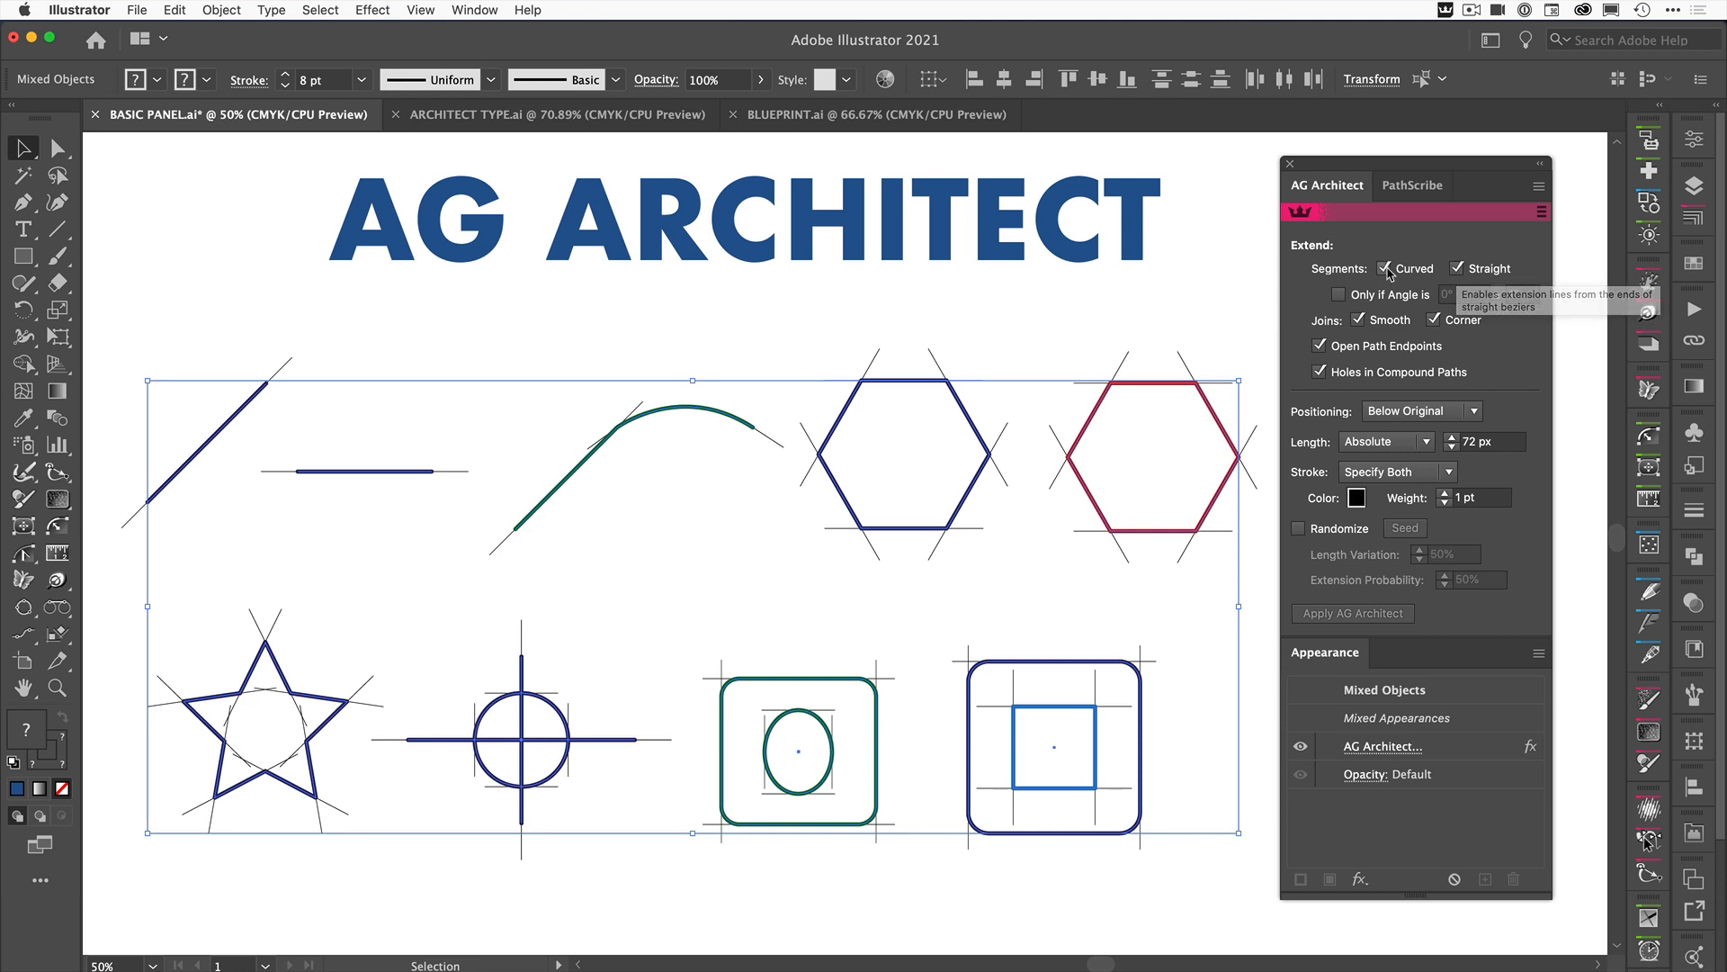
{"action": "left_click", "coordinate": [1384, 268]}
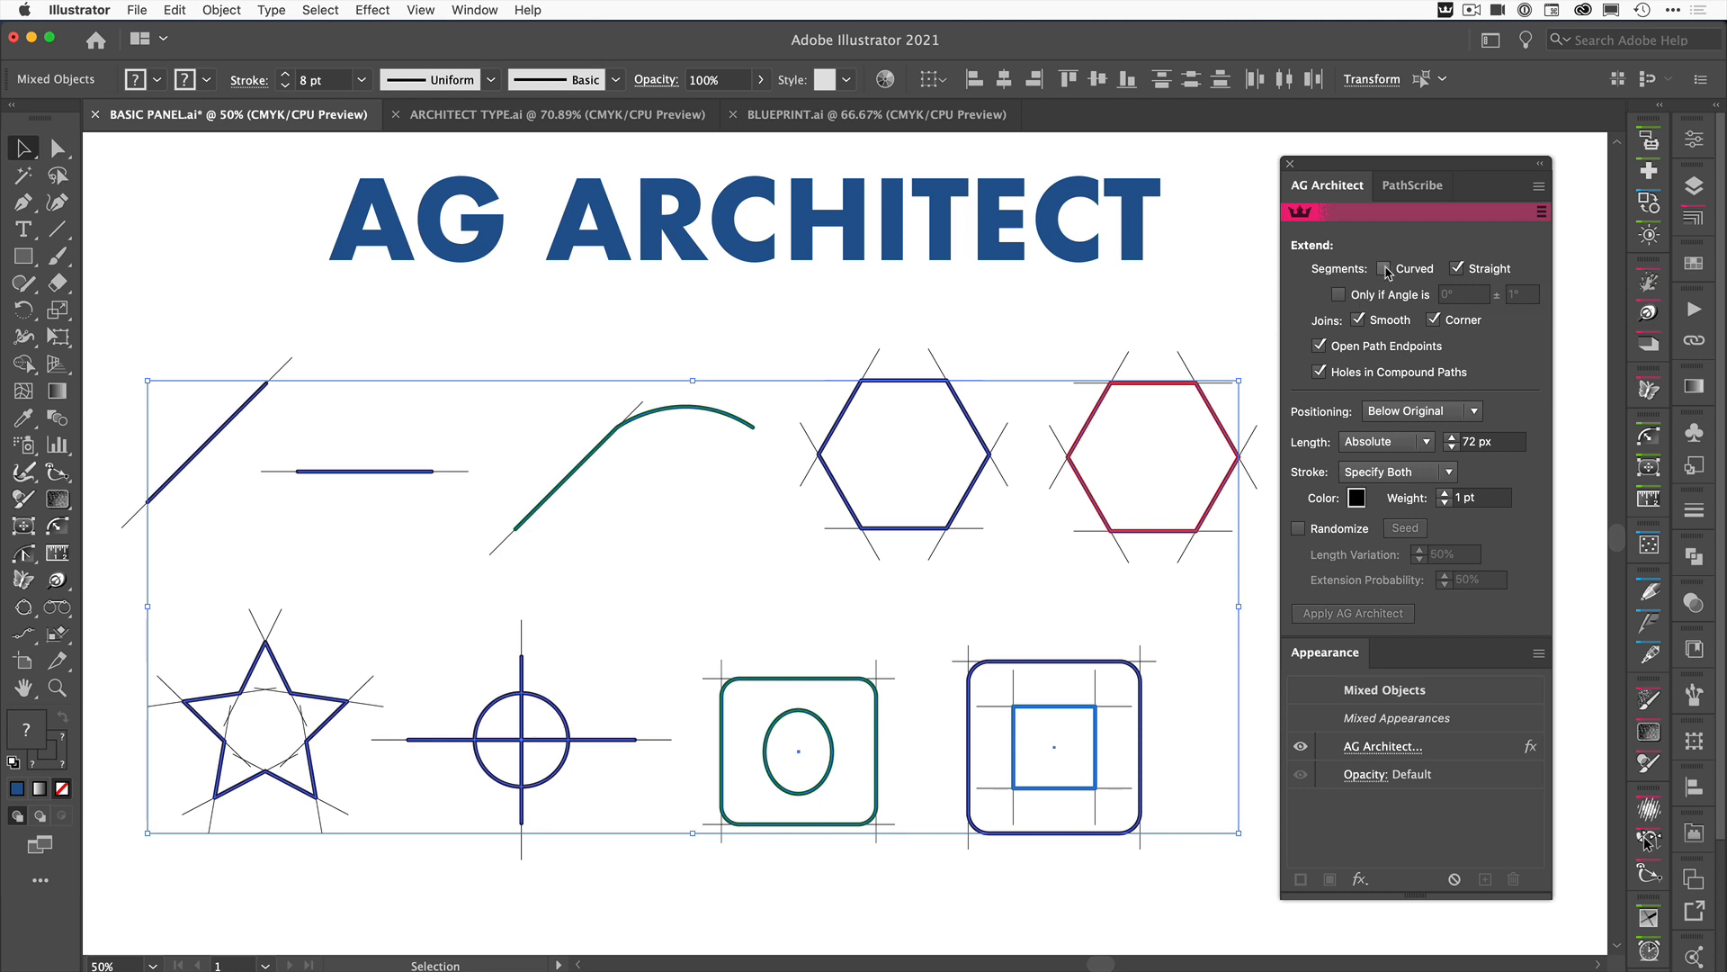
{"action": "left_click", "coordinate": [1384, 269]}
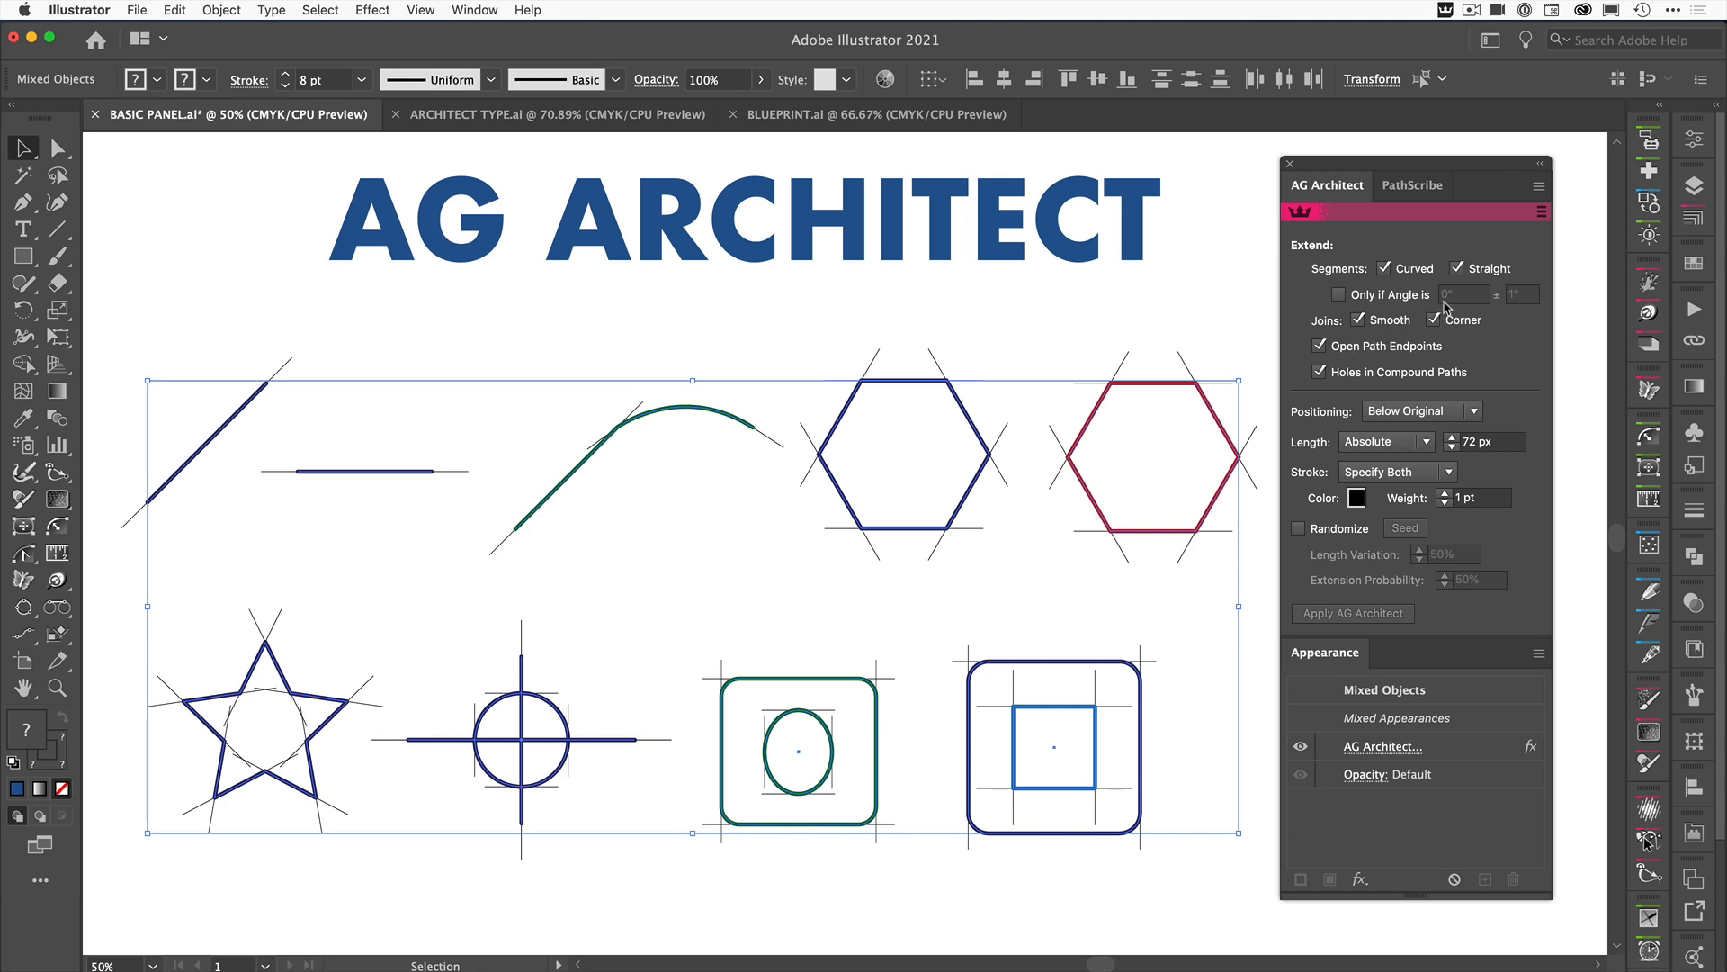
{"action": "mouse_move", "coordinate": [1458, 268]}
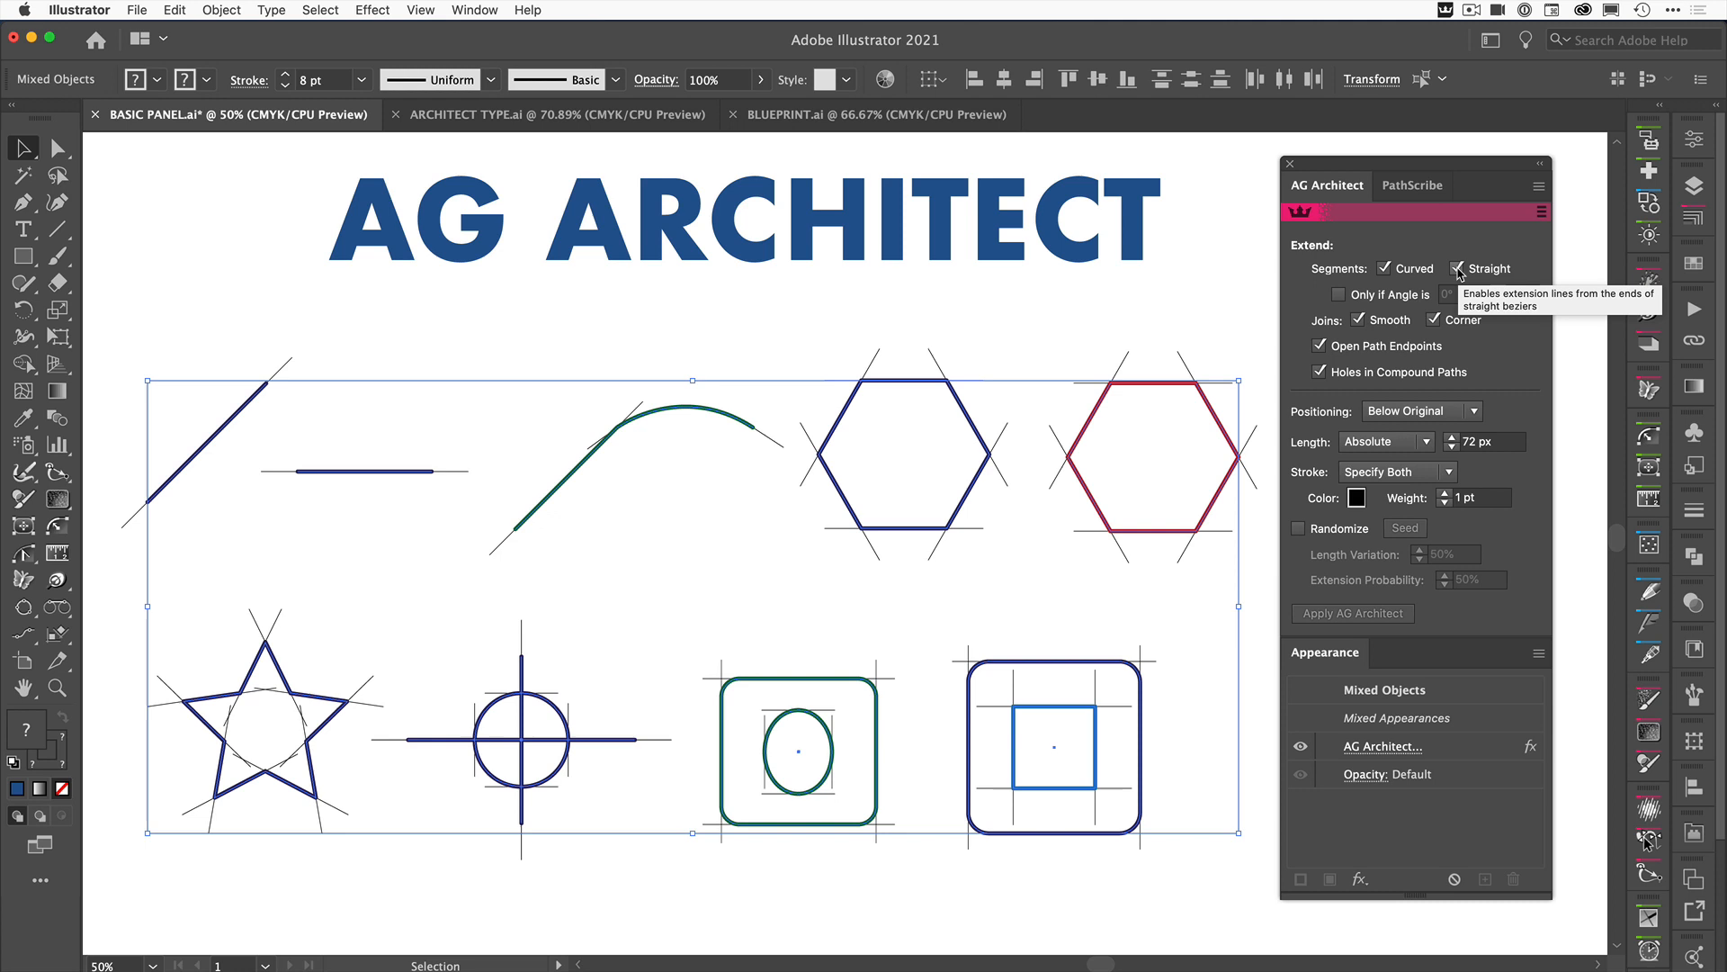
{"action": "left_click", "coordinate": [1458, 268]}
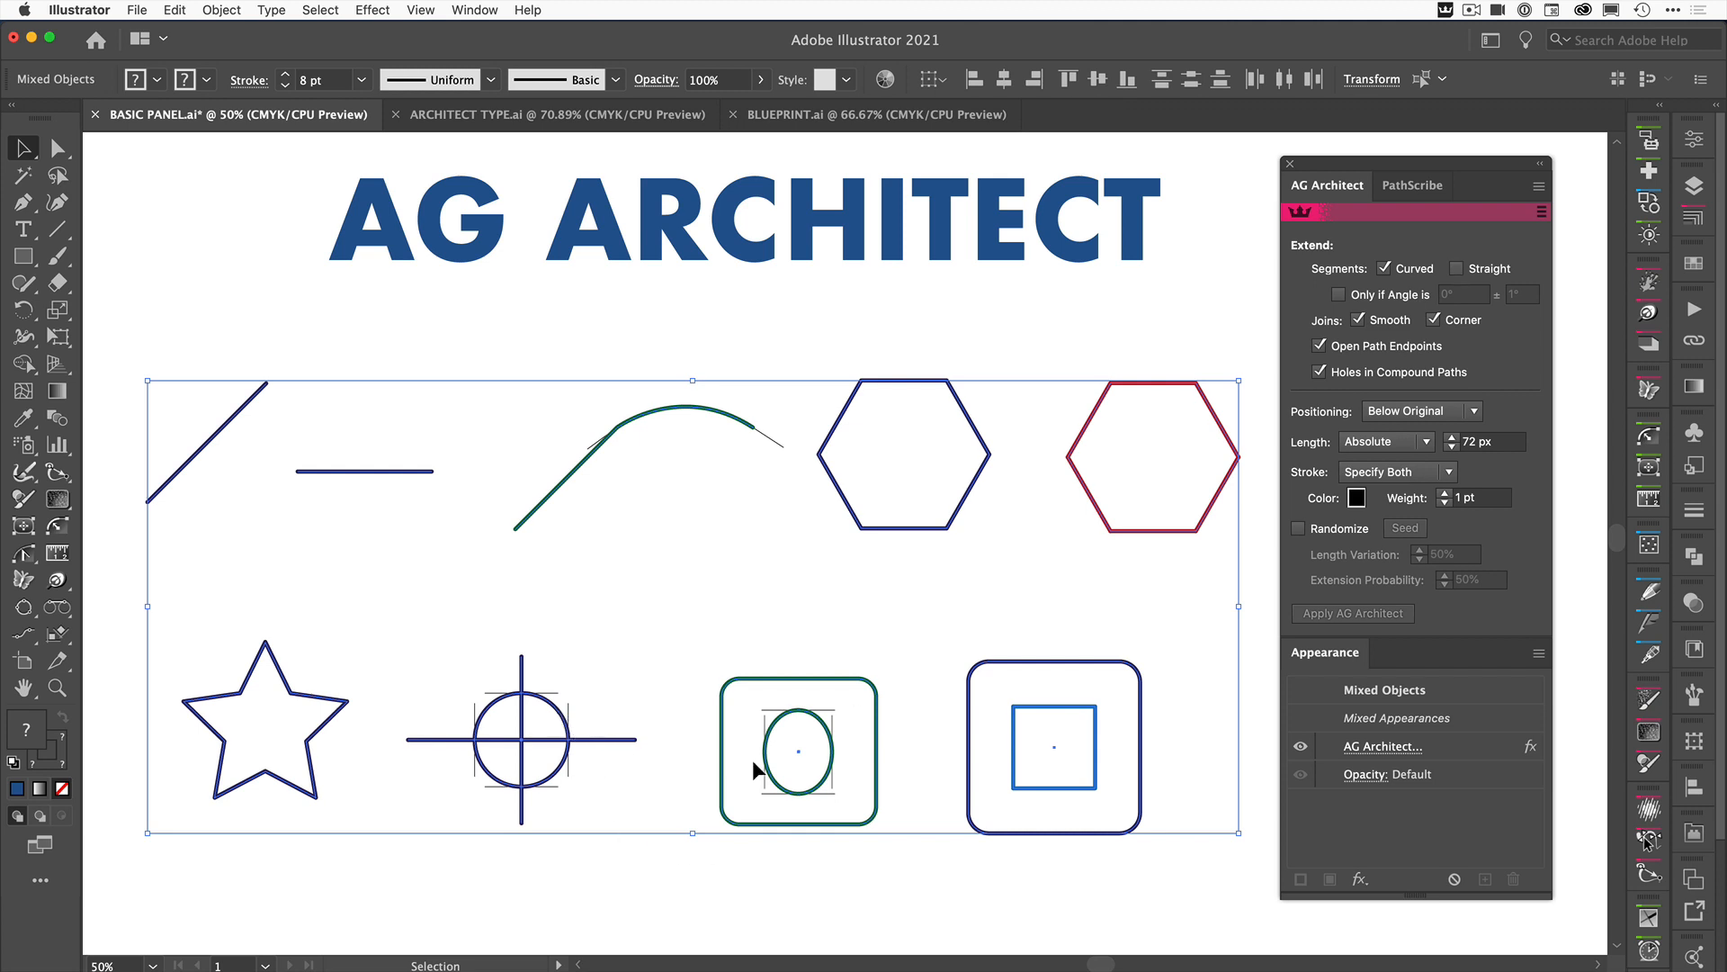
{"action": "mouse_move", "coordinate": [837, 736]}
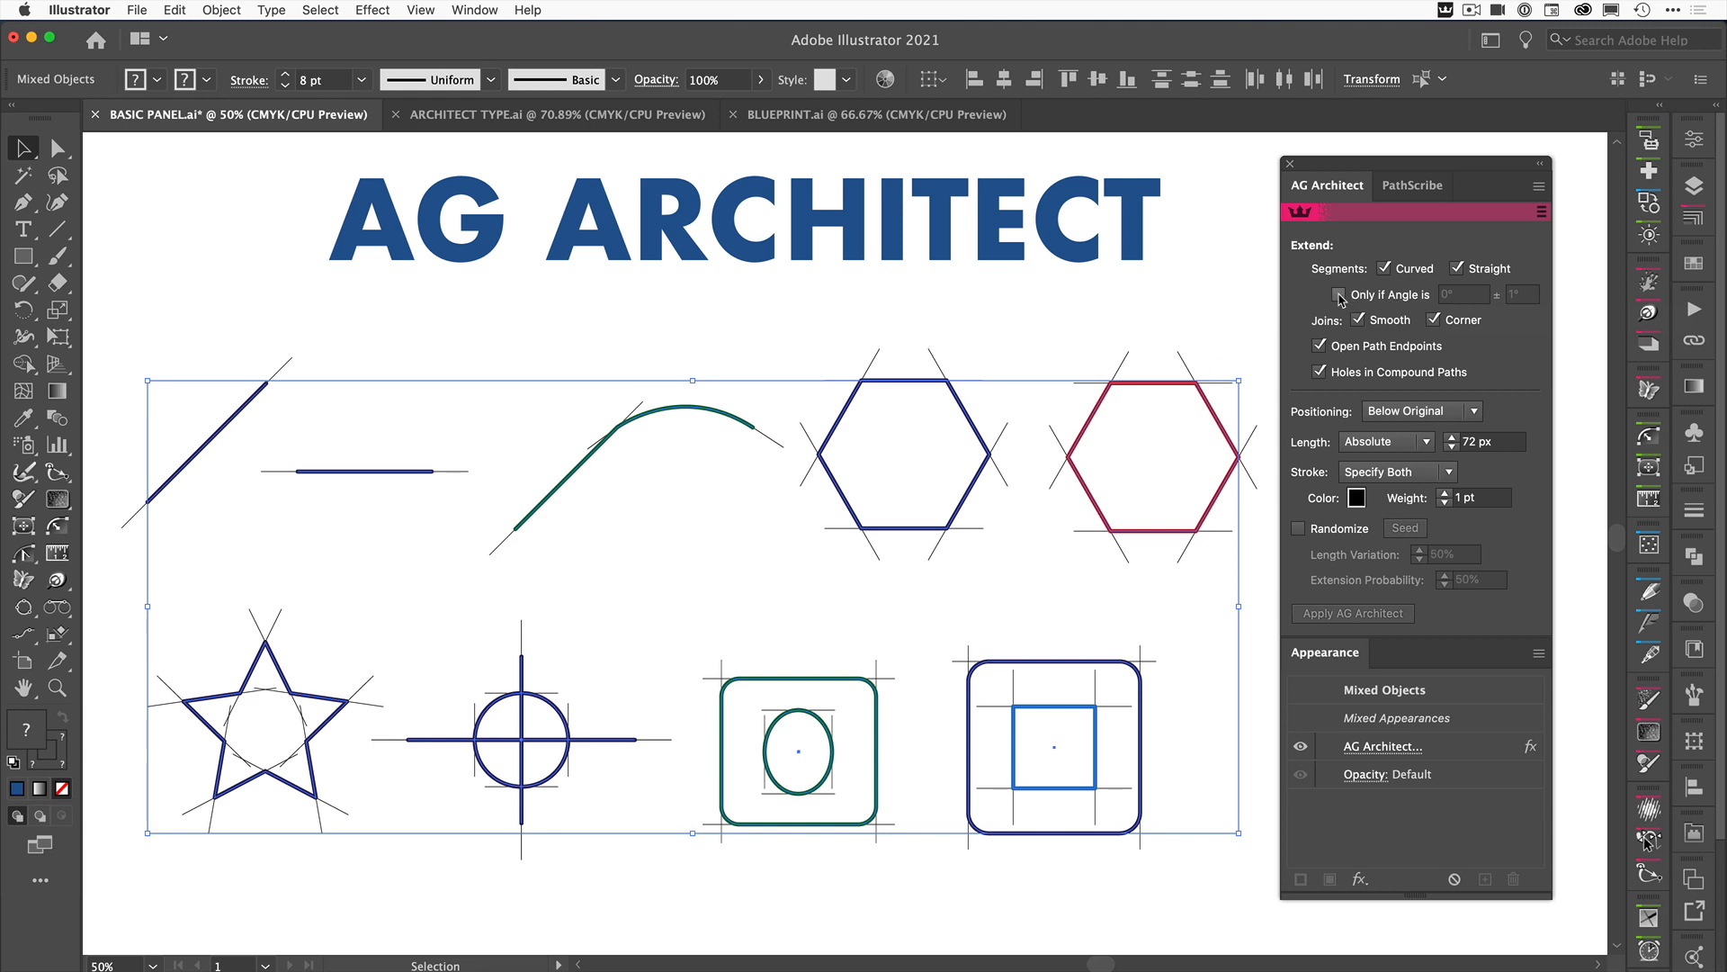
Step: Limit the extensions to segments angled at 45° using Only if Angle is
{"action": "left_click", "coordinate": [1339, 294]}
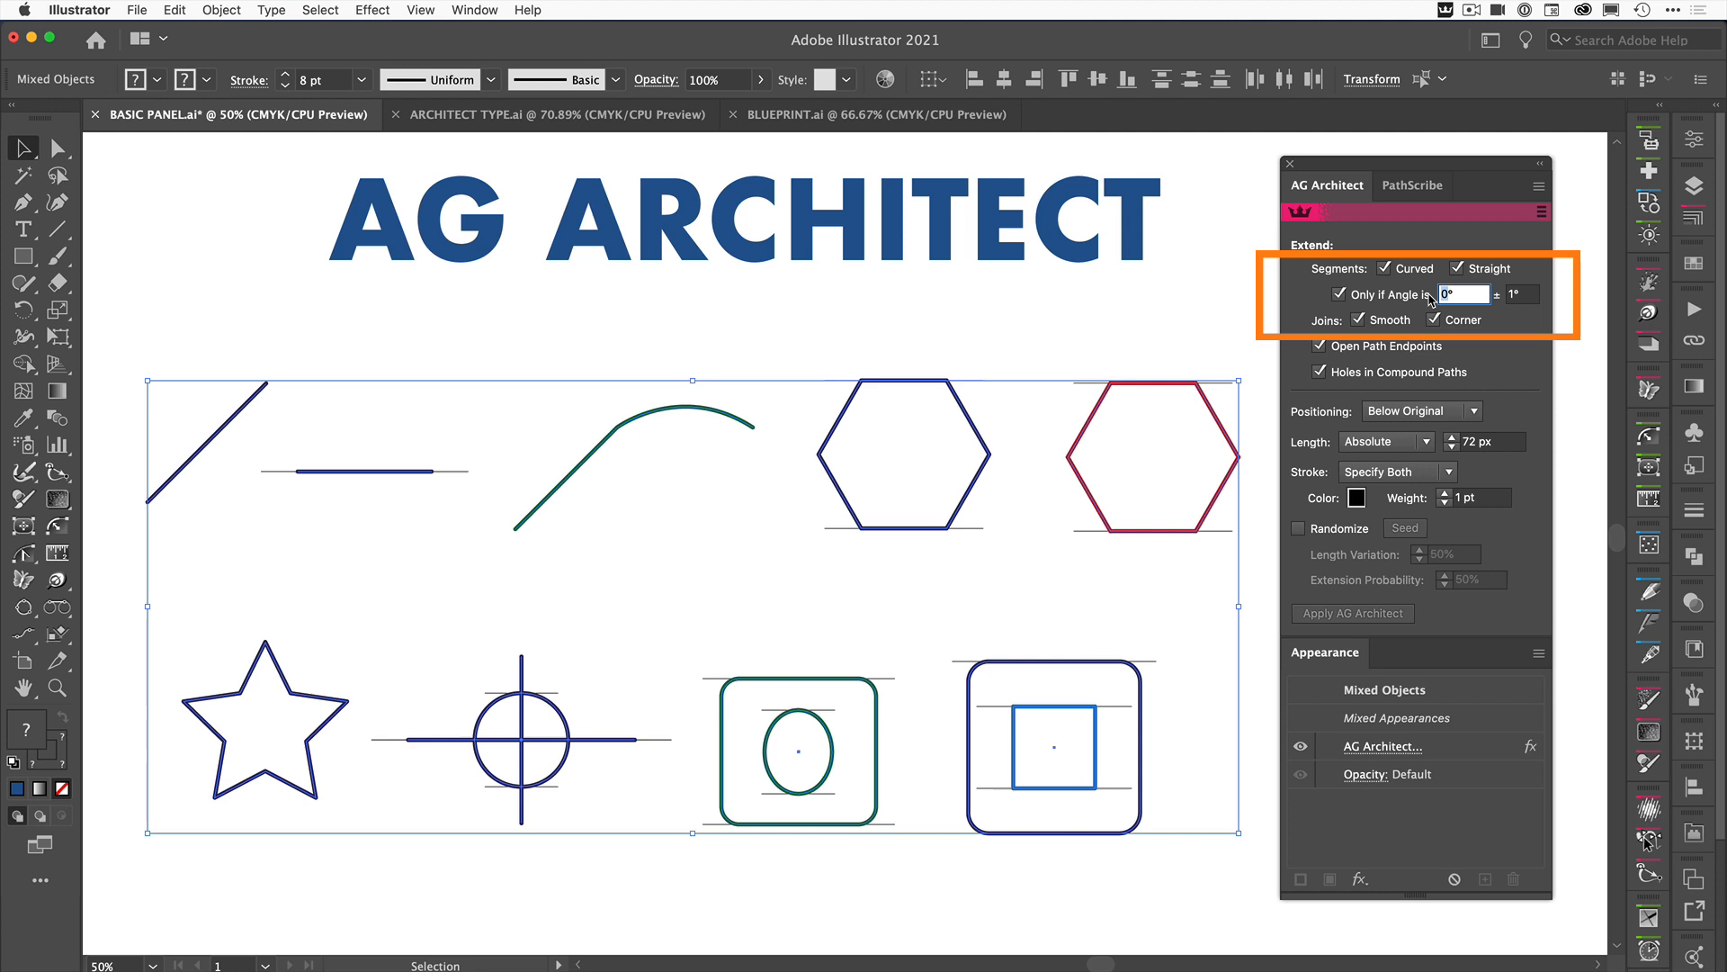
{"action": "type", "text": "45"}
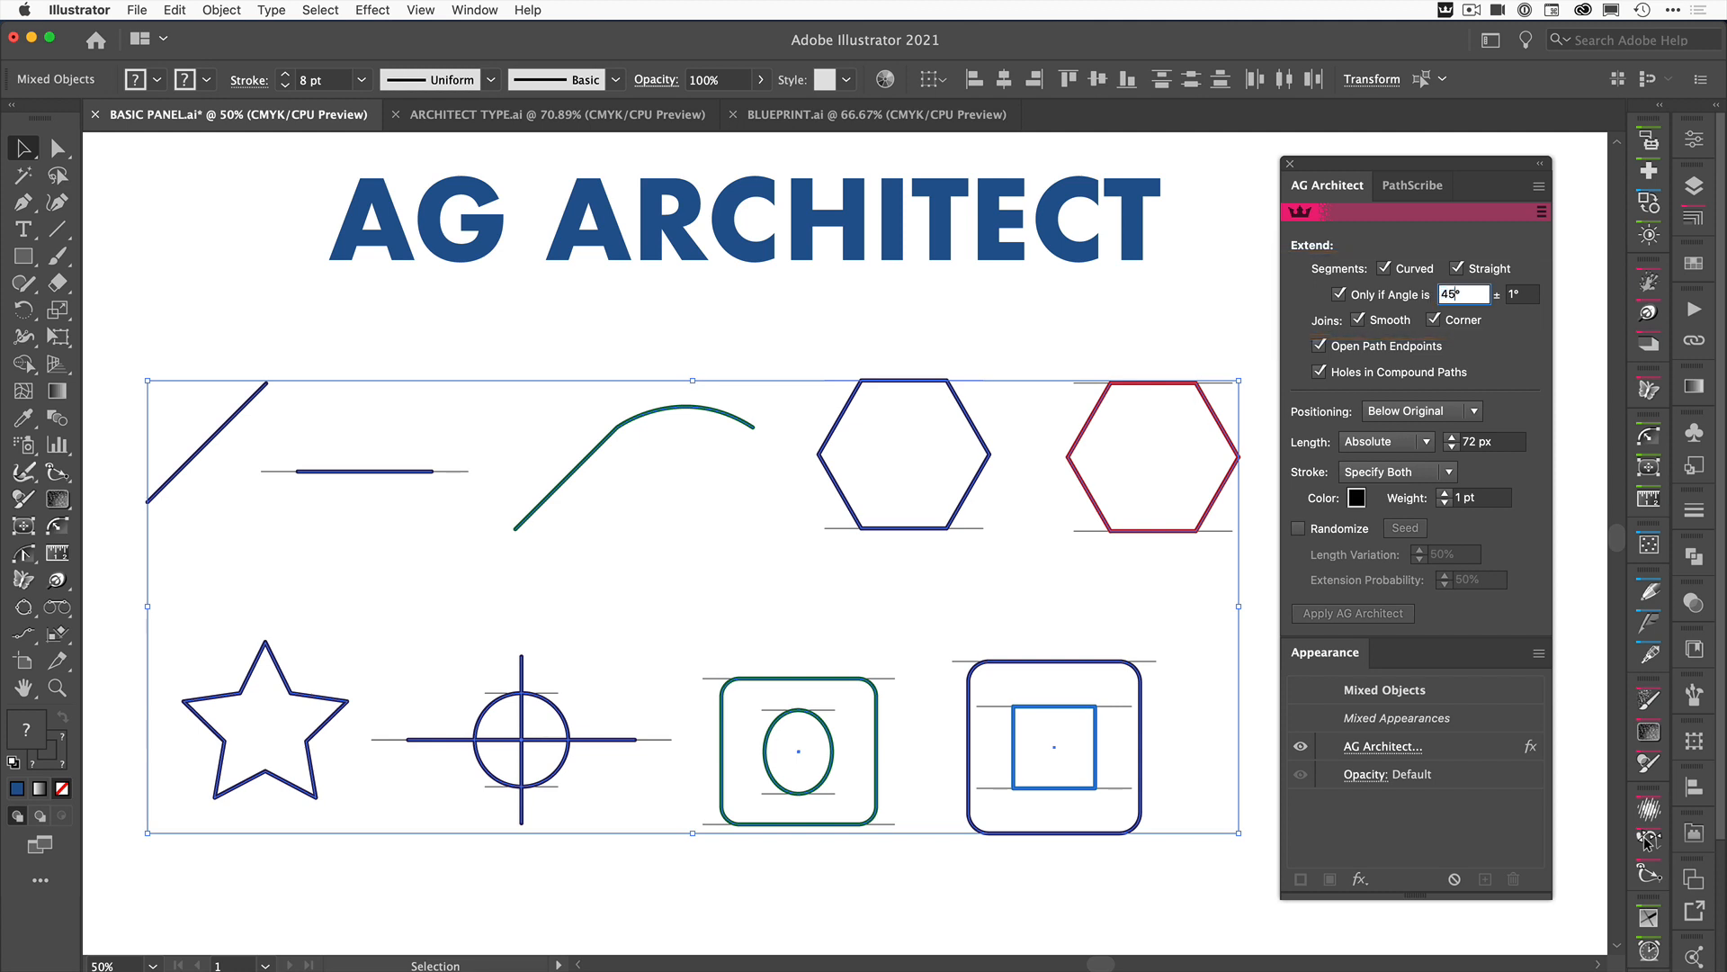
{"action": "left_click", "coordinate": [1522, 293]}
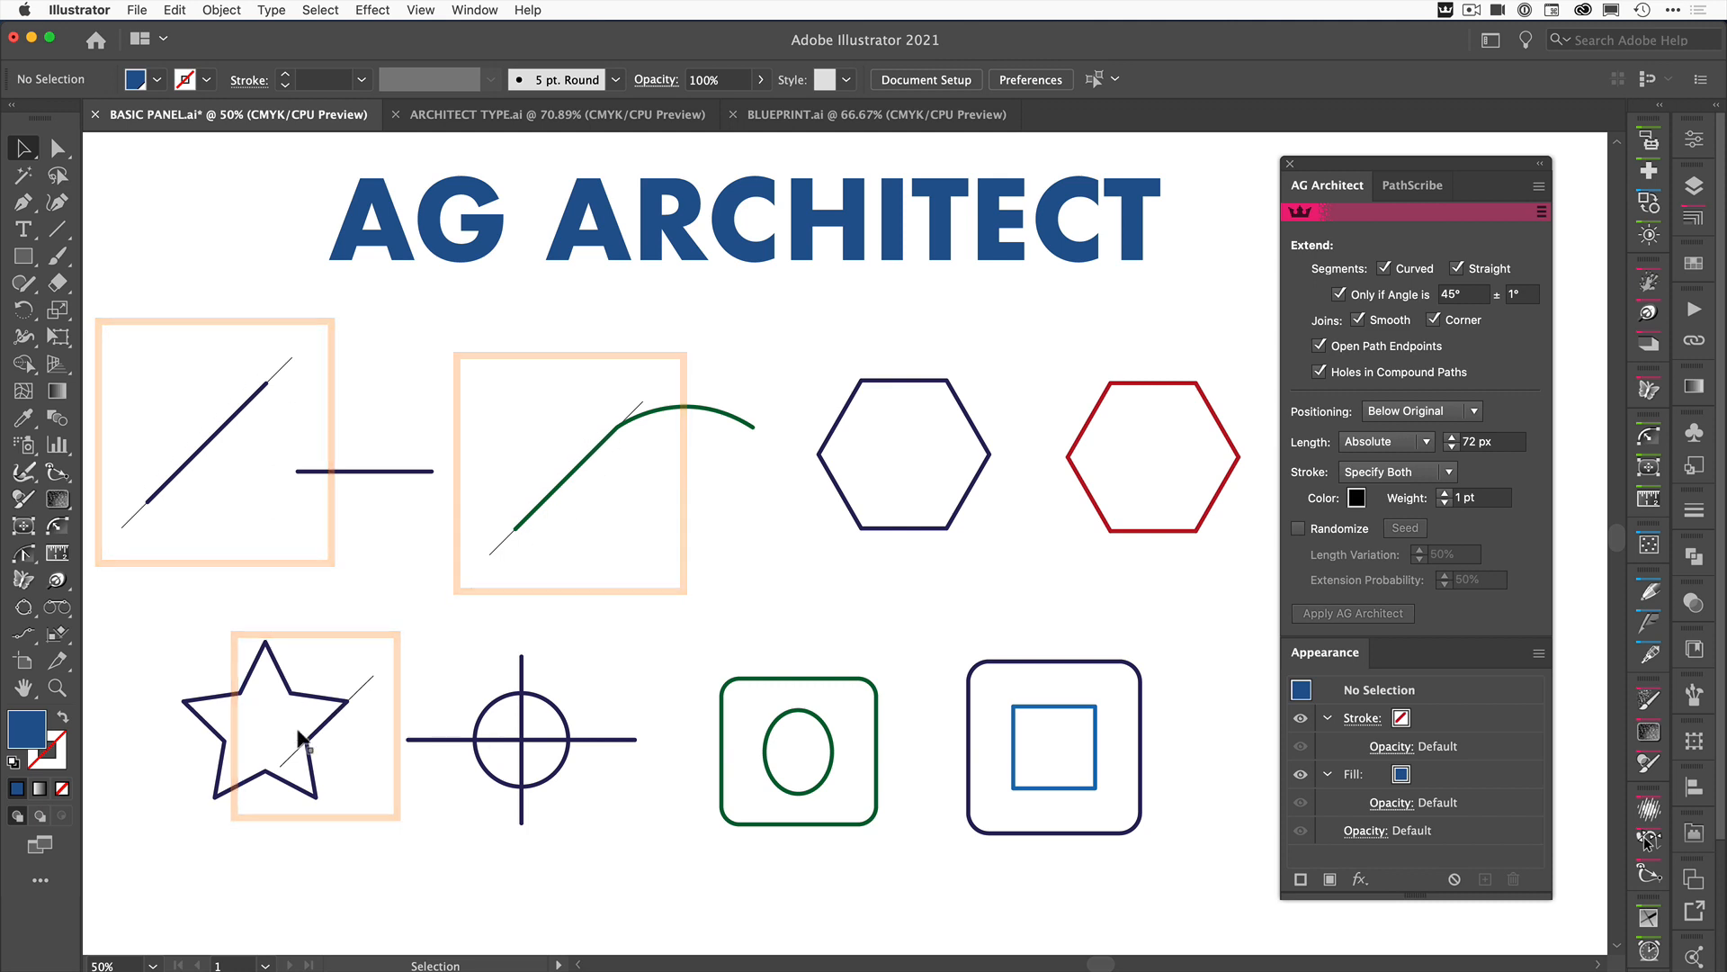
{"action": "left_click", "coordinate": [628, 515]}
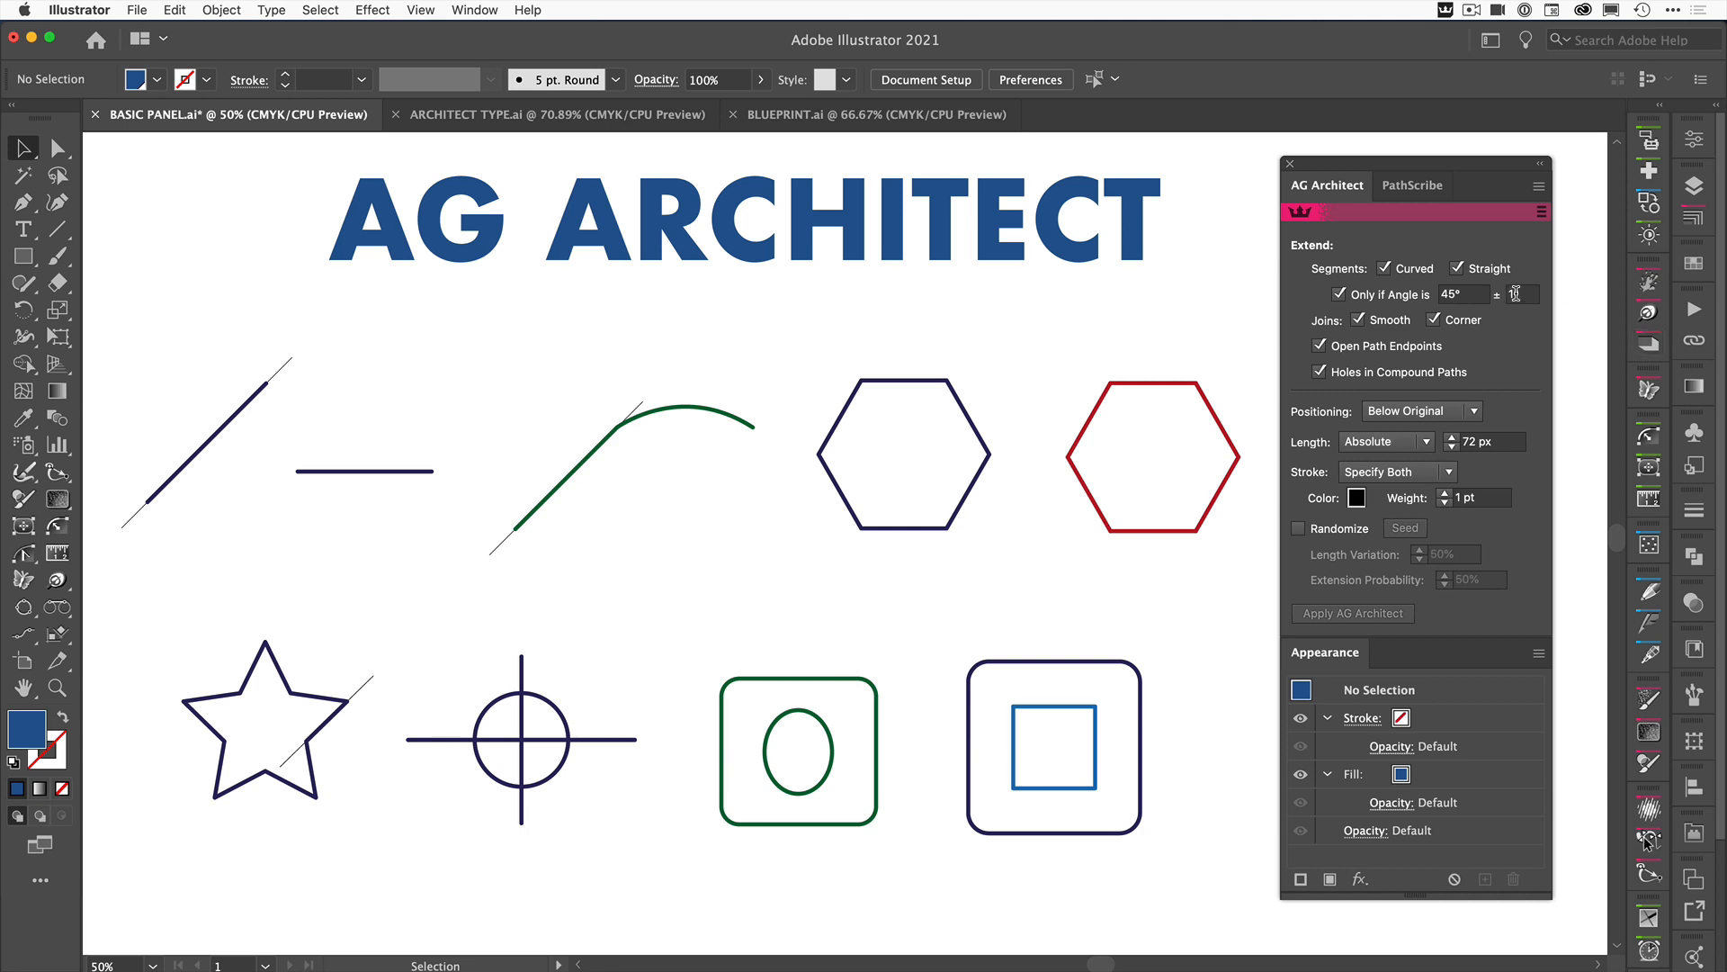
{"action": "mouse_move", "coordinate": [1520, 293]}
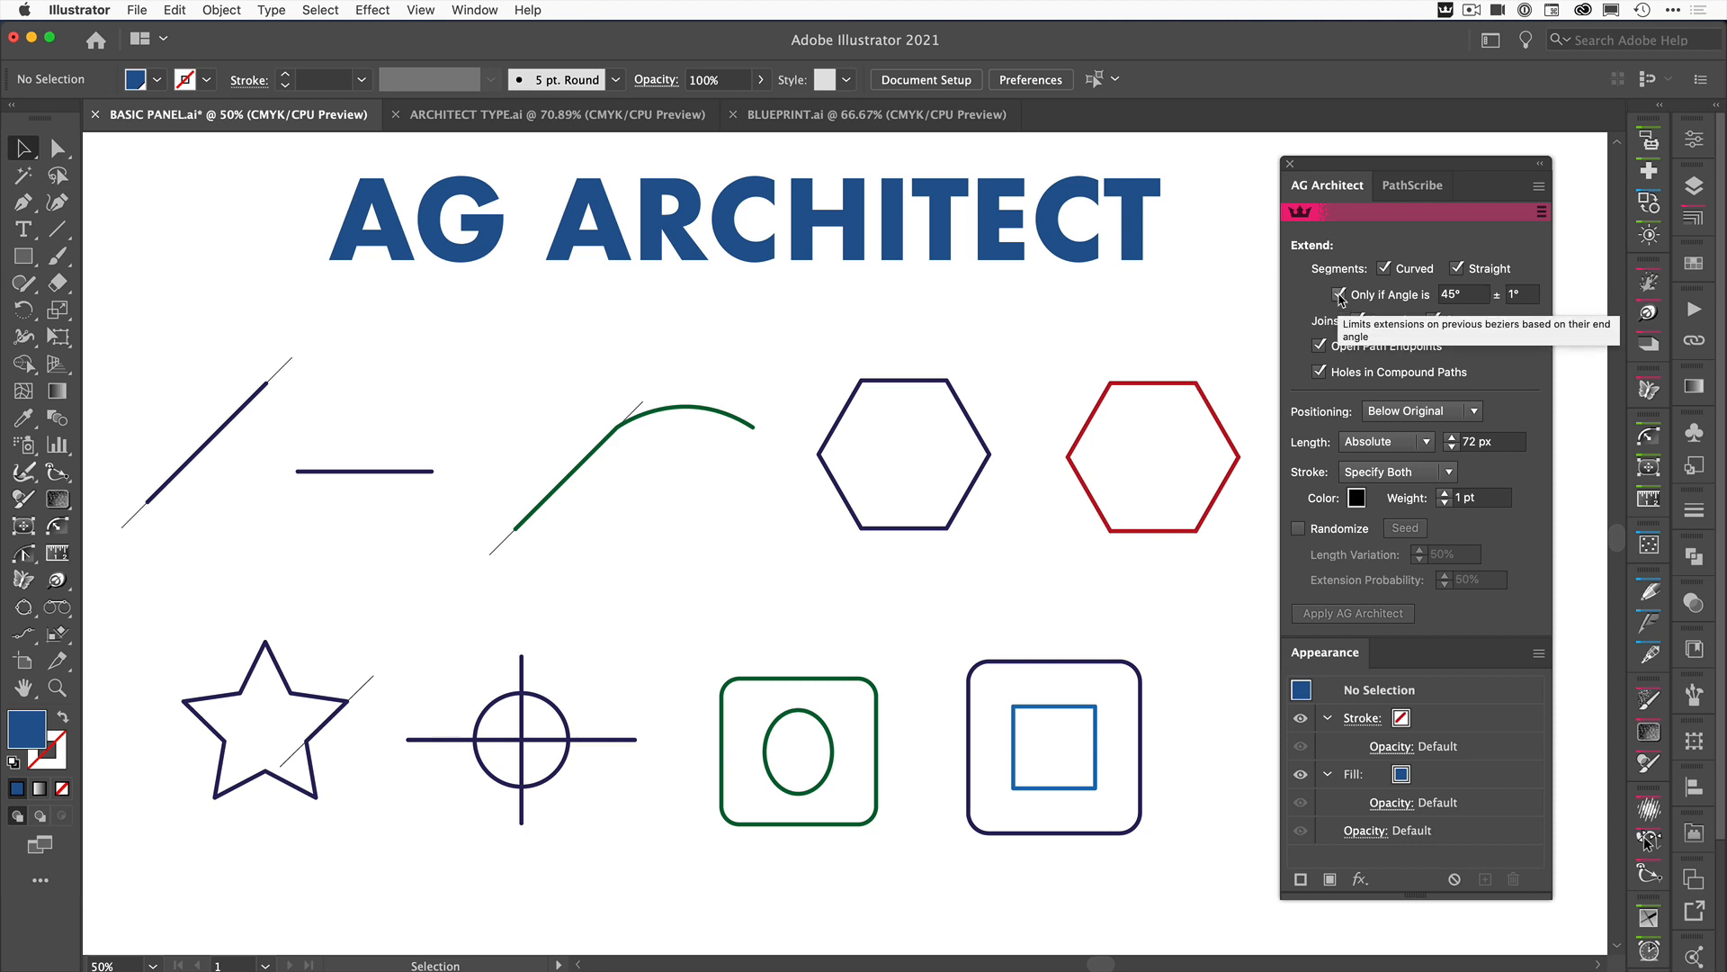
Step: Toggle the 45° angle restriction off and back on to compare the result
{"action": "left_click", "coordinate": [1339, 293]}
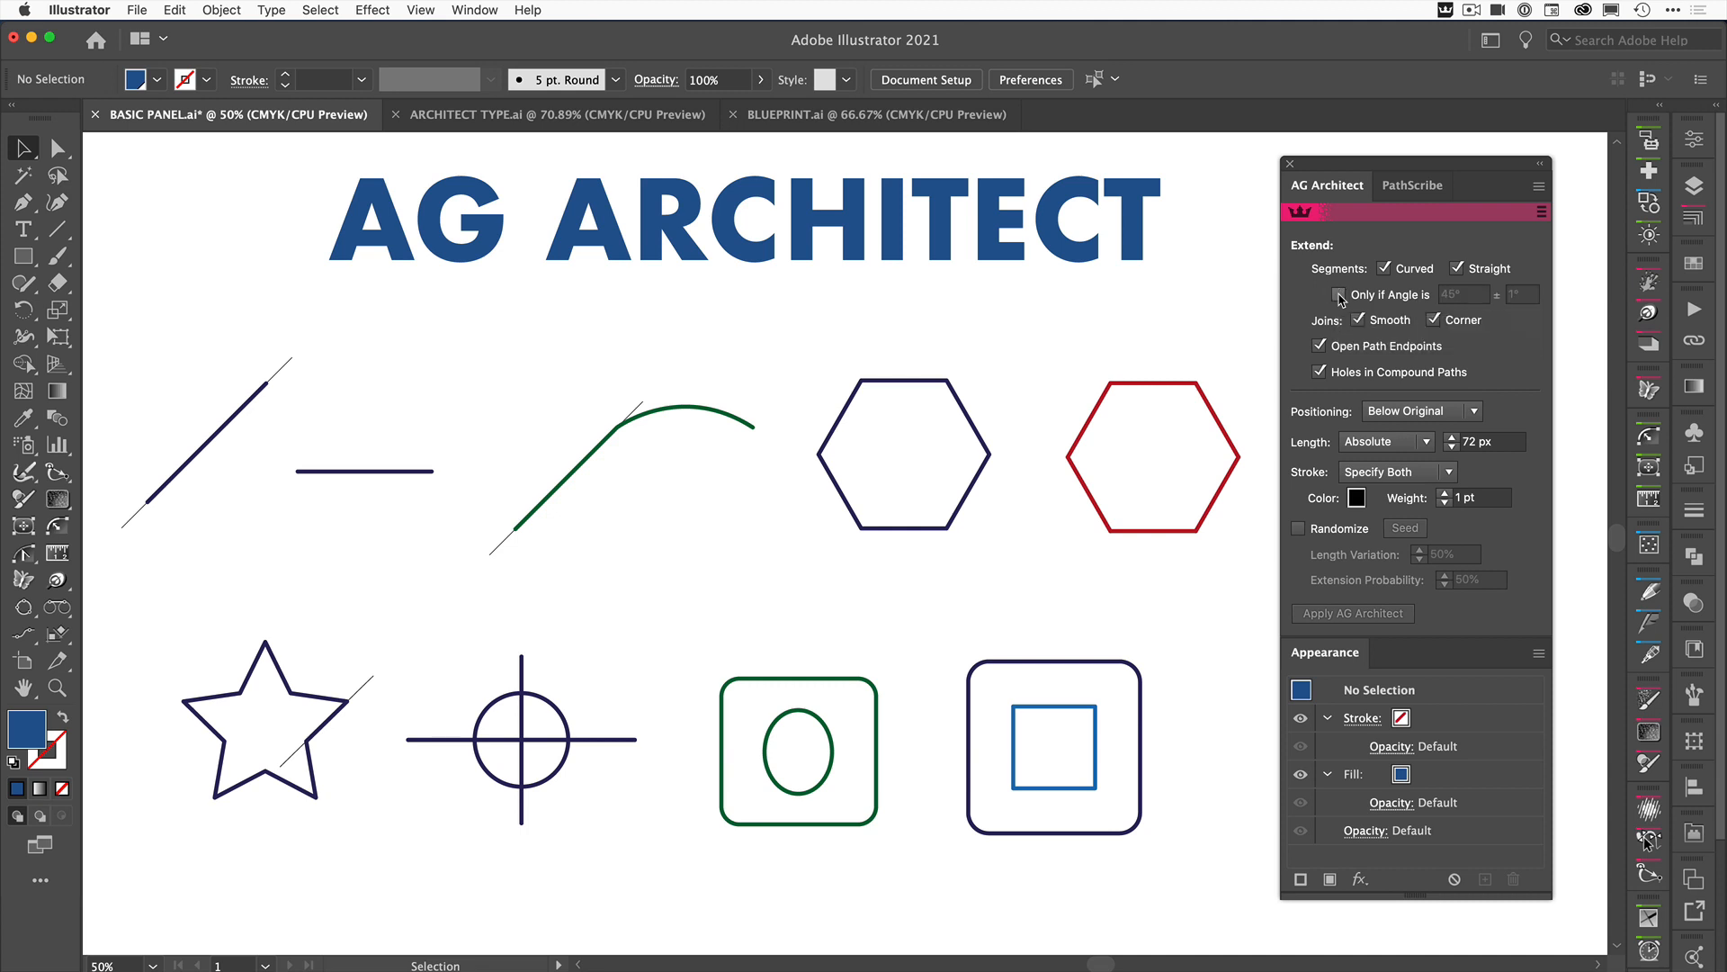
{"action": "left_click", "coordinate": [1319, 293]}
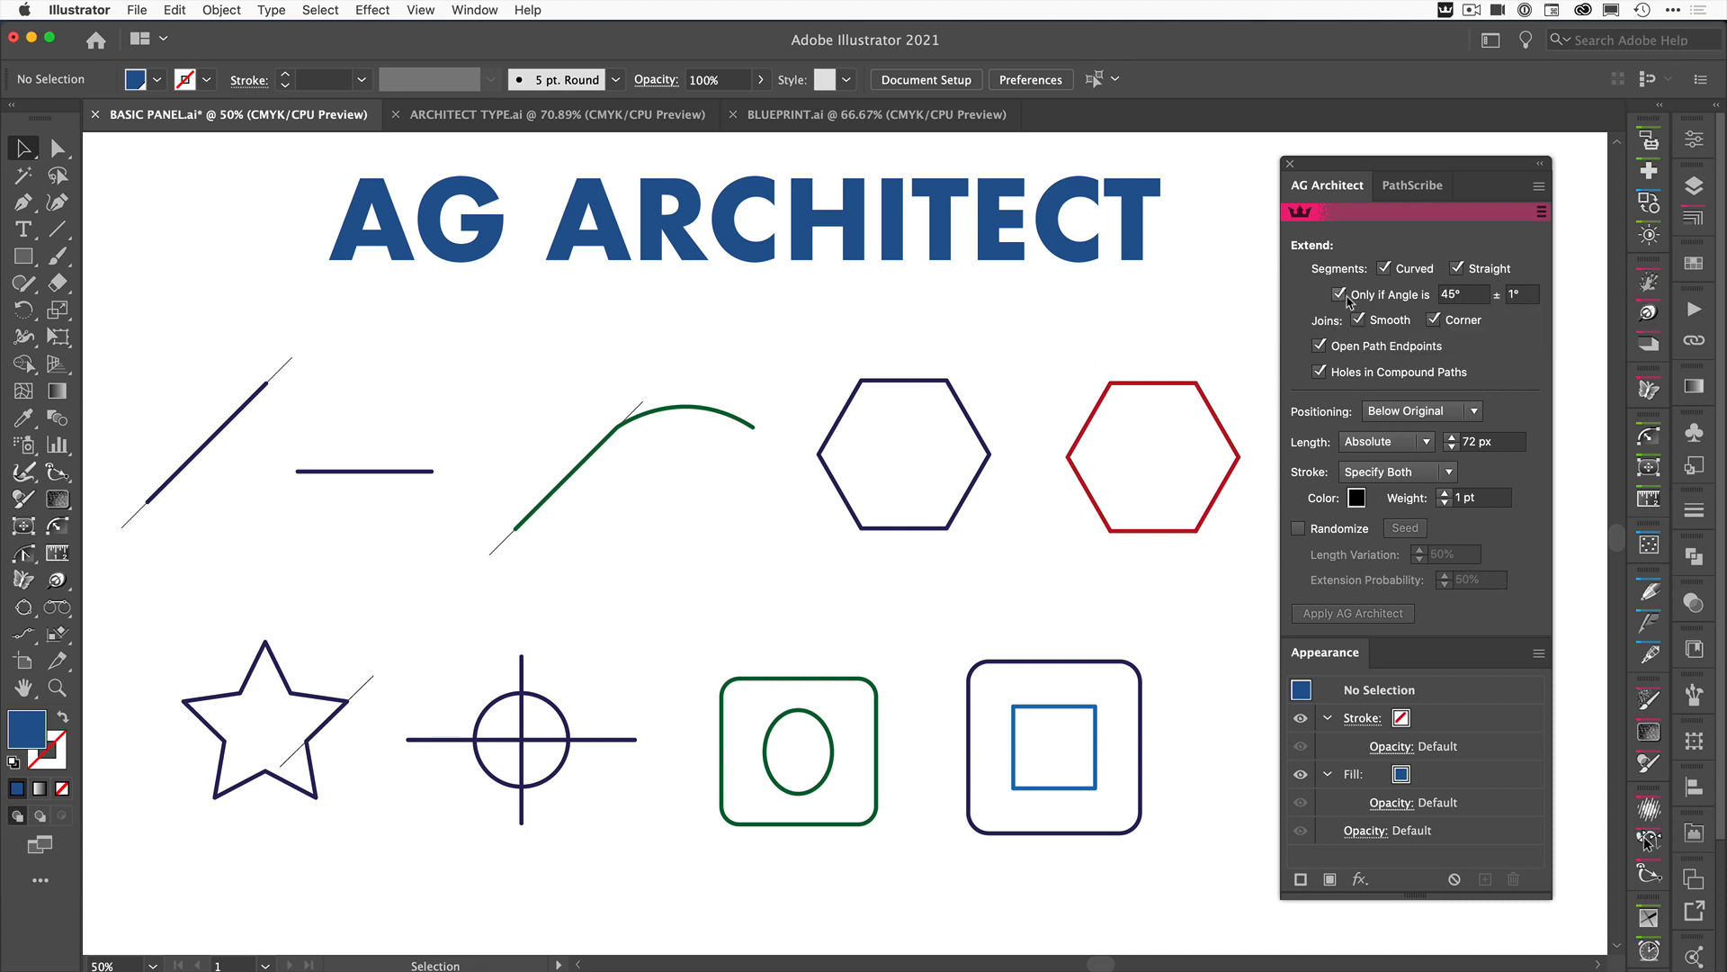
{"action": "left_click", "coordinate": [1340, 293]}
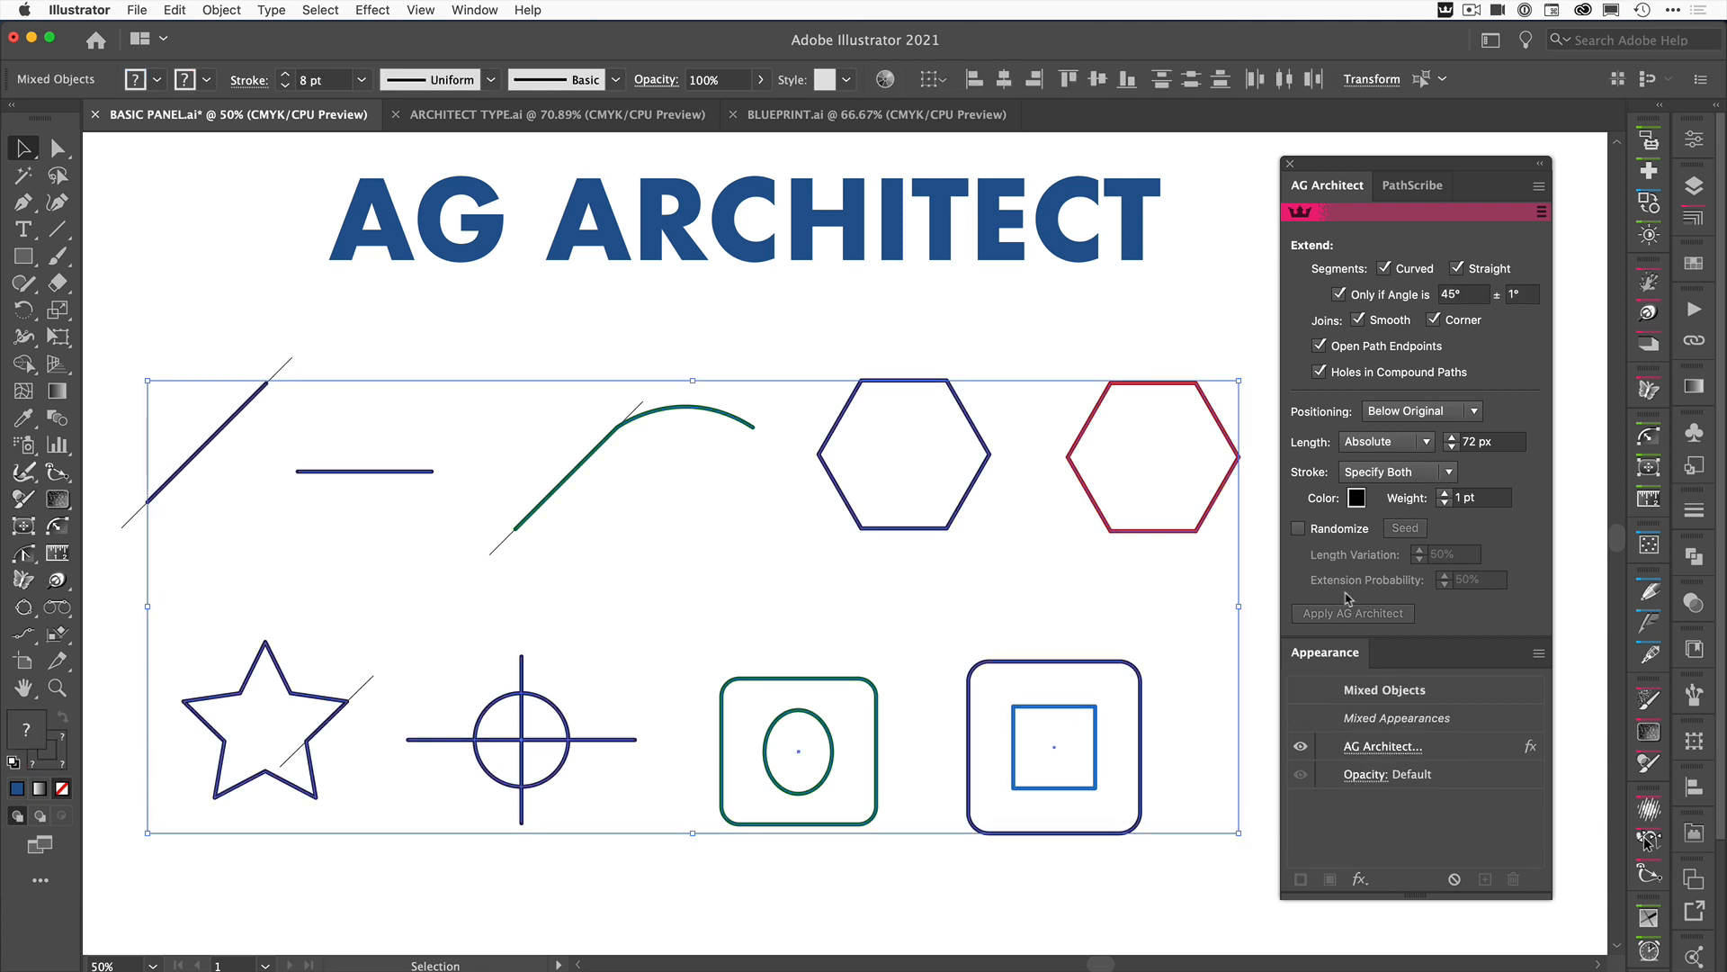
Step: Remove the angle restriction and preview extensions at corner joins on and off
{"action": "left_click", "coordinate": [1339, 294]}
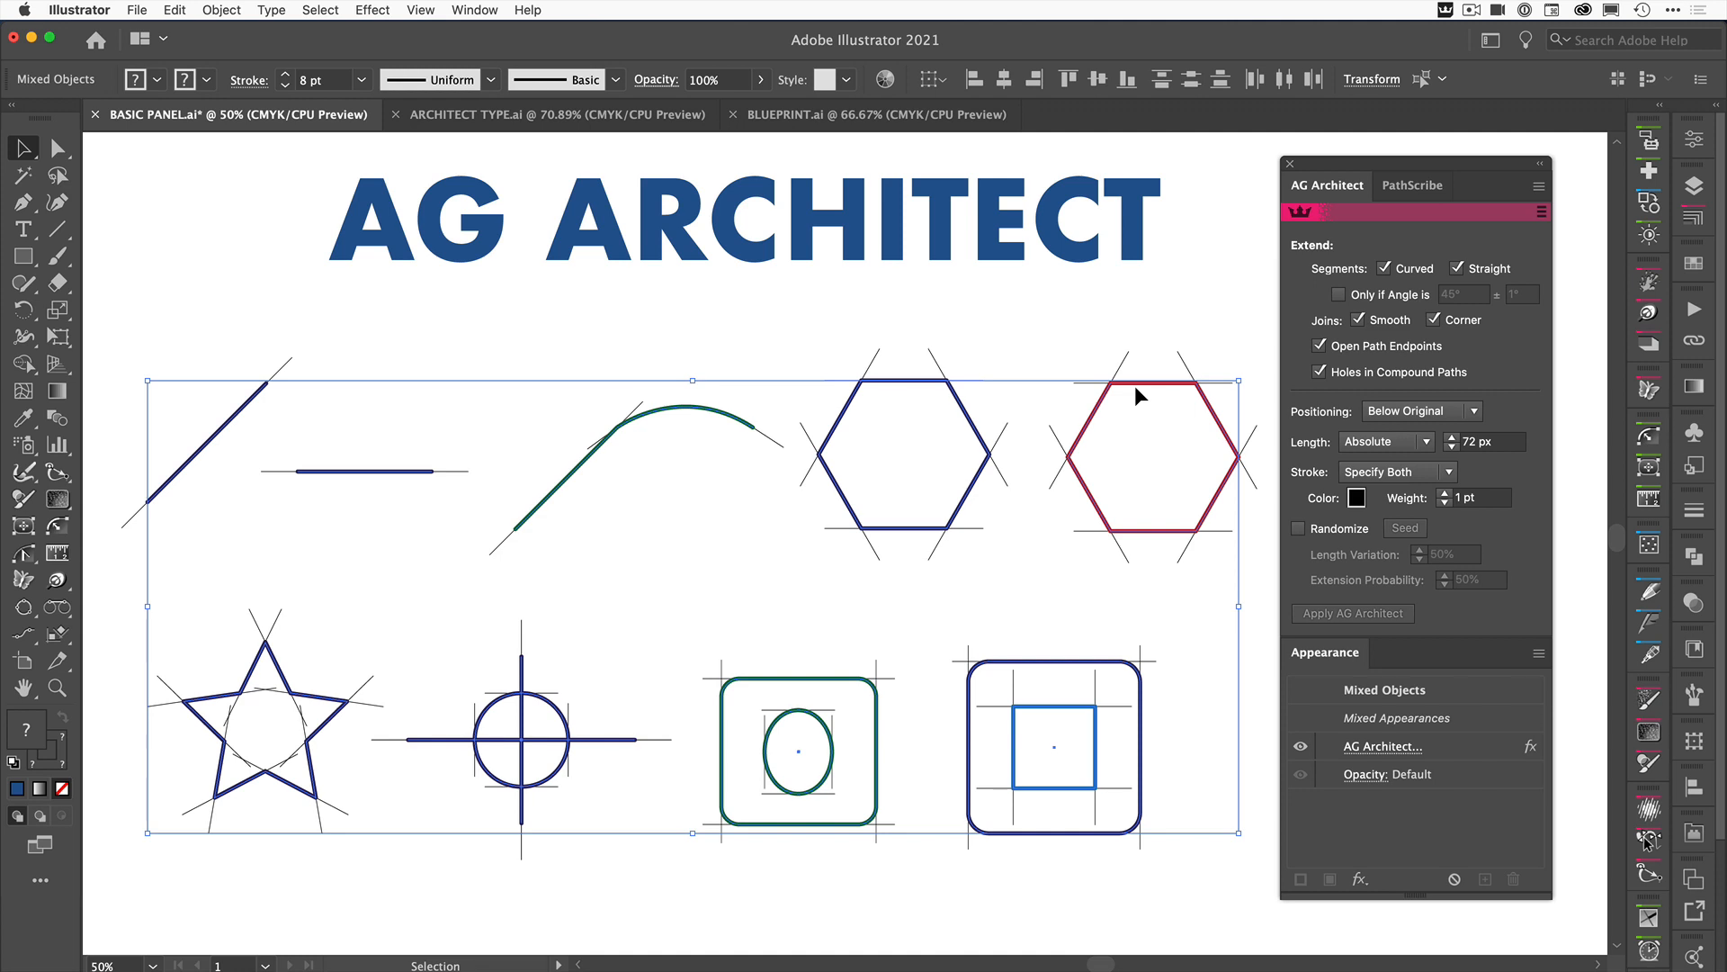
{"action": "mouse_move", "coordinate": [1154, 376]}
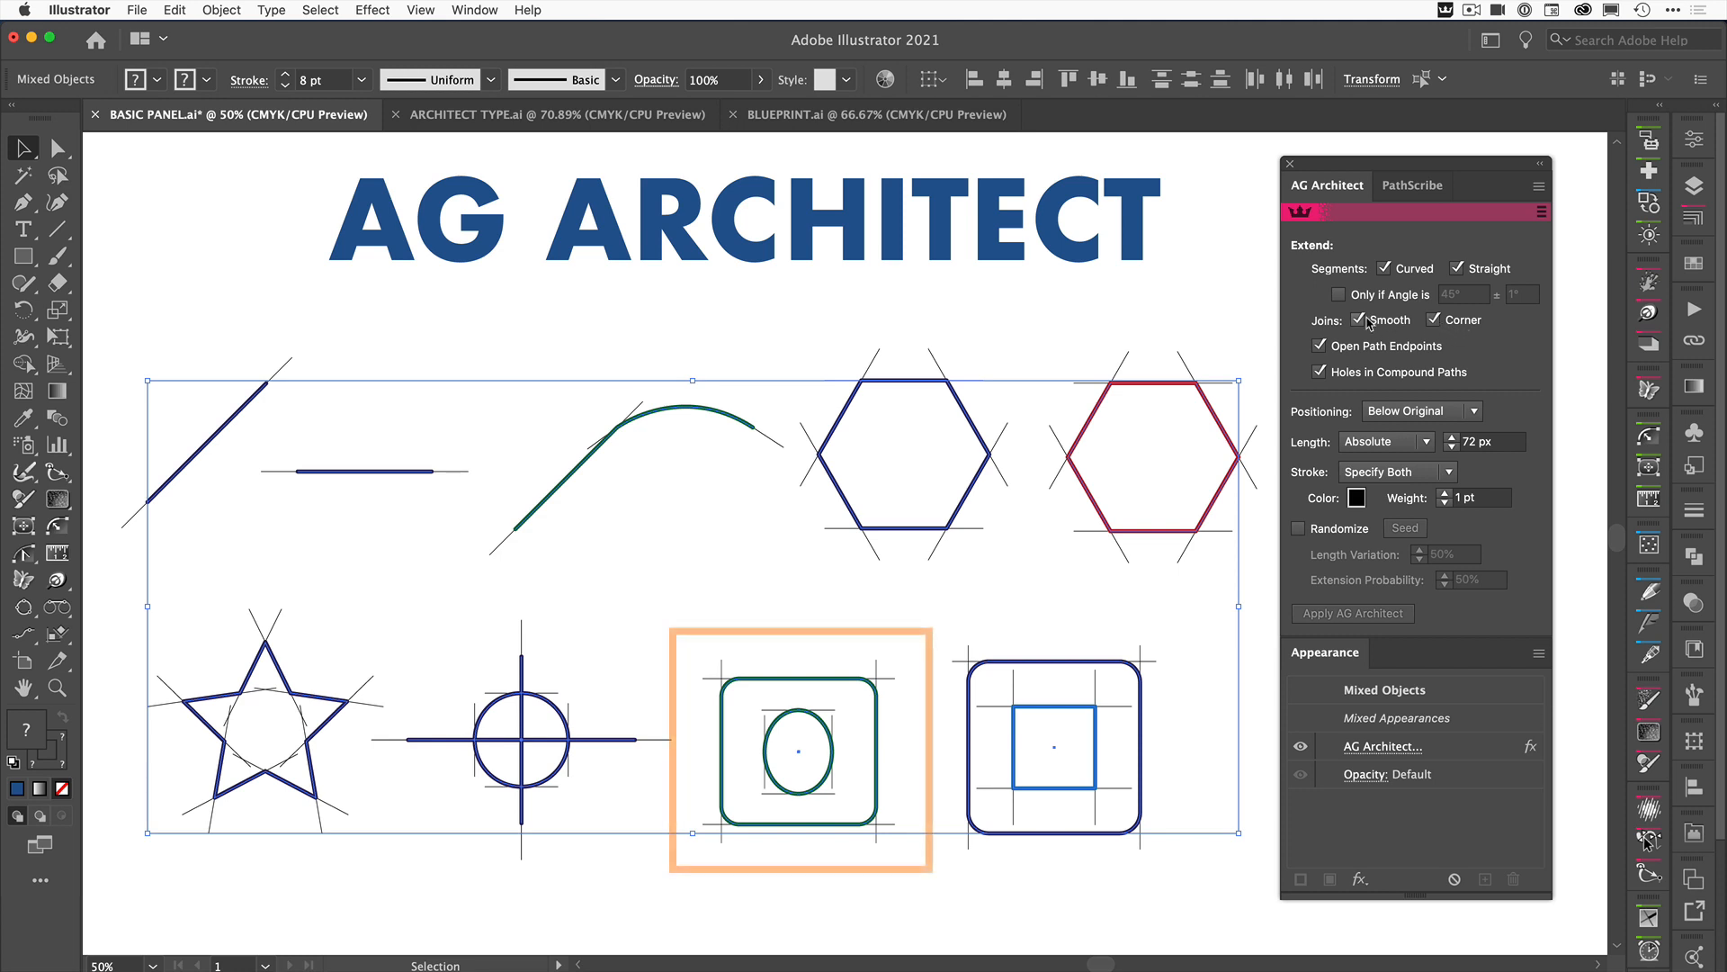
{"action": "left_click", "coordinate": [1320, 321]}
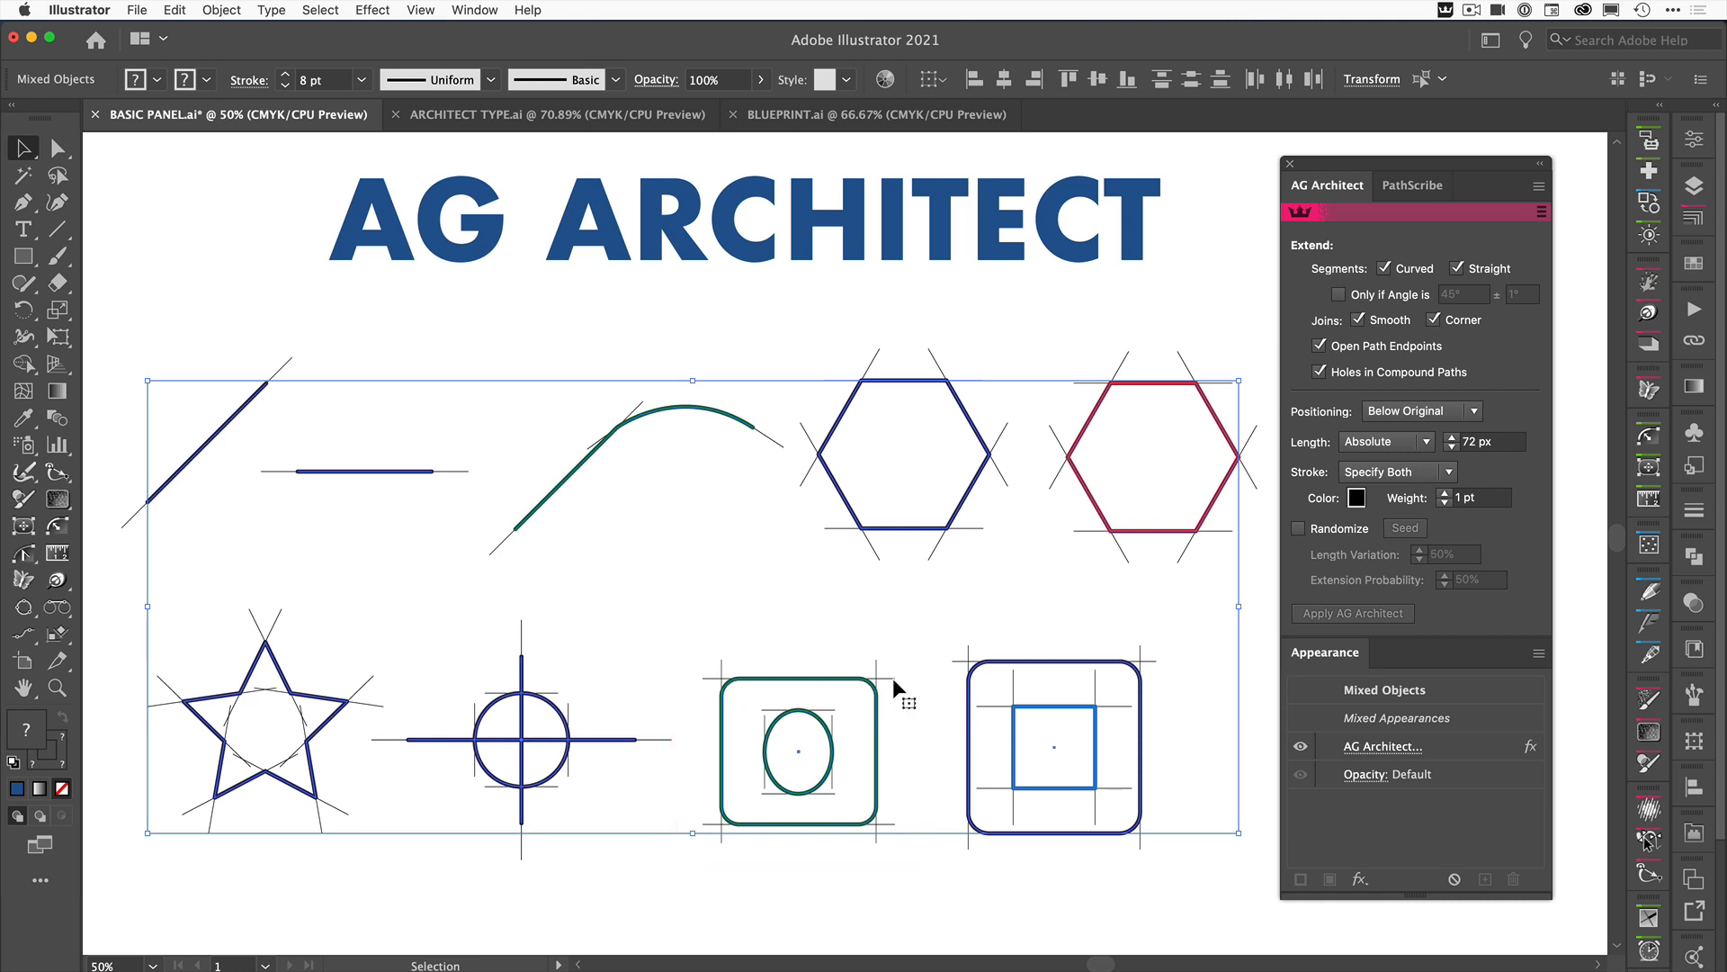
{"action": "mouse_move", "coordinate": [831, 738]}
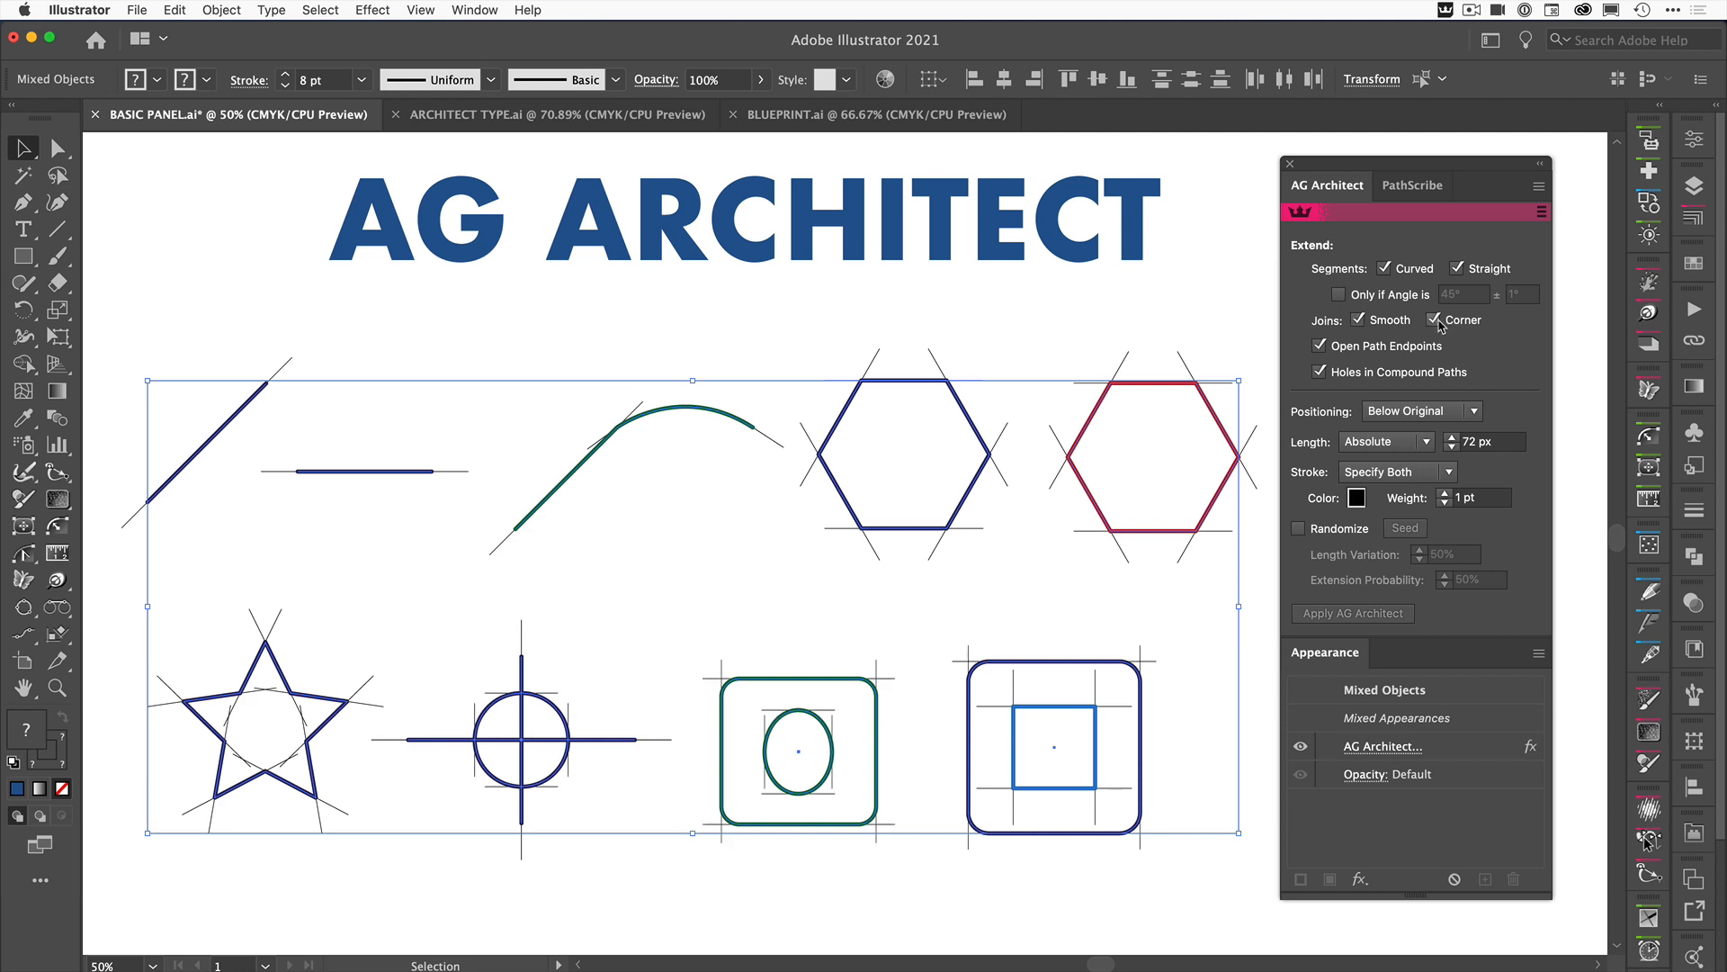
{"action": "left_click", "coordinate": [1438, 320]}
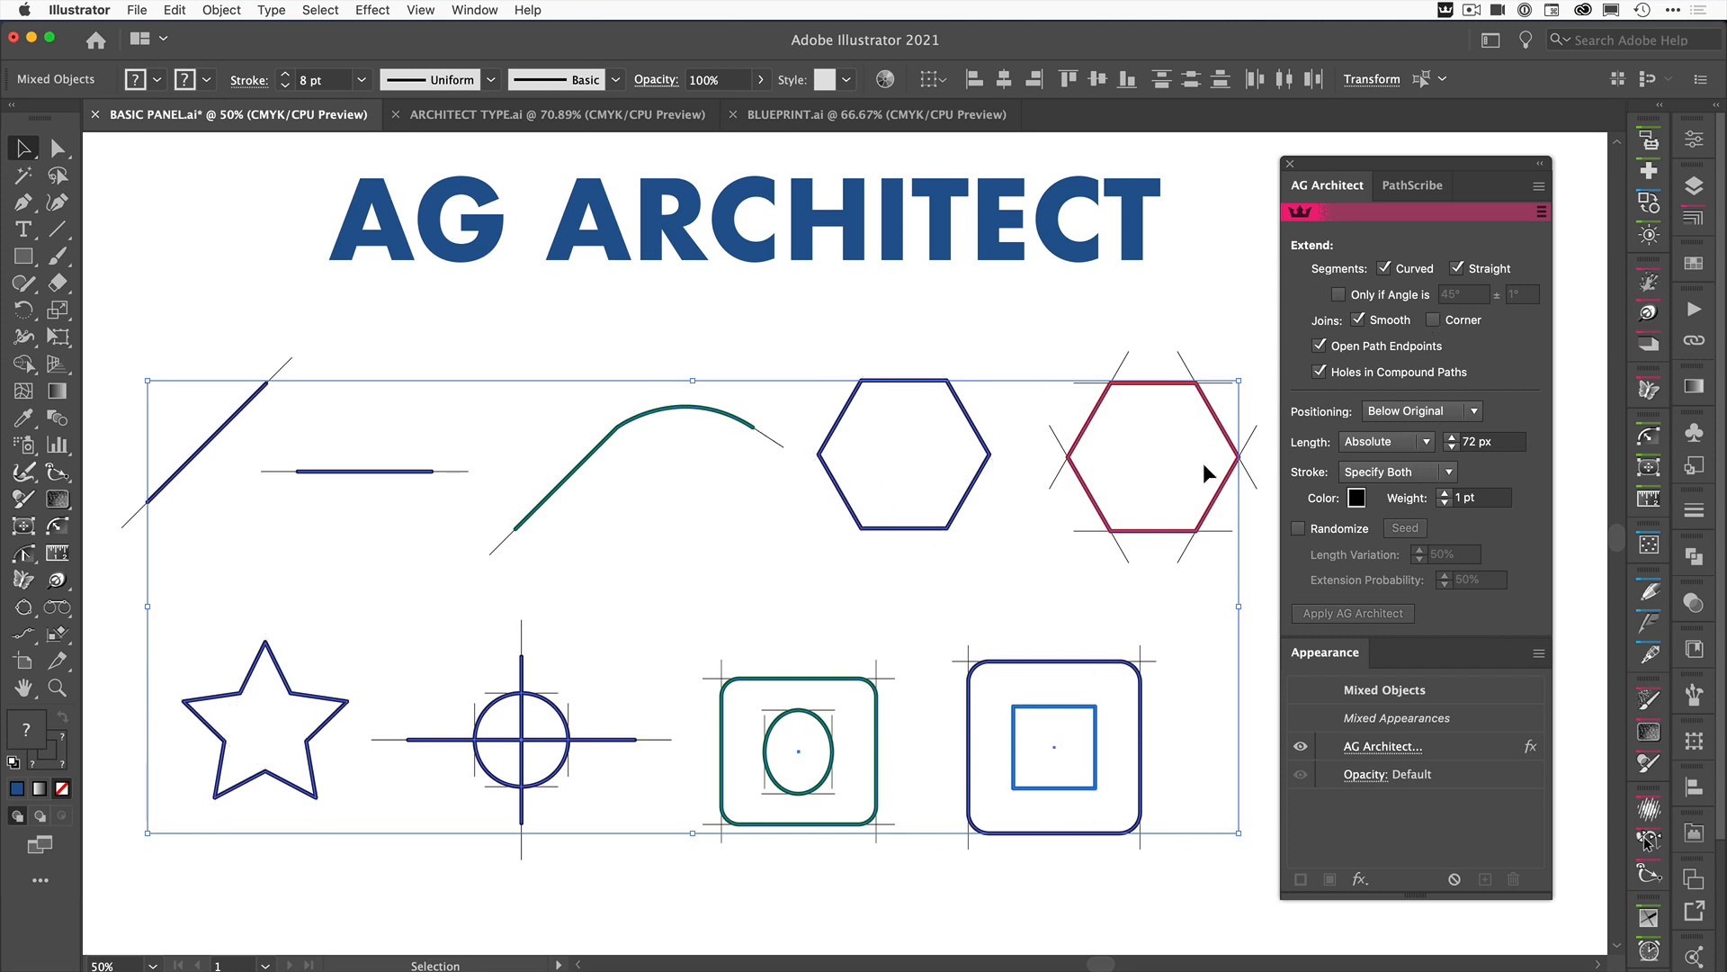
{"action": "left_click", "coordinate": [1434, 320]}
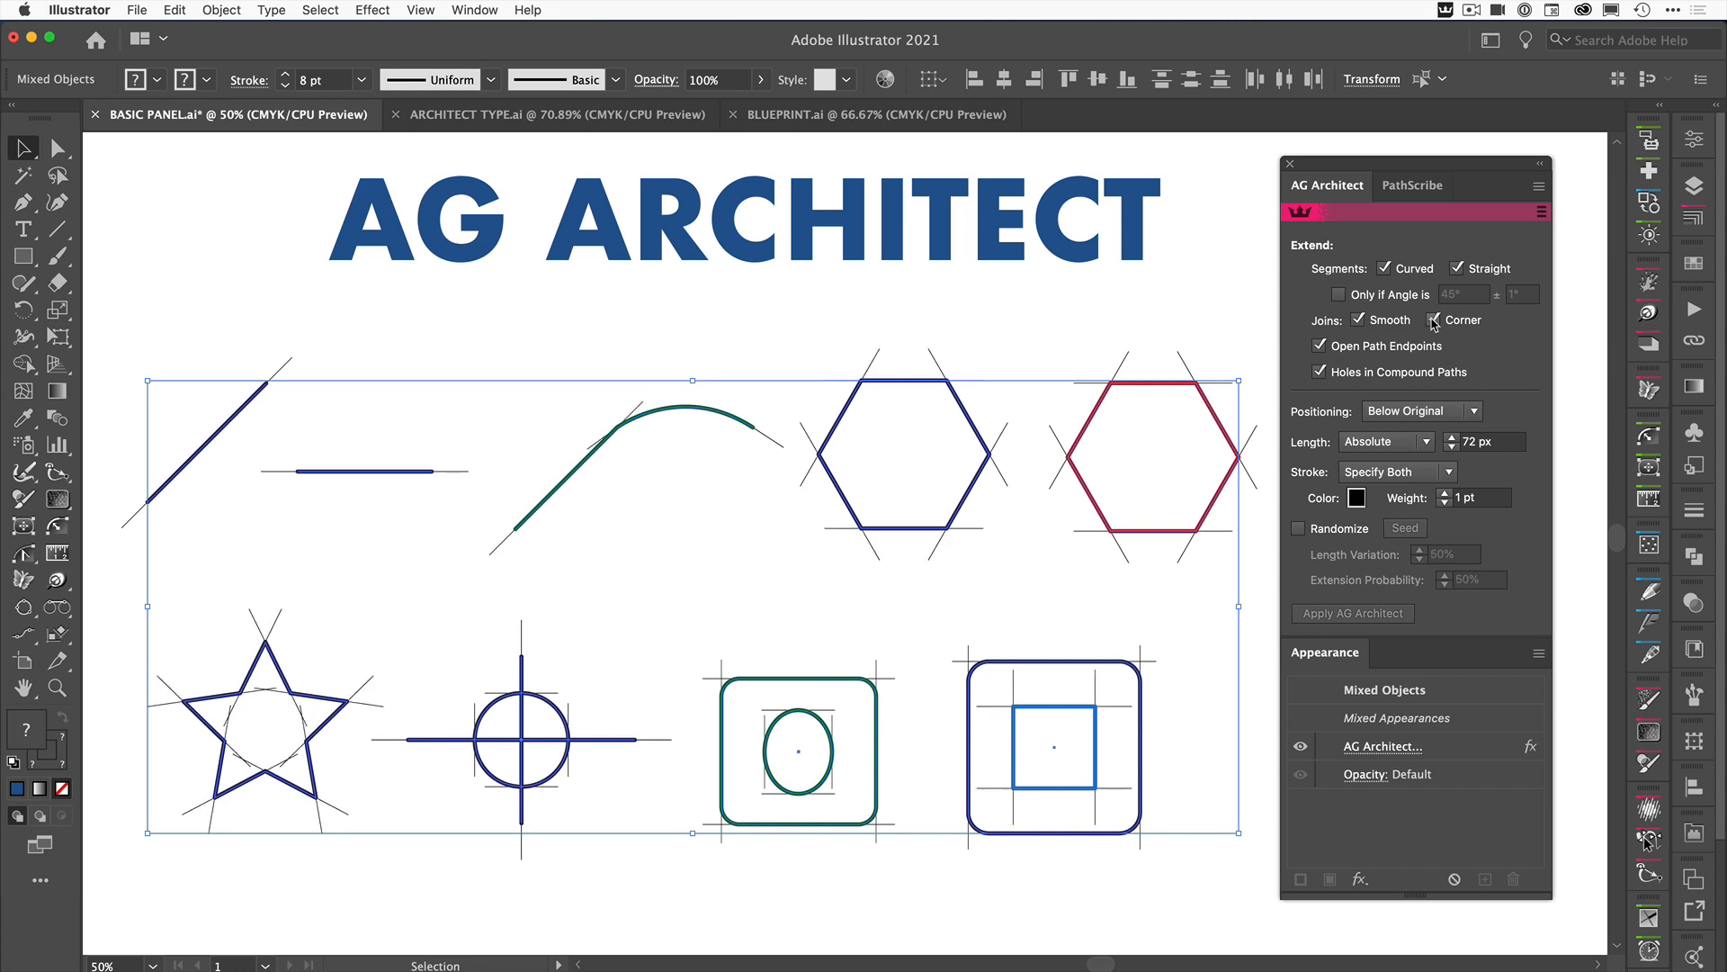
{"action": "left_click", "coordinate": [1436, 320]}
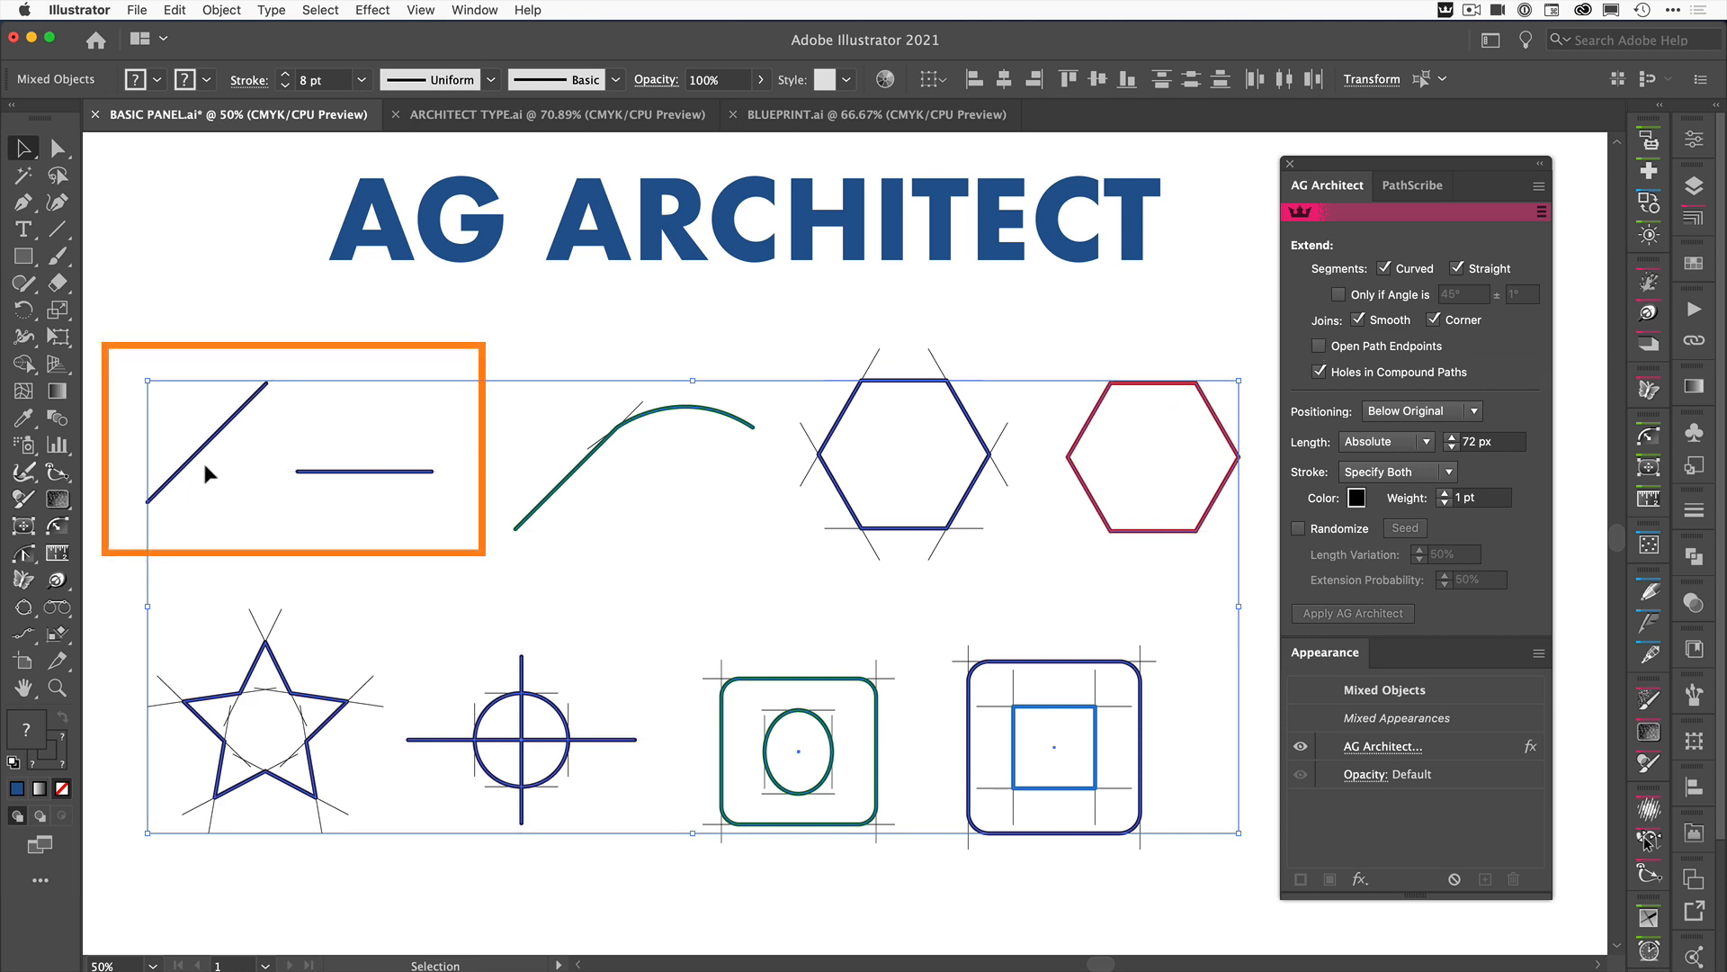
{"action": "mouse_move", "coordinate": [396, 484]}
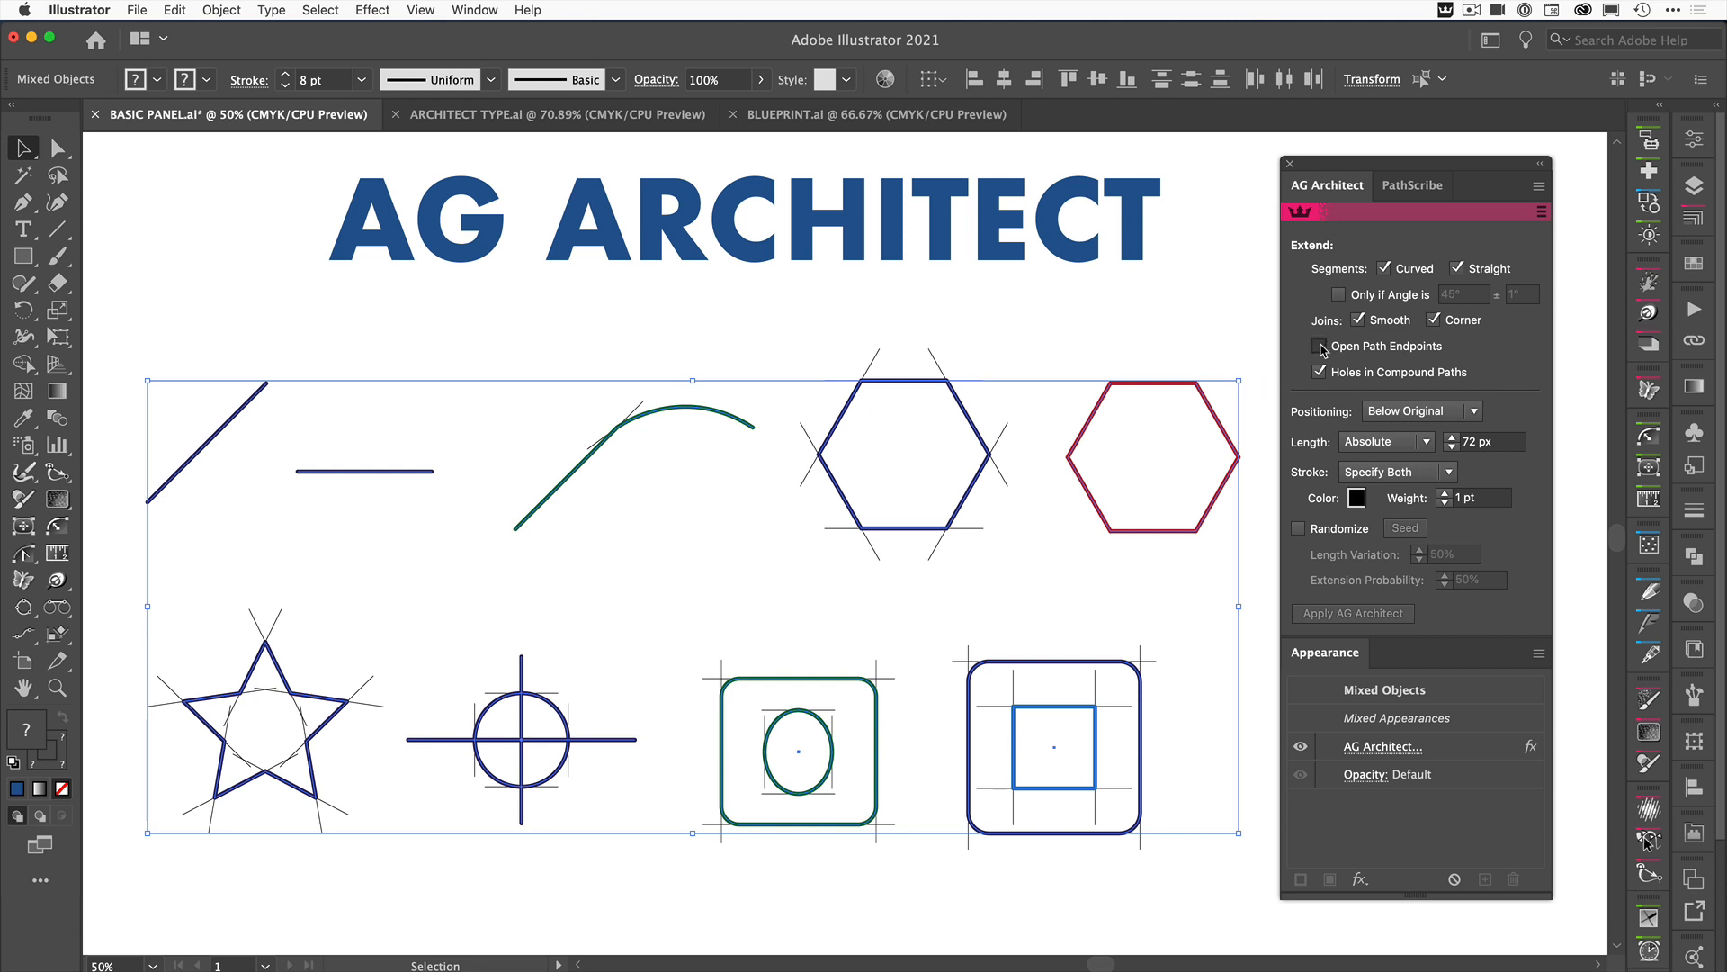
Step: Add extensions to open path endpoints and keep them around compound-path holes
{"action": "left_click", "coordinate": [1319, 346]}
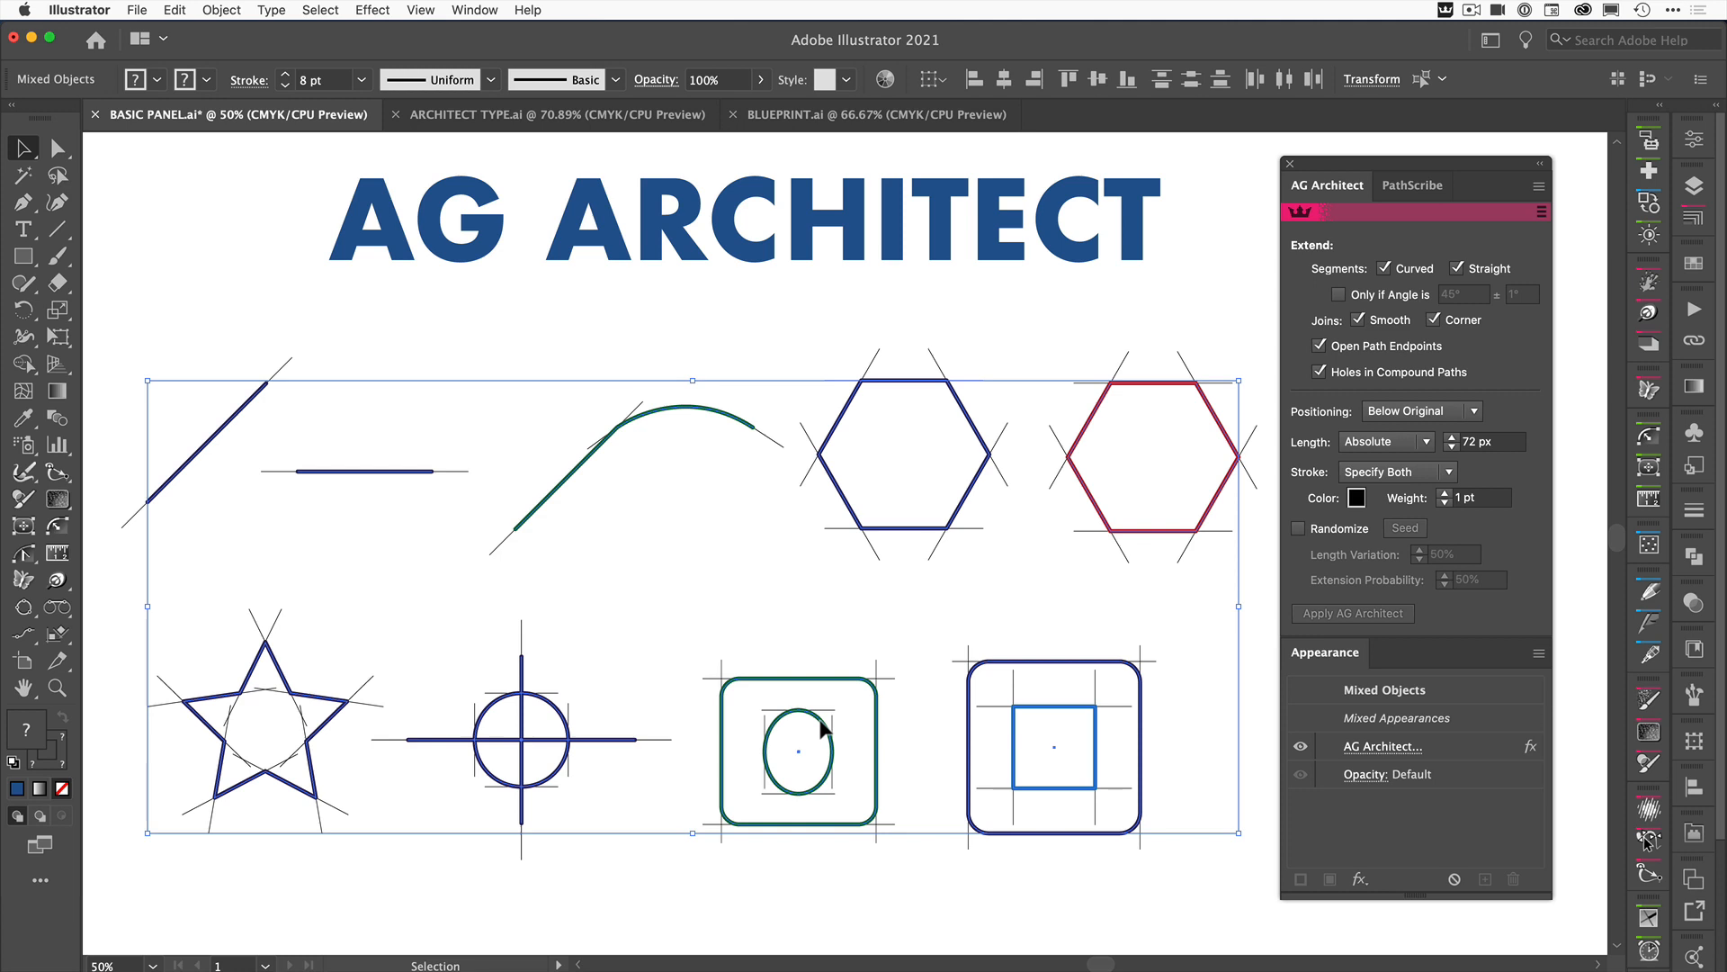
{"action": "left_click", "coordinate": [798, 749]}
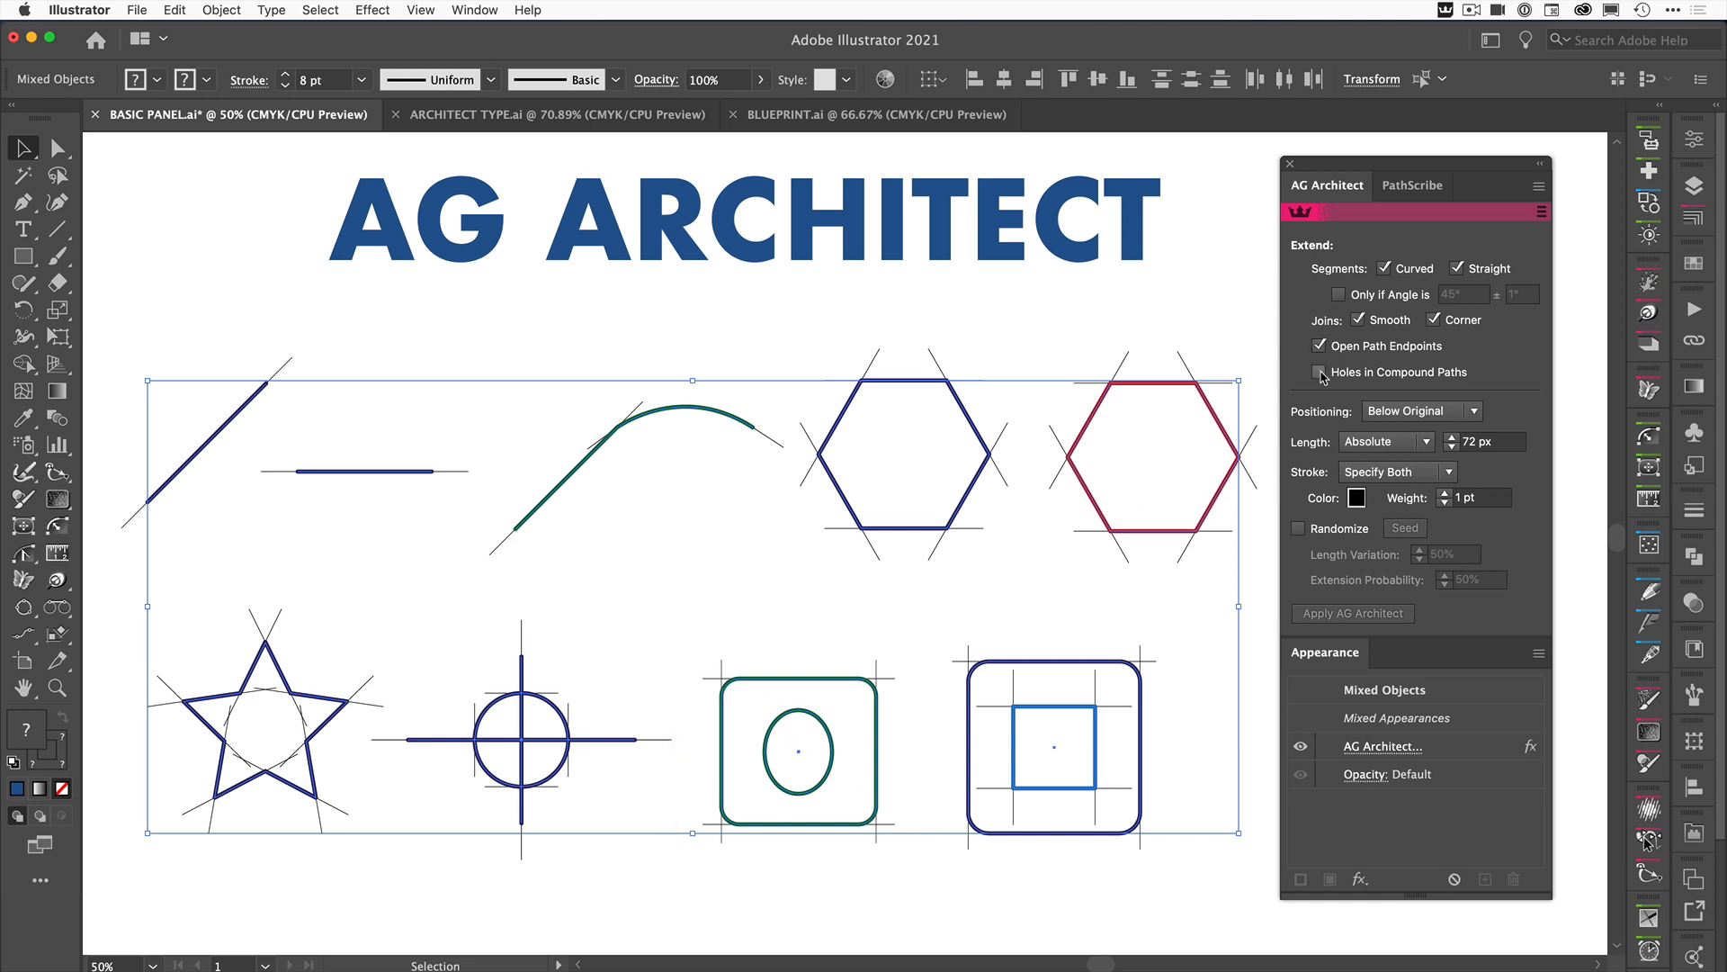
{"action": "left_click", "coordinate": [1319, 371]}
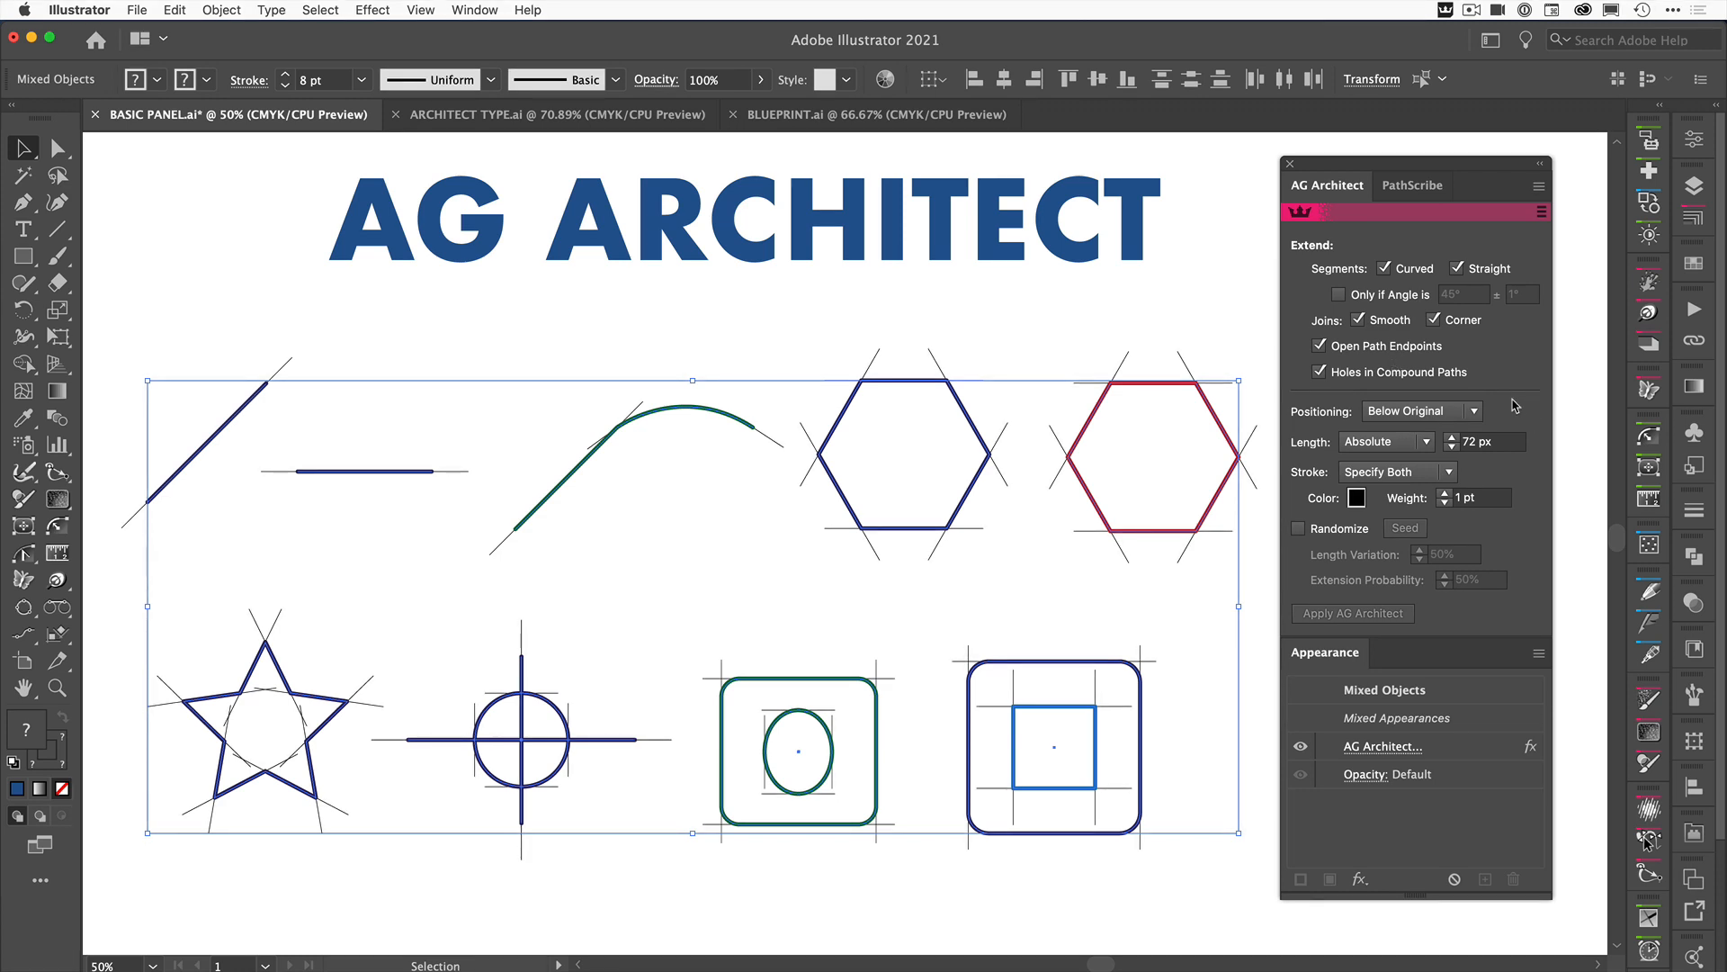
{"action": "mouse_move", "coordinate": [1029, 488]}
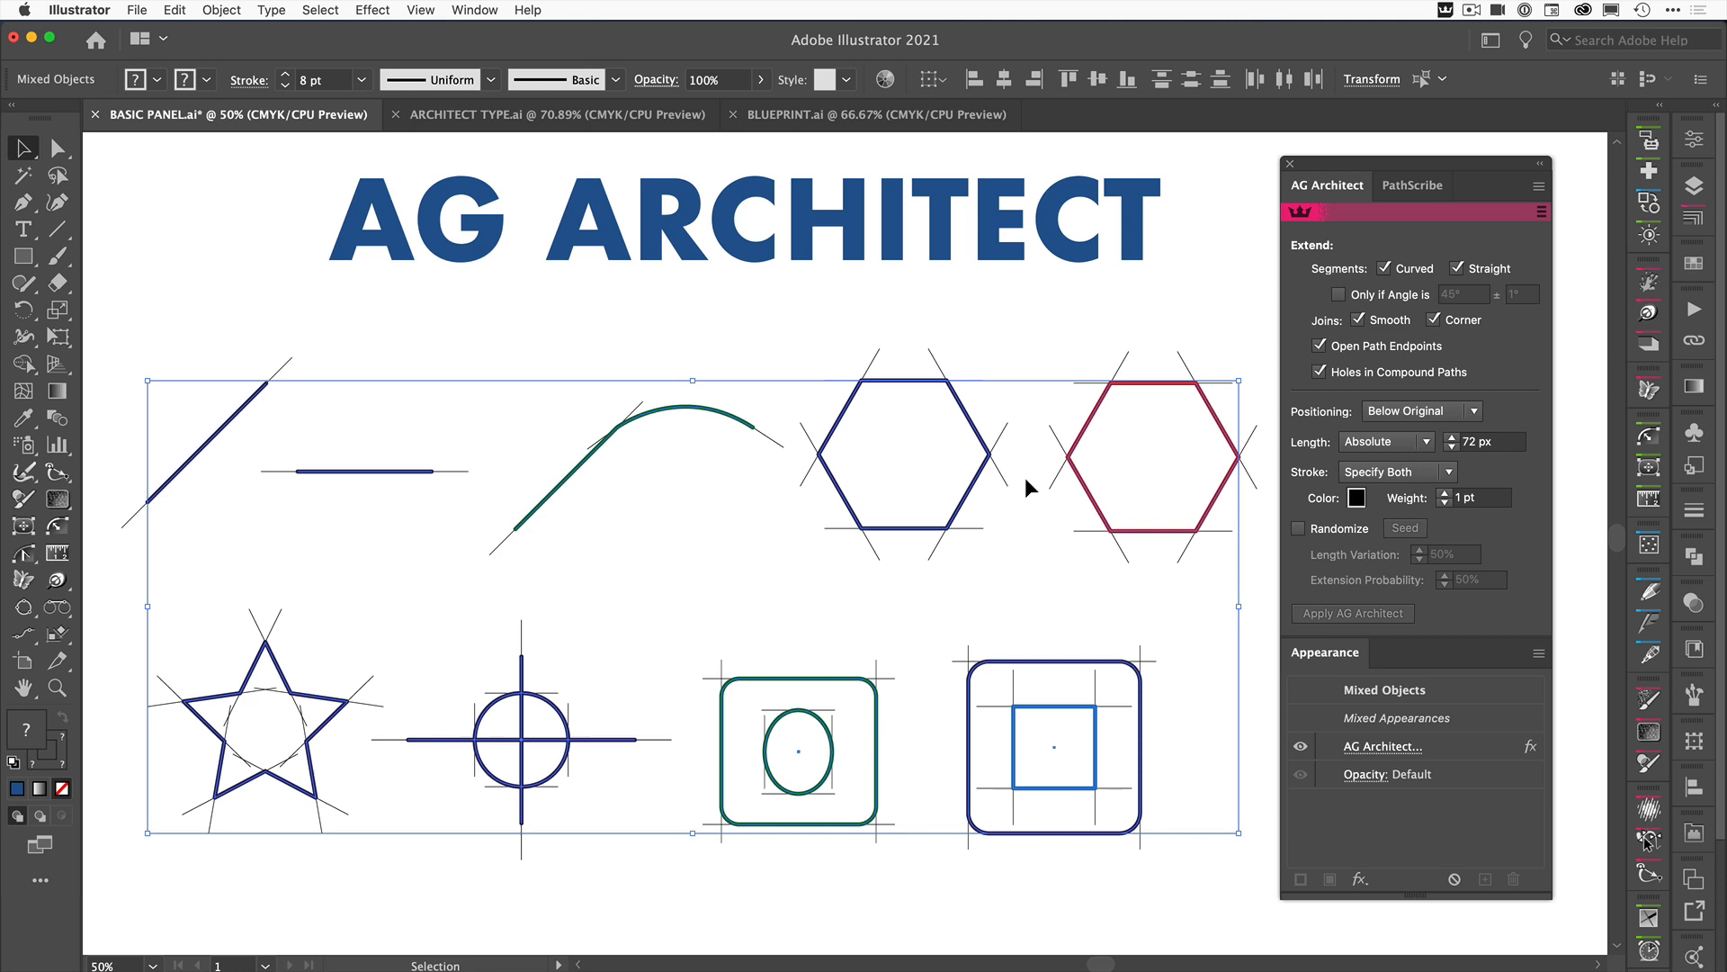
{"action": "mouse_move", "coordinate": [1447, 459]}
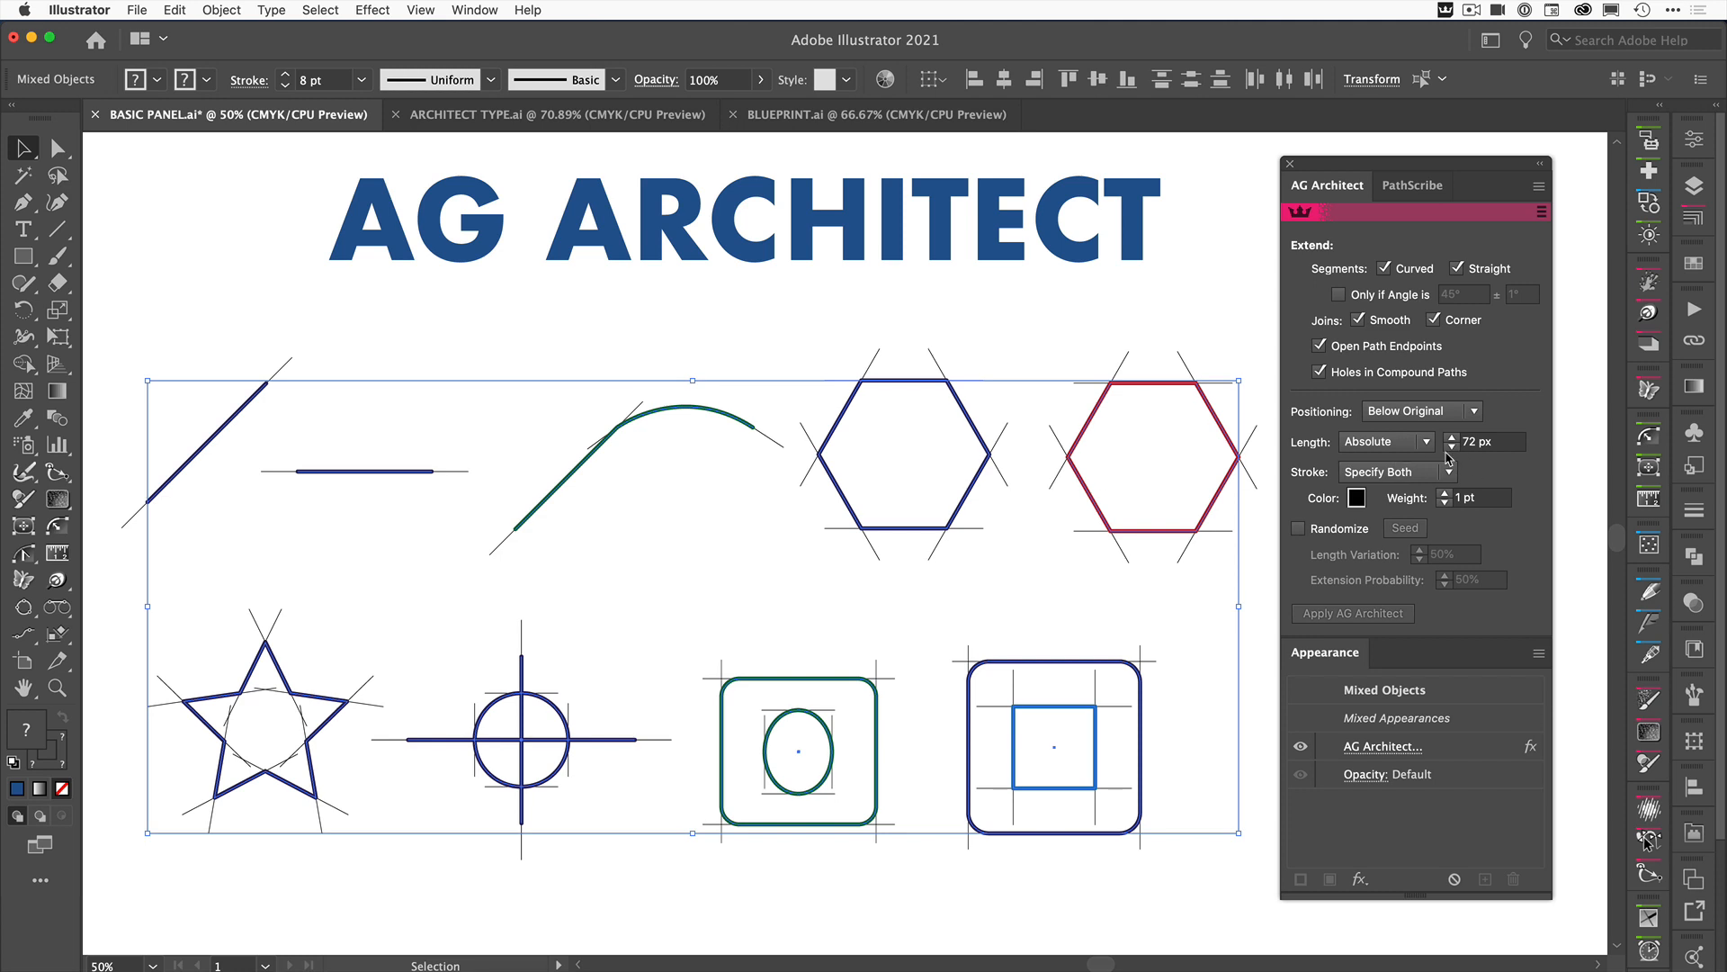
{"action": "mouse_move", "coordinate": [1447, 457]}
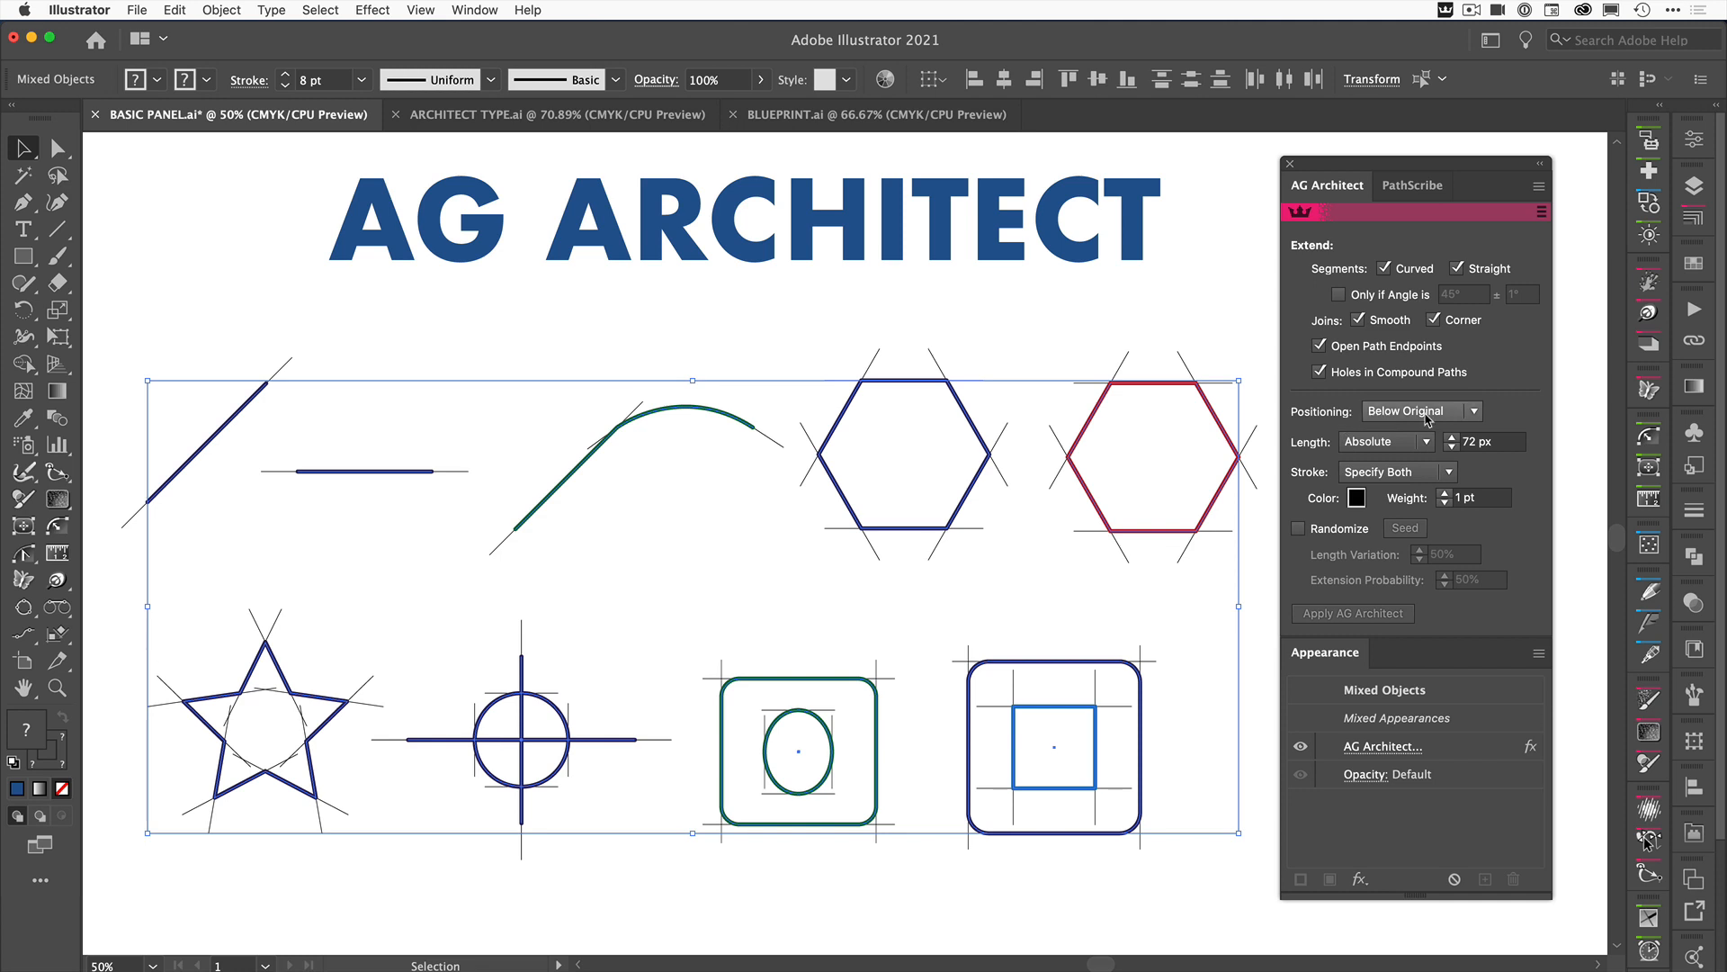
Step: Try Below and Replace Original positioning, then set extensions Above Original
{"action": "left_click", "coordinate": [1421, 410]}
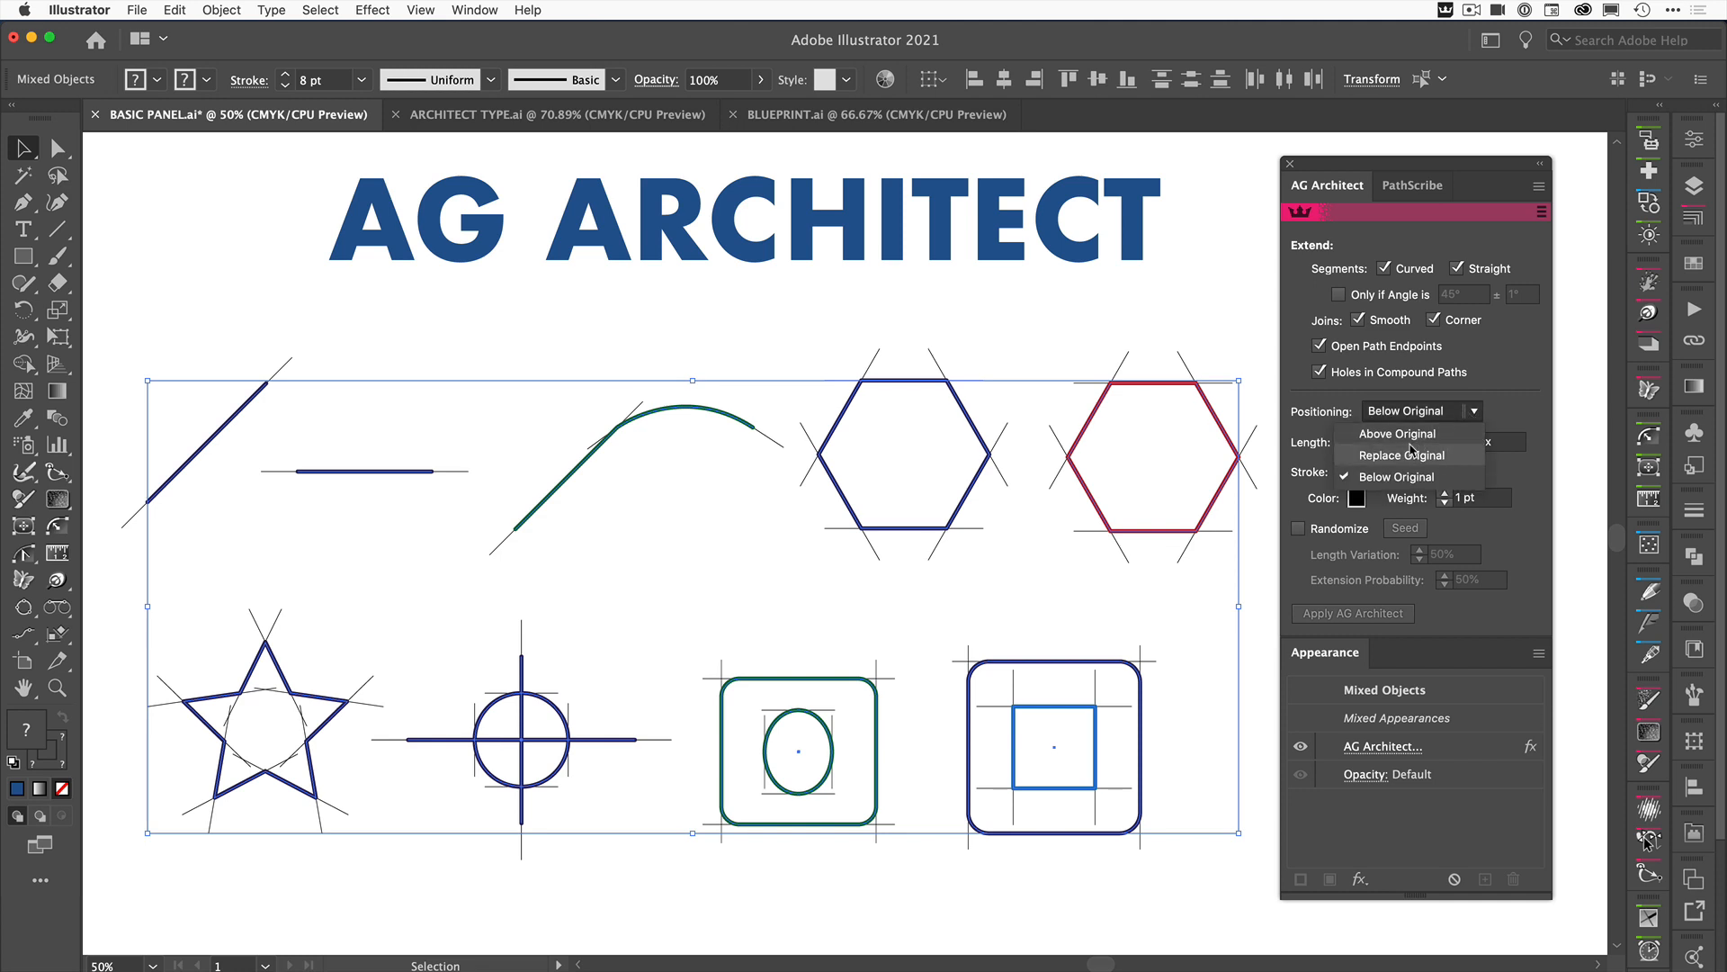
{"action": "left_click", "coordinate": [1397, 433]}
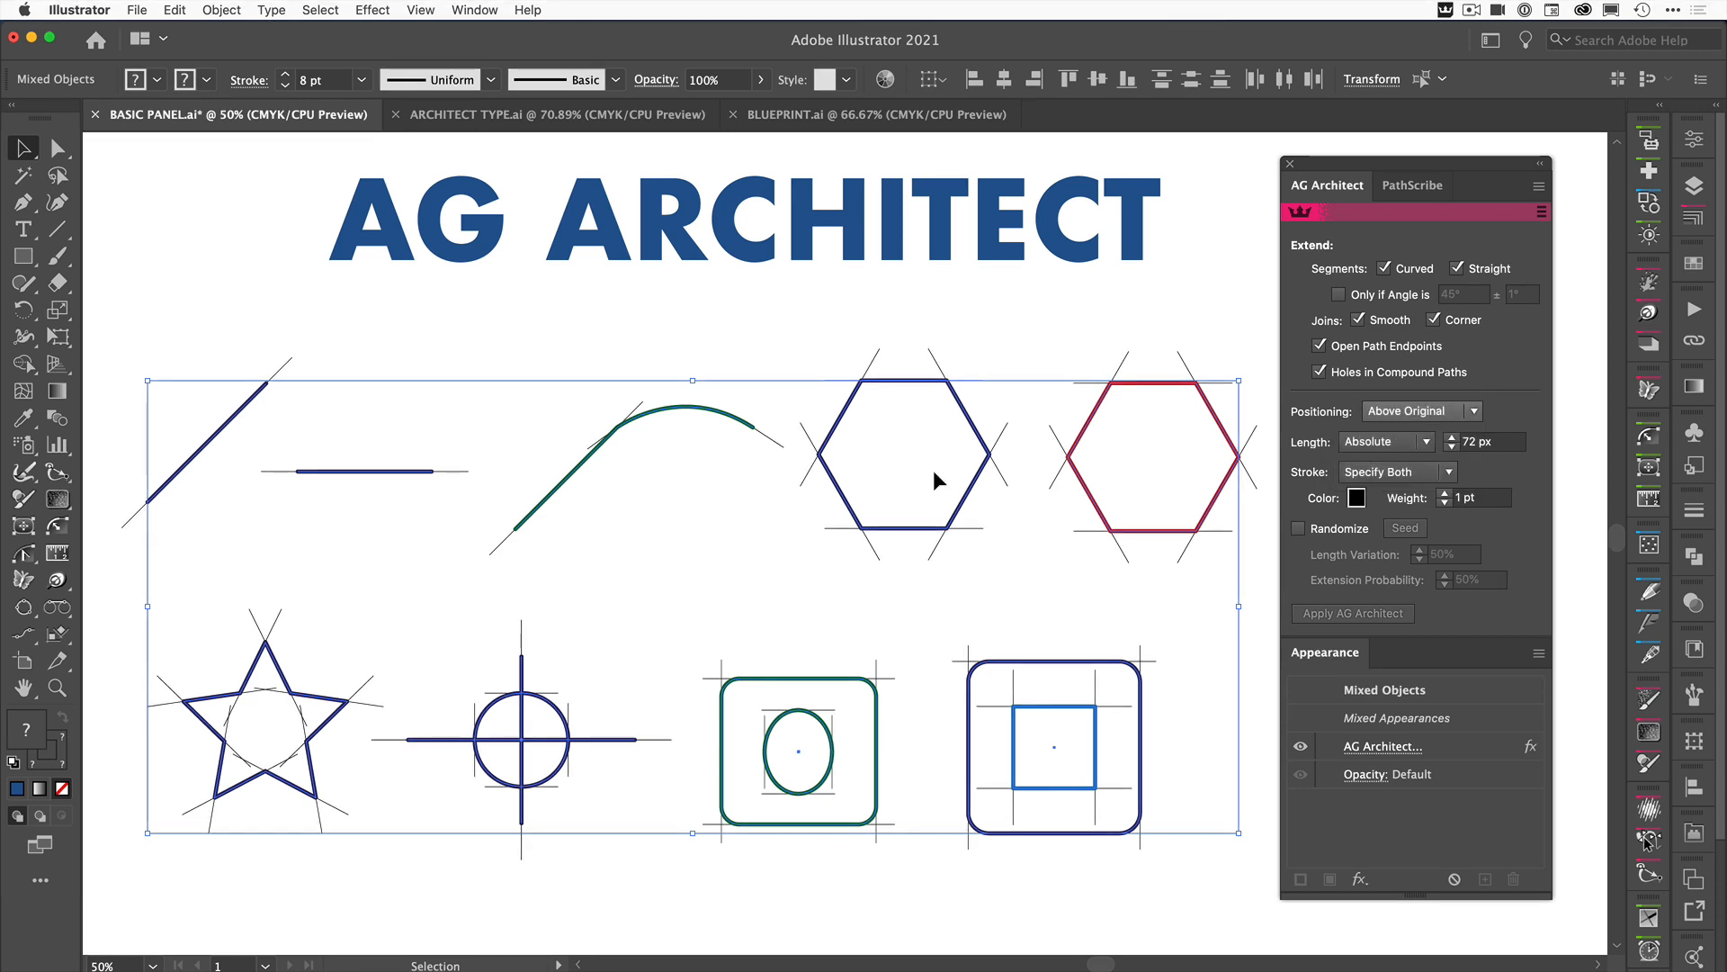
{"action": "left_click", "coordinate": [1421, 411]}
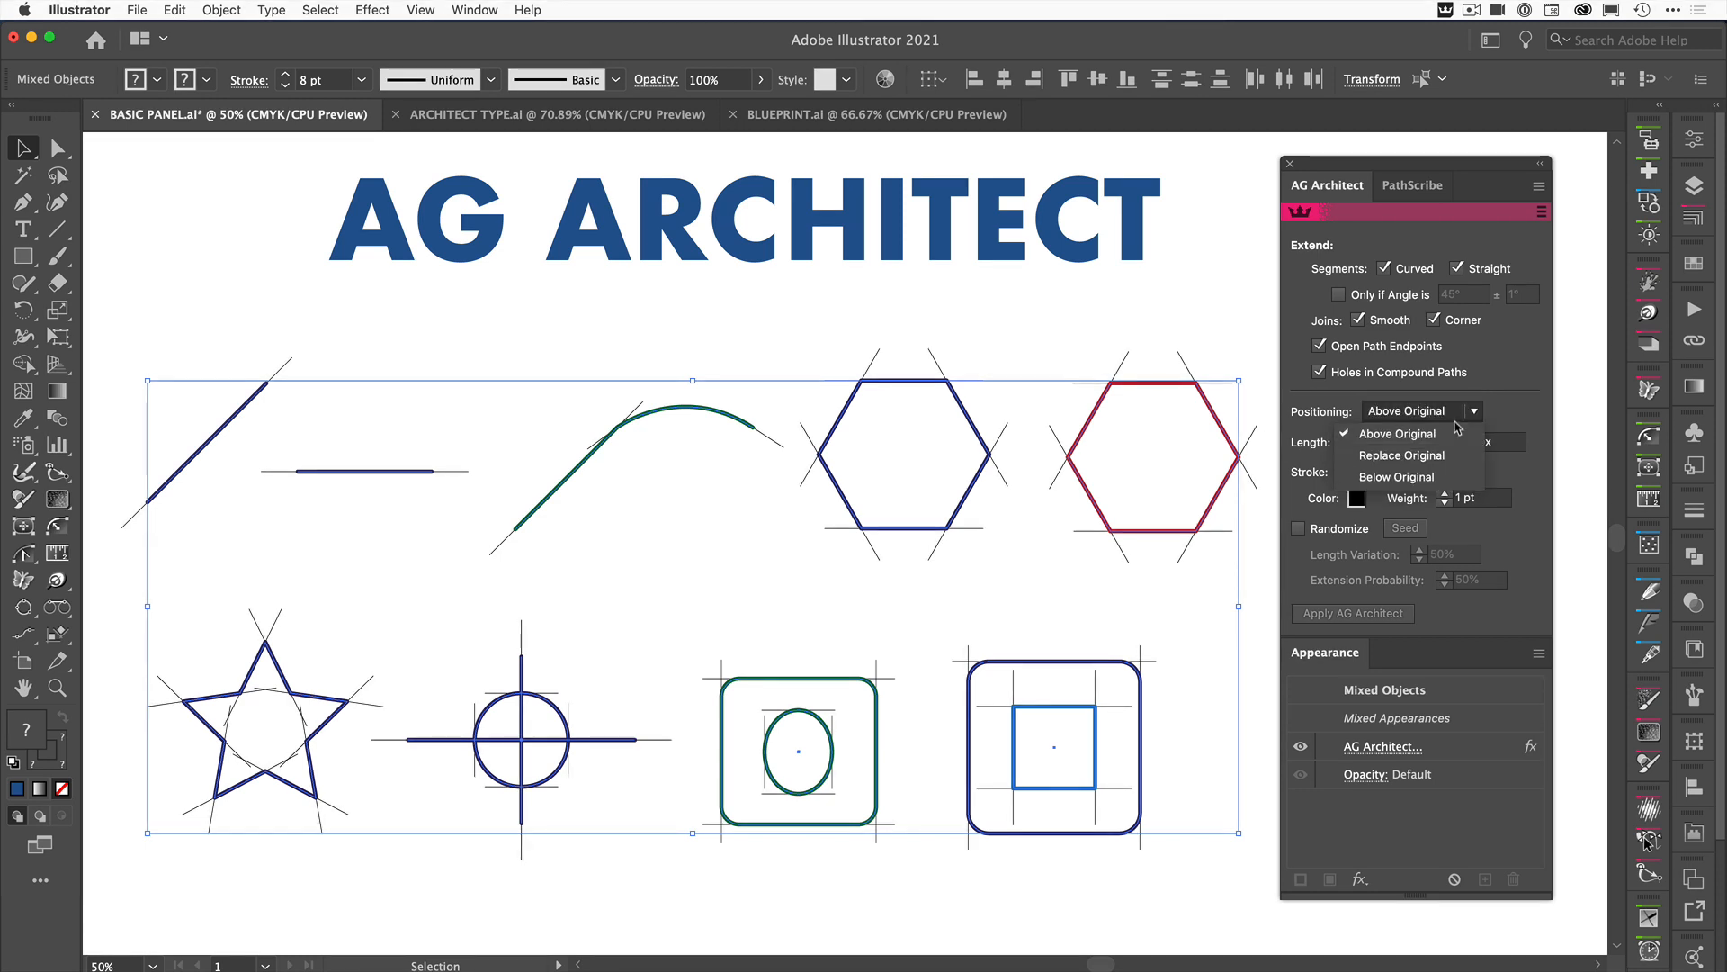
{"action": "left_click", "coordinate": [1396, 475]}
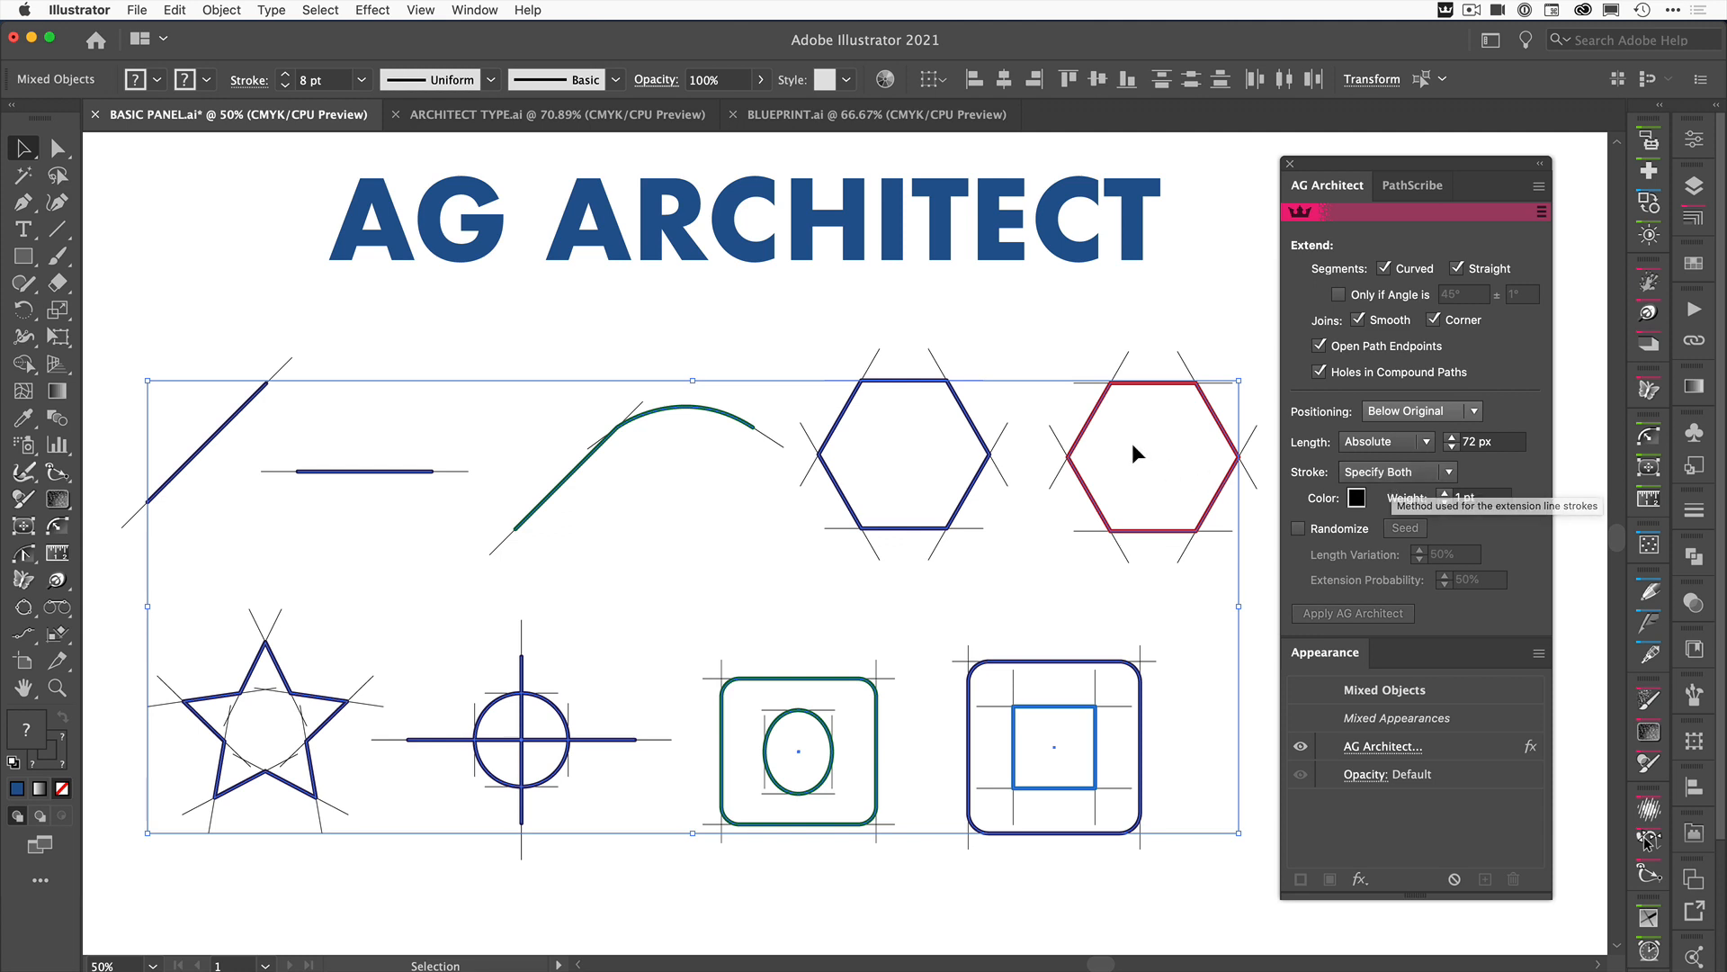
{"action": "mouse_move", "coordinate": [1384, 422]}
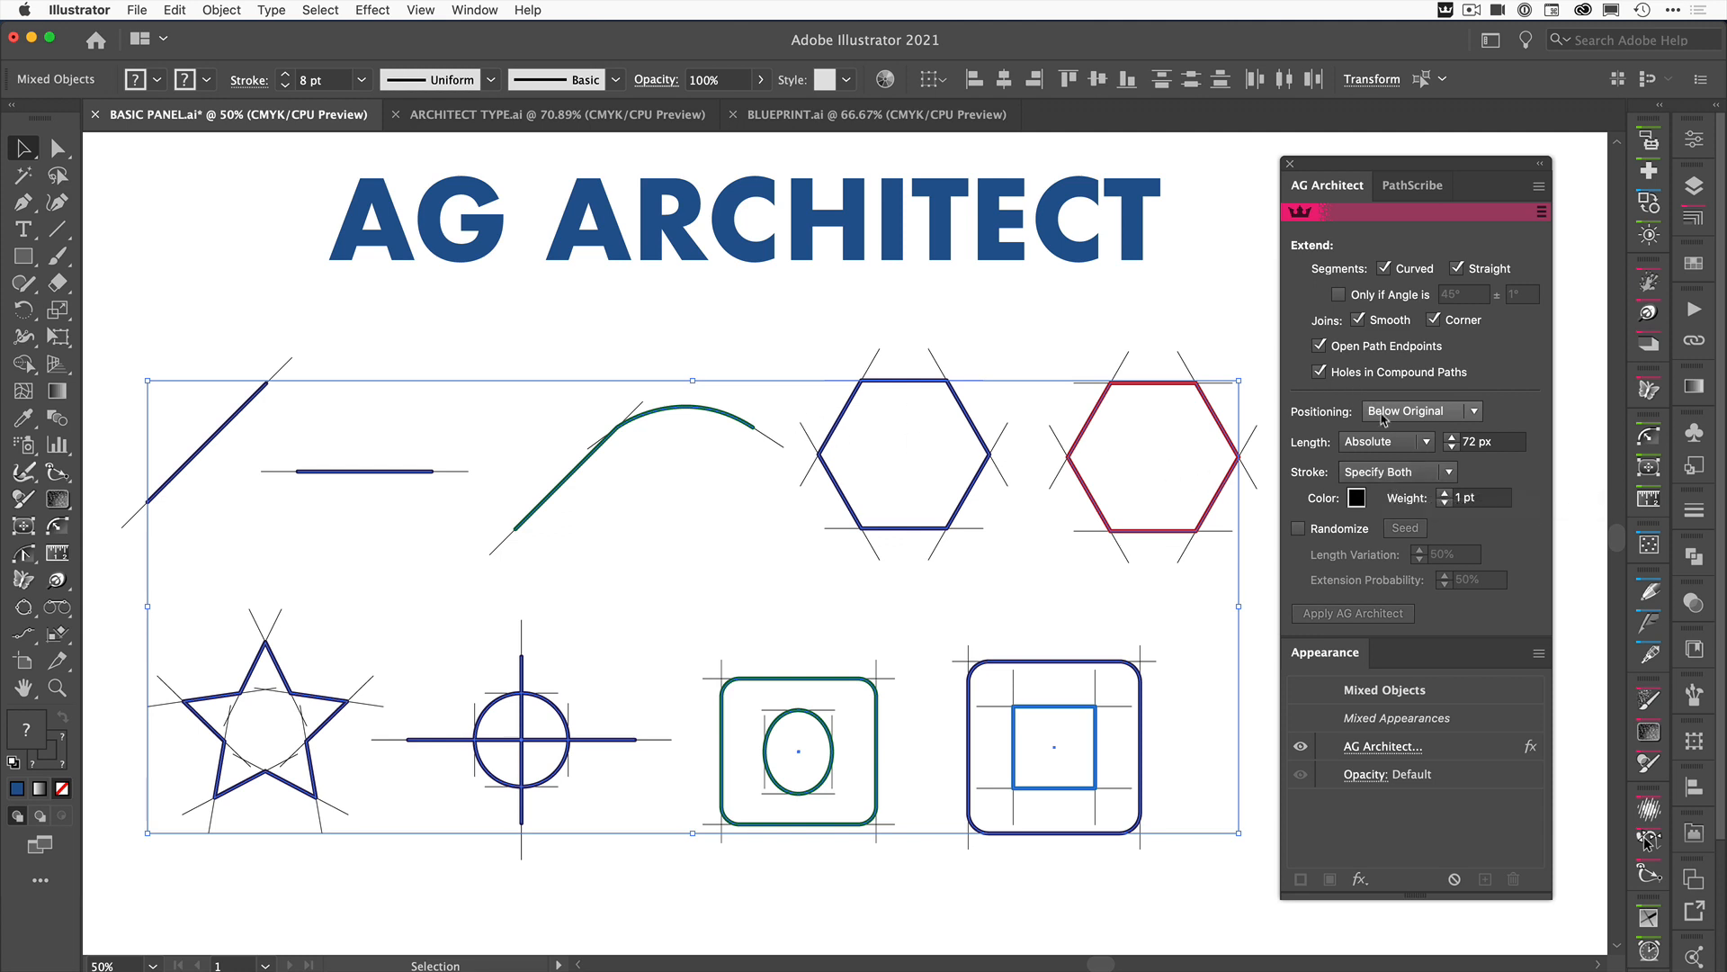
{"action": "left_click", "coordinate": [1422, 410]}
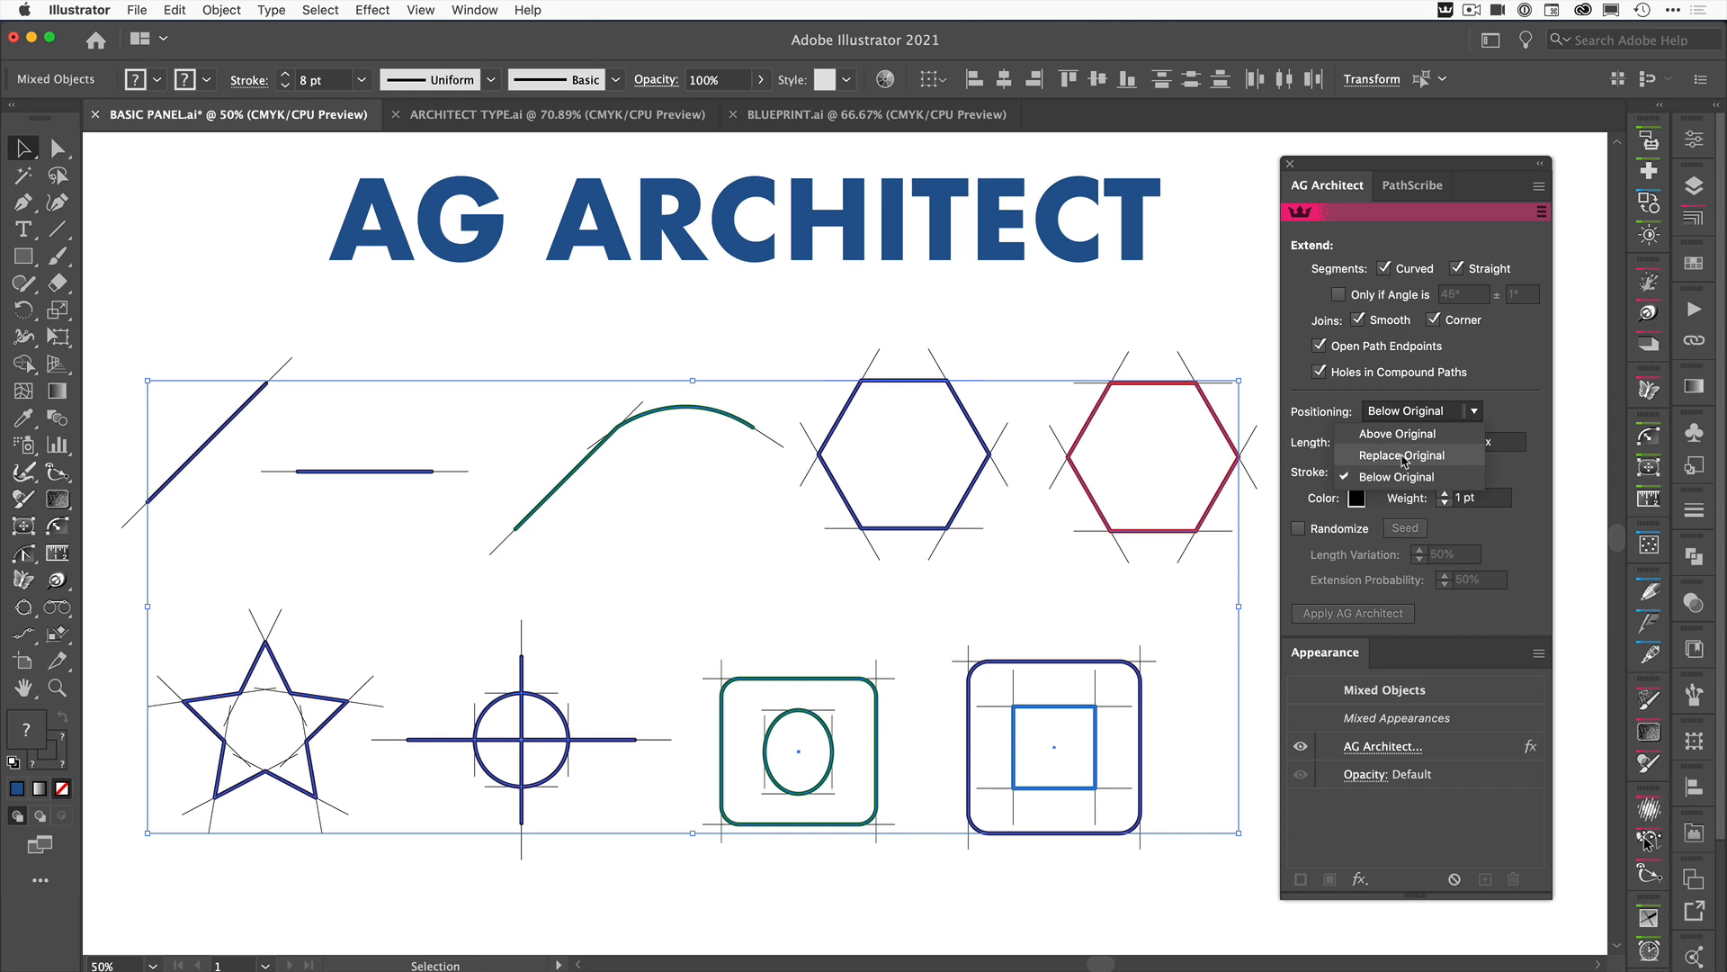
{"action": "left_click", "coordinate": [1400, 455]}
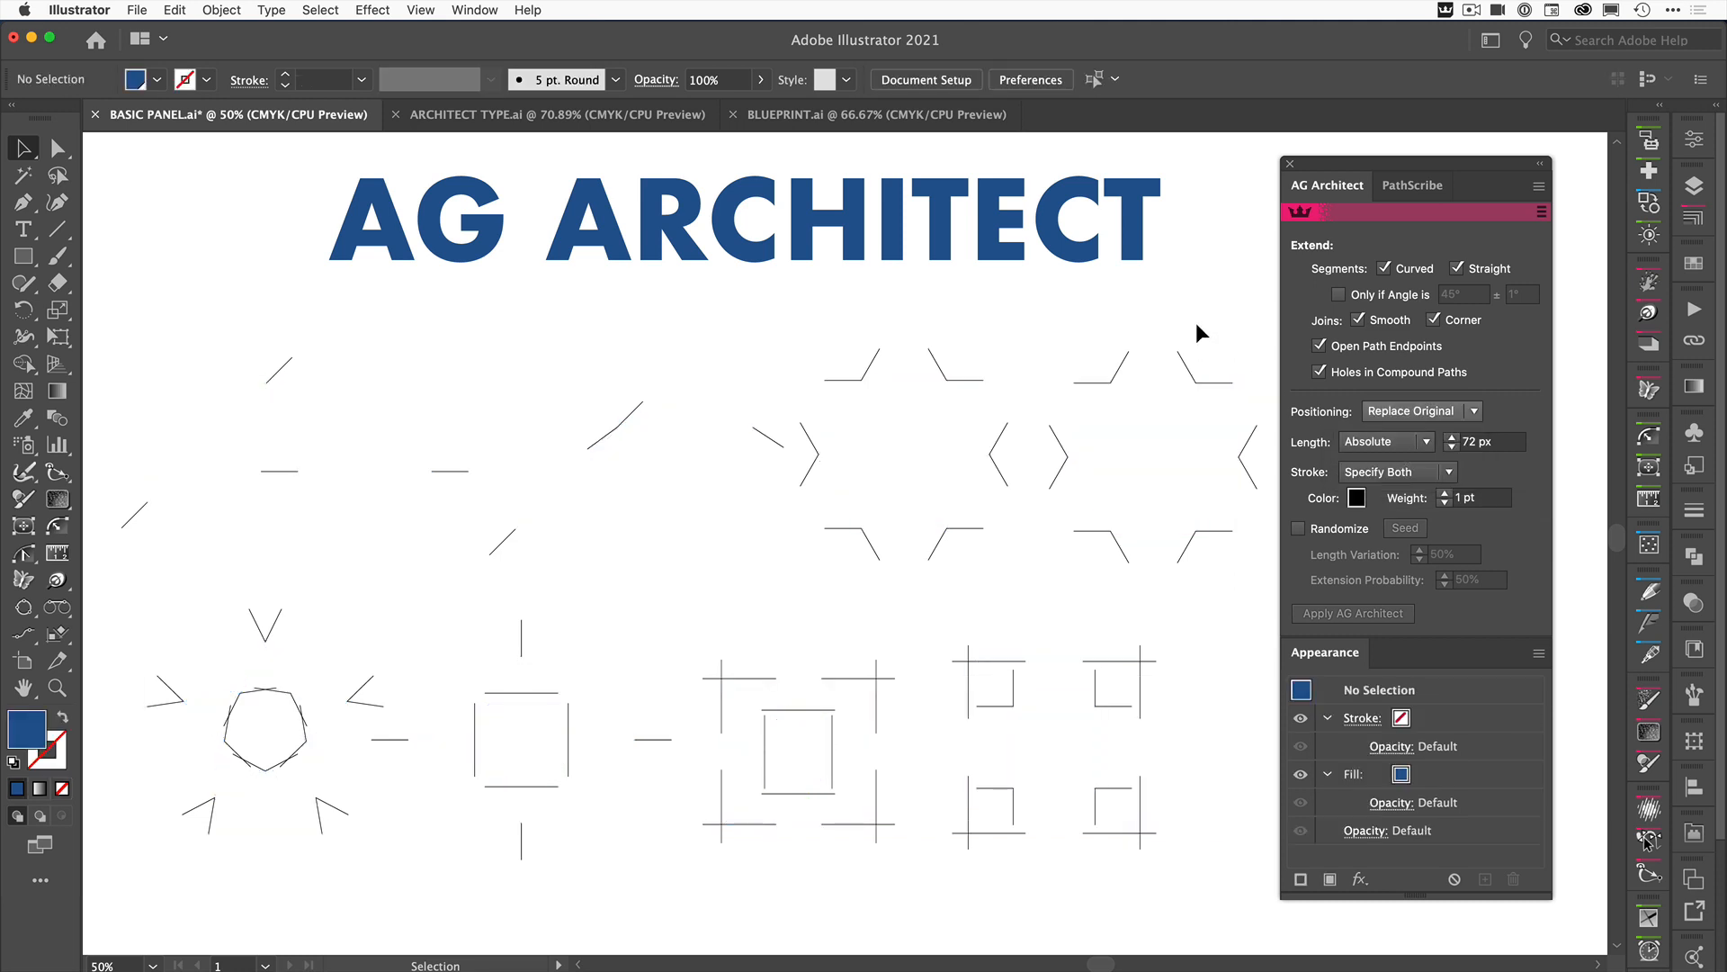
{"action": "mouse_move", "coordinate": [1063, 722]}
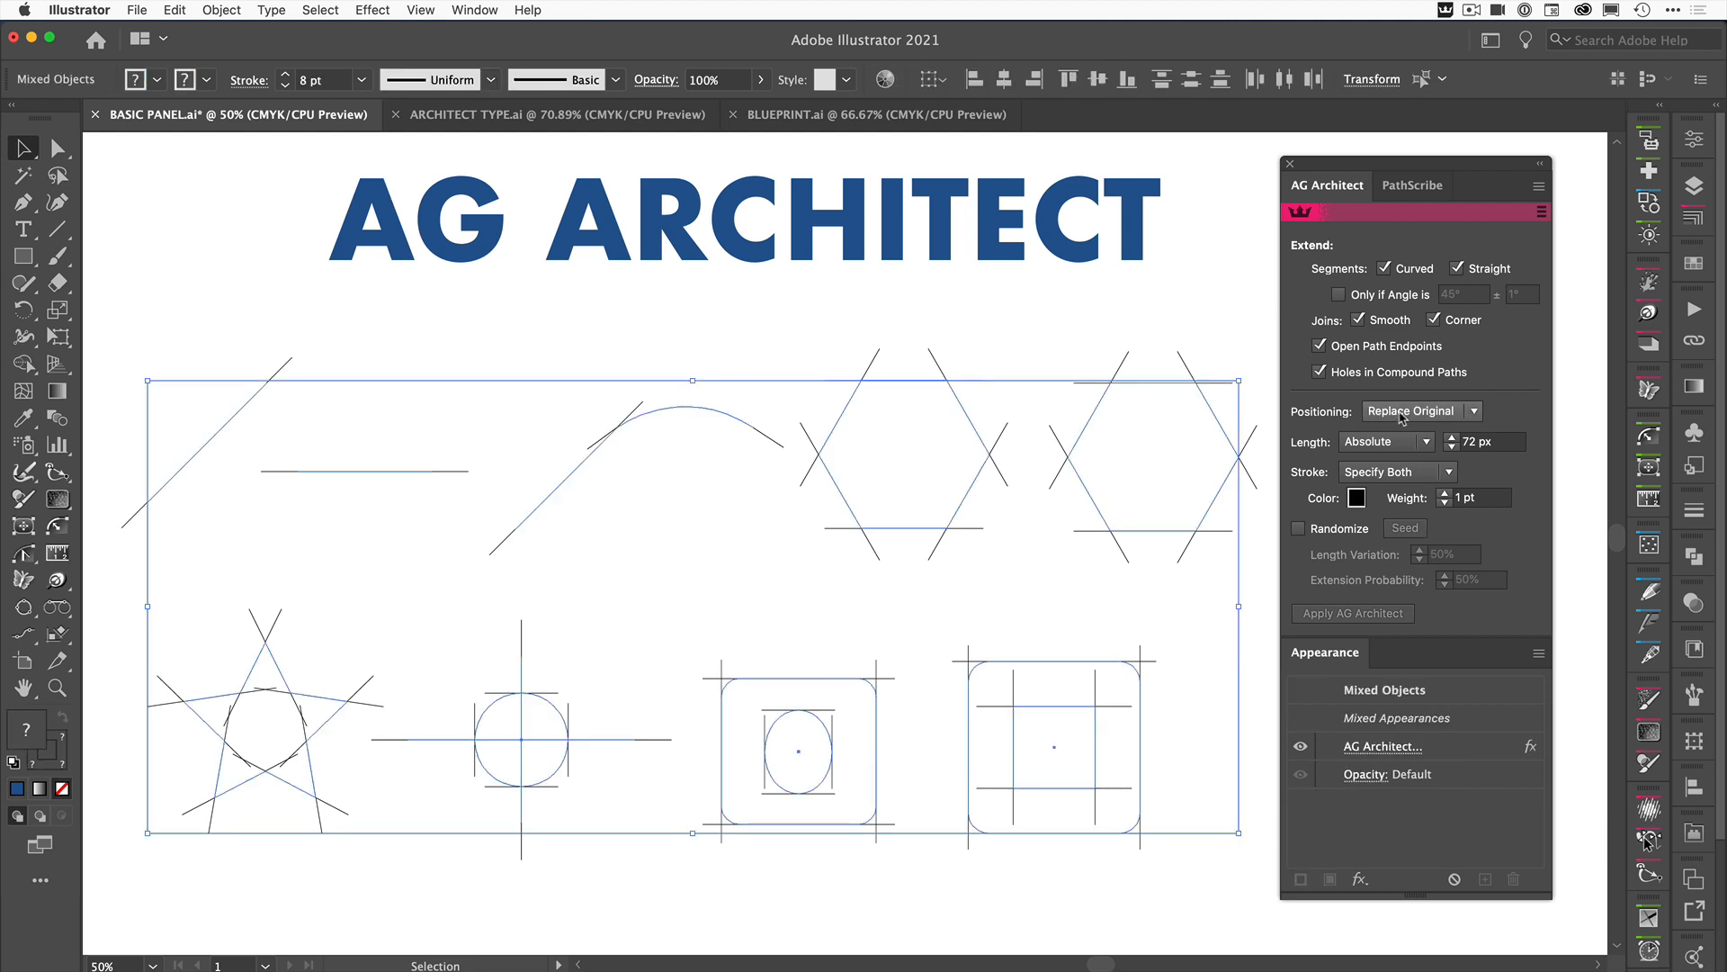
{"action": "left_click", "coordinate": [1421, 410]}
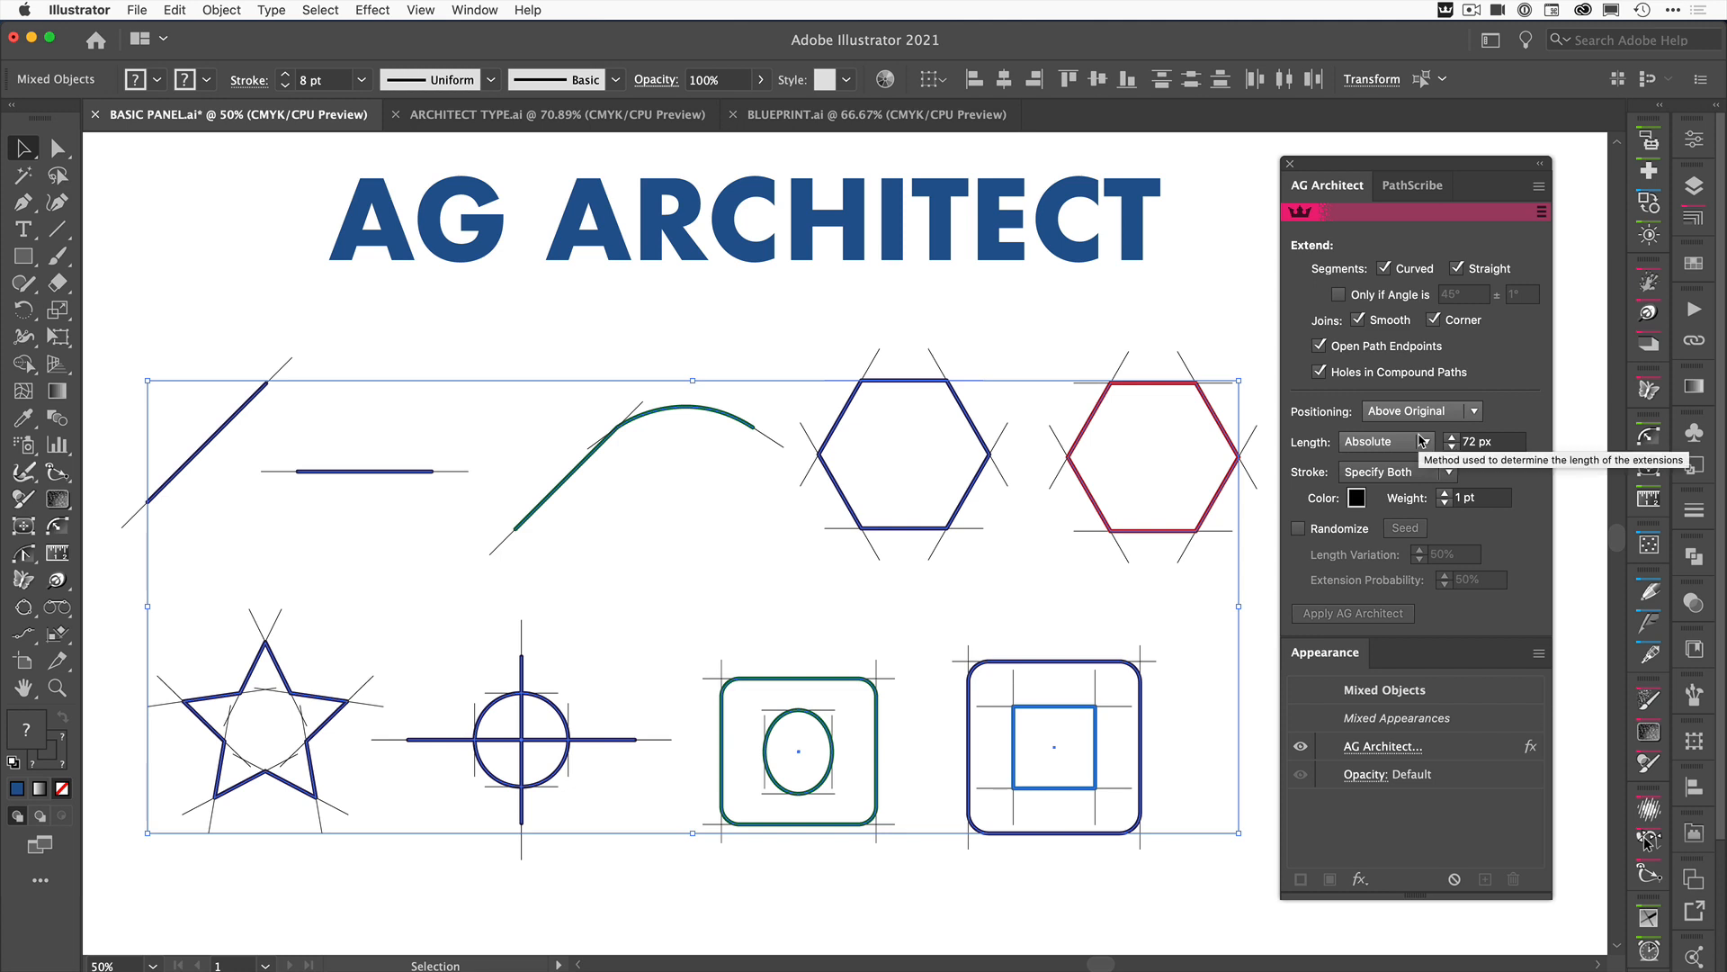
{"action": "mouse_move", "coordinate": [1348, 451]}
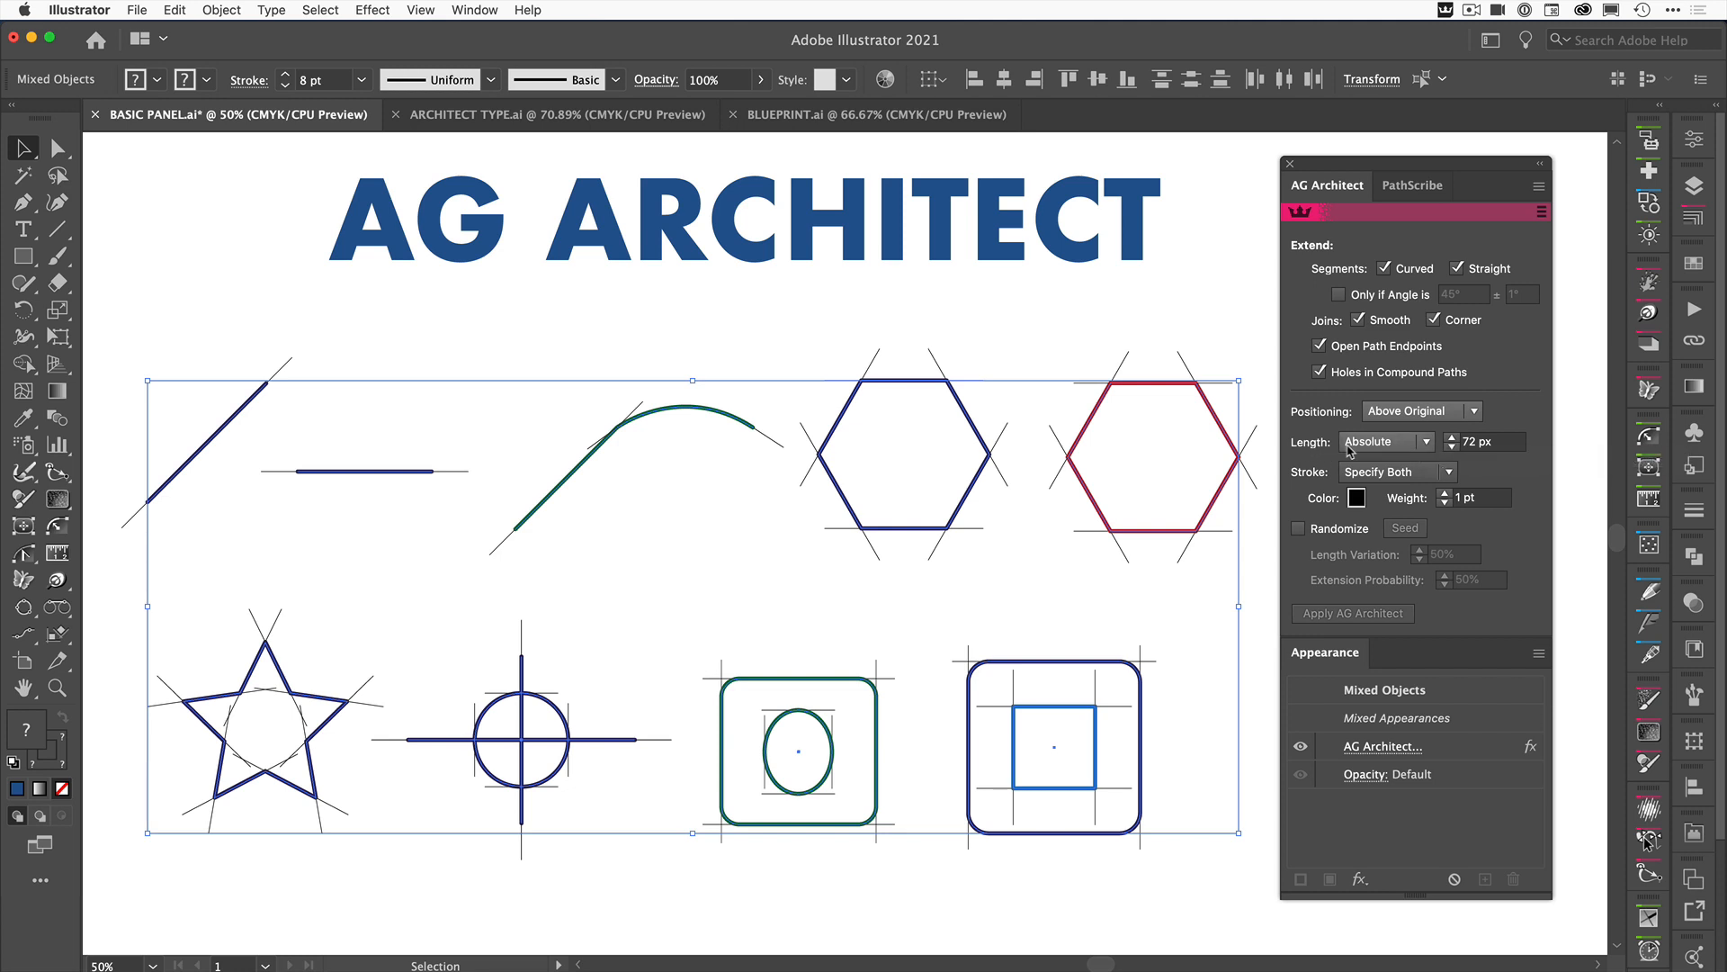
{"action": "mouse_move", "coordinate": [1421, 441]}
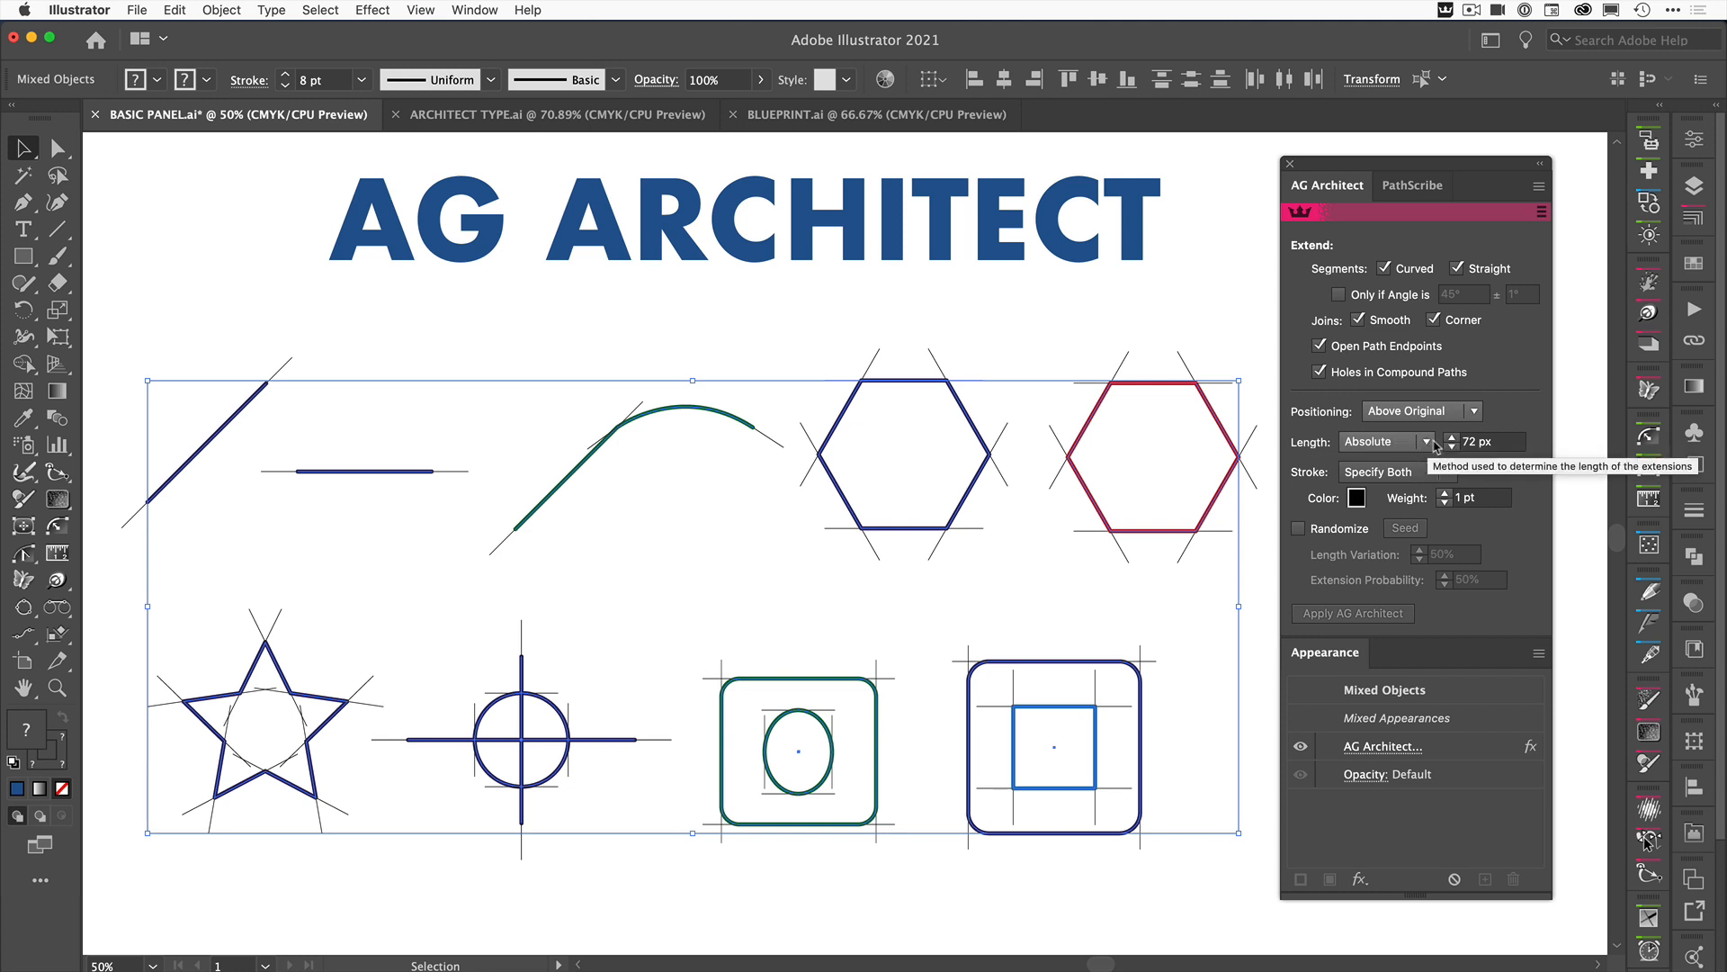
Step: Trial a Relative 25% extension length, then return to an Absolute 20 px length
{"action": "left_click", "coordinate": [1484, 442]}
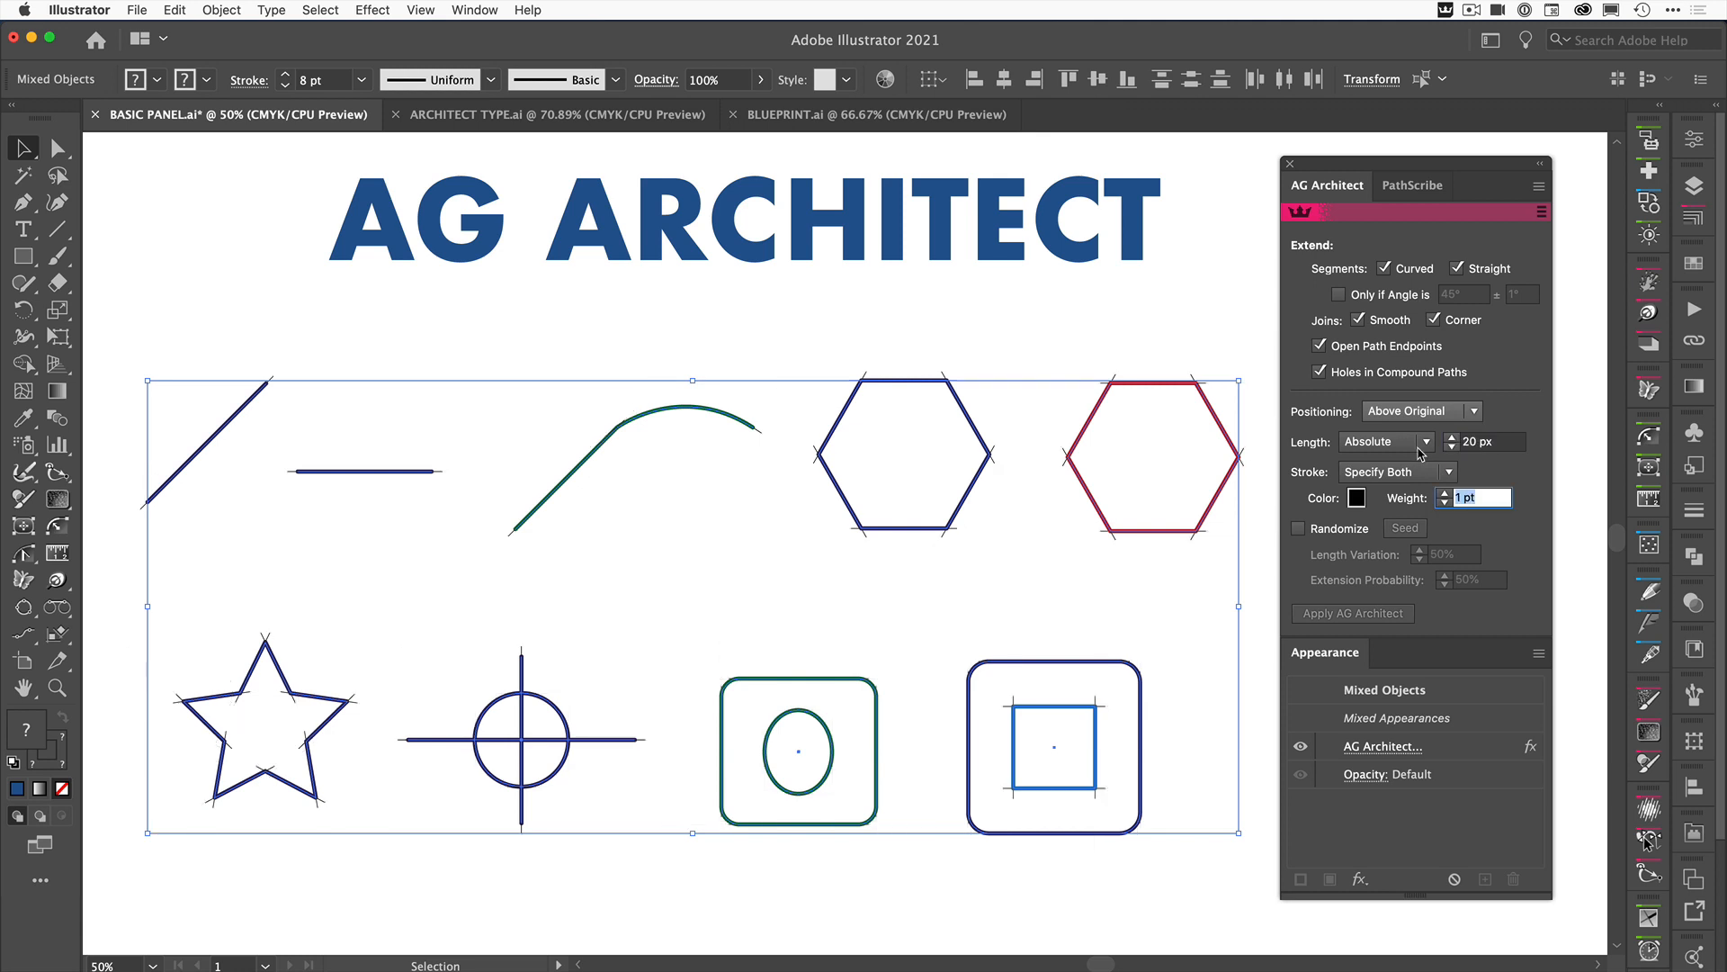
{"action": "left_click", "coordinate": [1427, 443]}
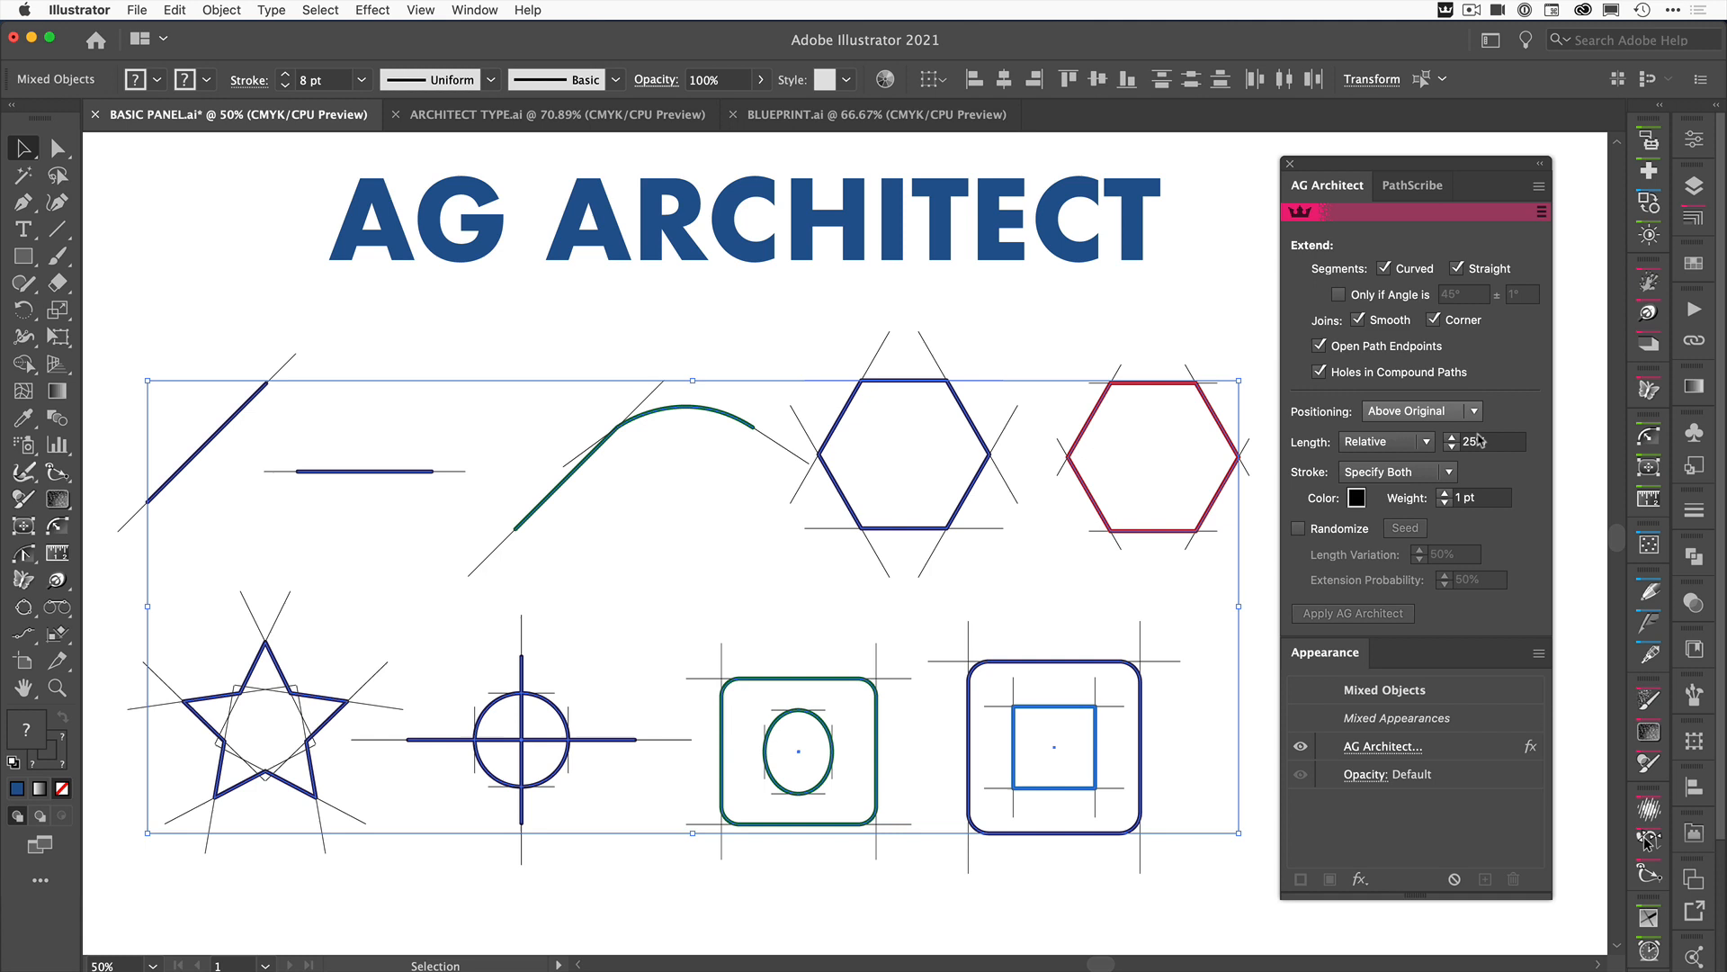
{"action": "mouse_move", "coordinate": [1481, 441]}
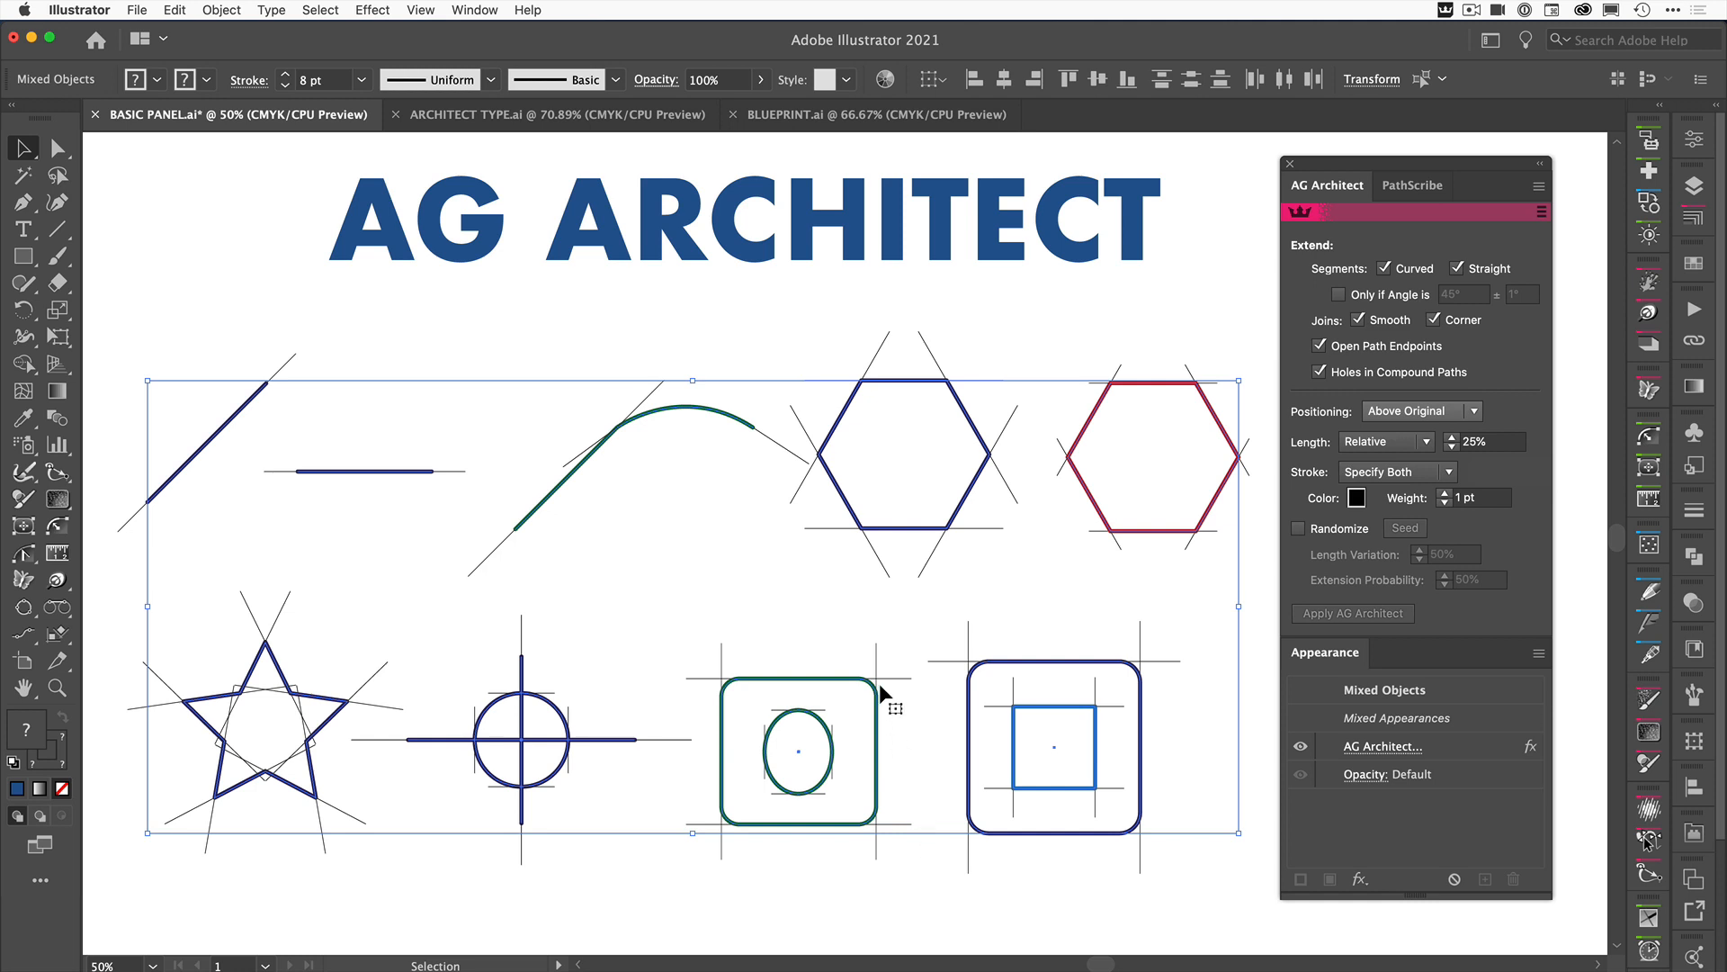
{"action": "mouse_move", "coordinate": [779, 720]}
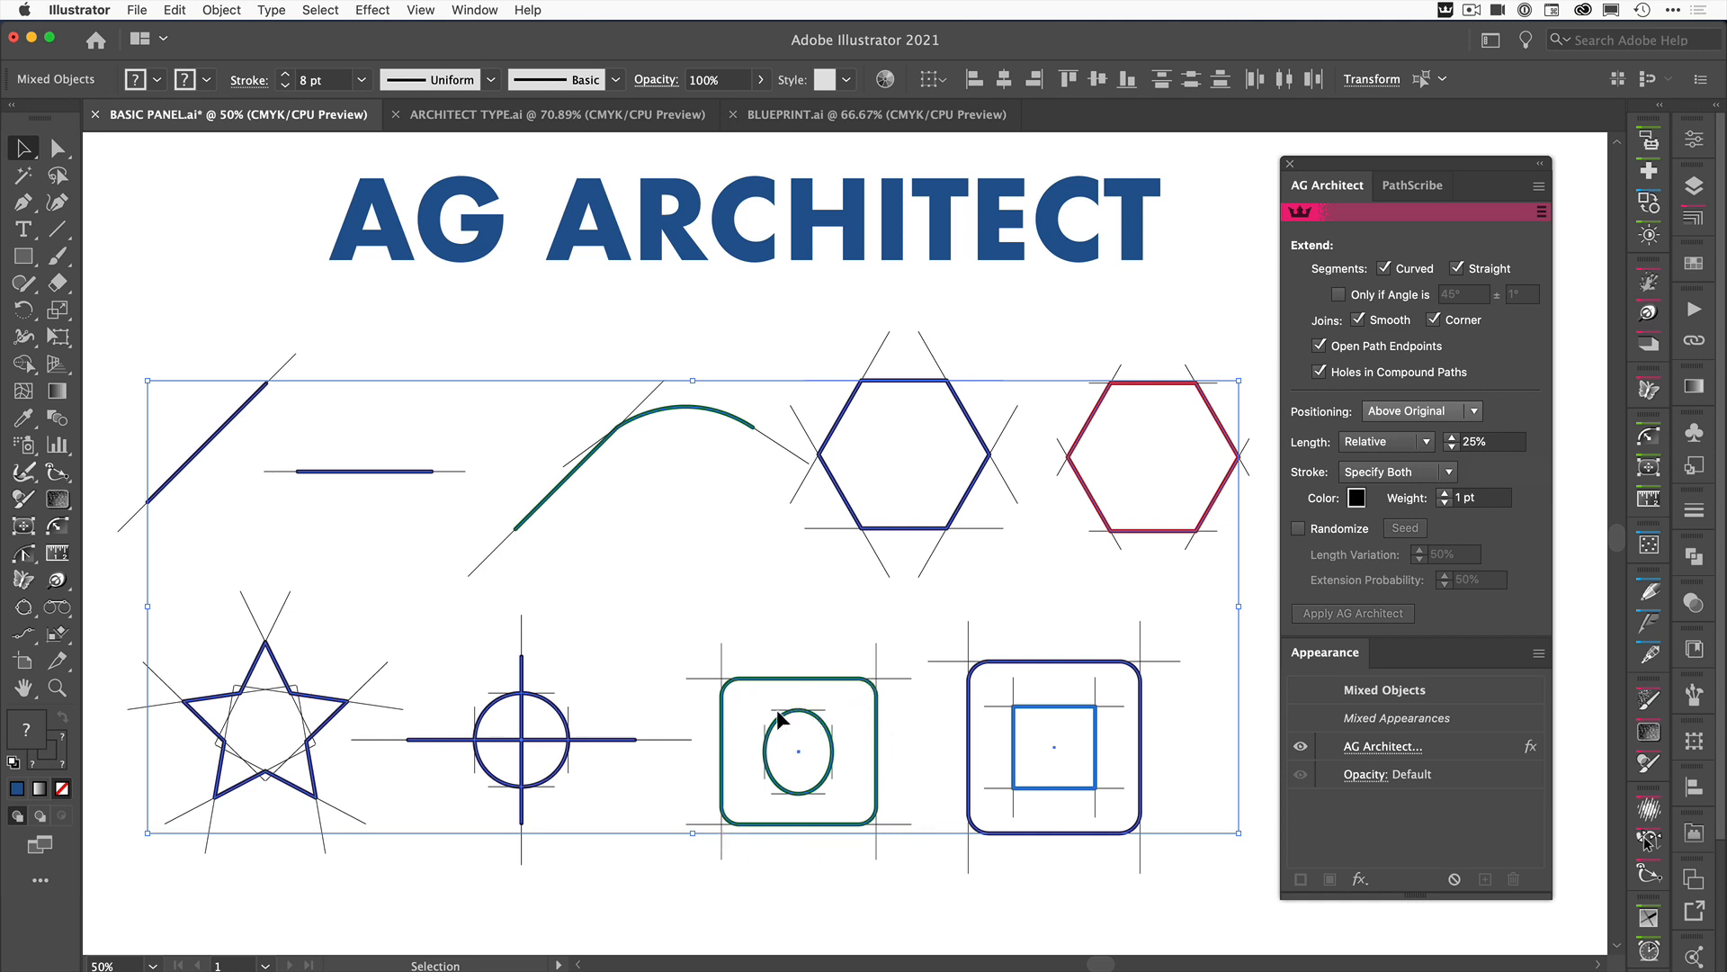
{"action": "mouse_move", "coordinate": [828, 703]}
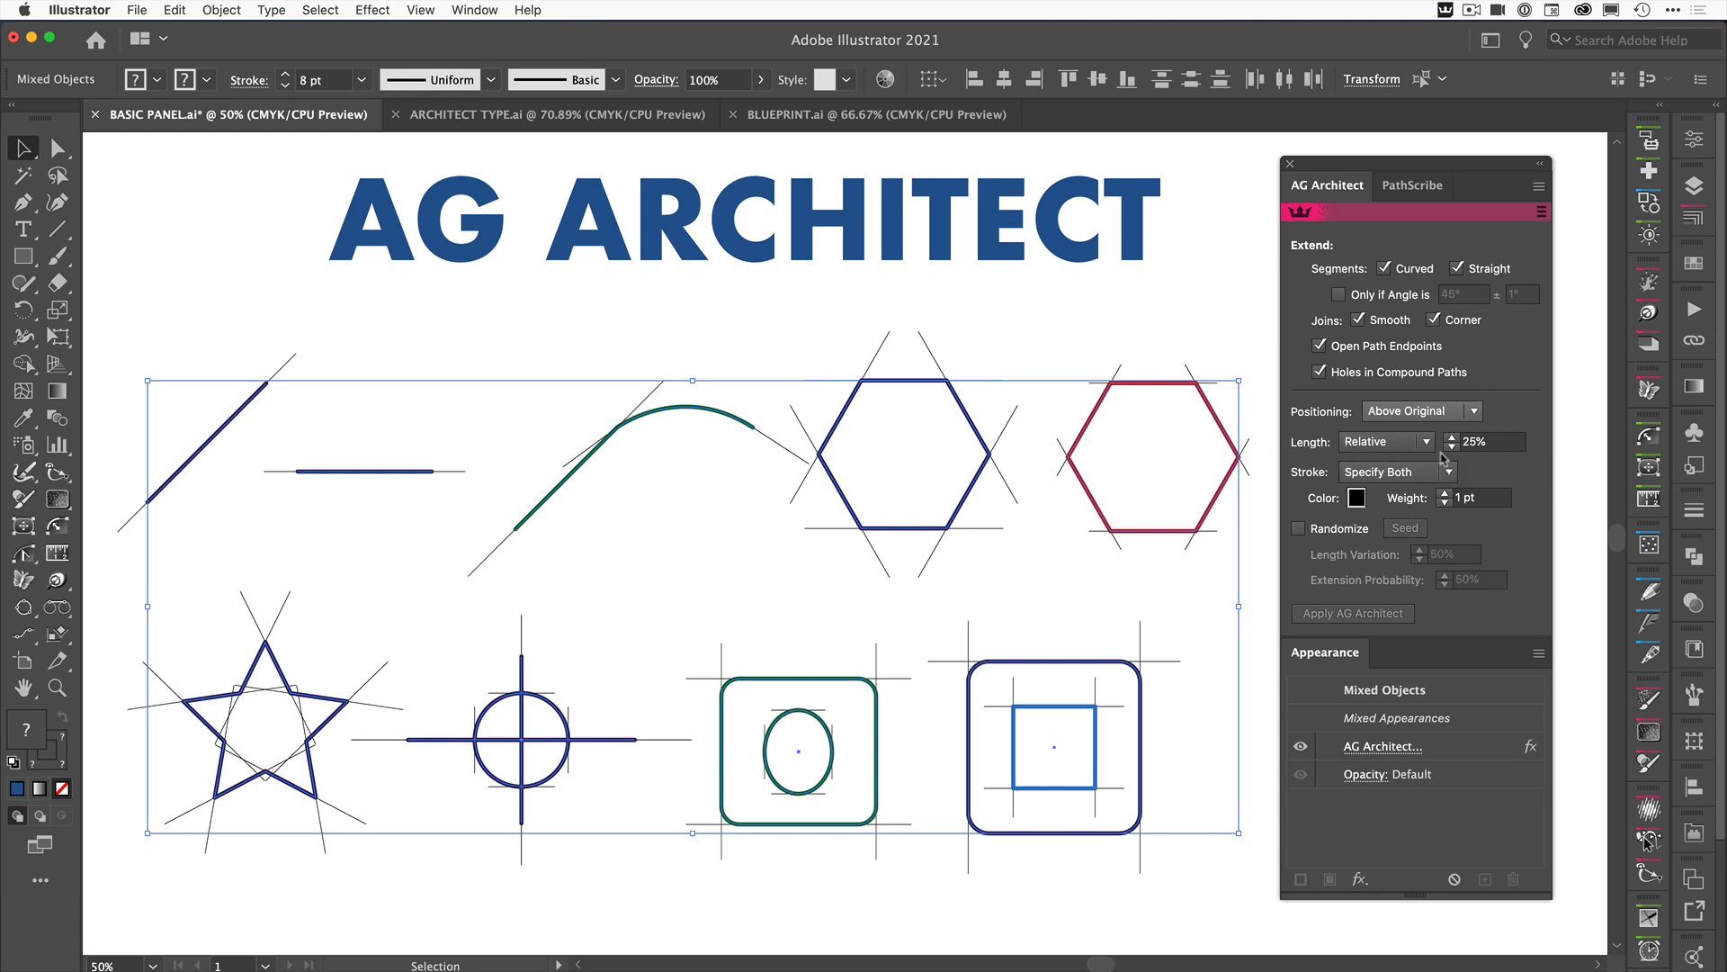
{"action": "left_click", "coordinate": [1427, 441]}
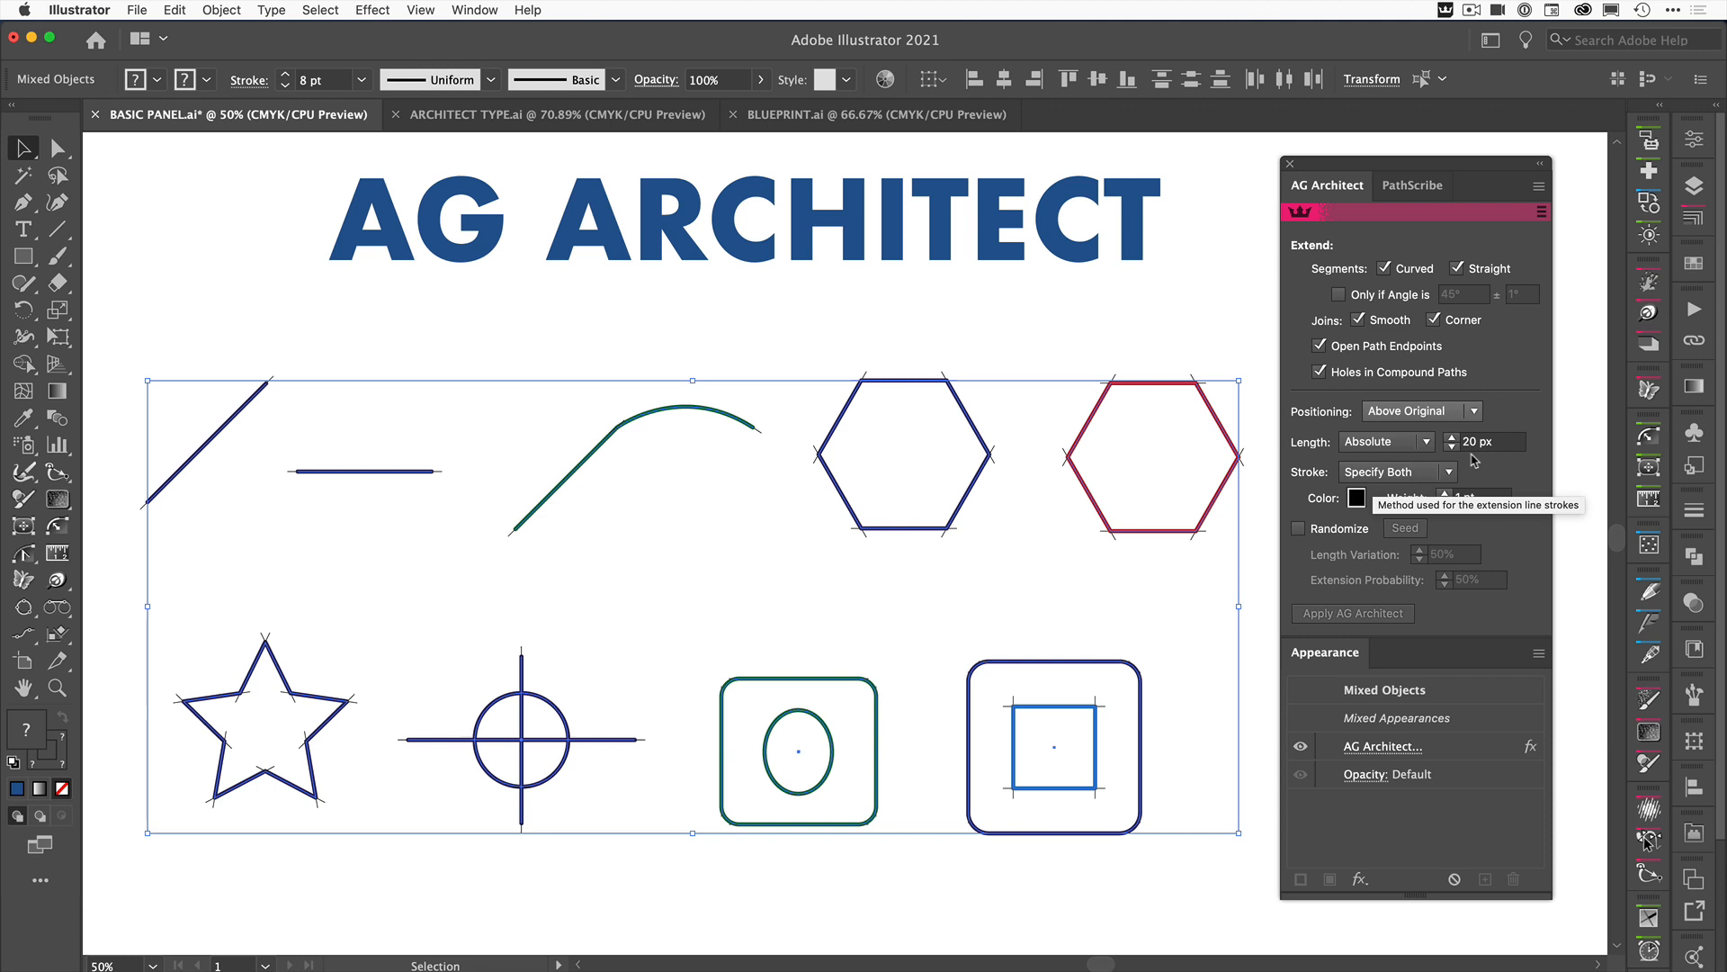
Step: Set the extension length to 50 px and choose Specify Color for the stroke
{"action": "left_click", "coordinate": [1481, 442]}
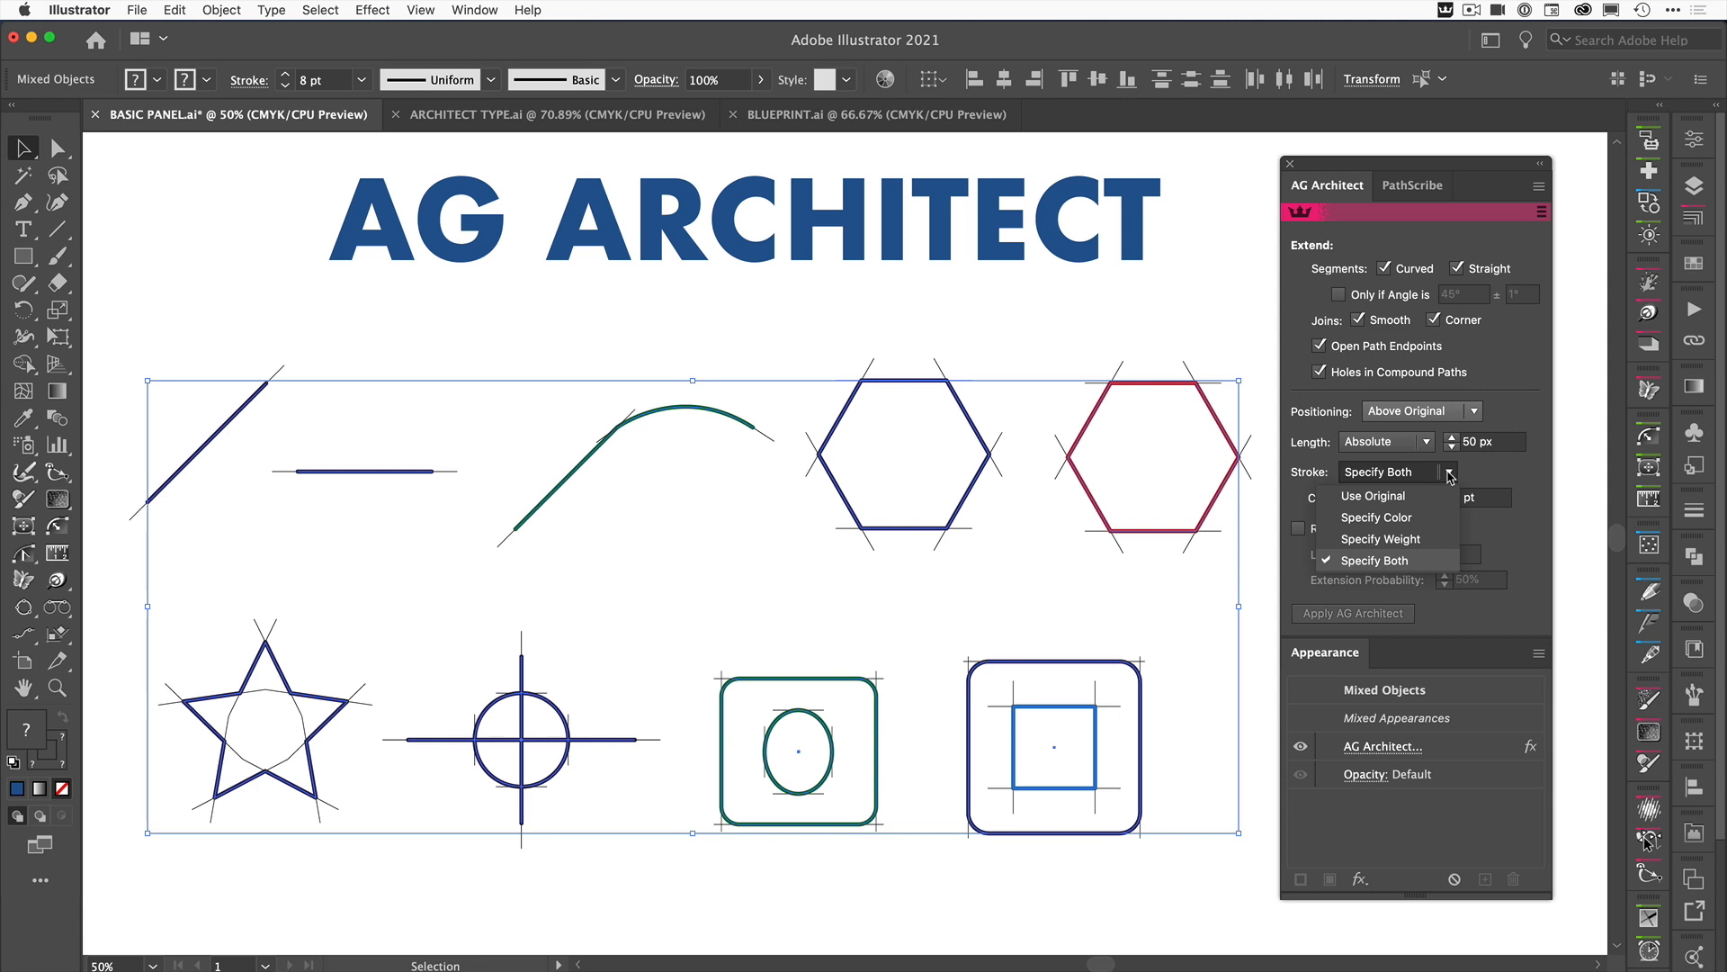
{"action": "left_click", "coordinate": [1377, 516]}
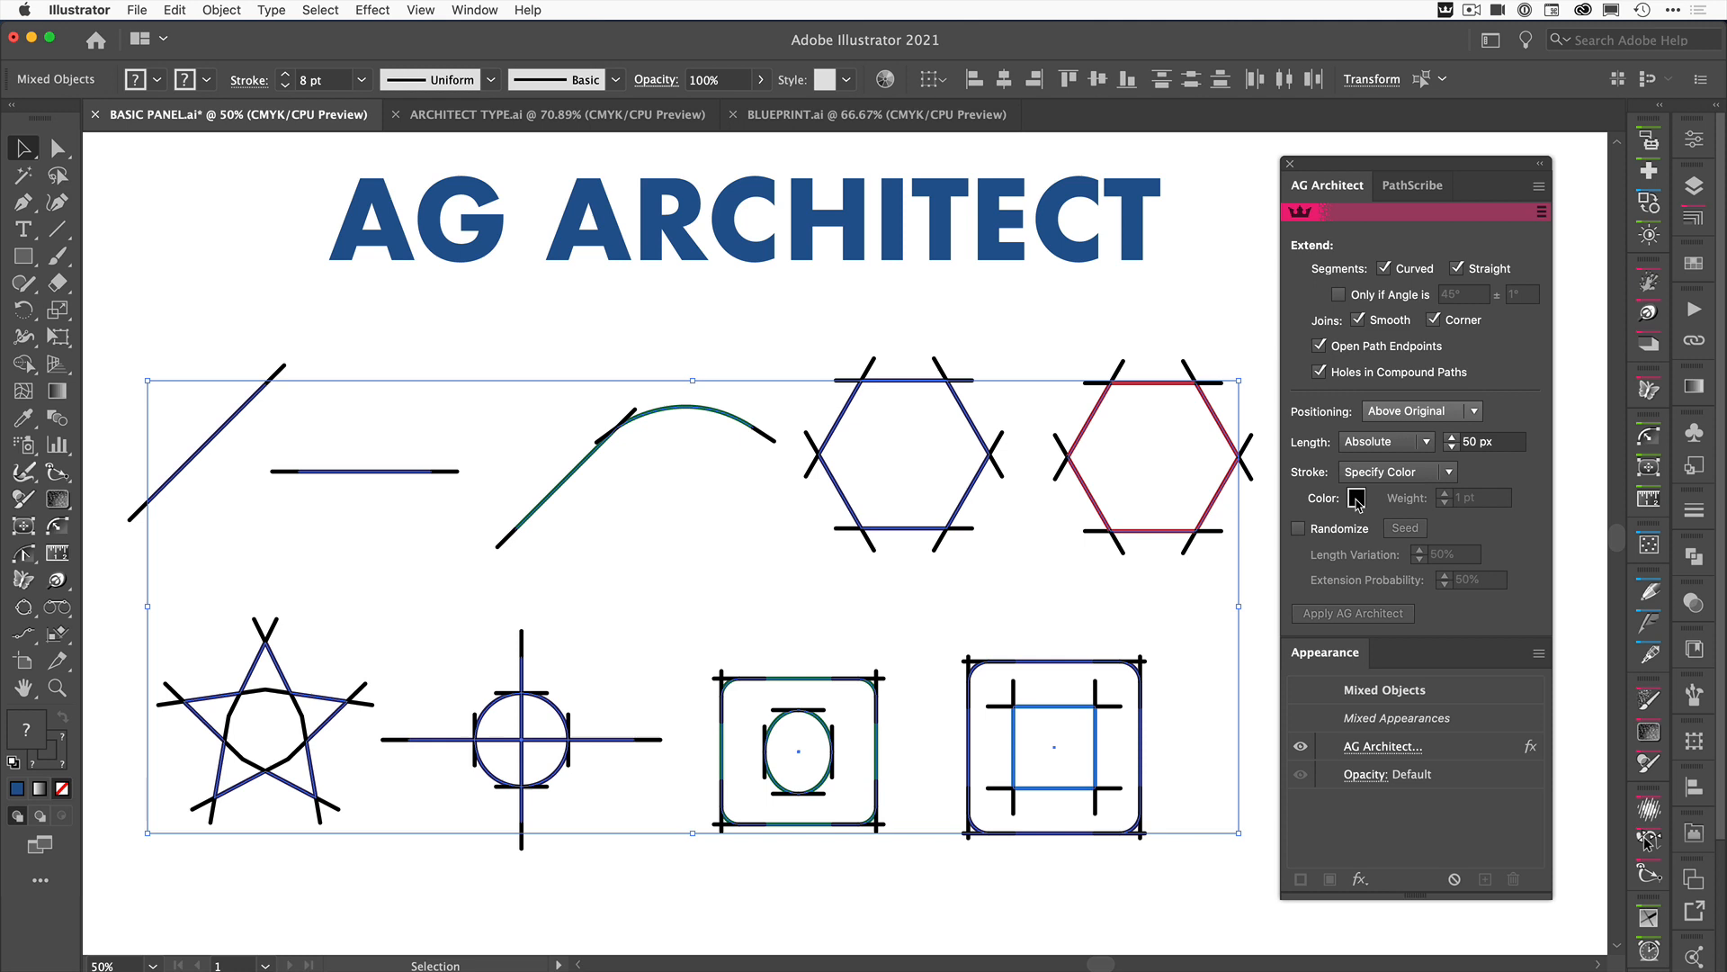
Step: Colour the extensions yellow, then switch the stroke to Specify Weight at 8 pt
{"action": "left_click", "coordinate": [1357, 498]}
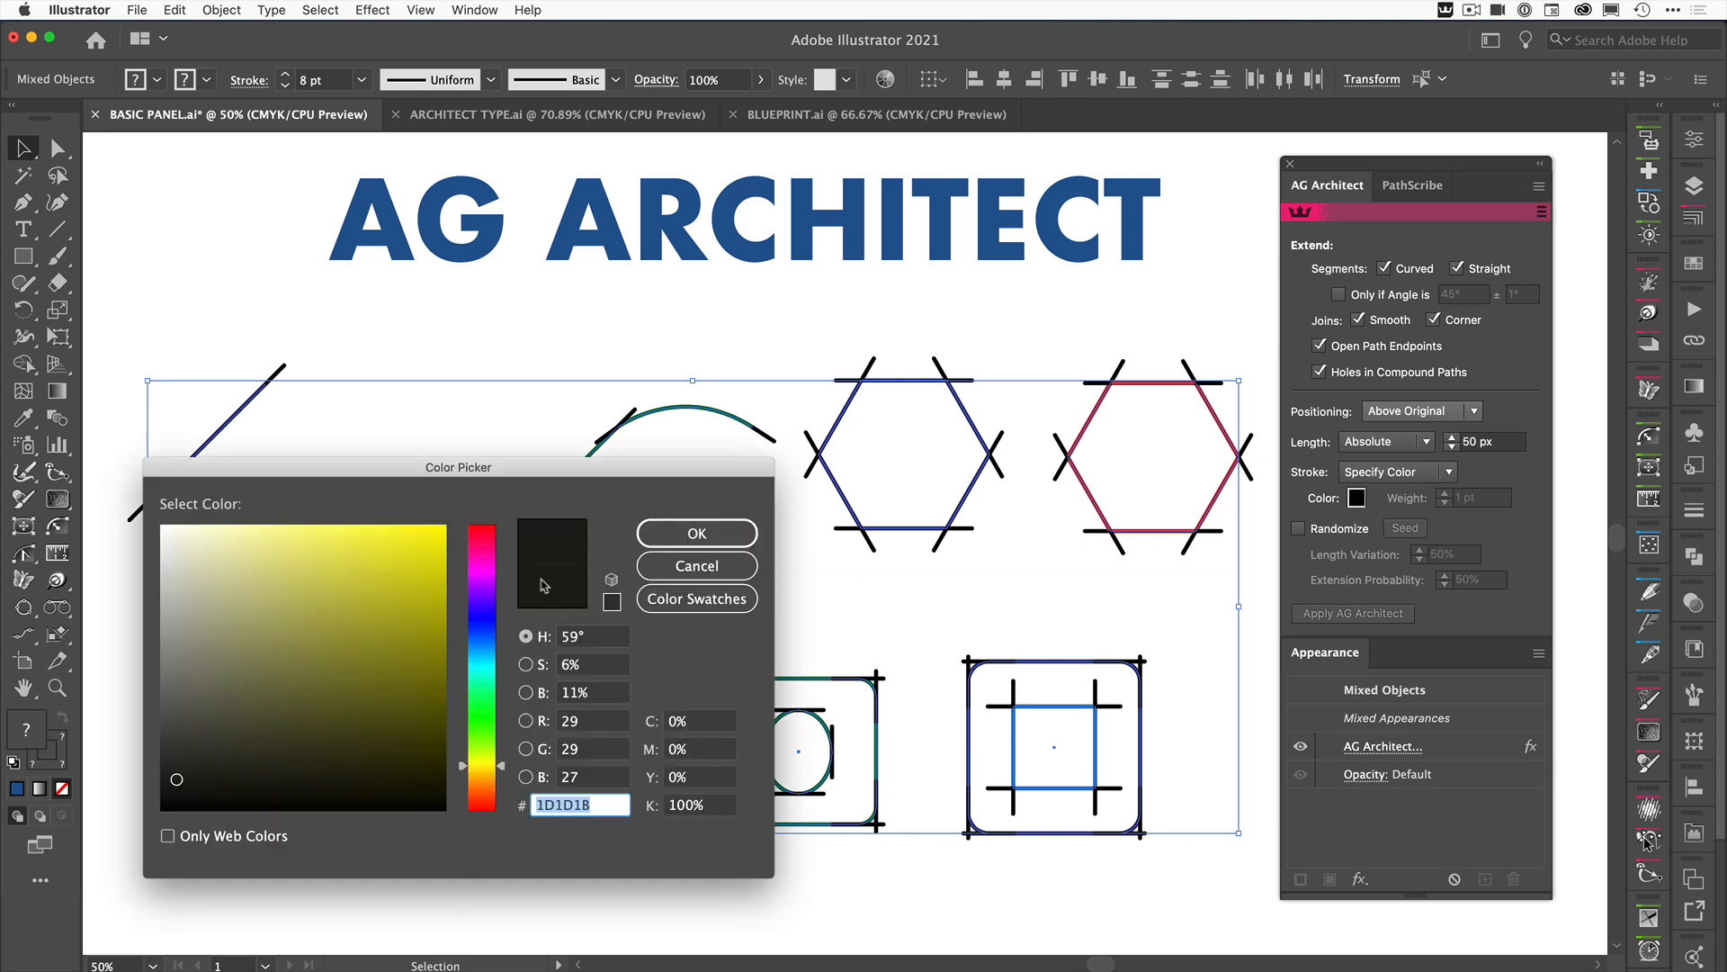
{"action": "left_click", "coordinate": [695, 533]}
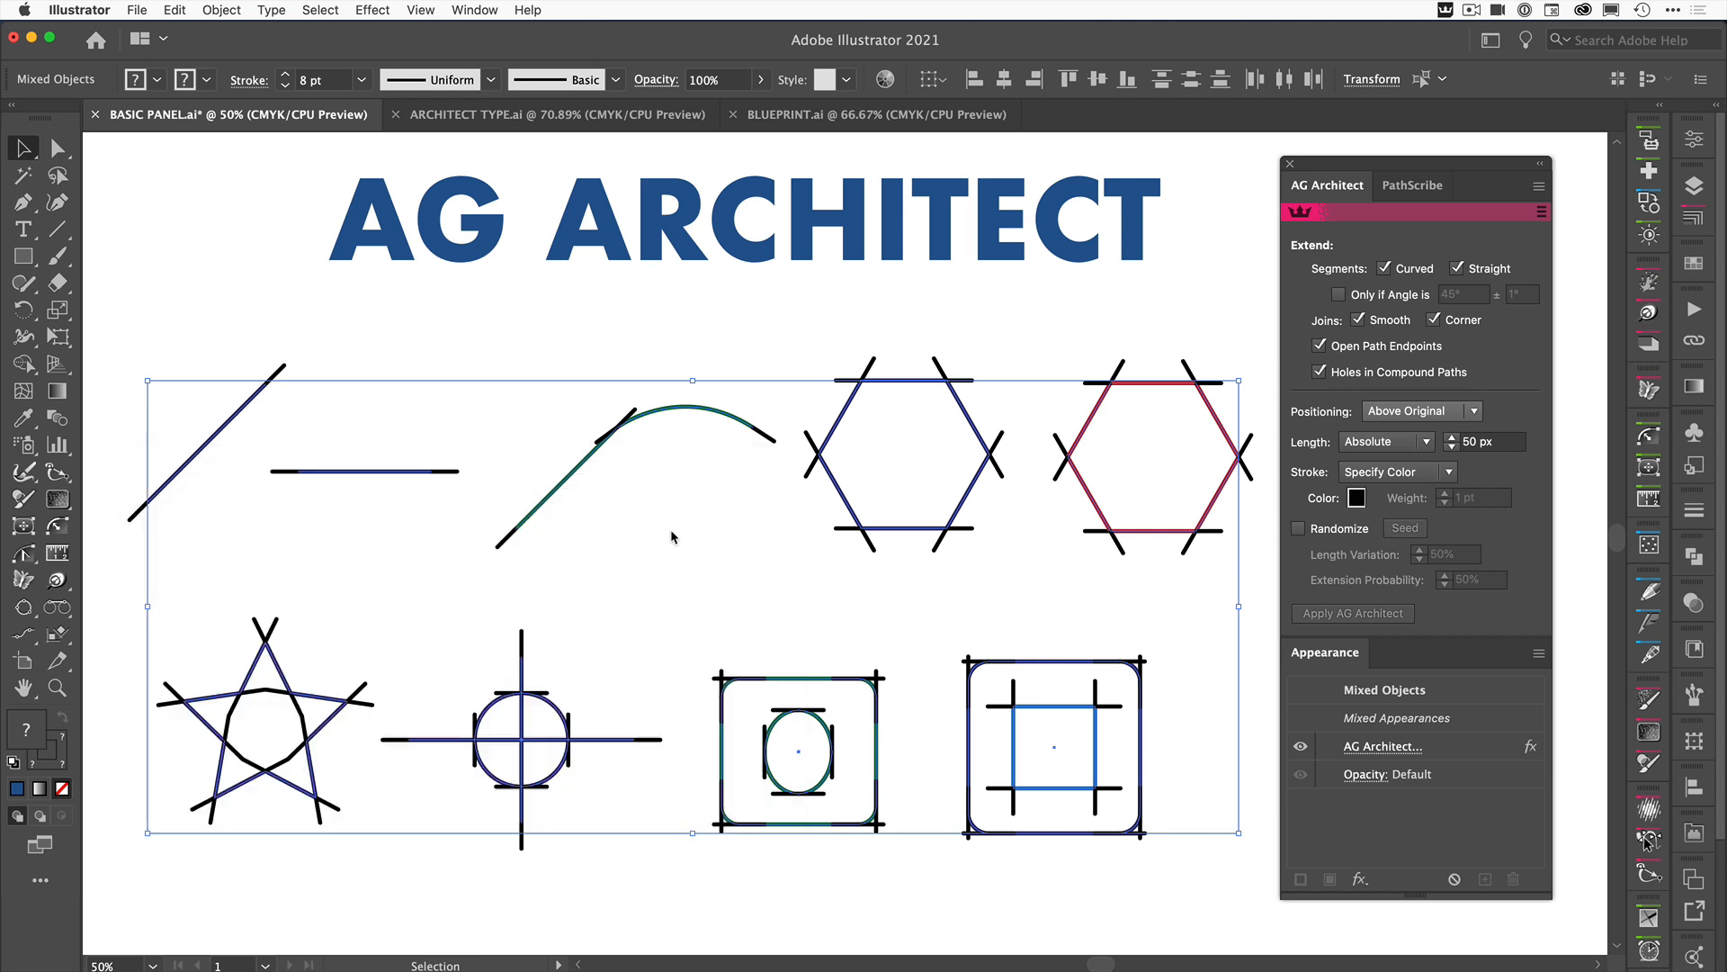
{"action": "left_click", "coordinate": [1356, 498]}
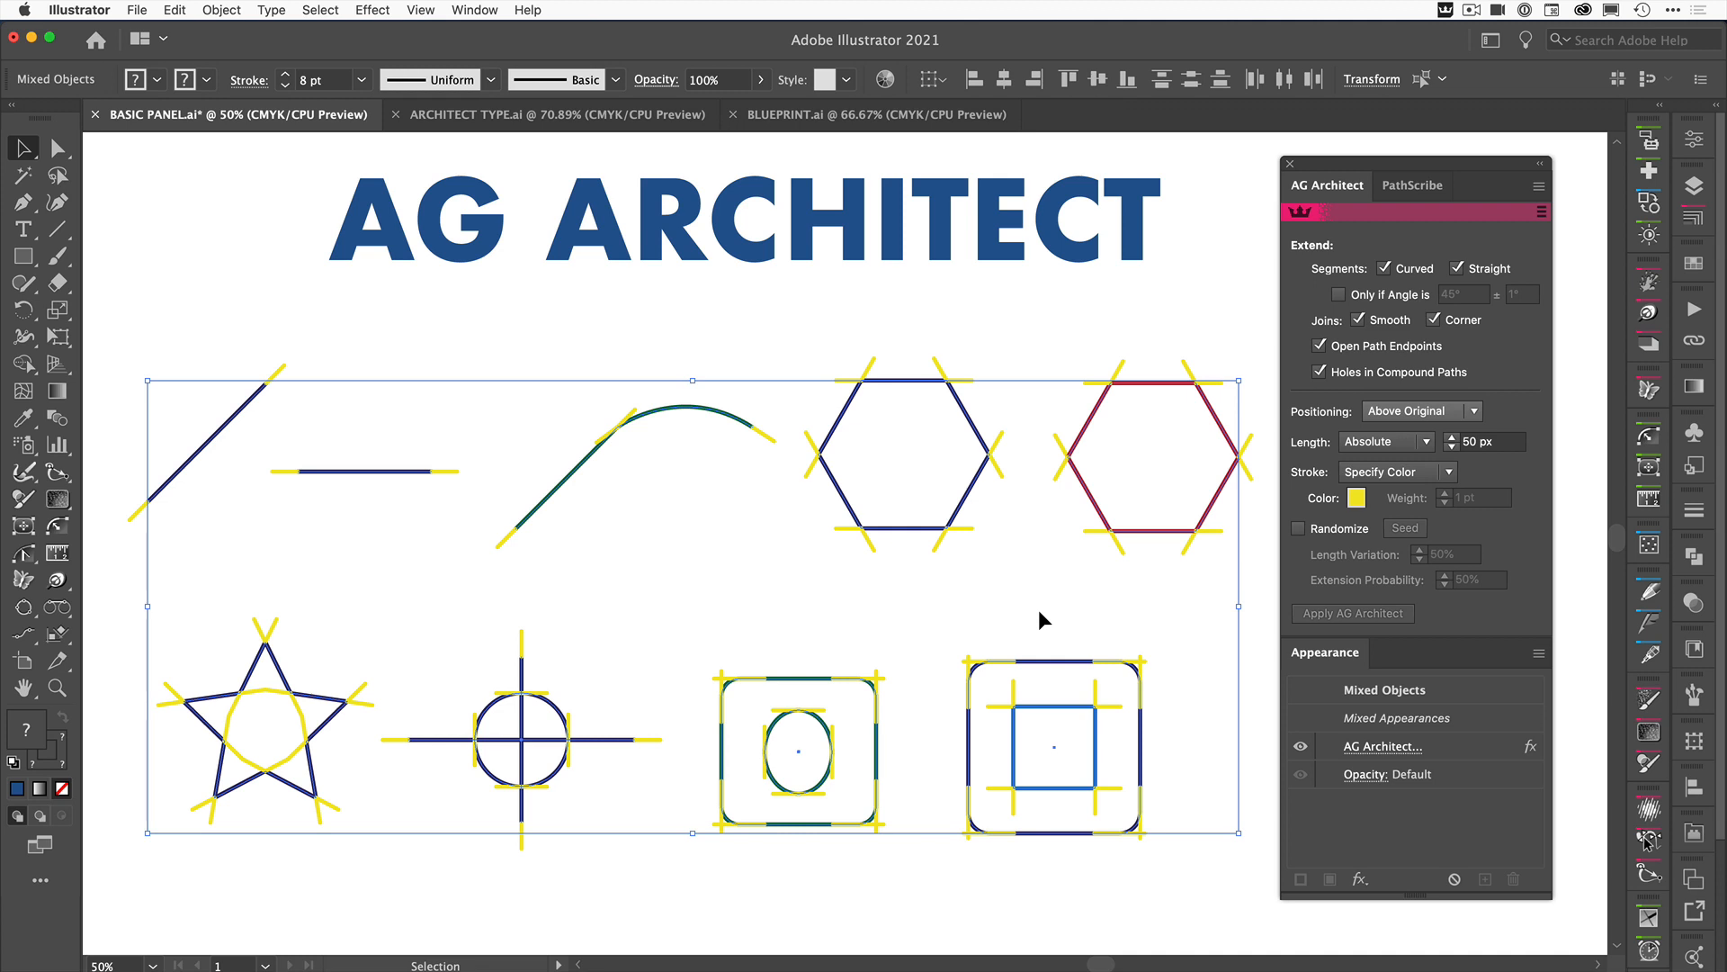
{"action": "mouse_move", "coordinate": [1160, 630]}
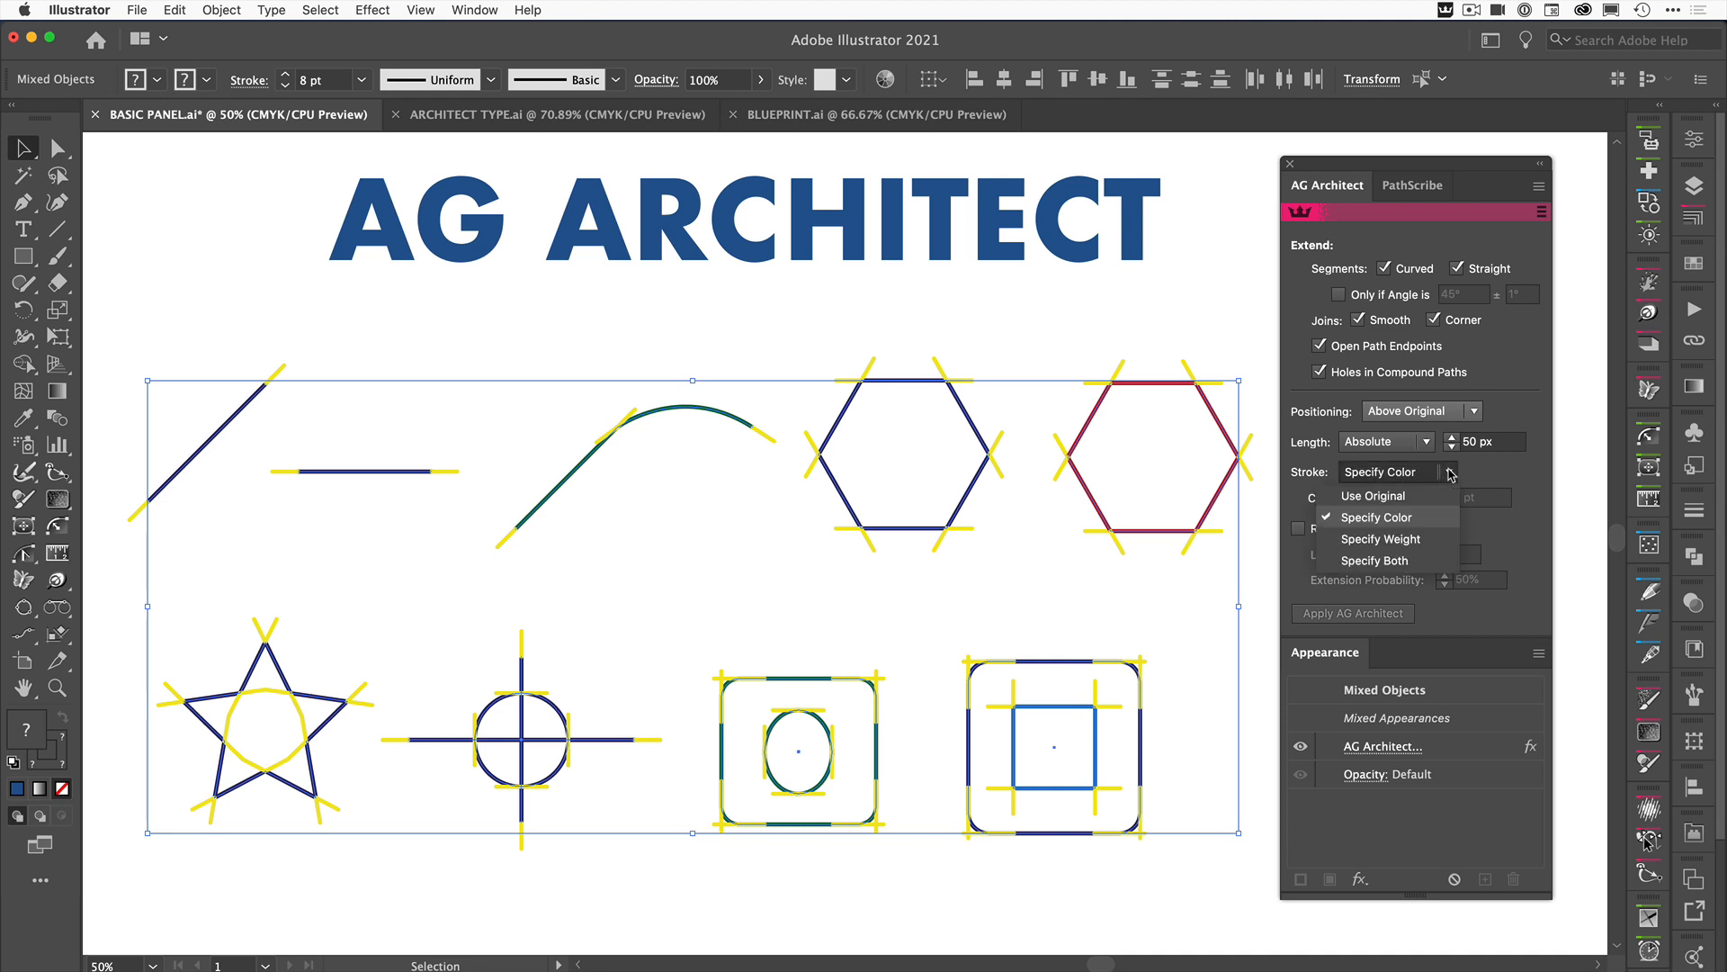
{"action": "left_click", "coordinate": [1381, 538]}
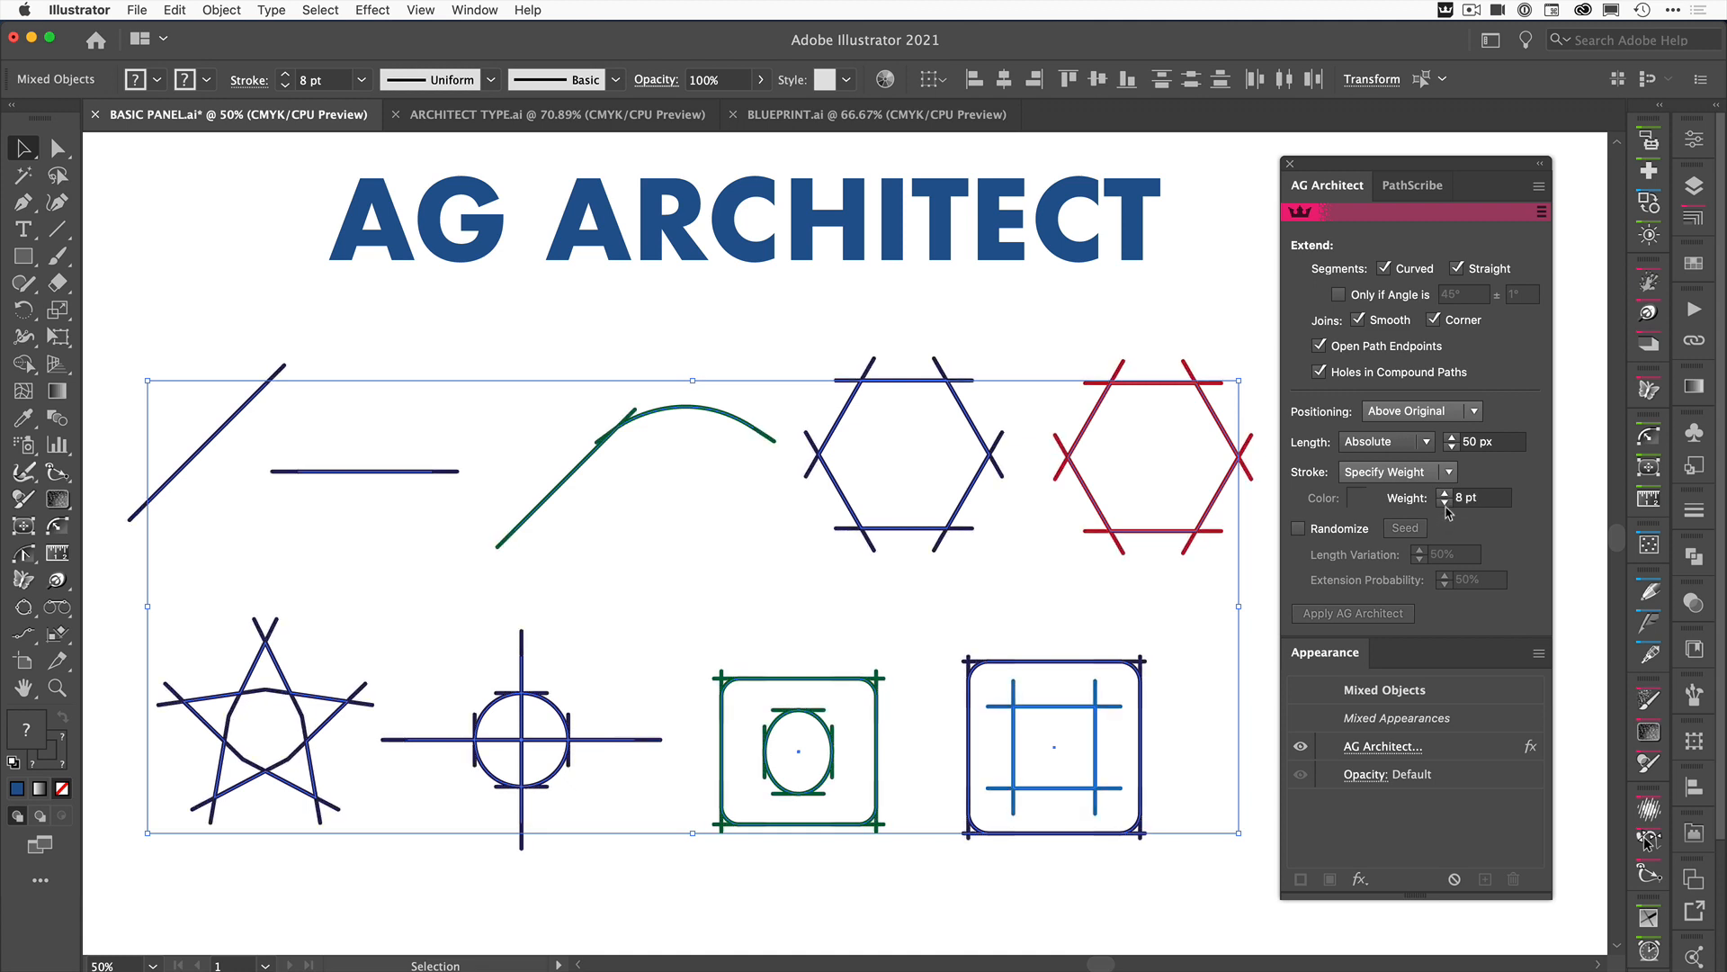
Step: Set the stroke to Specify Both with a darker green colour and 10 pt weight
{"action": "left_click", "coordinate": [1451, 472]}
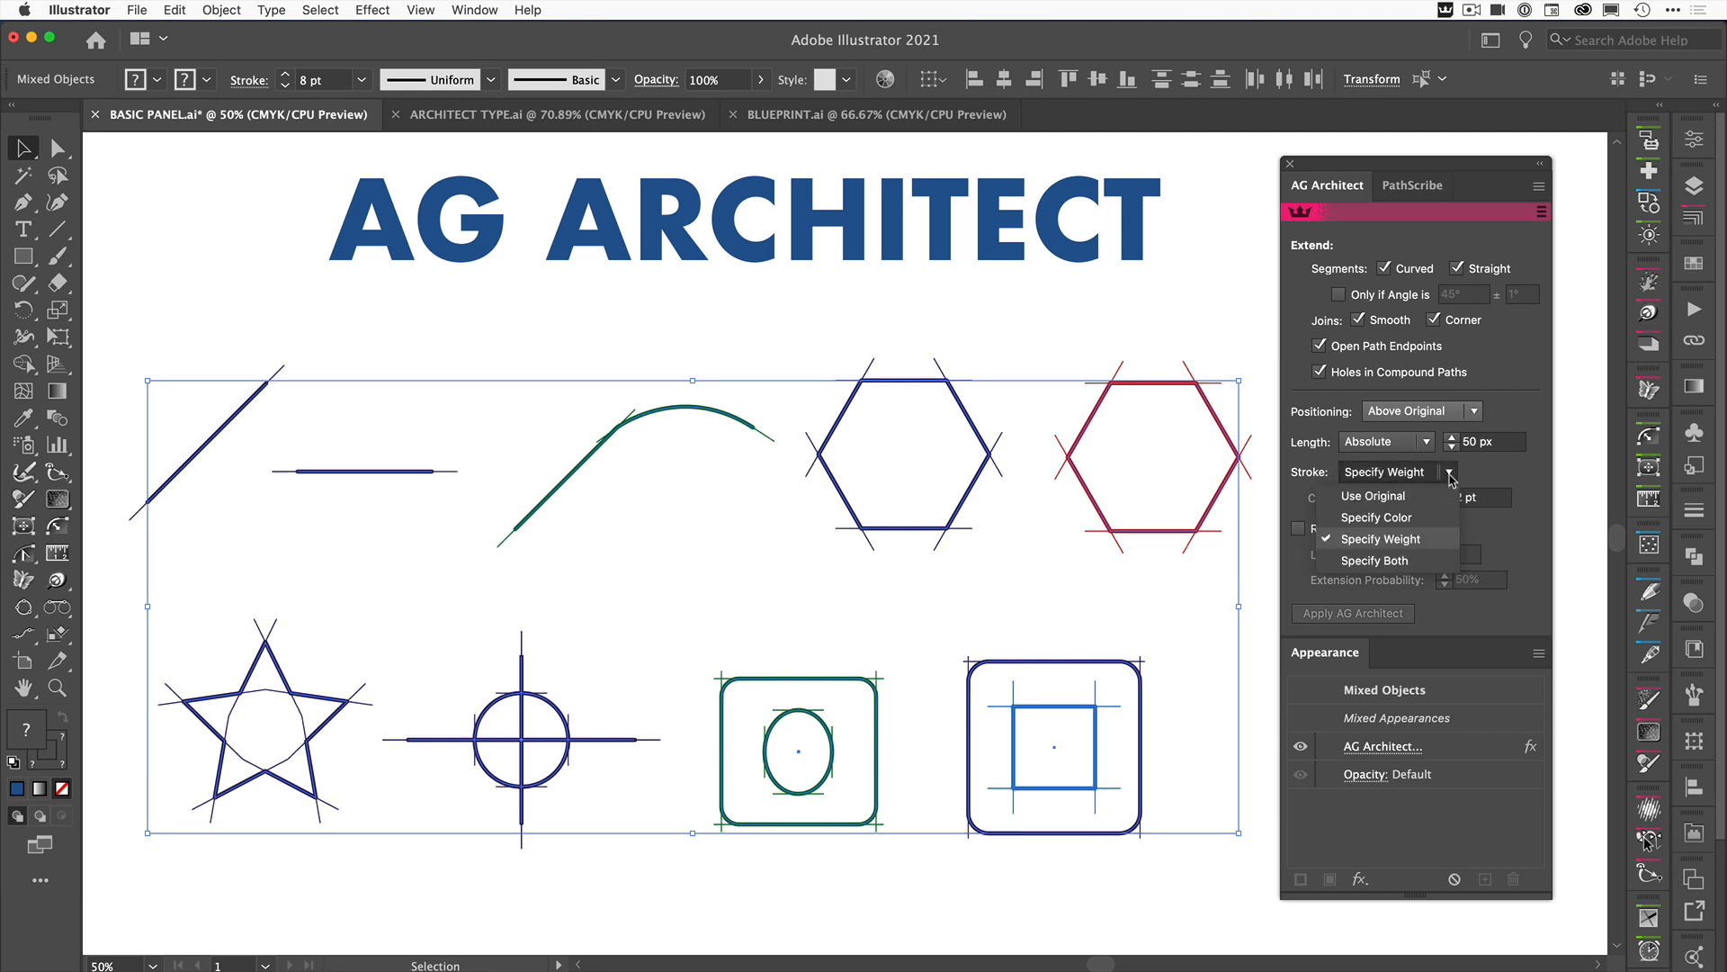
{"action": "left_click", "coordinate": [1373, 560]}
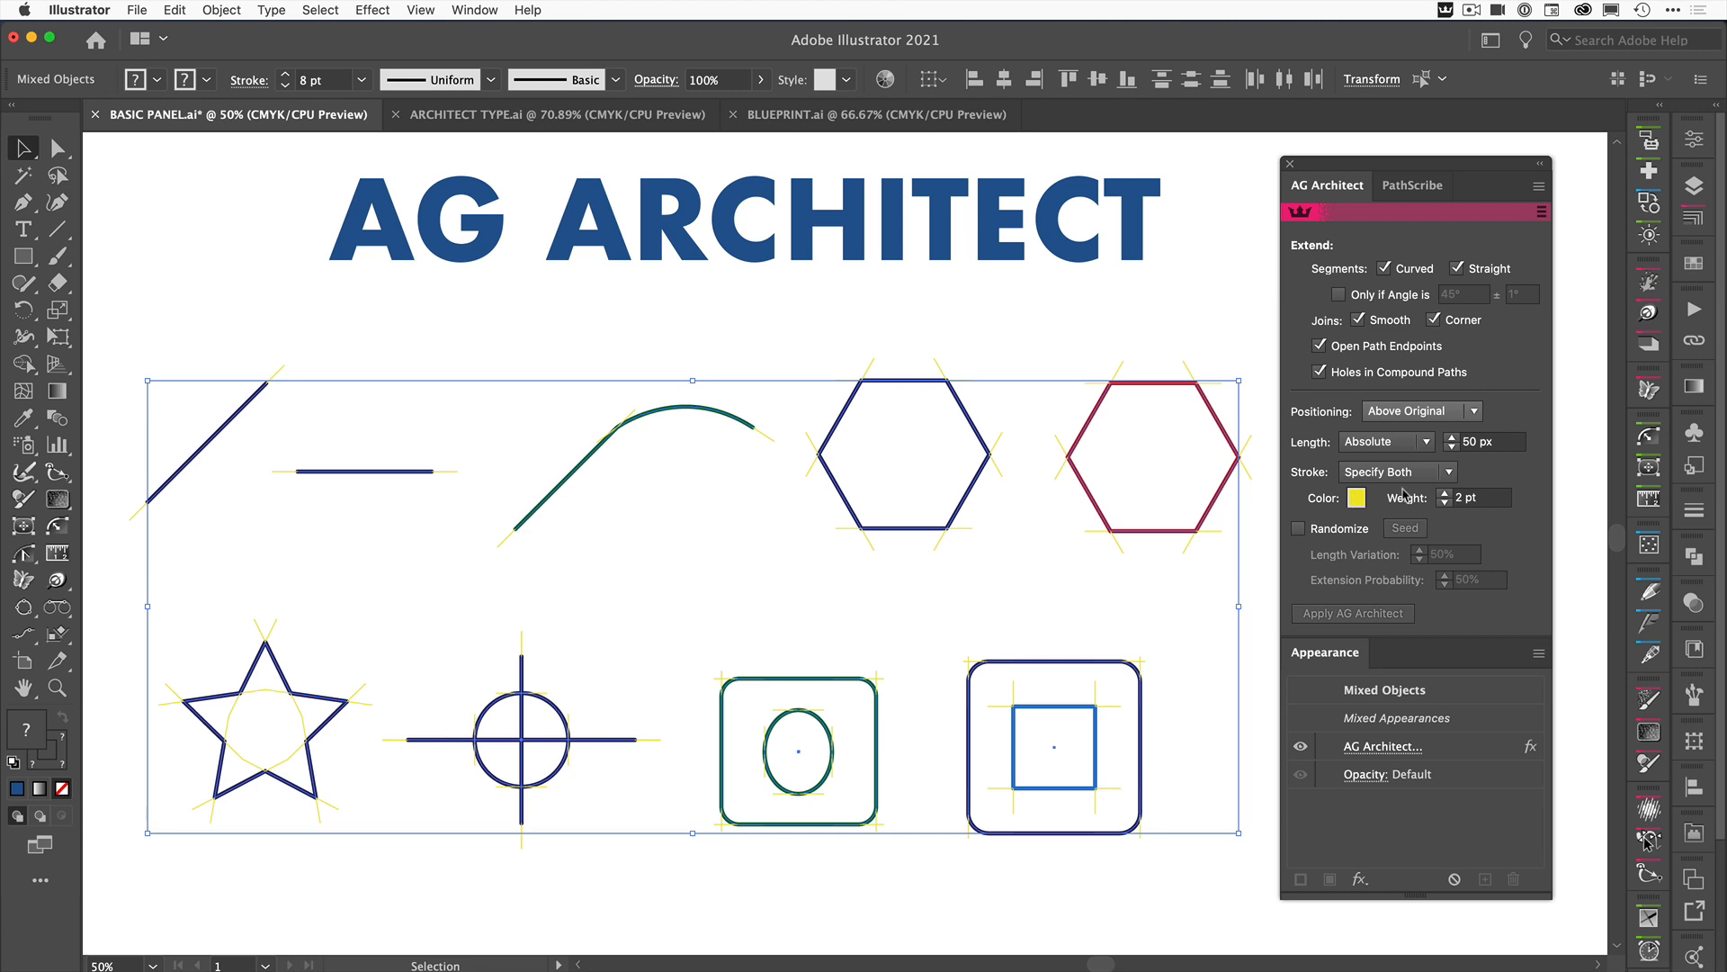
{"action": "left_click", "coordinate": [1357, 497]}
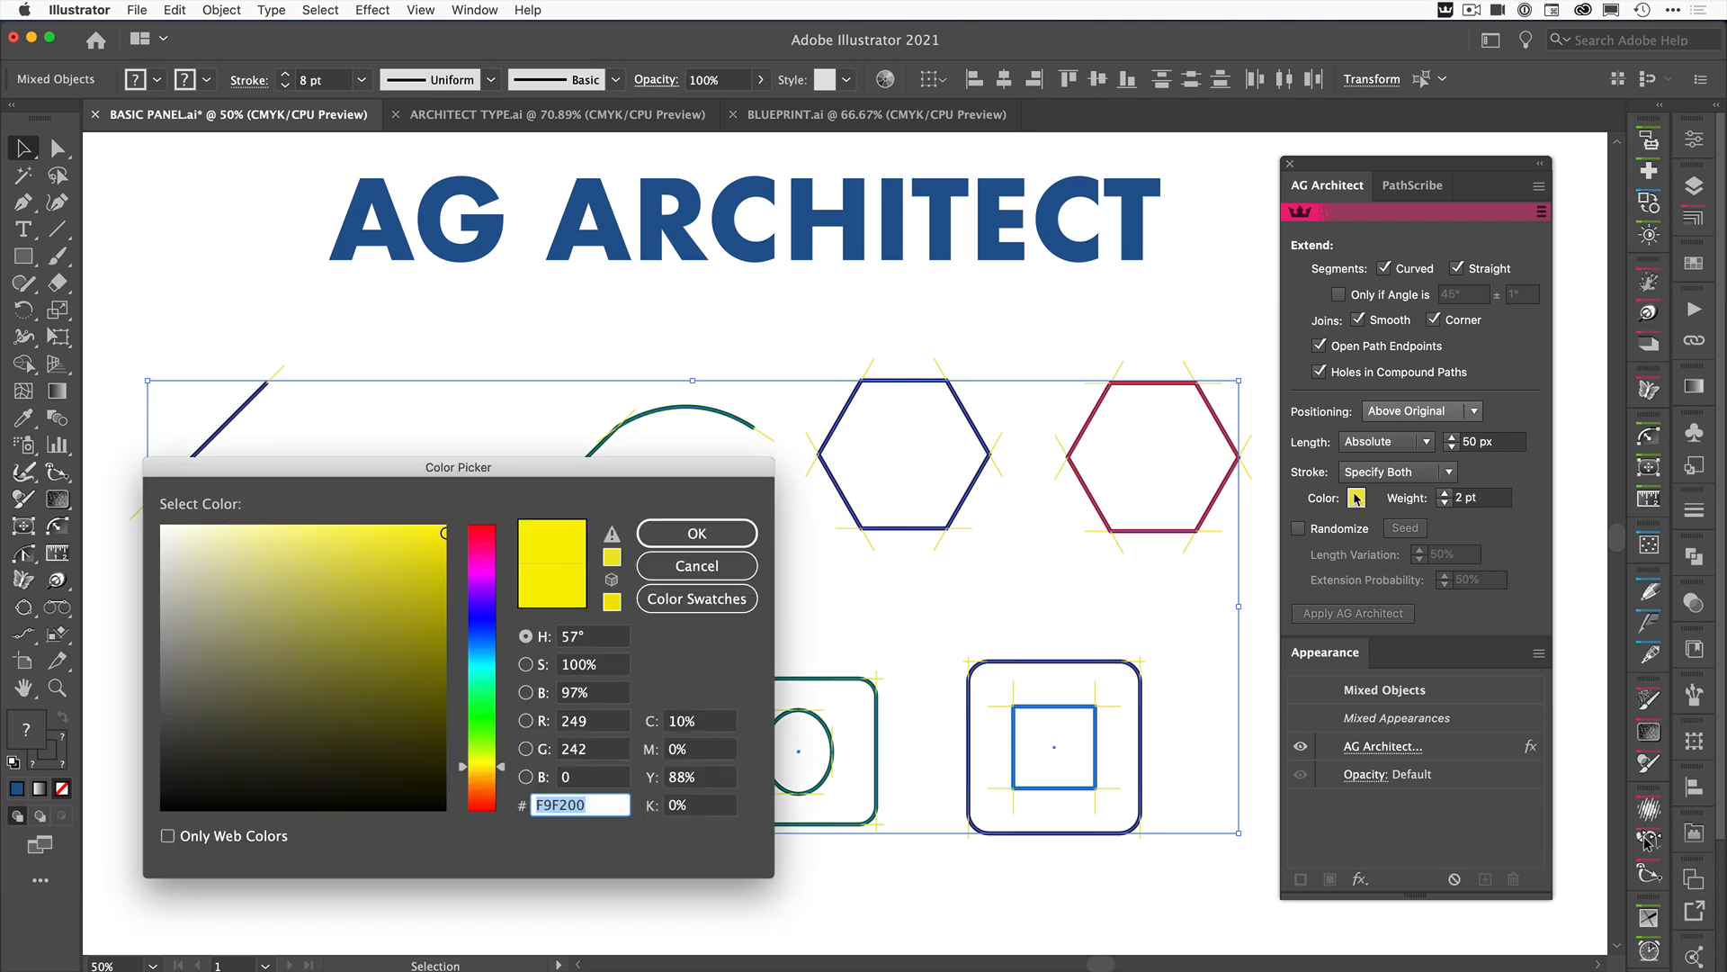
{"action": "left_click", "coordinate": [421, 686]}
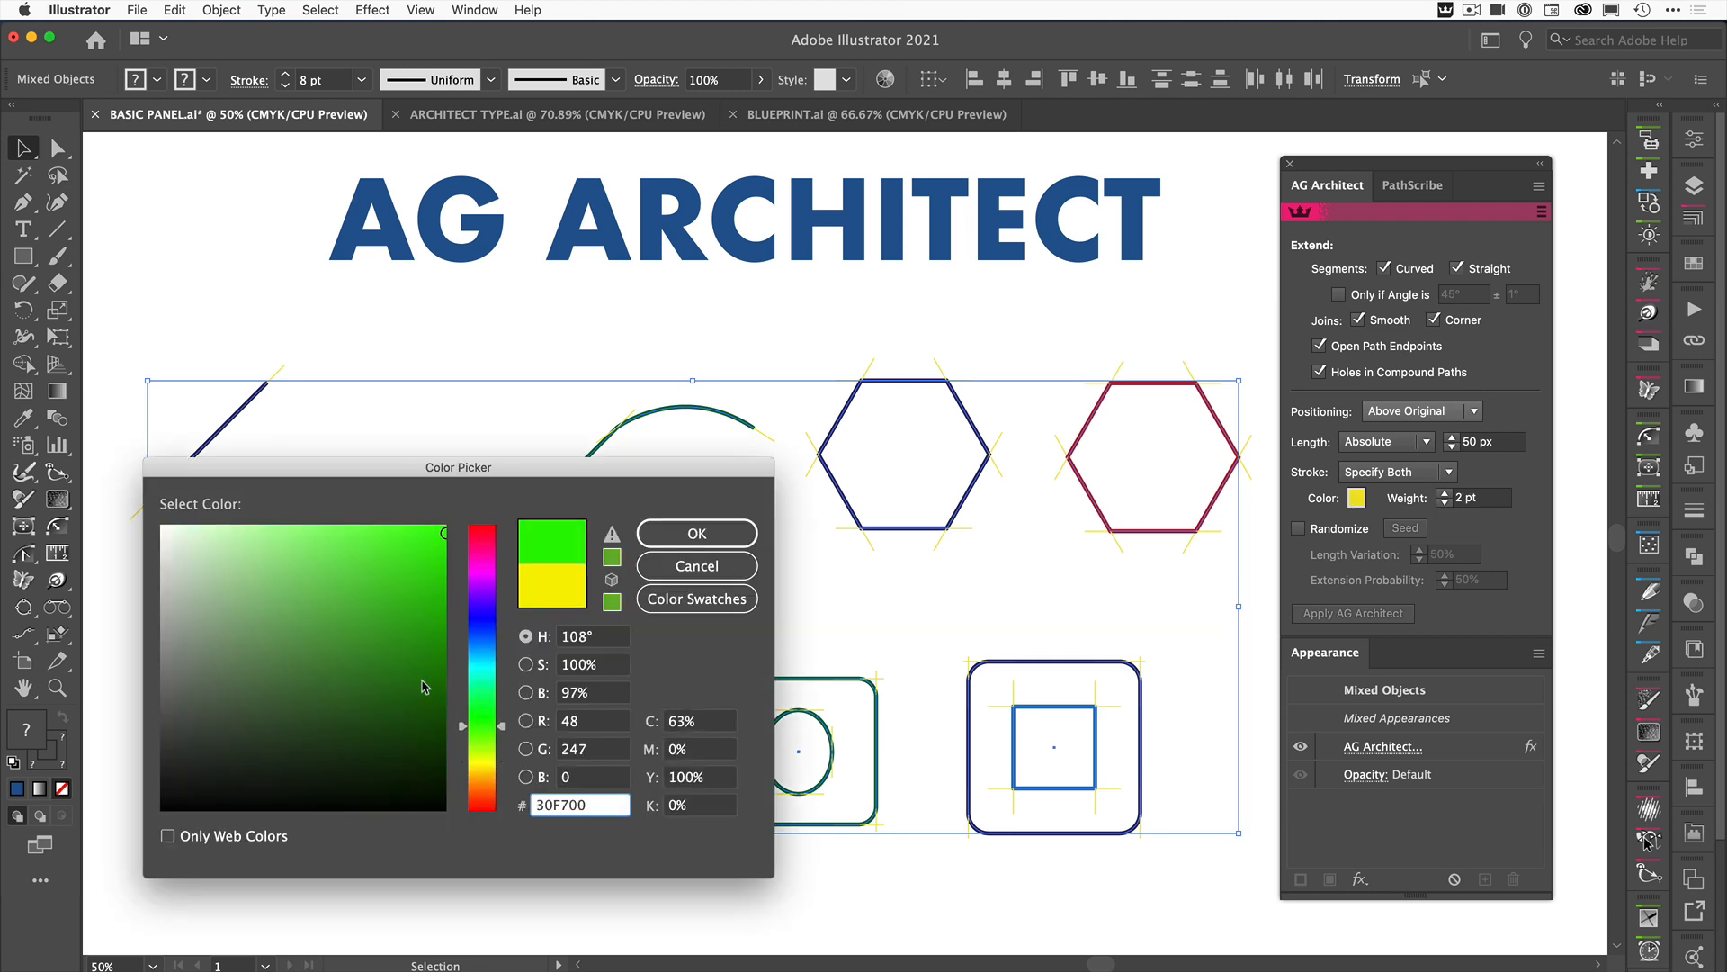
{"action": "left_click", "coordinate": [430, 560]}
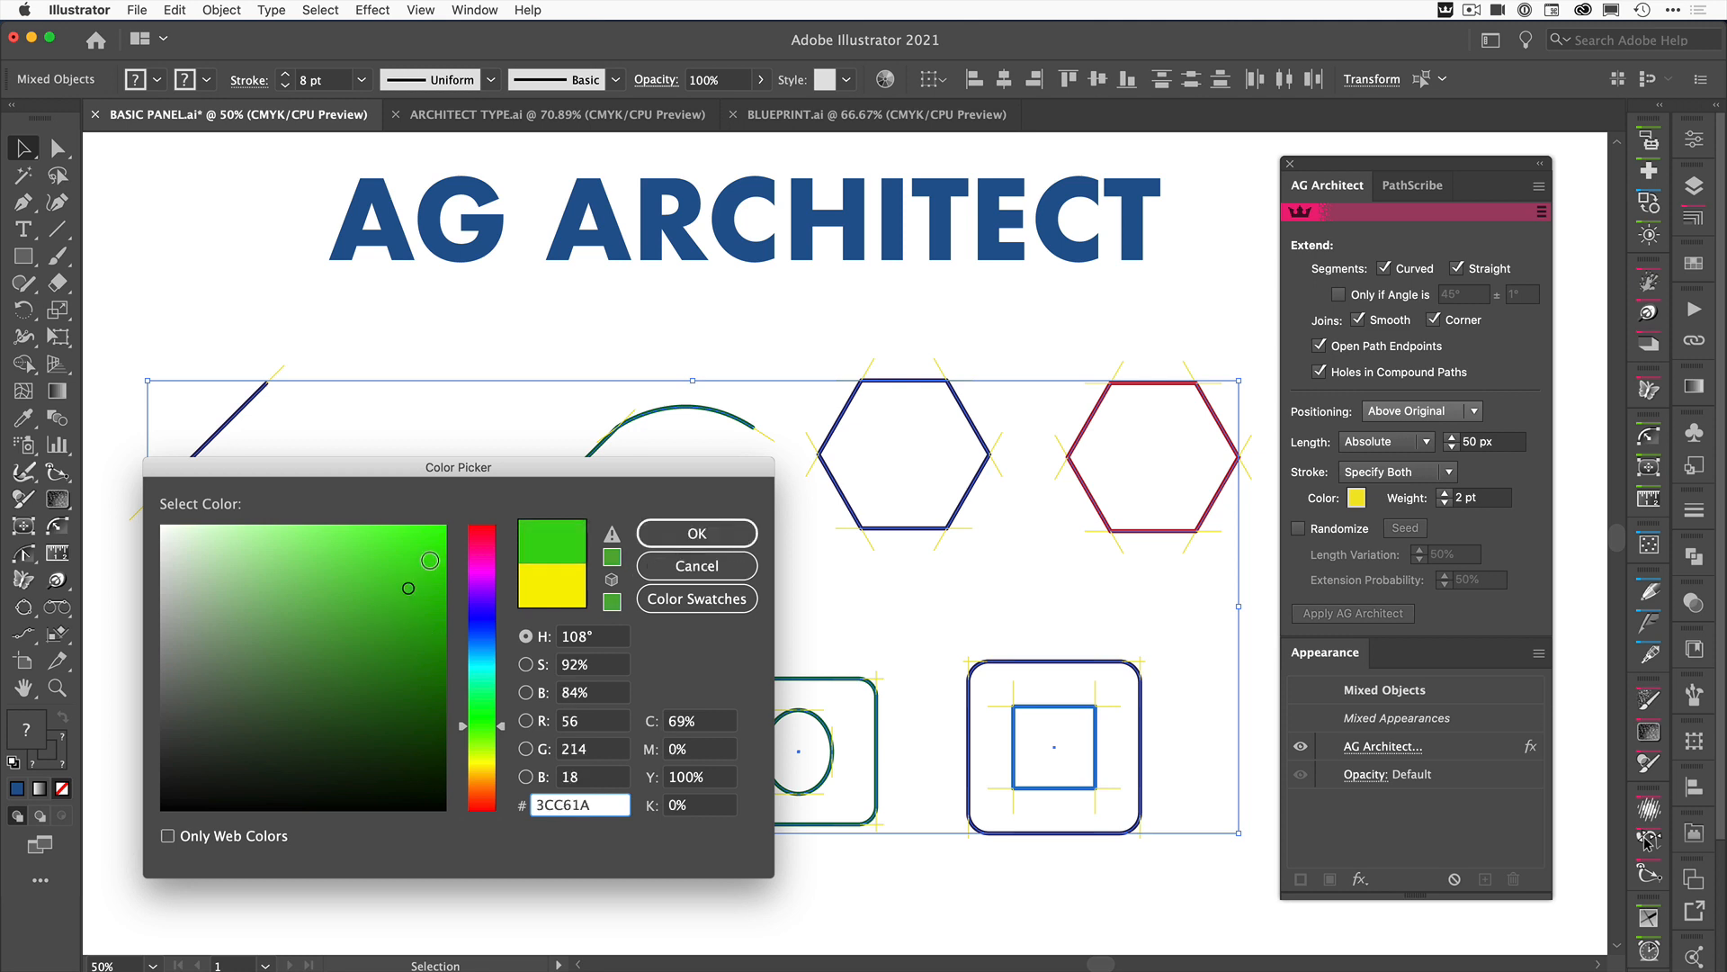
{"action": "left_click", "coordinate": [695, 533]}
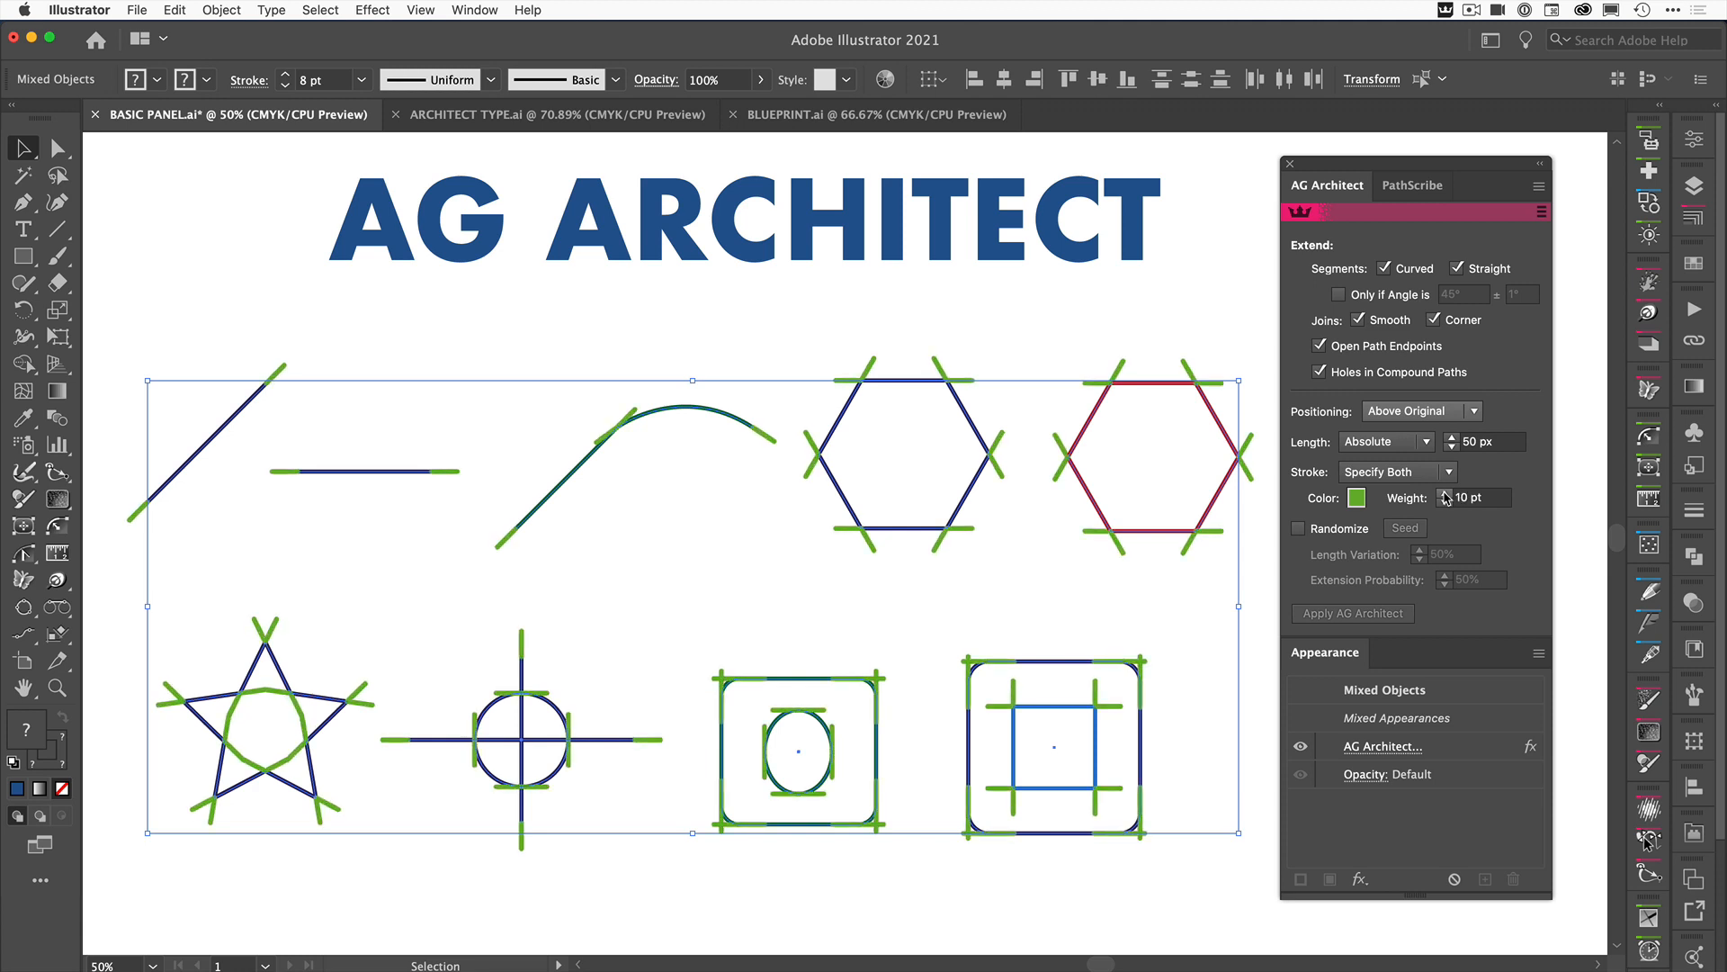
{"action": "mouse_move", "coordinate": [1446, 499]}
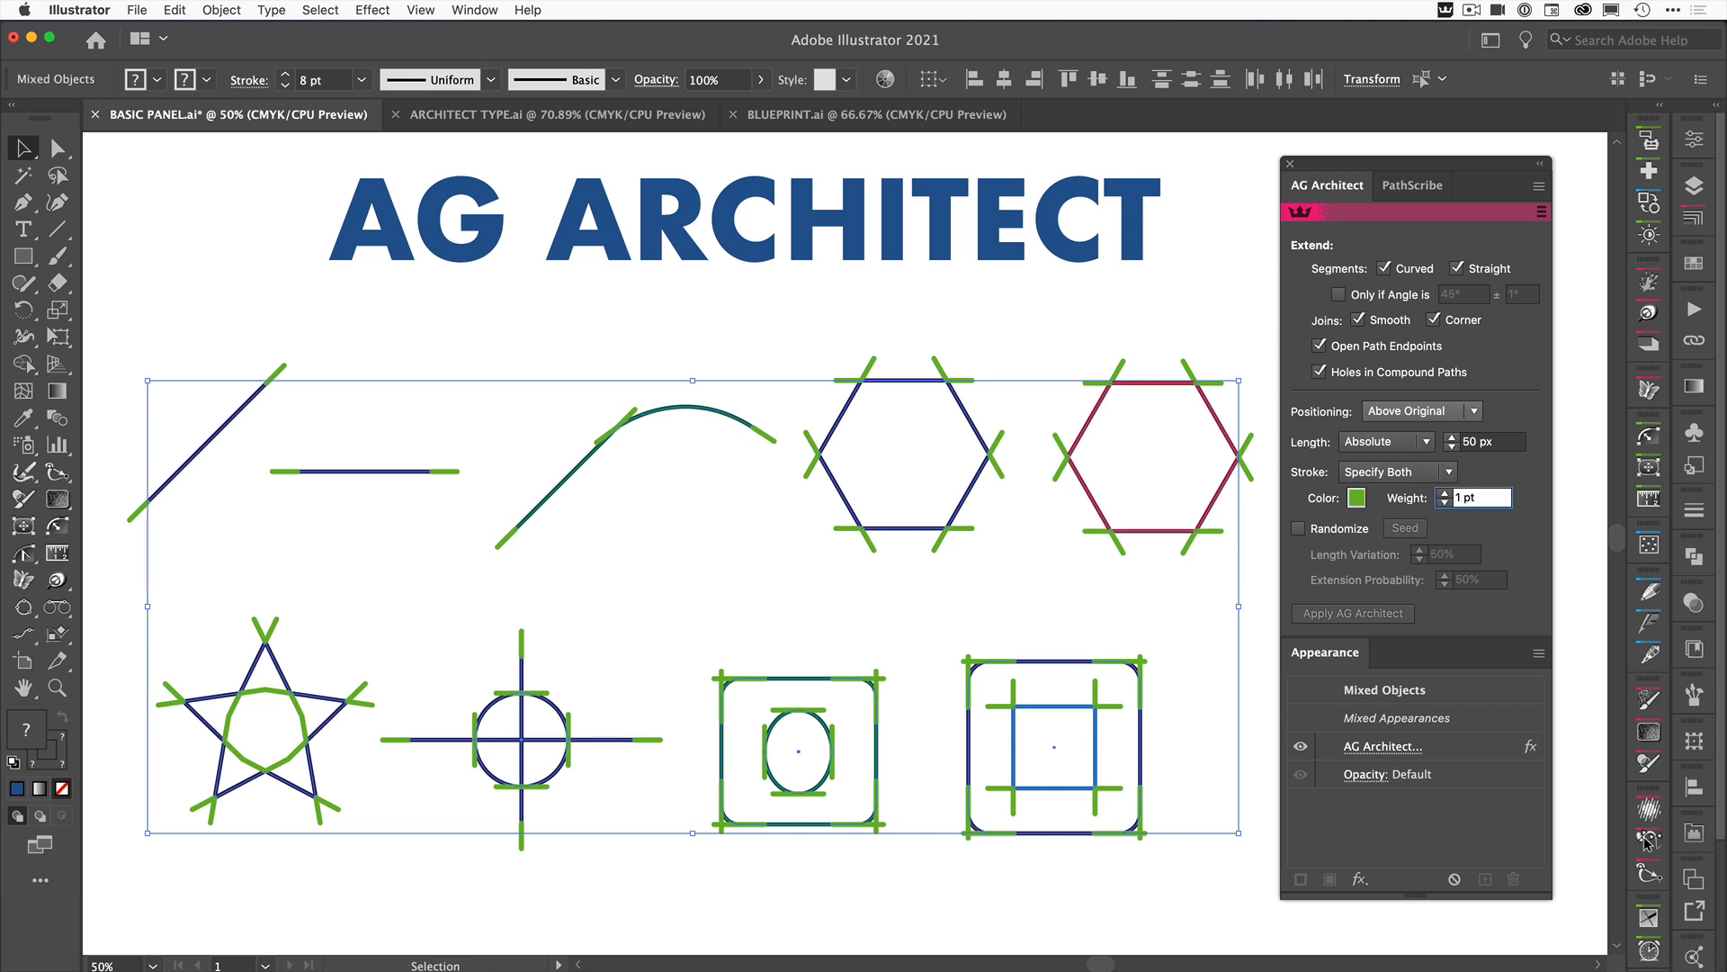
Step: Switch the stroke to Use Original so extensions follow each shape's own stroke
{"action": "left_click", "coordinate": [1450, 471]}
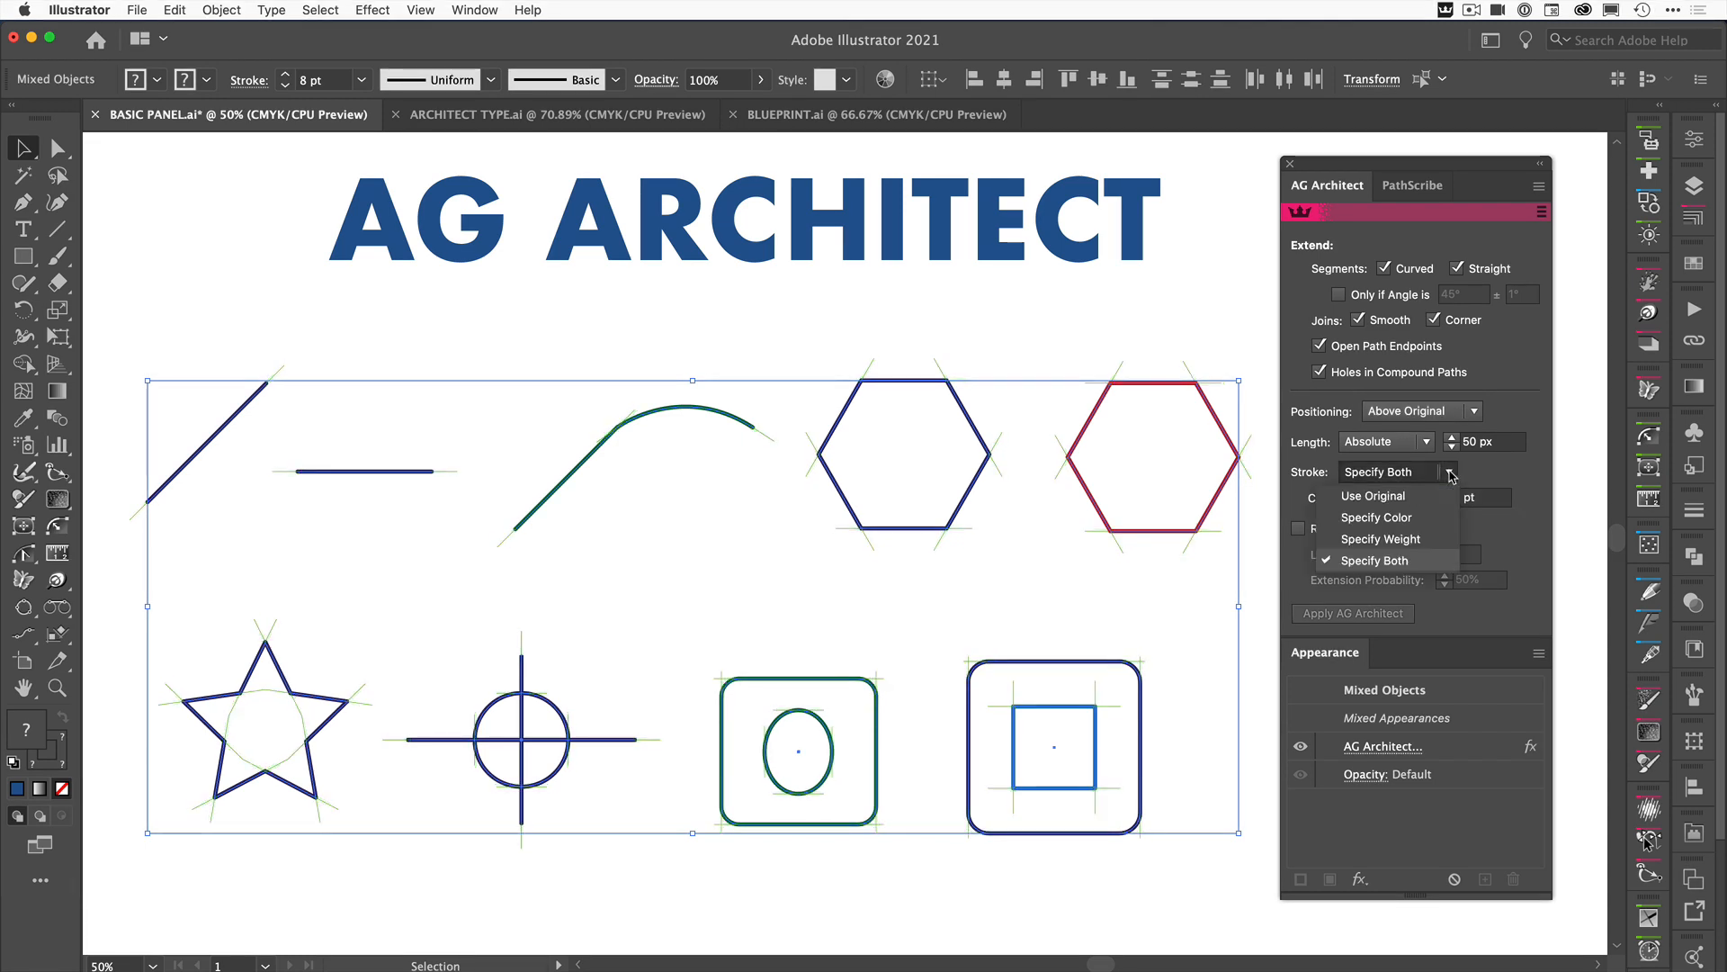
{"action": "left_click", "coordinate": [1373, 495]}
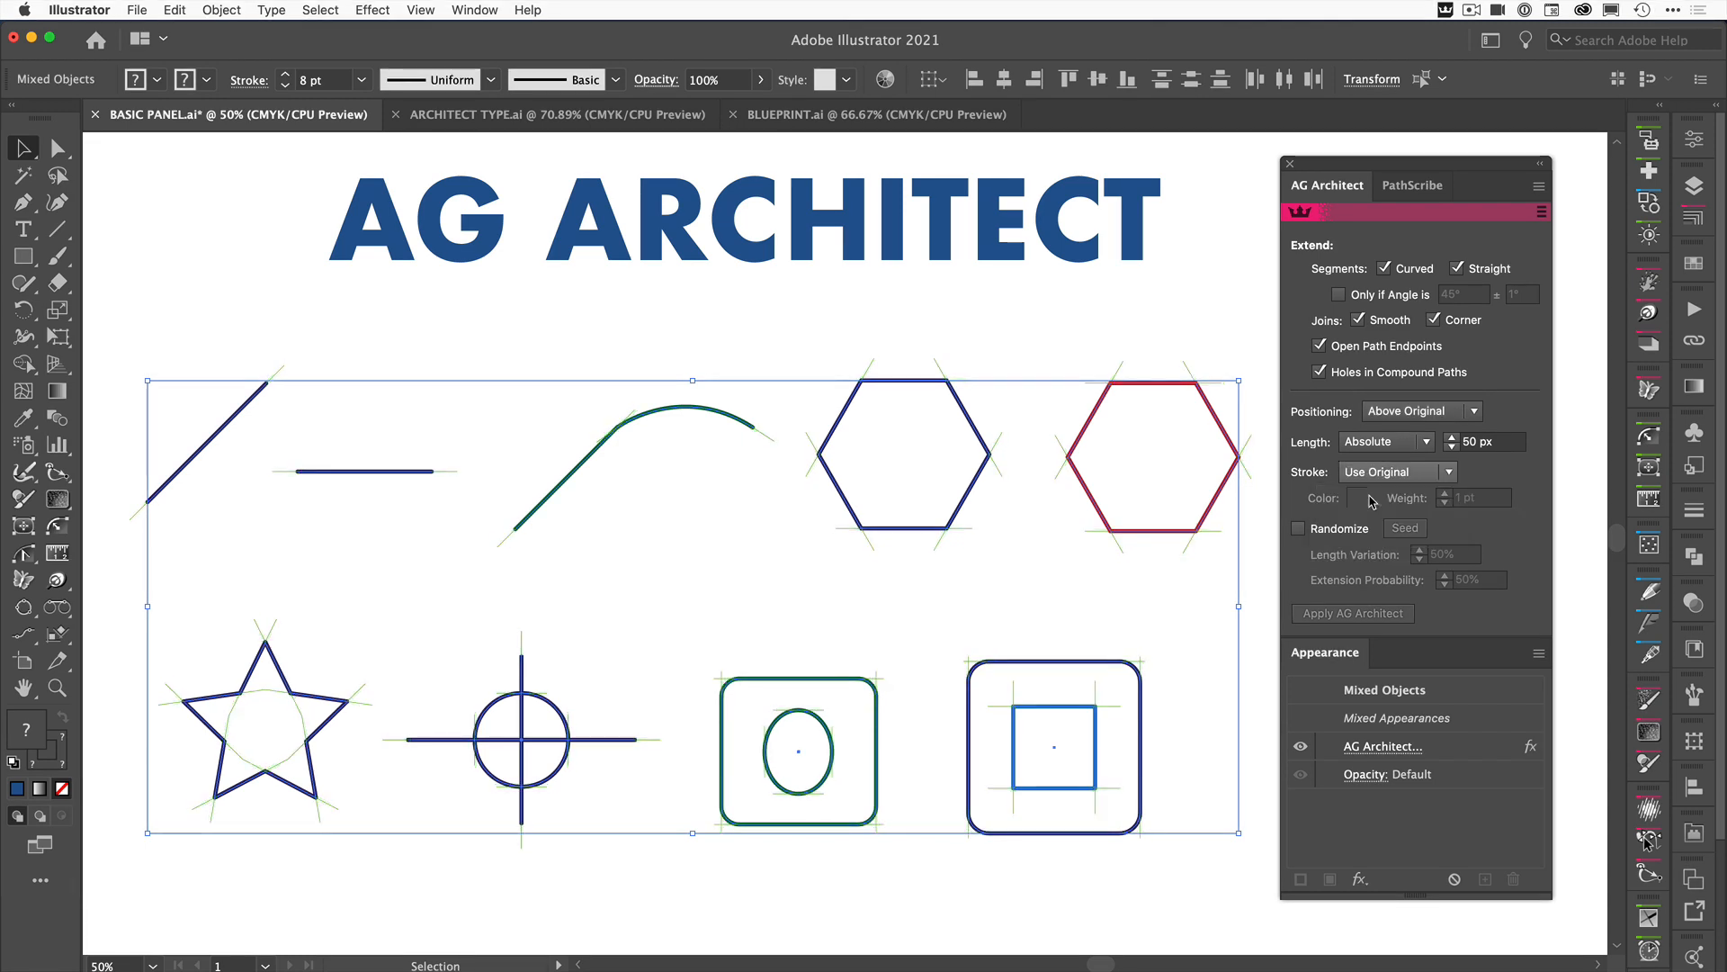
{"action": "left_click", "coordinate": [1352, 613]}
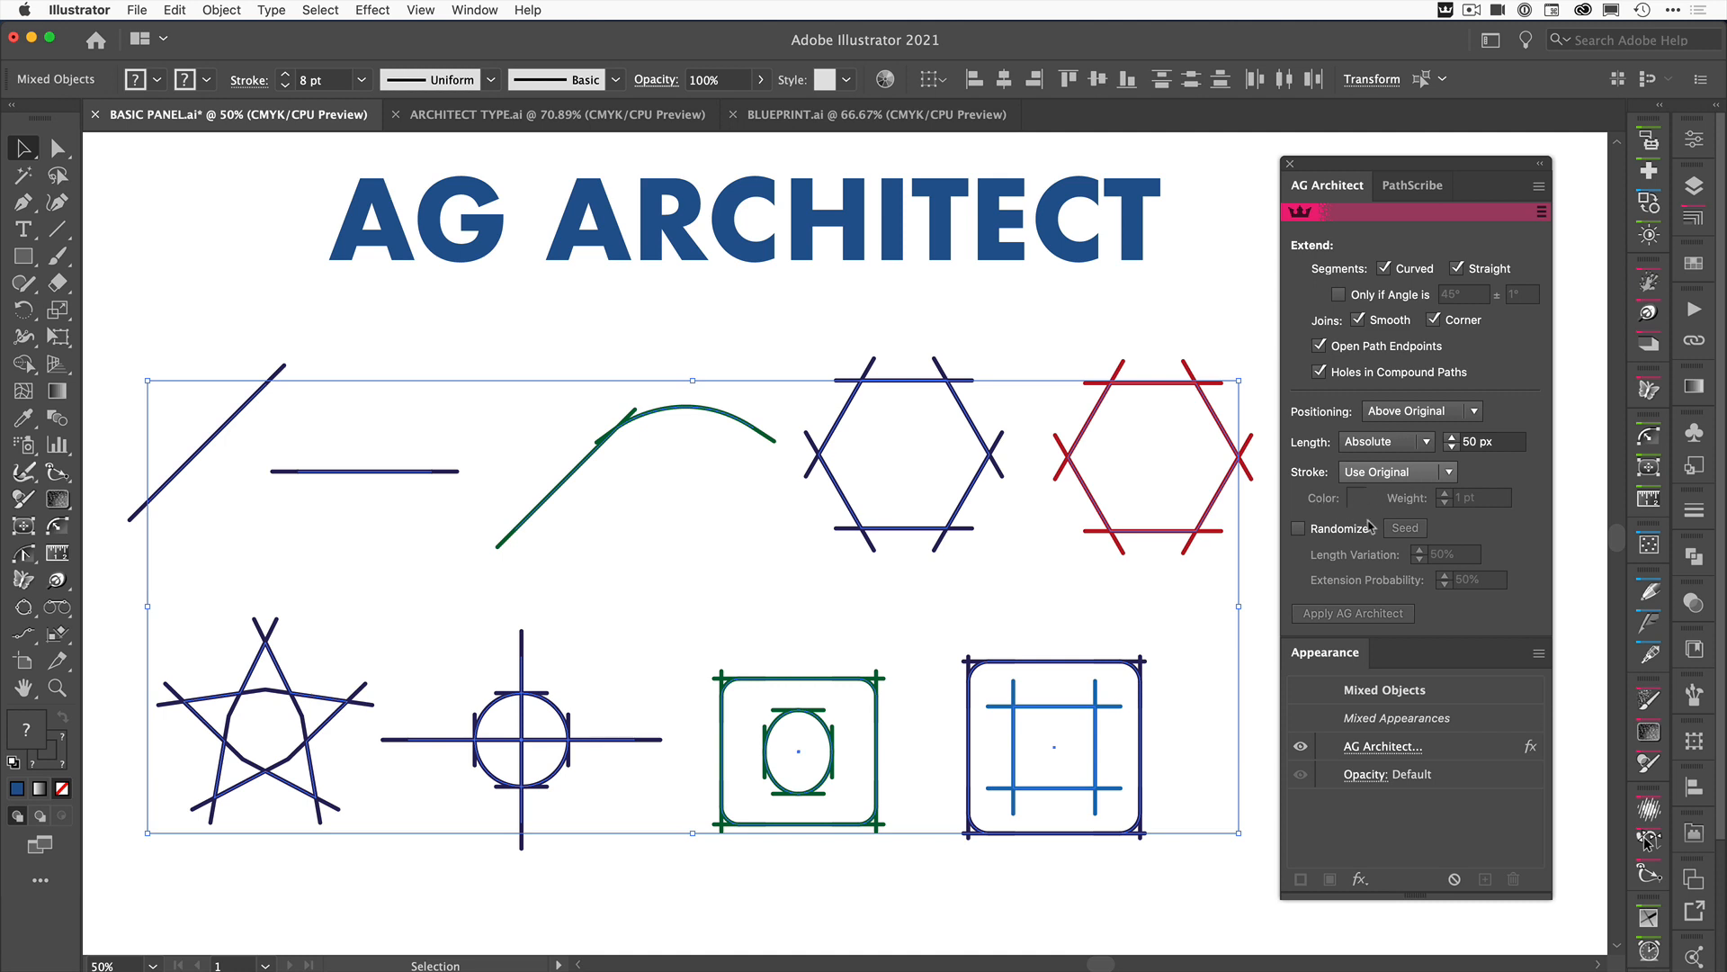
{"action": "mouse_move", "coordinate": [1301, 527]}
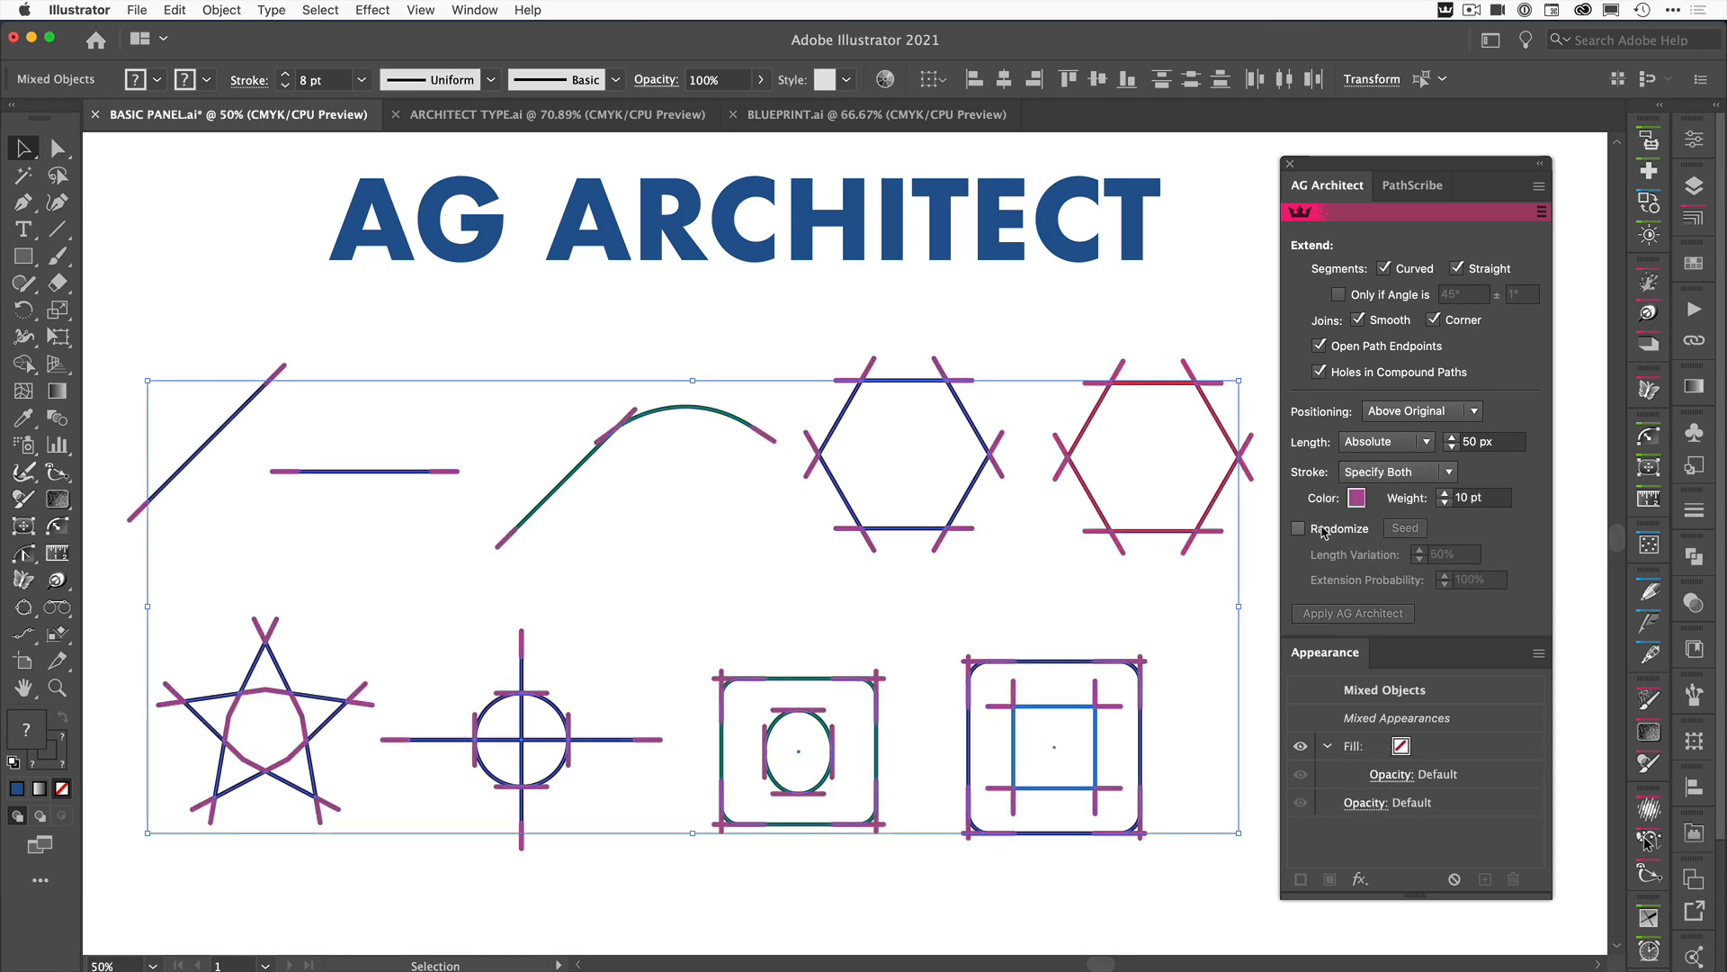
Step: Turn on Randomize and reshuffle the extension lengths a few times
{"action": "left_click", "coordinate": [1297, 529]}
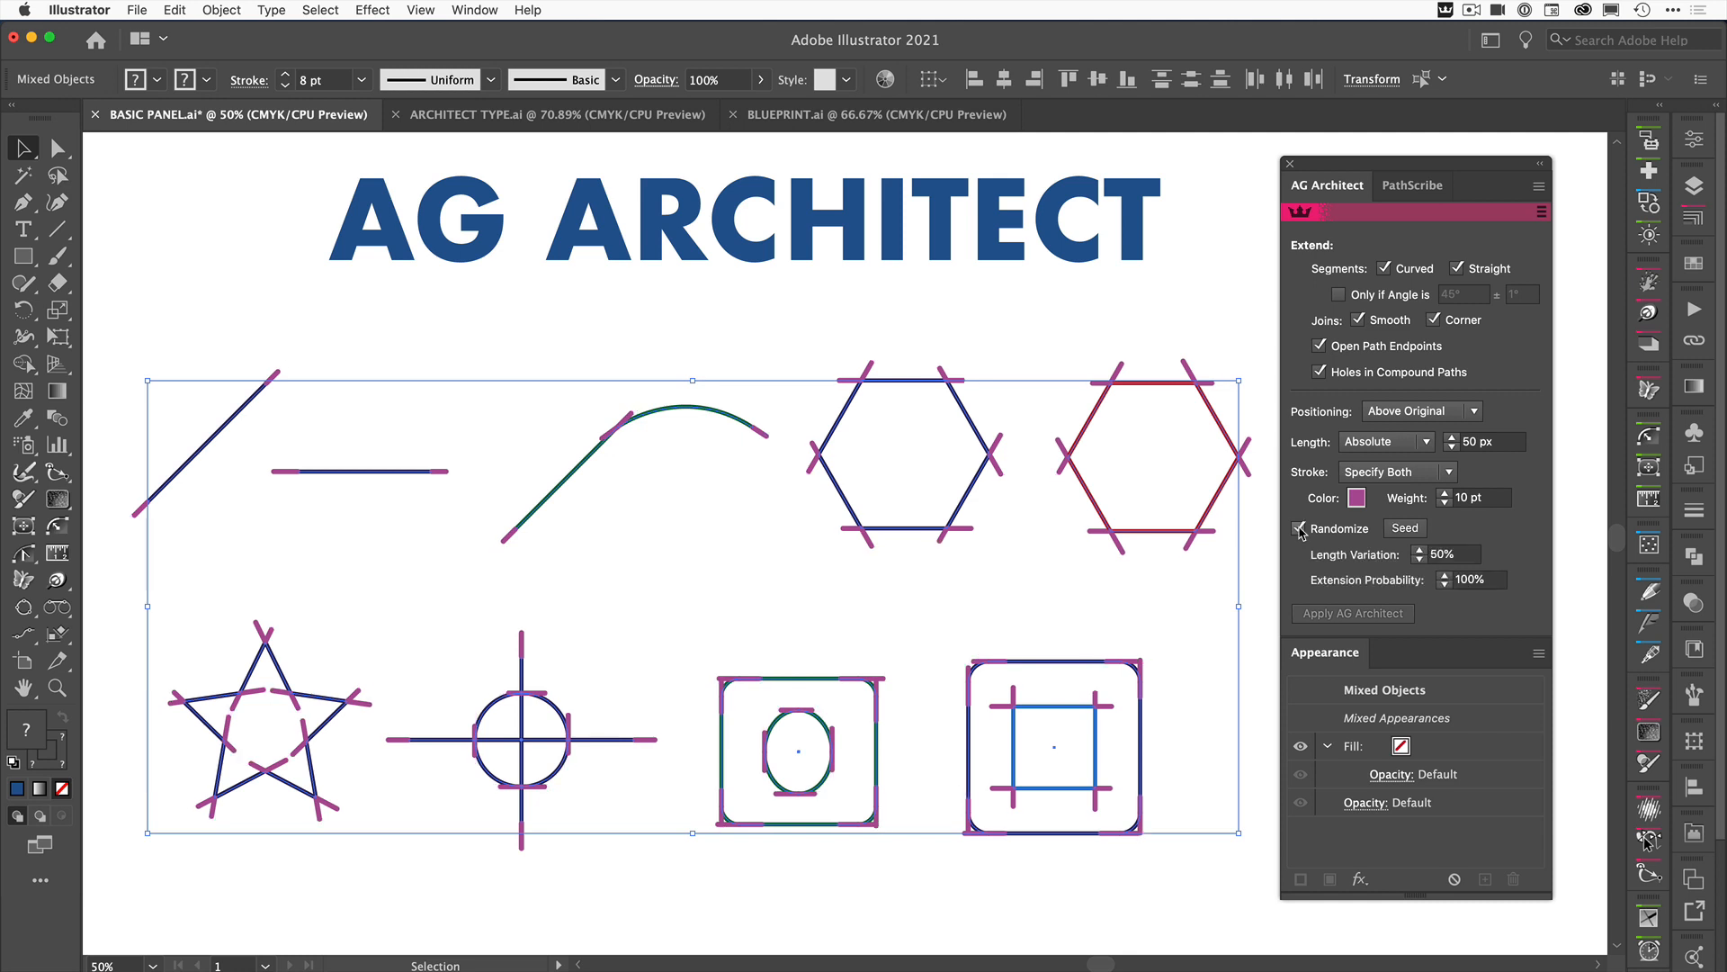
{"action": "left_click", "coordinate": [1405, 527]}
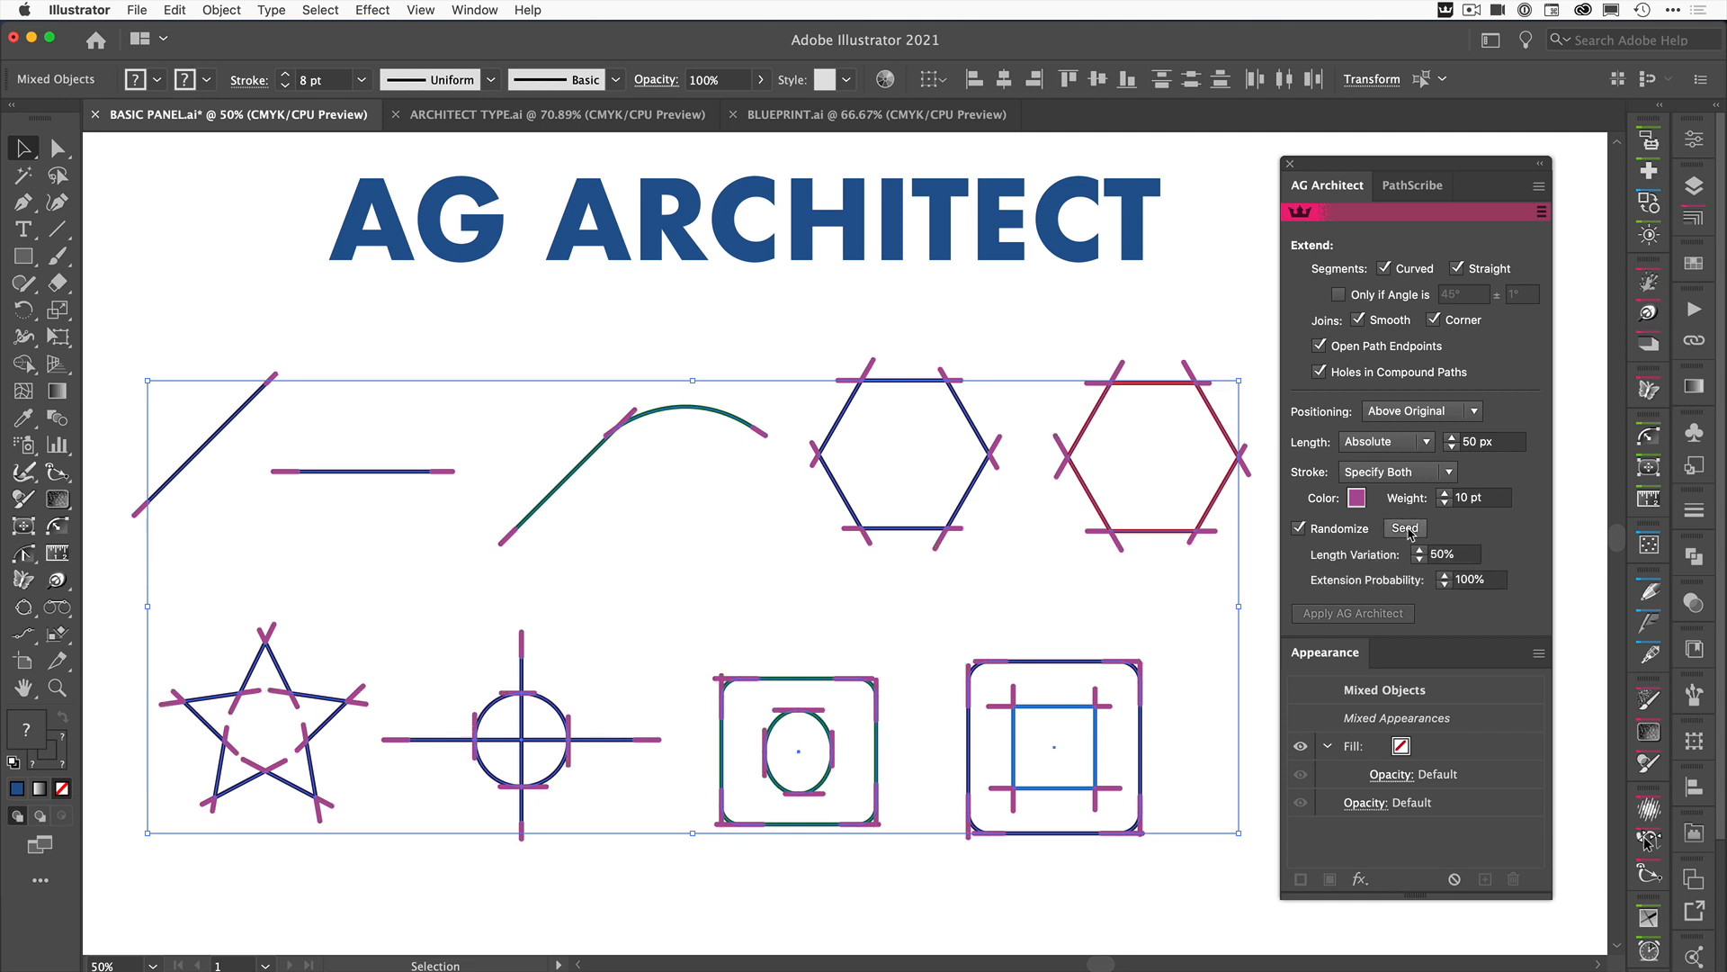
{"action": "left_click", "coordinate": [1402, 527]}
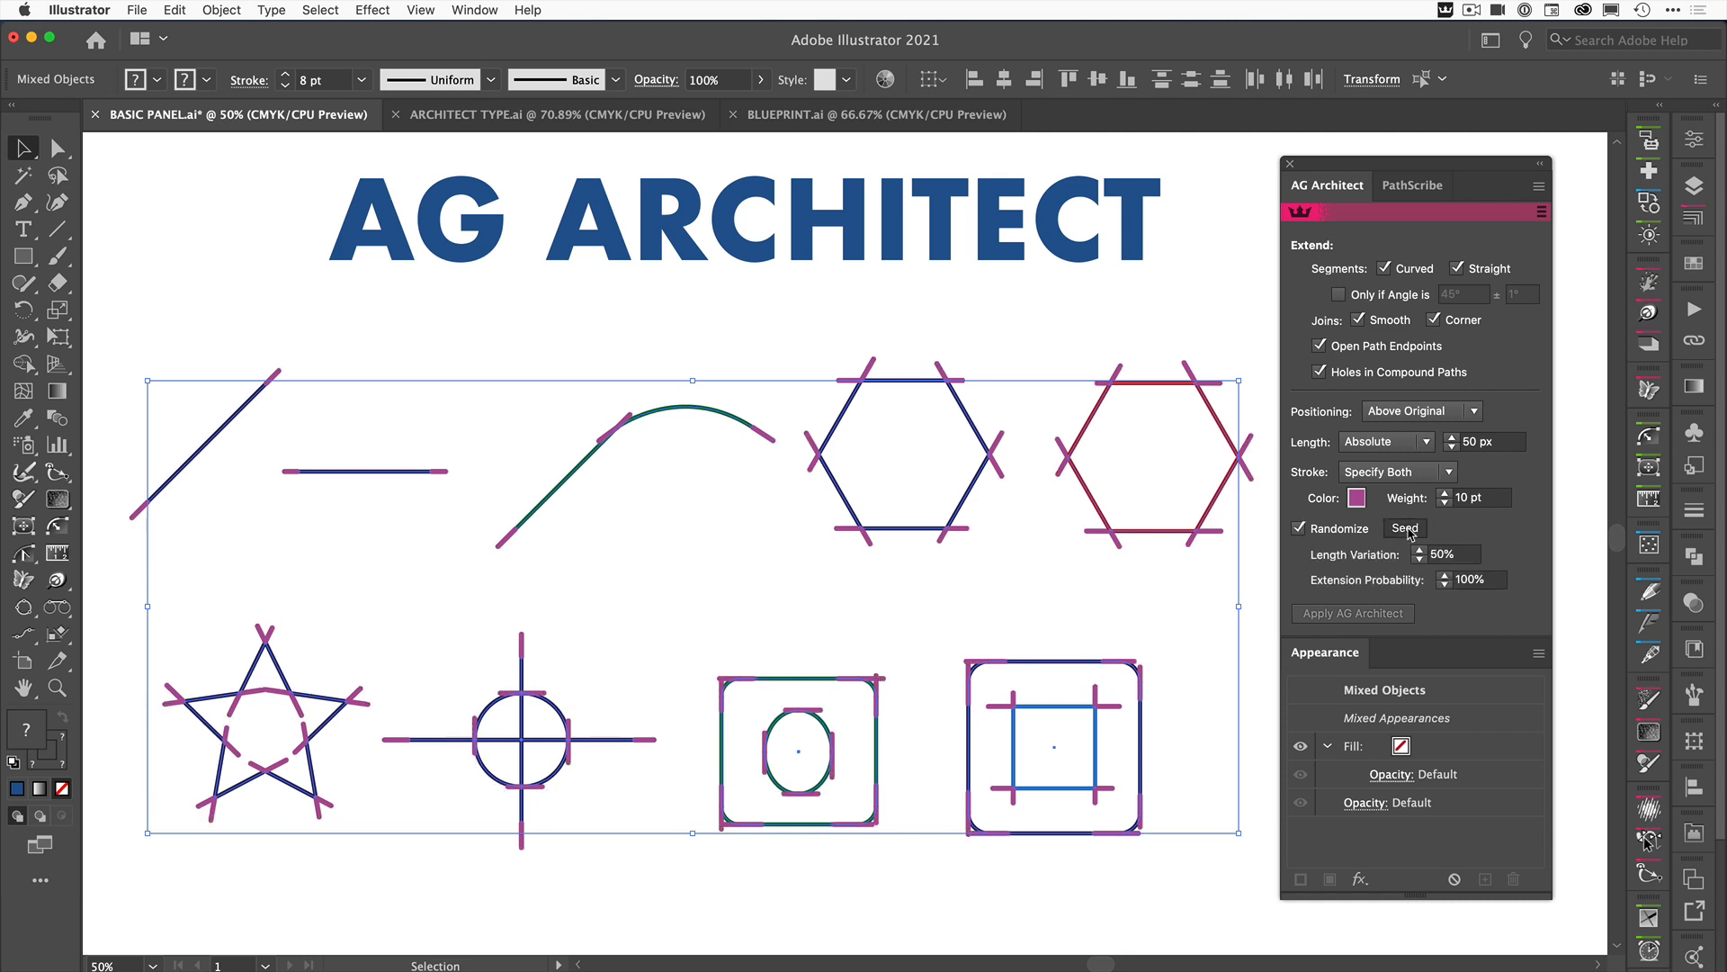
{"action": "left_click", "coordinate": [1405, 527]}
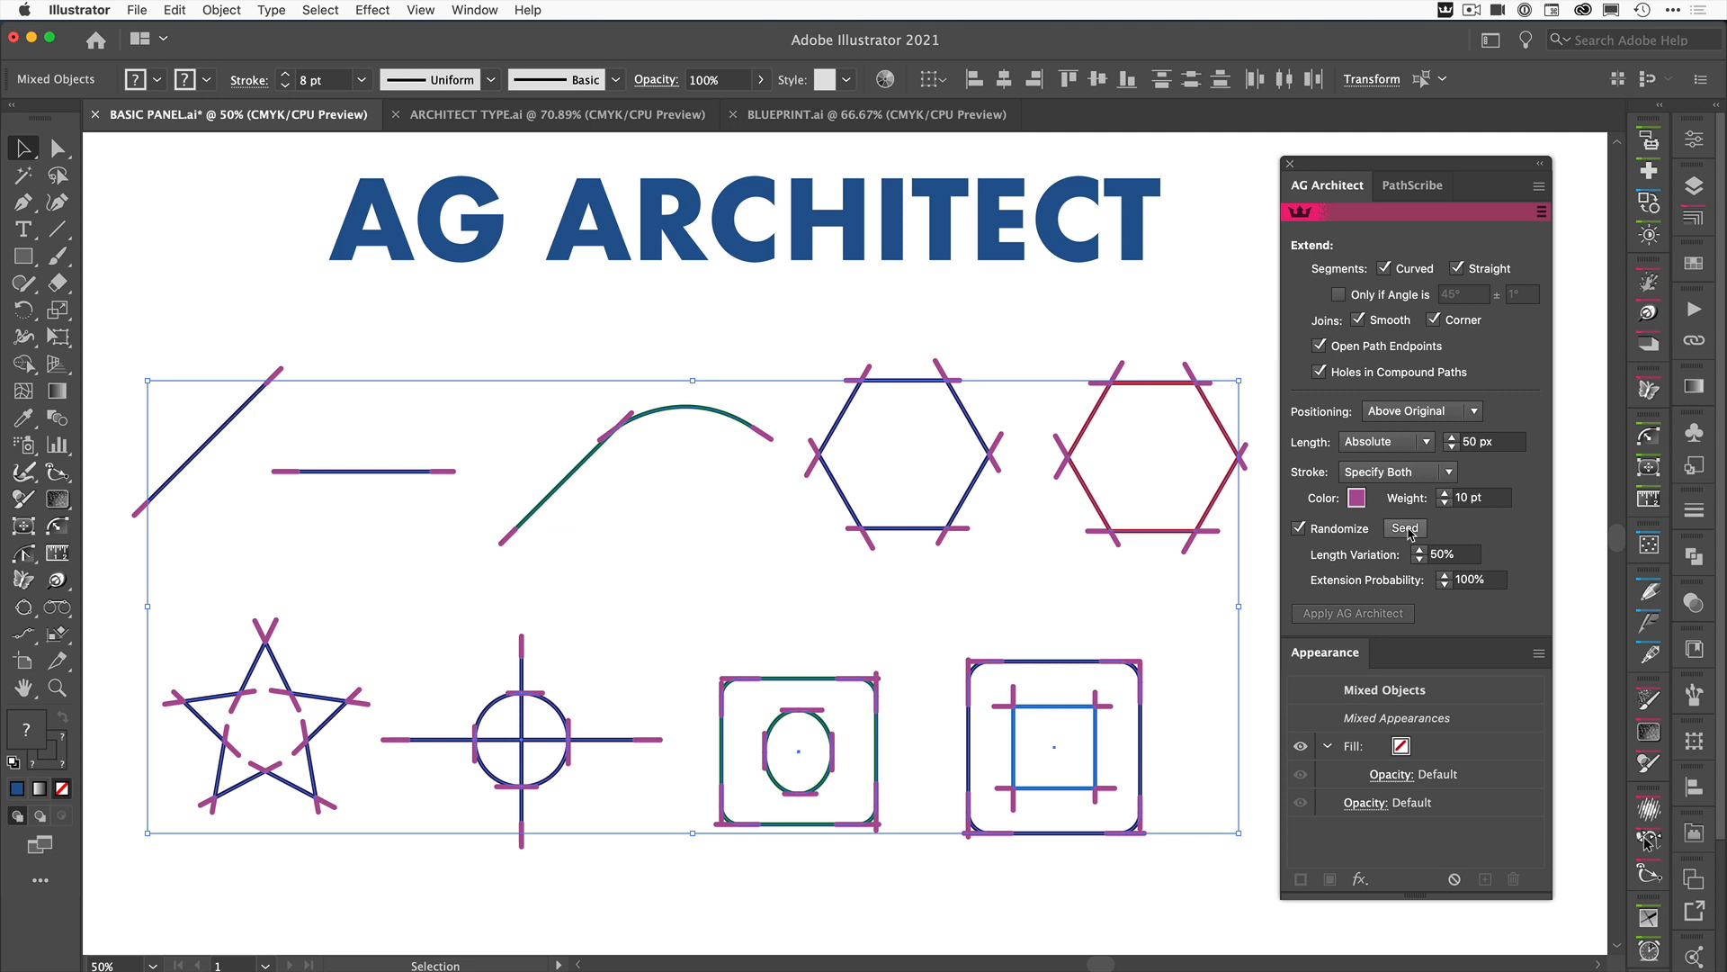
Step: Enter a fixed random seed (45355...) and confirm it is kept
{"action": "left_click", "coordinate": [1404, 527]}
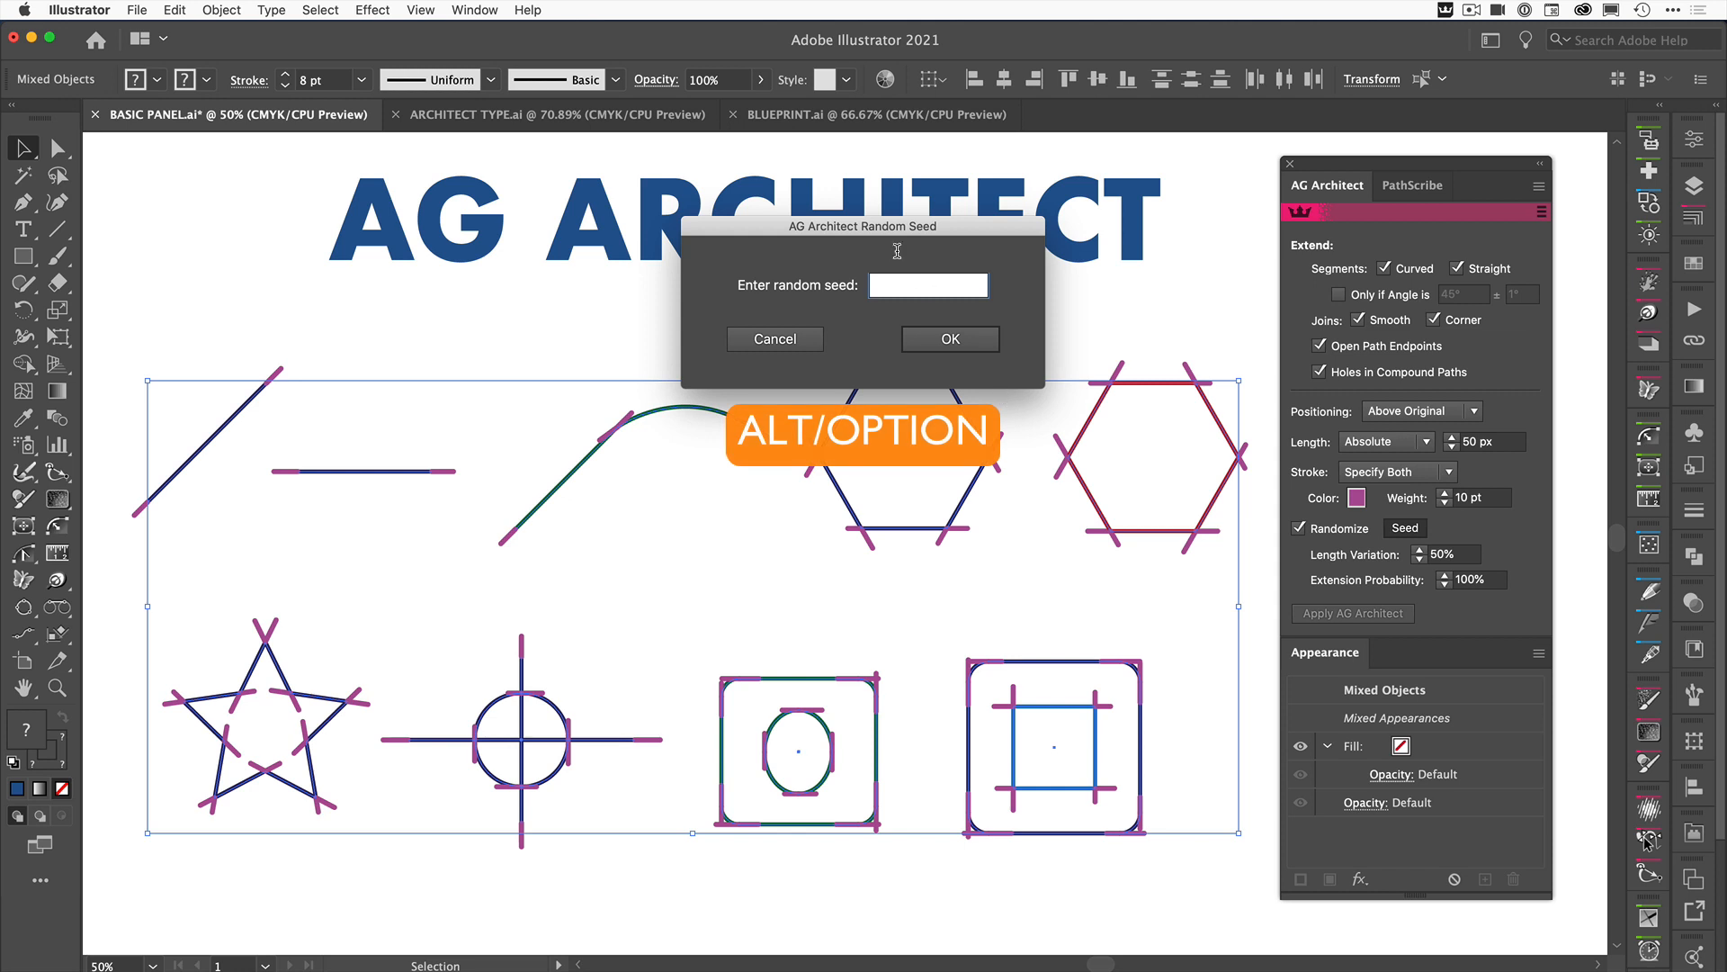
{"action": "type", "text": "4535552524"}
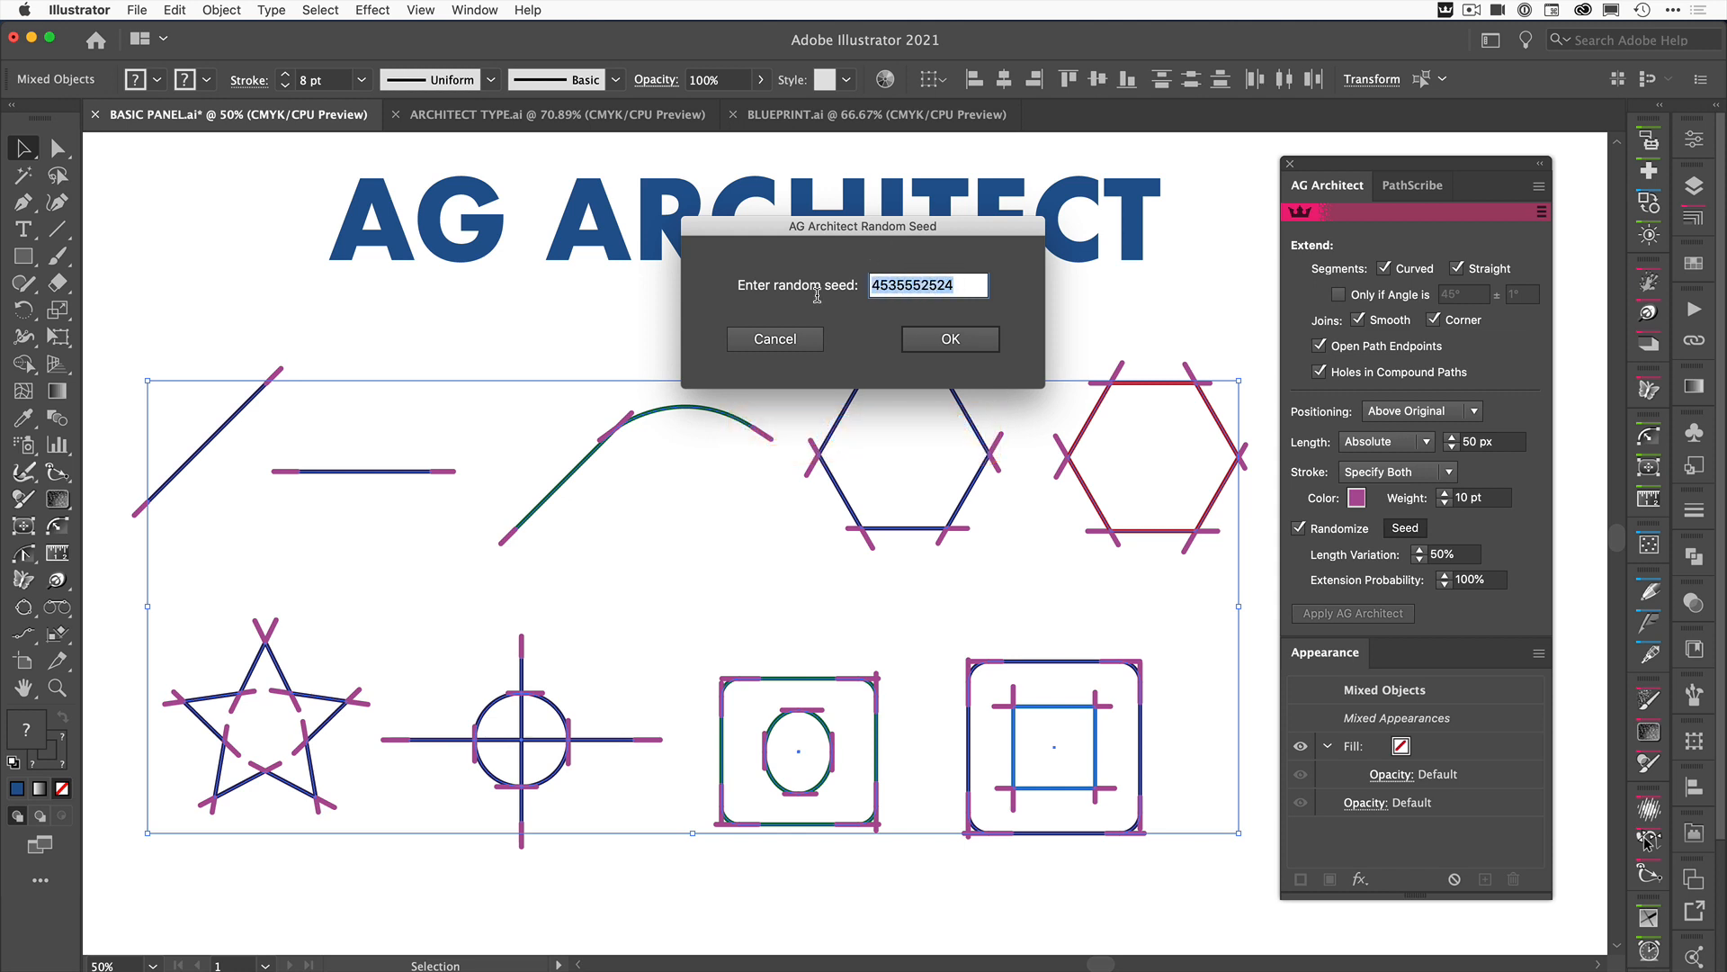
{"action": "key", "text": "cmd+c"}
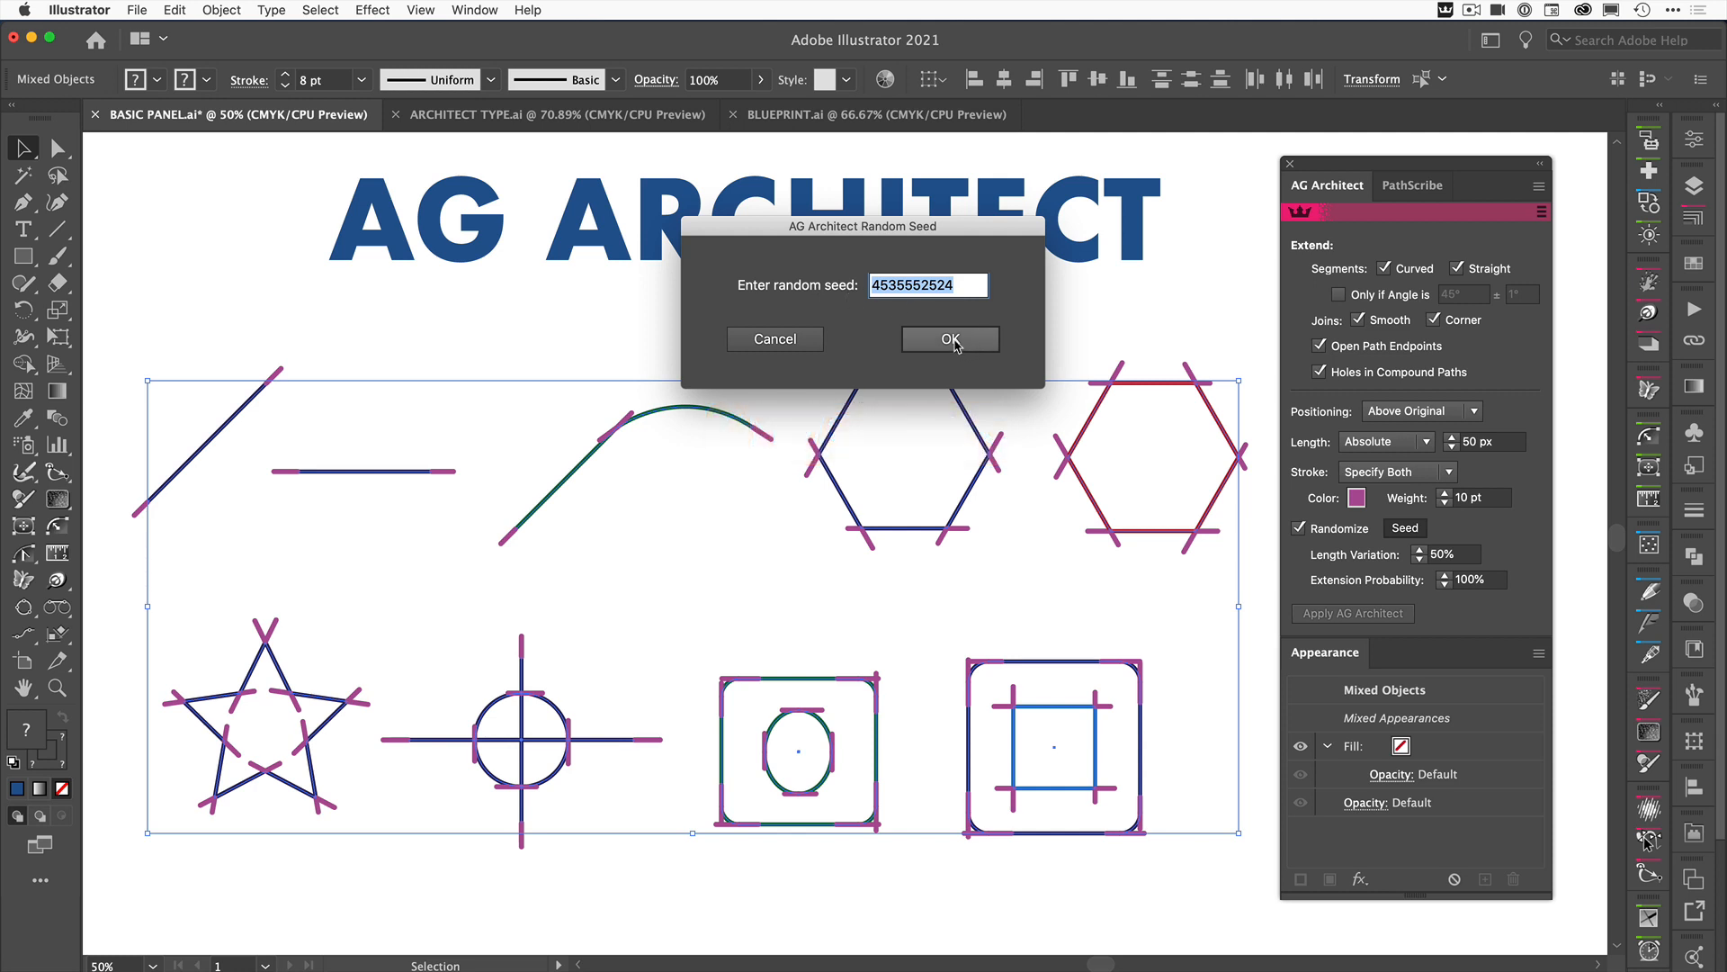
{"action": "left_click", "coordinate": [950, 338]}
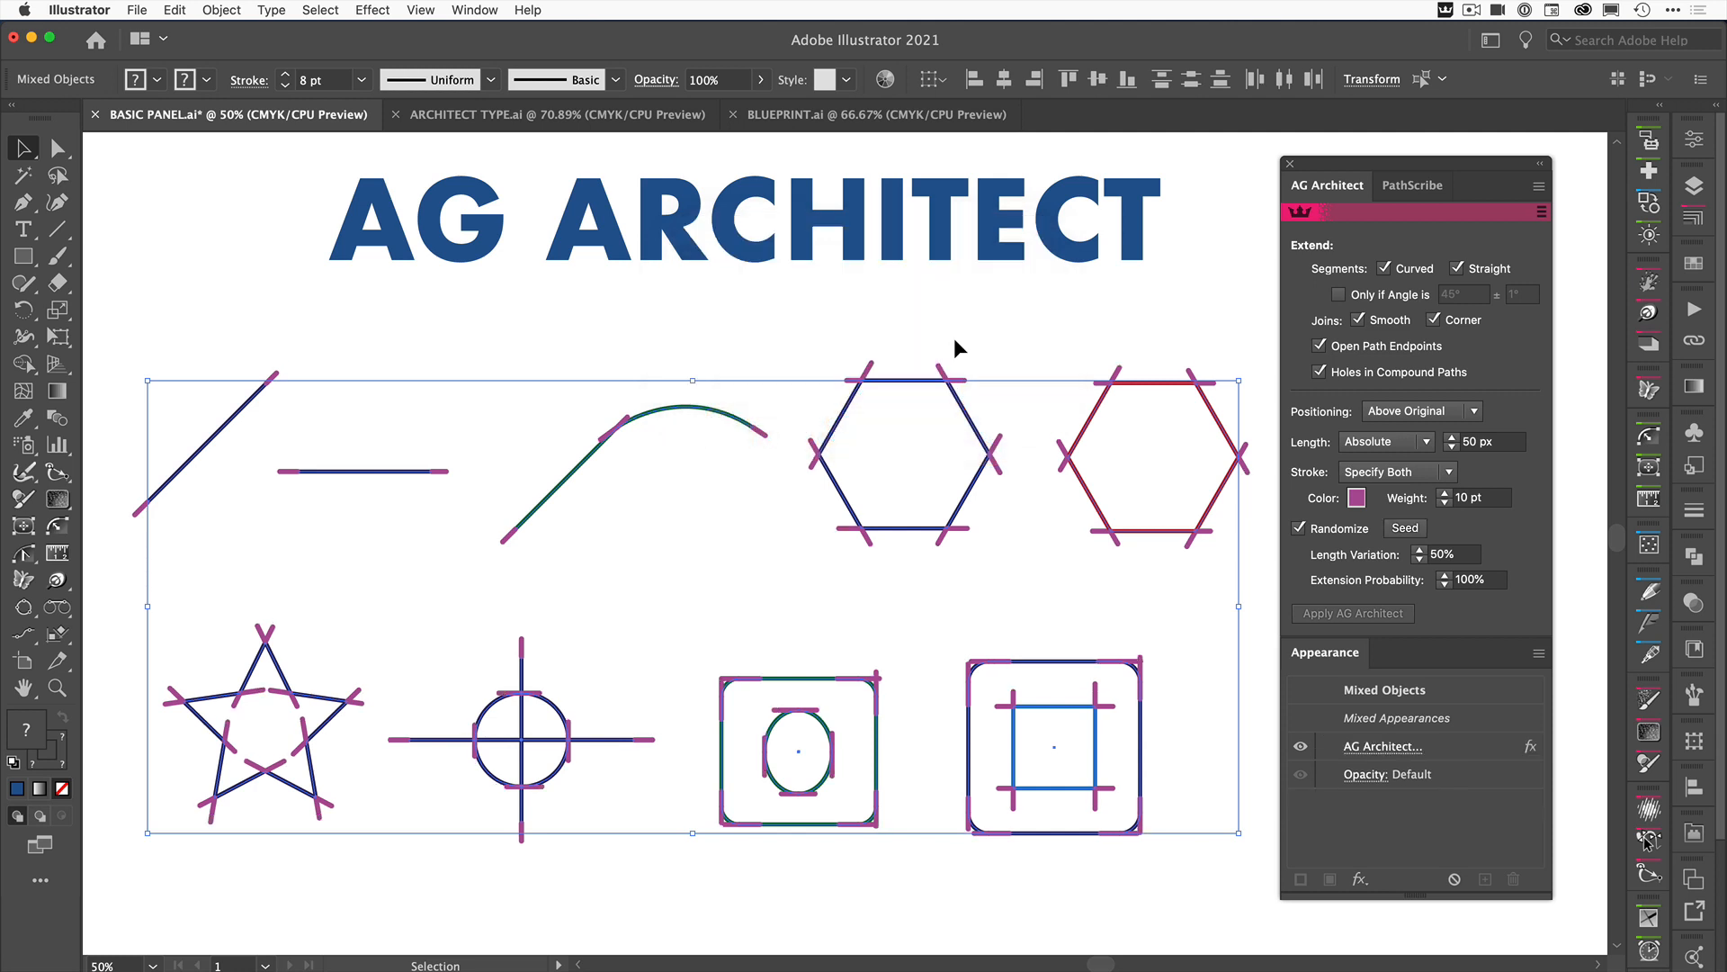
{"action": "left_click", "coordinate": [1406, 527]}
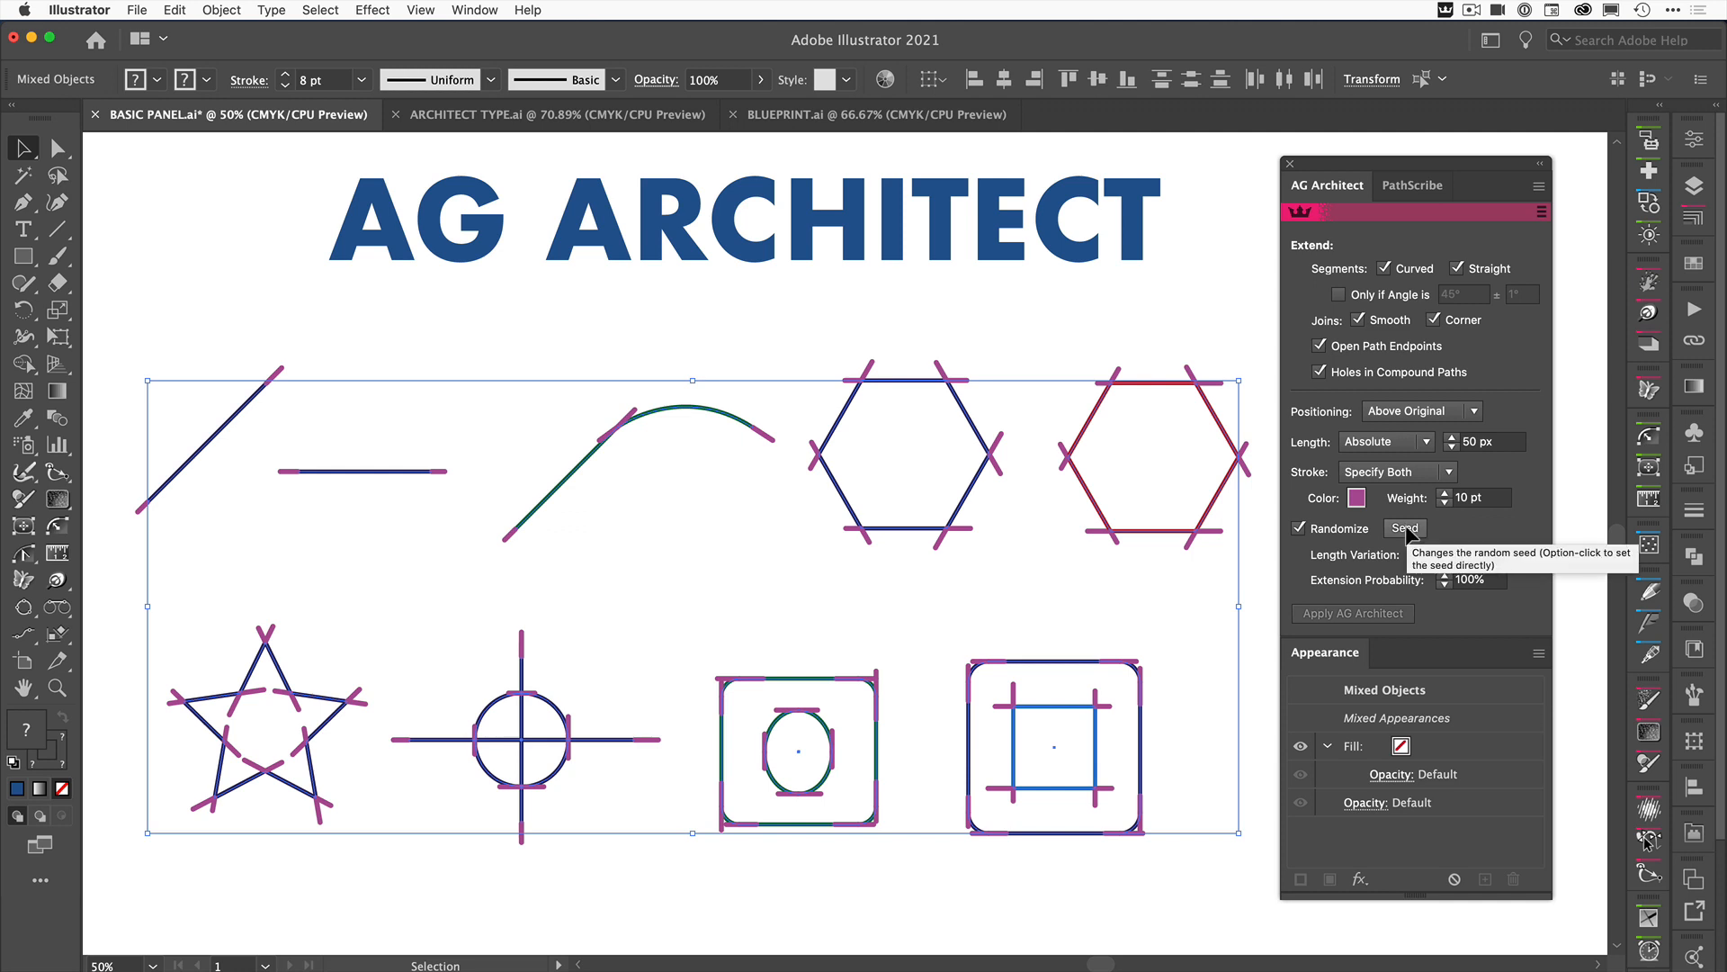
{"action": "left_click", "coordinate": [1403, 527]}
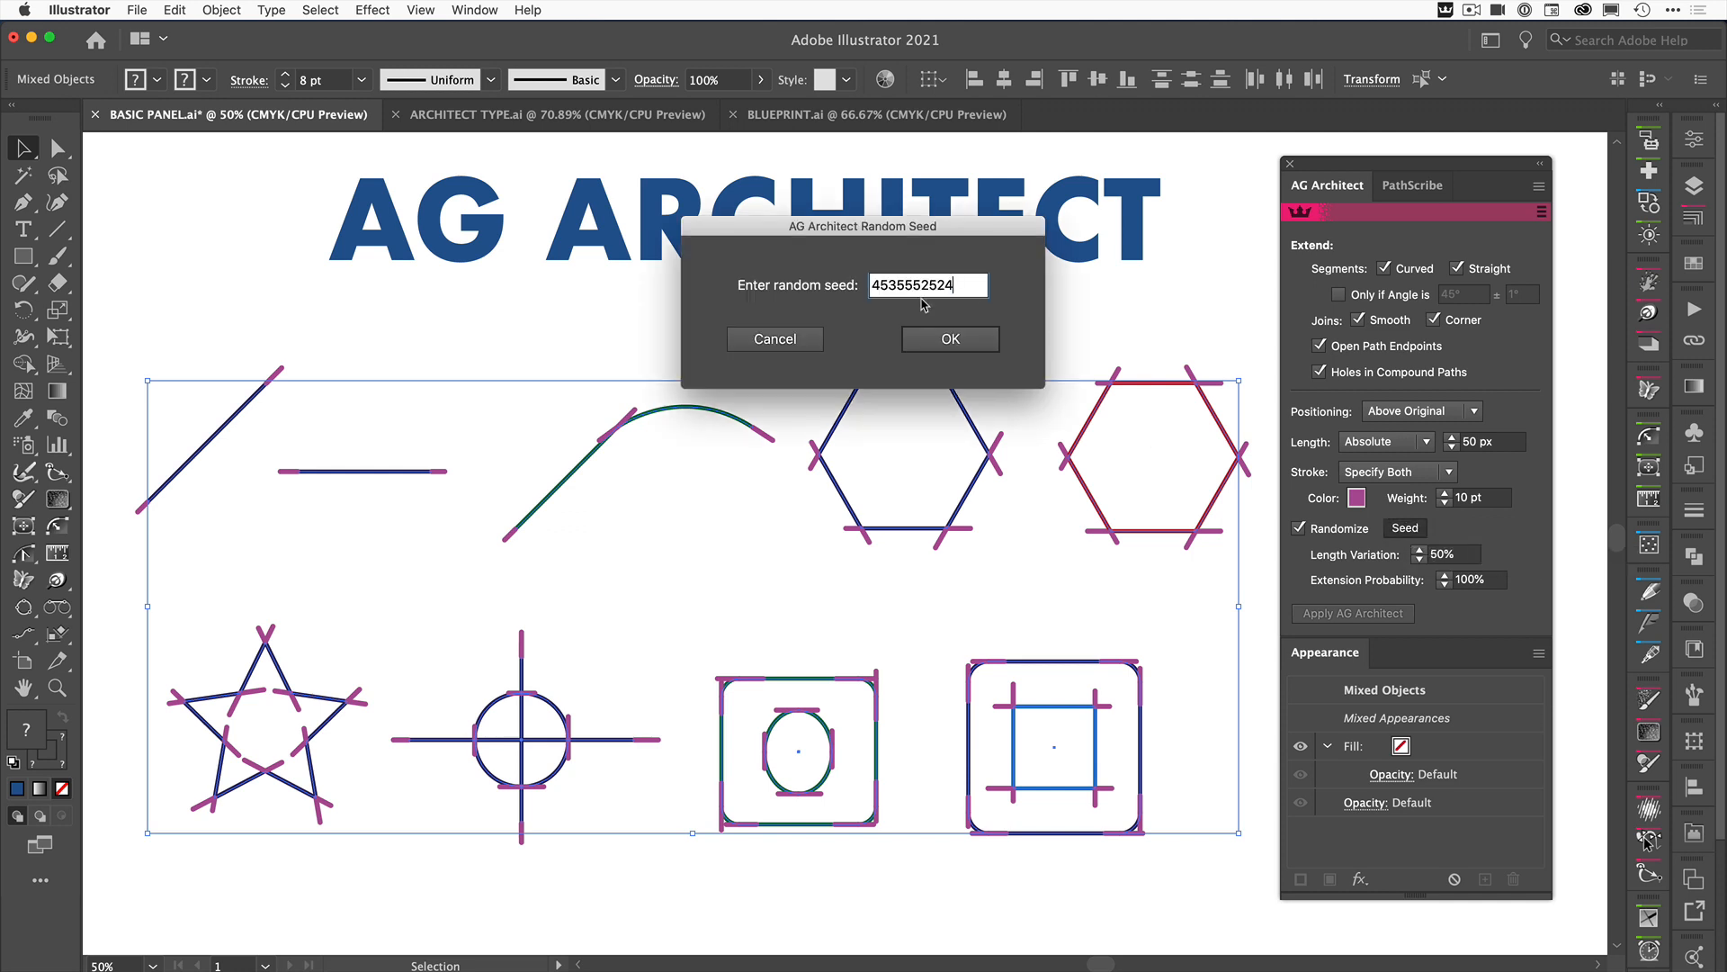
{"action": "left_click", "coordinate": [948, 338]}
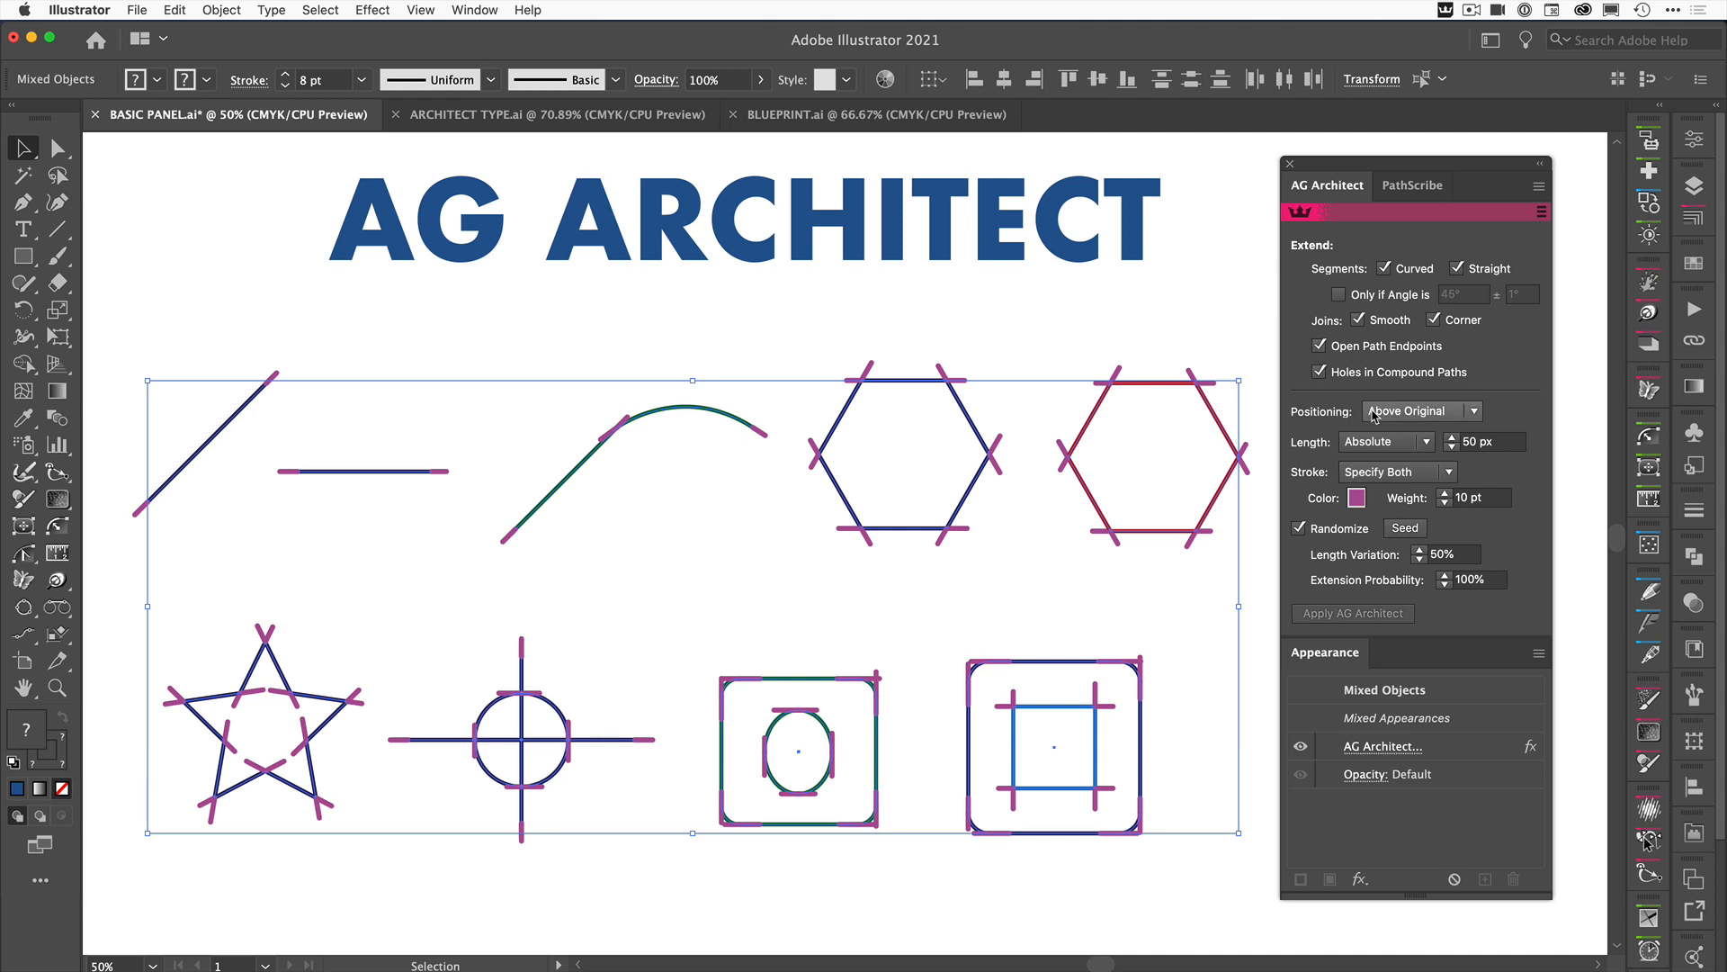
{"action": "mouse_move", "coordinate": [1421, 410]}
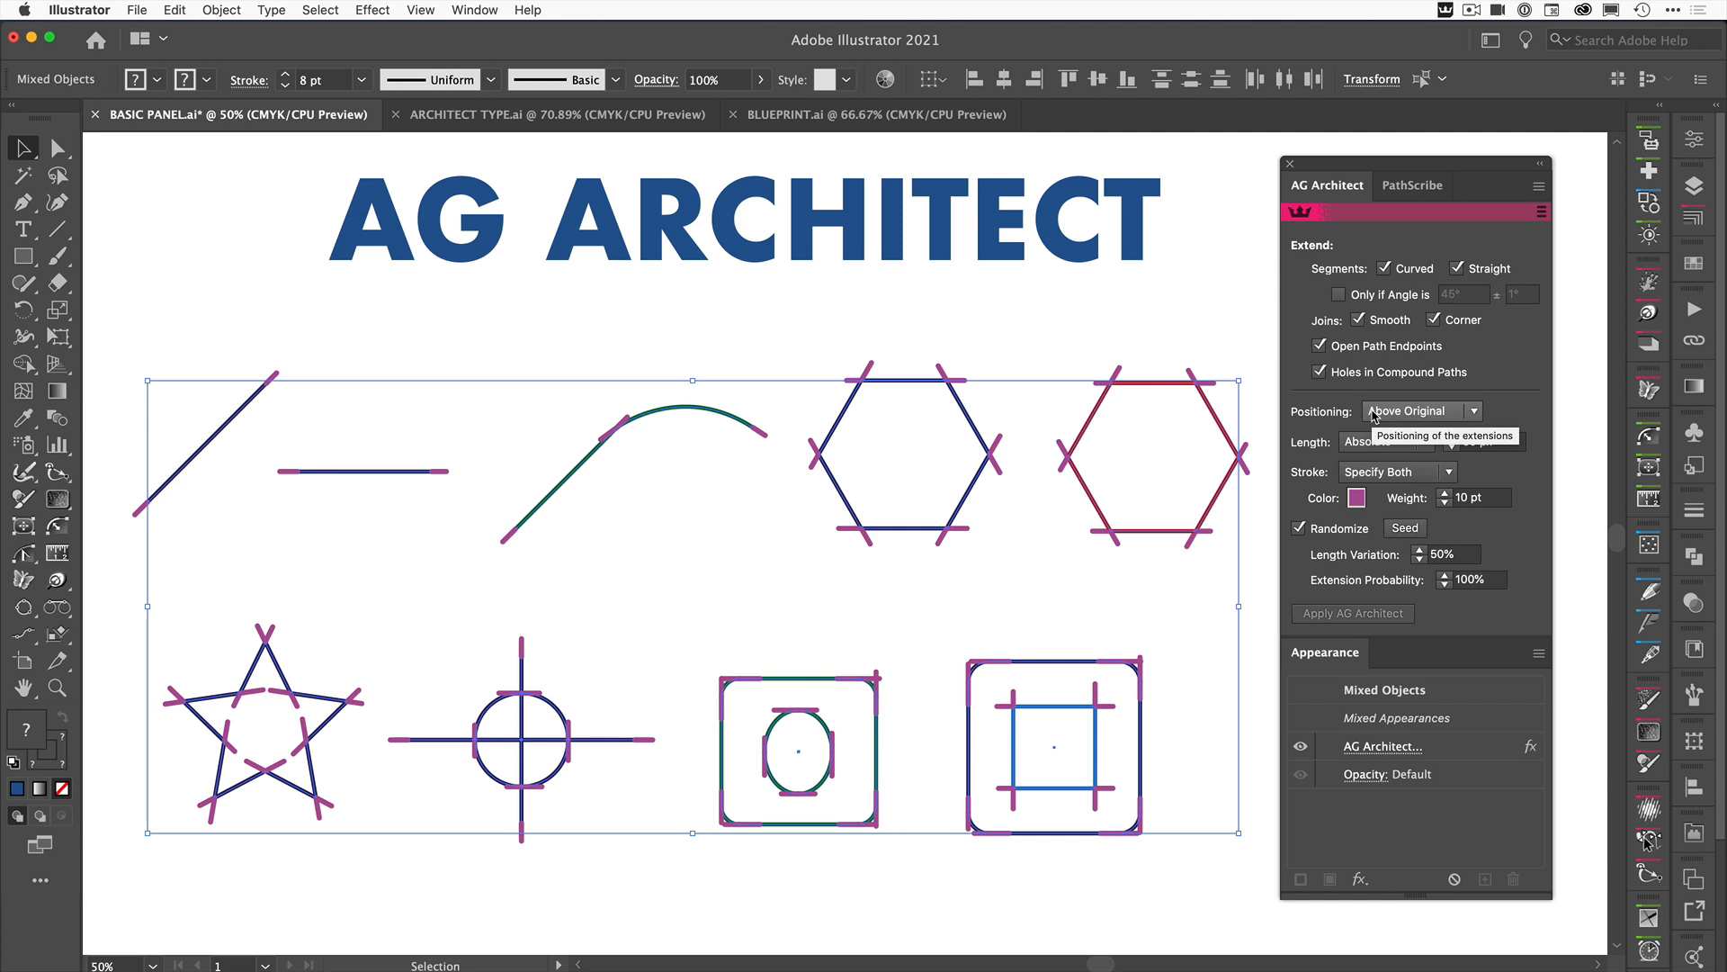
{"action": "mouse_move", "coordinate": [1164, 333]}
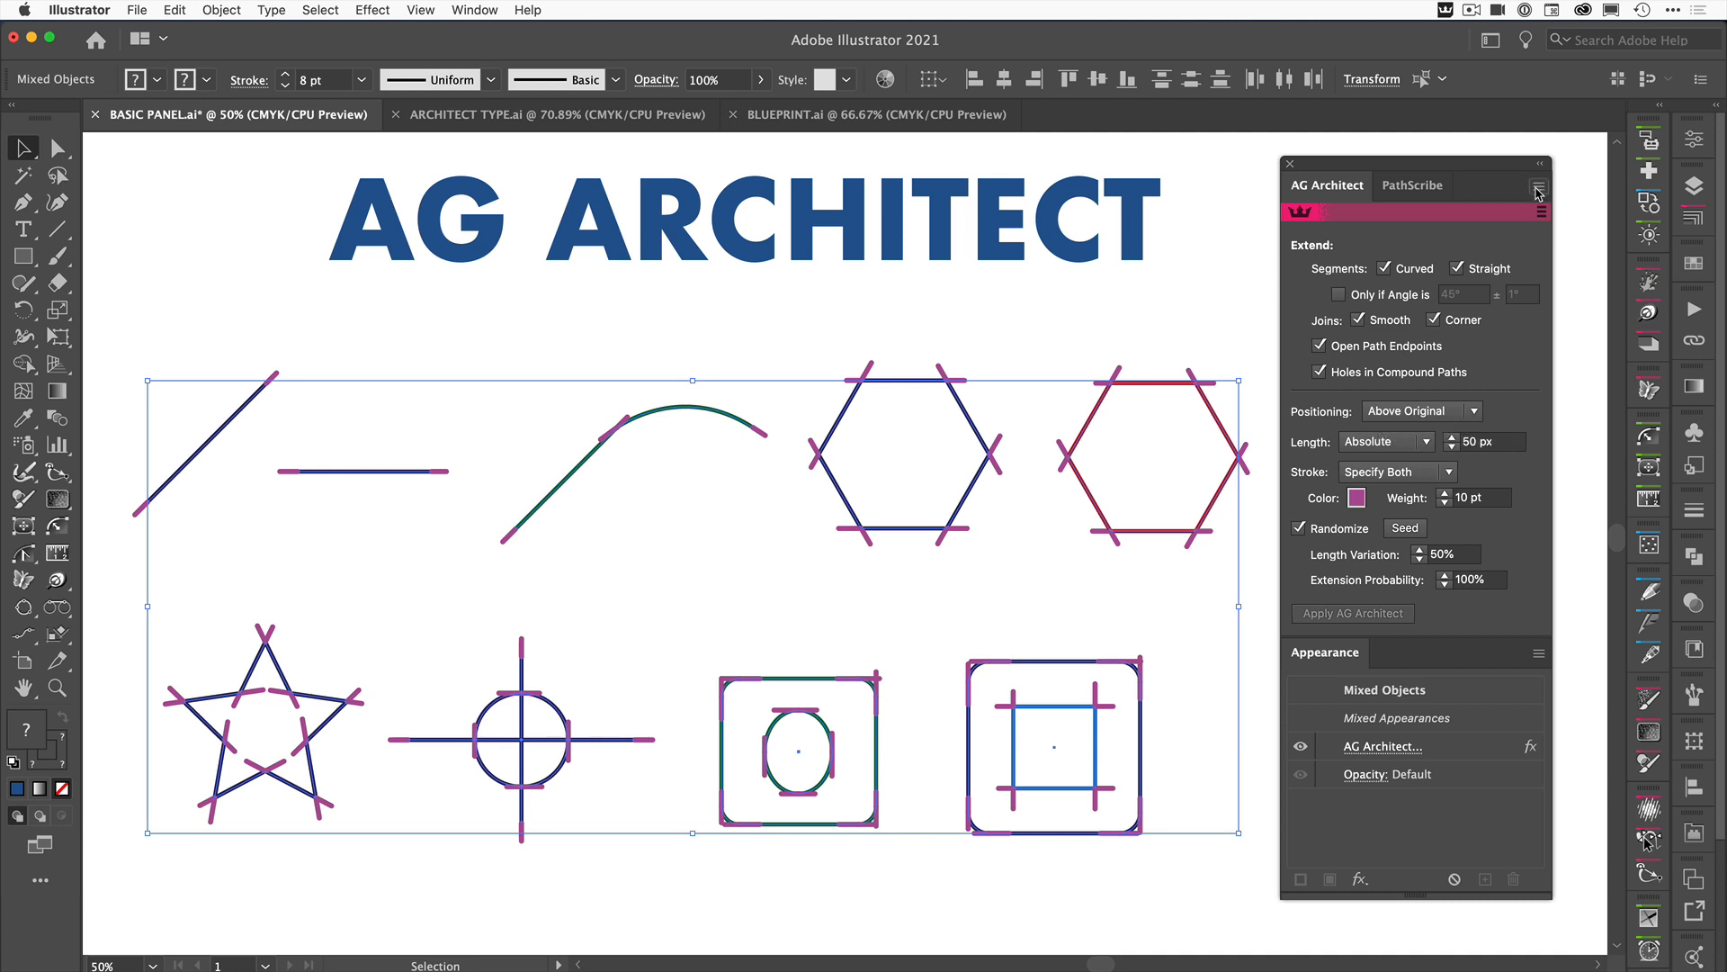
Step: Run Detach All AG Architect Effects from the panel menu so extensions become separate paths
{"action": "left_click", "coordinate": [1538, 189]}
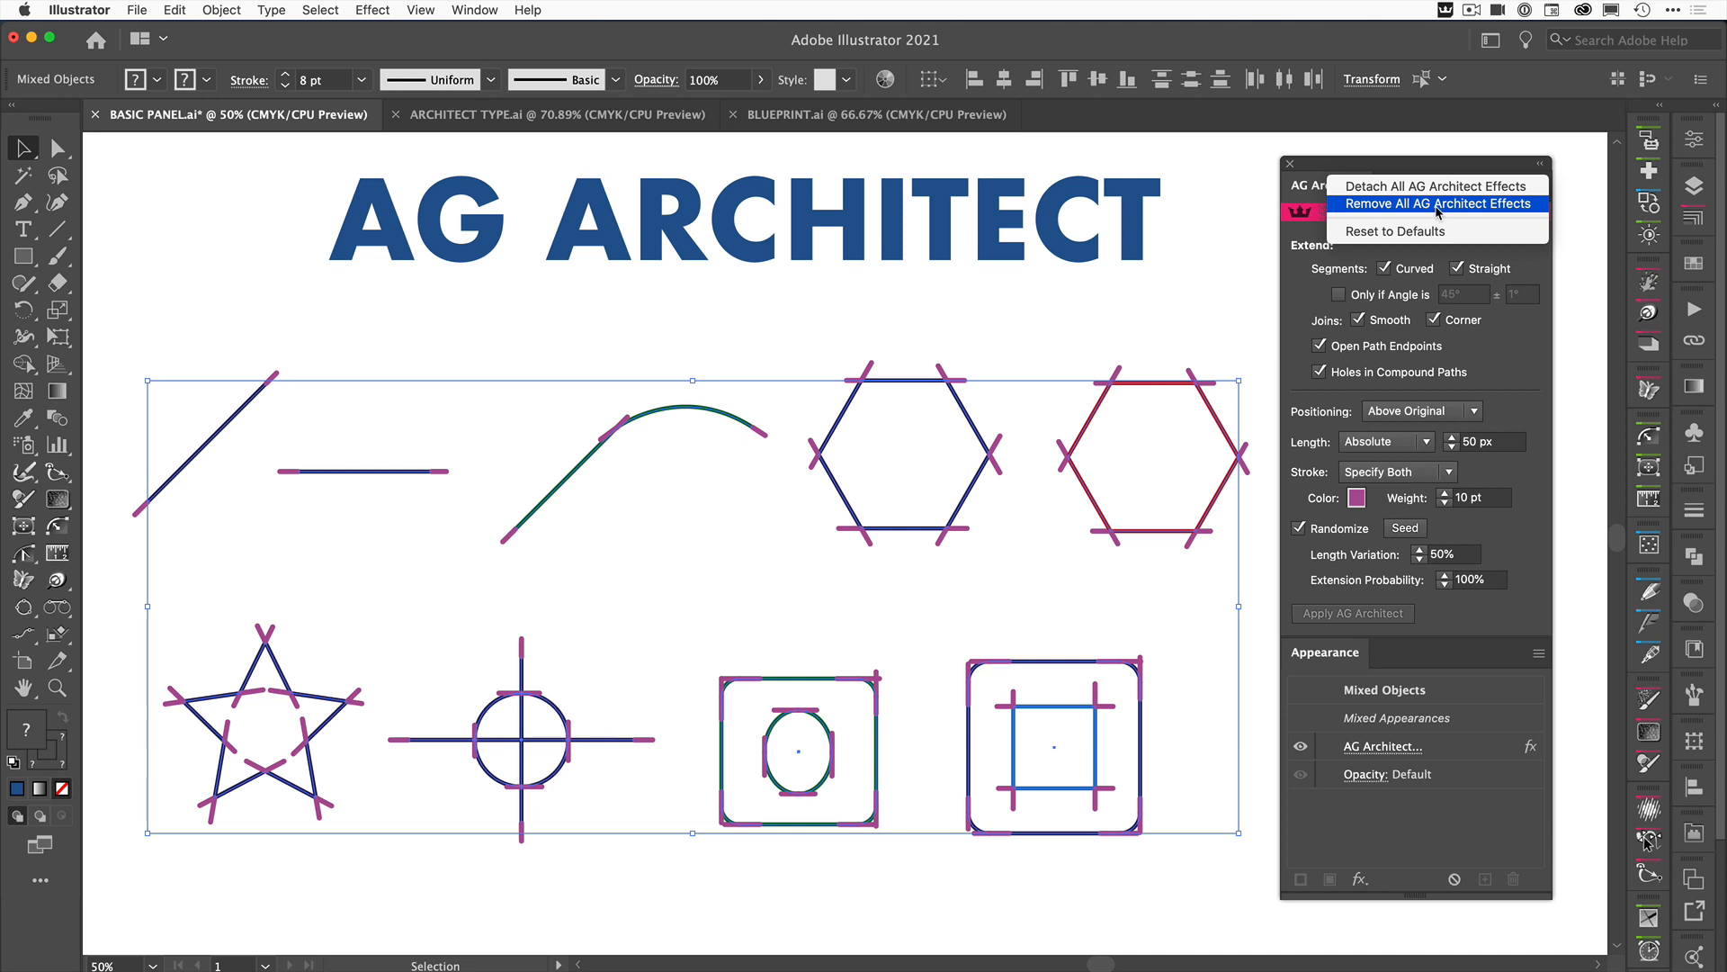
{"action": "mouse_move", "coordinate": [1432, 186]}
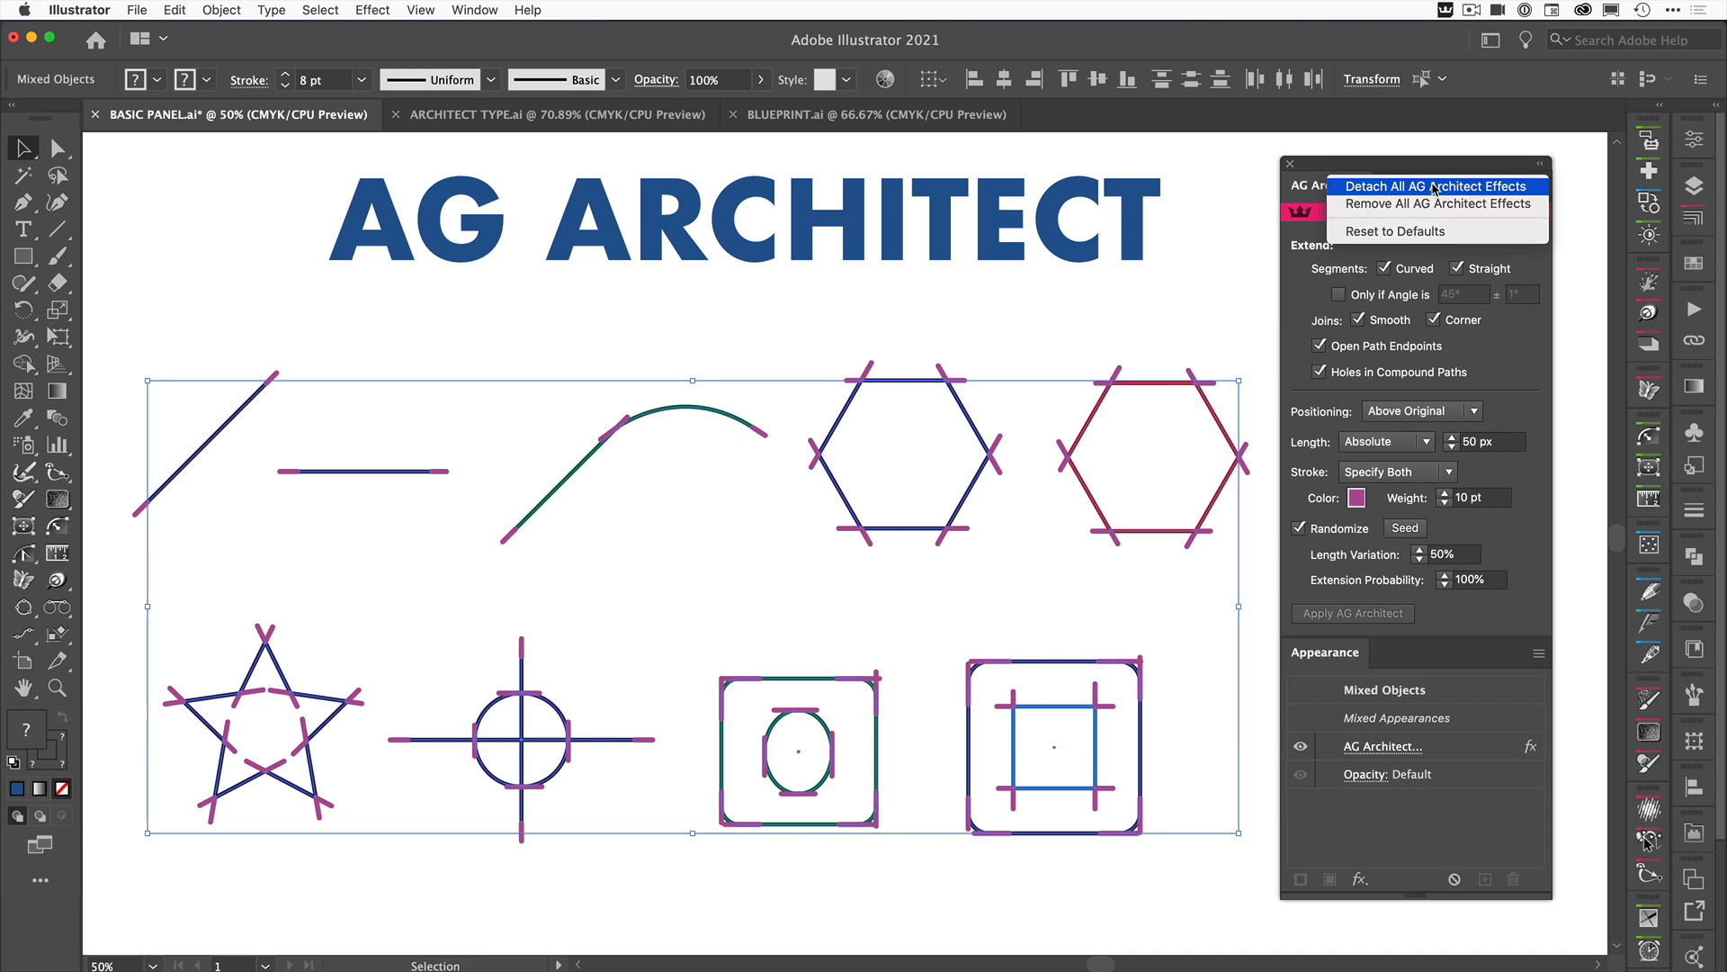
{"action": "left_click", "coordinate": [1434, 185]}
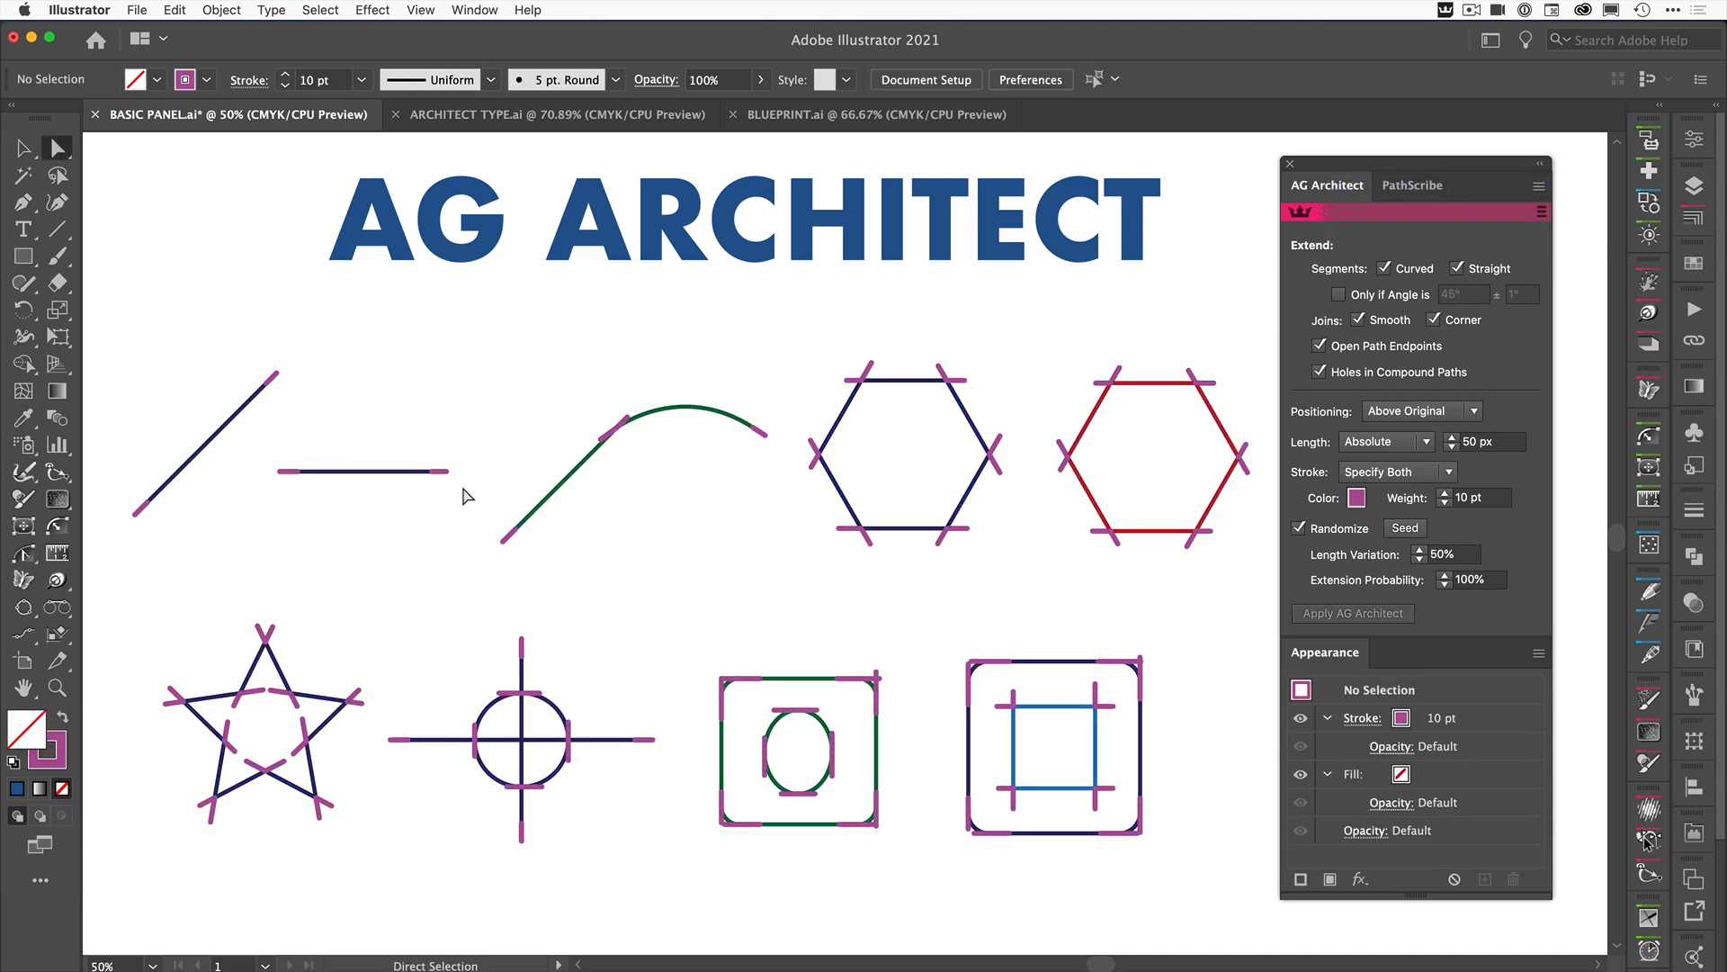
Step: Drag the horizontal line's detached magenta end piece below the line, then deselect
{"action": "left_click", "coordinate": [363, 472]}
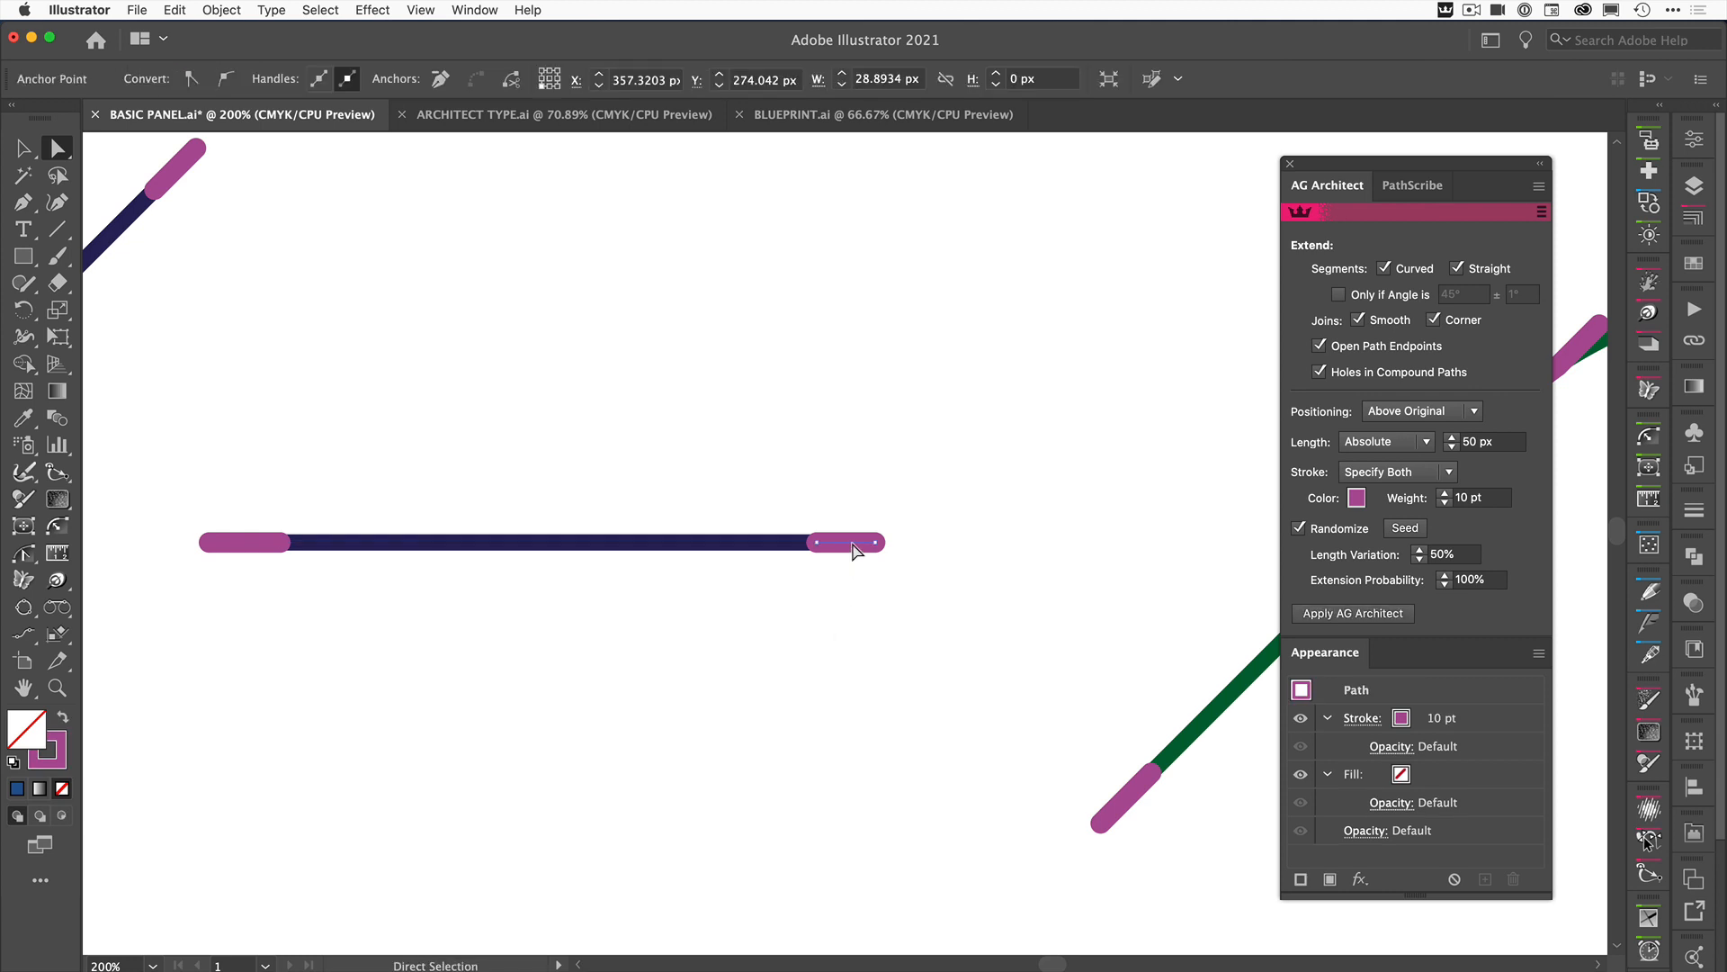
{"action": "left_click_drag", "start_coordinate": [848, 542], "coordinate": [847, 592]}
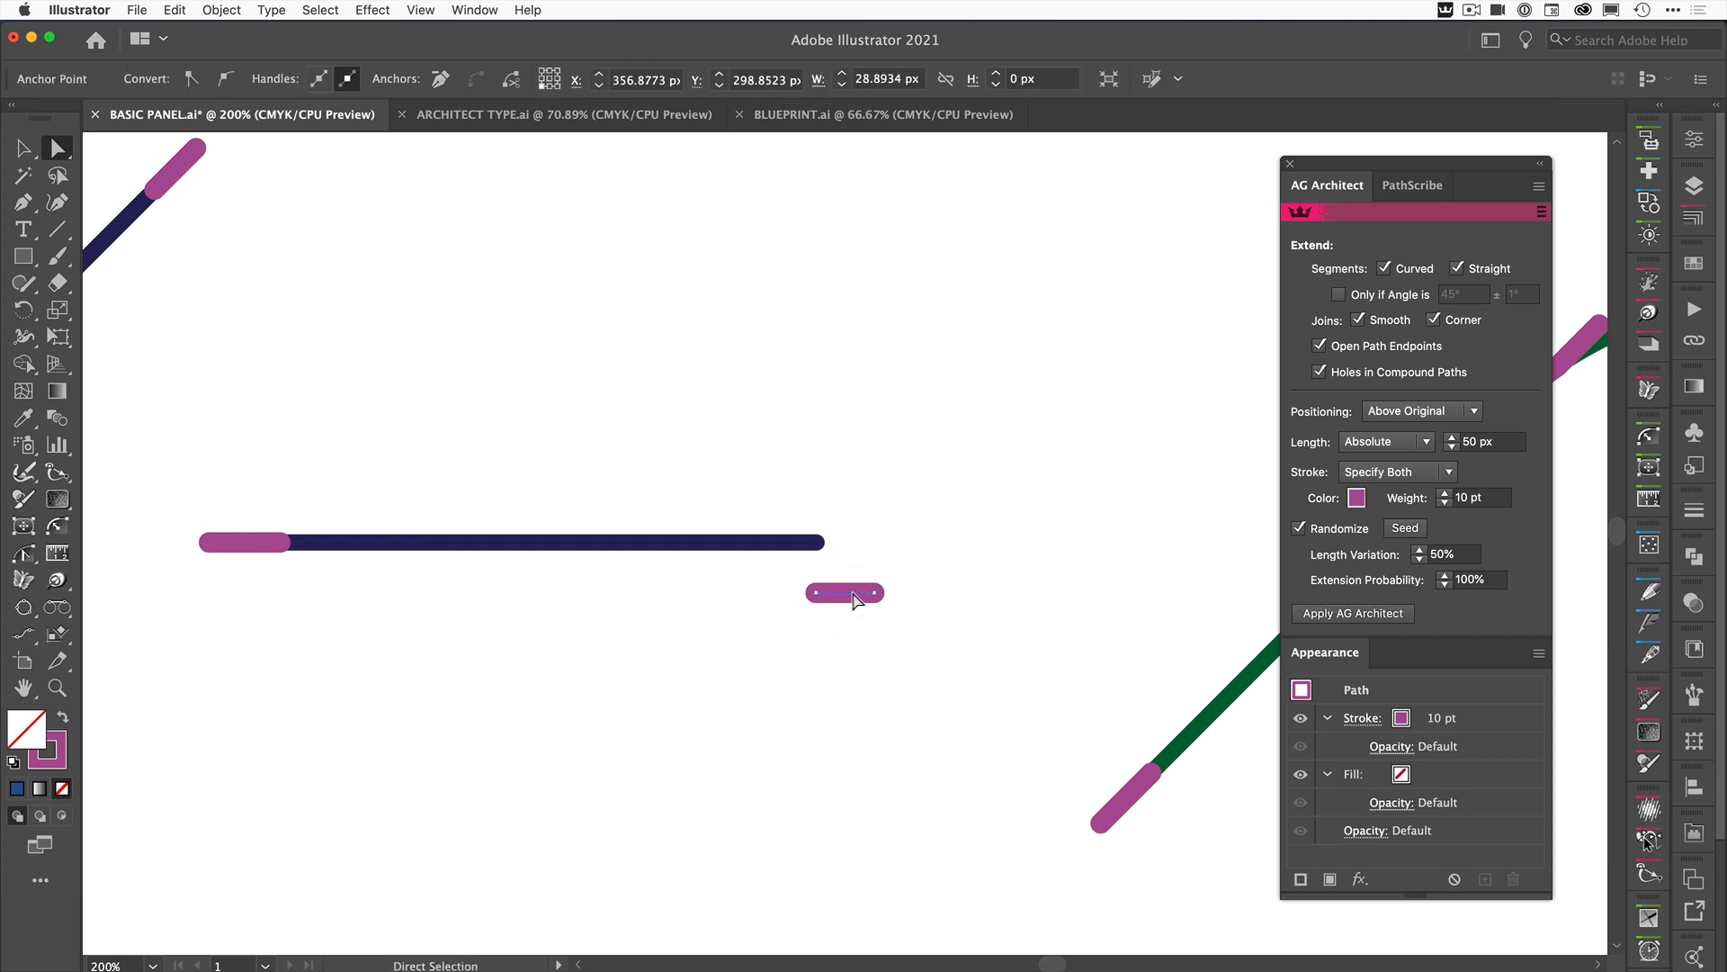
{"action": "left_click", "coordinate": [1351, 611]}
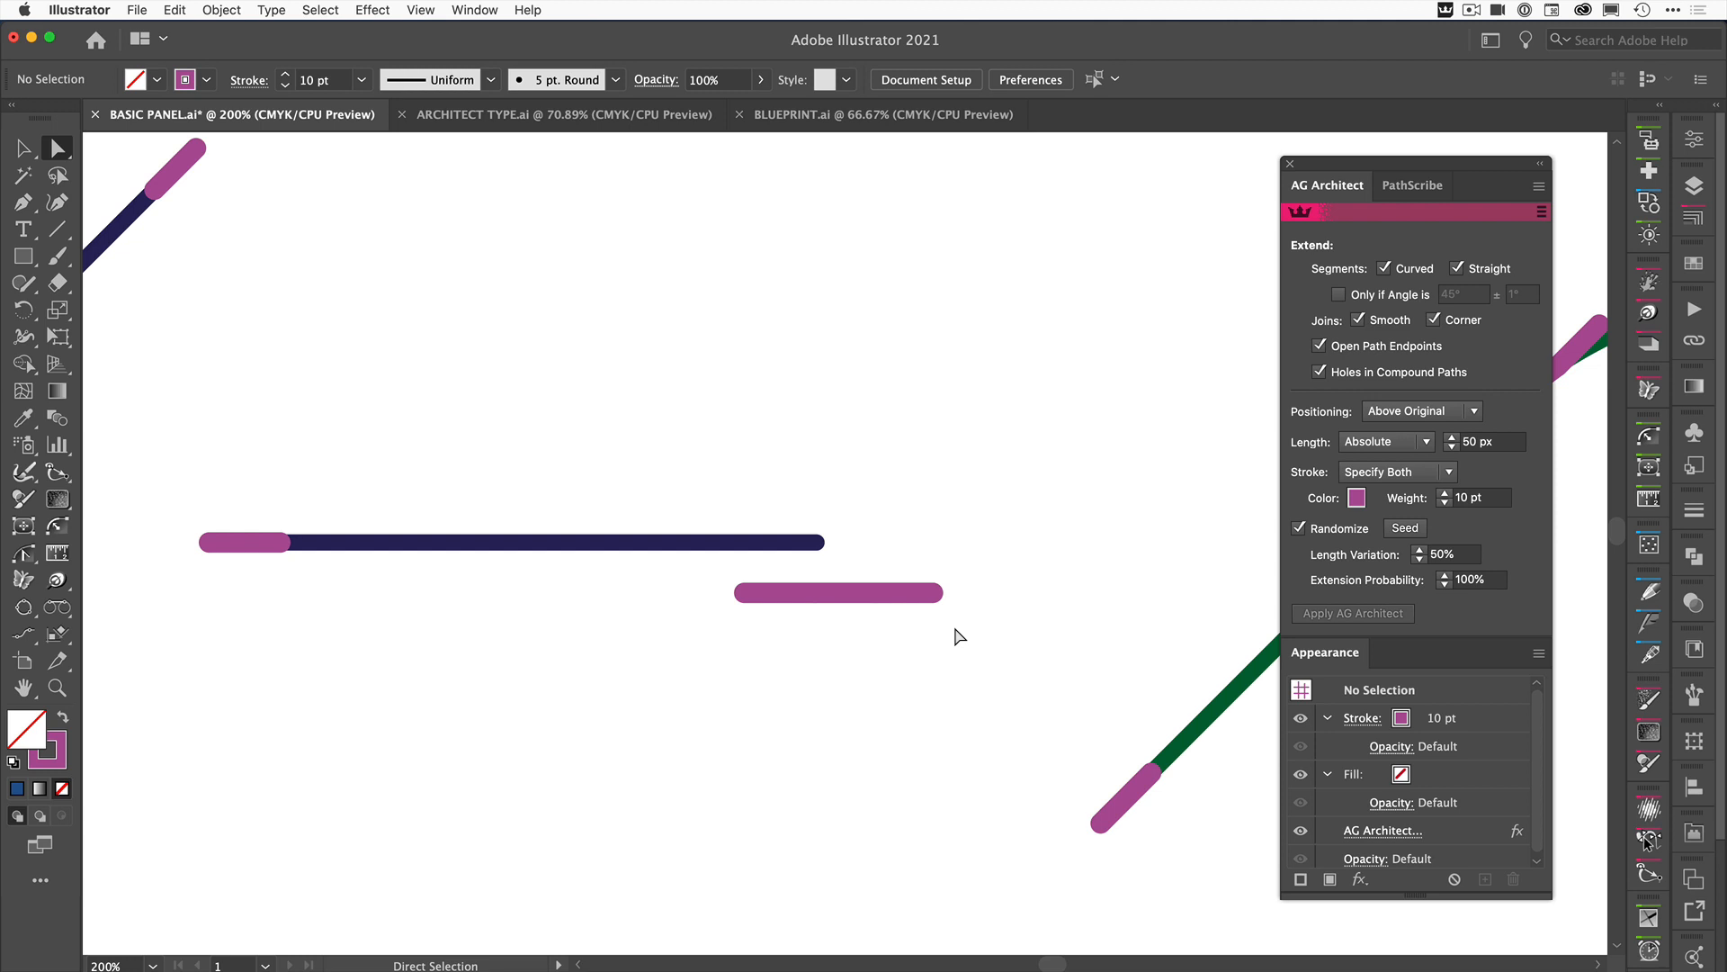
{"action": "mouse_move", "coordinate": [968, 628]}
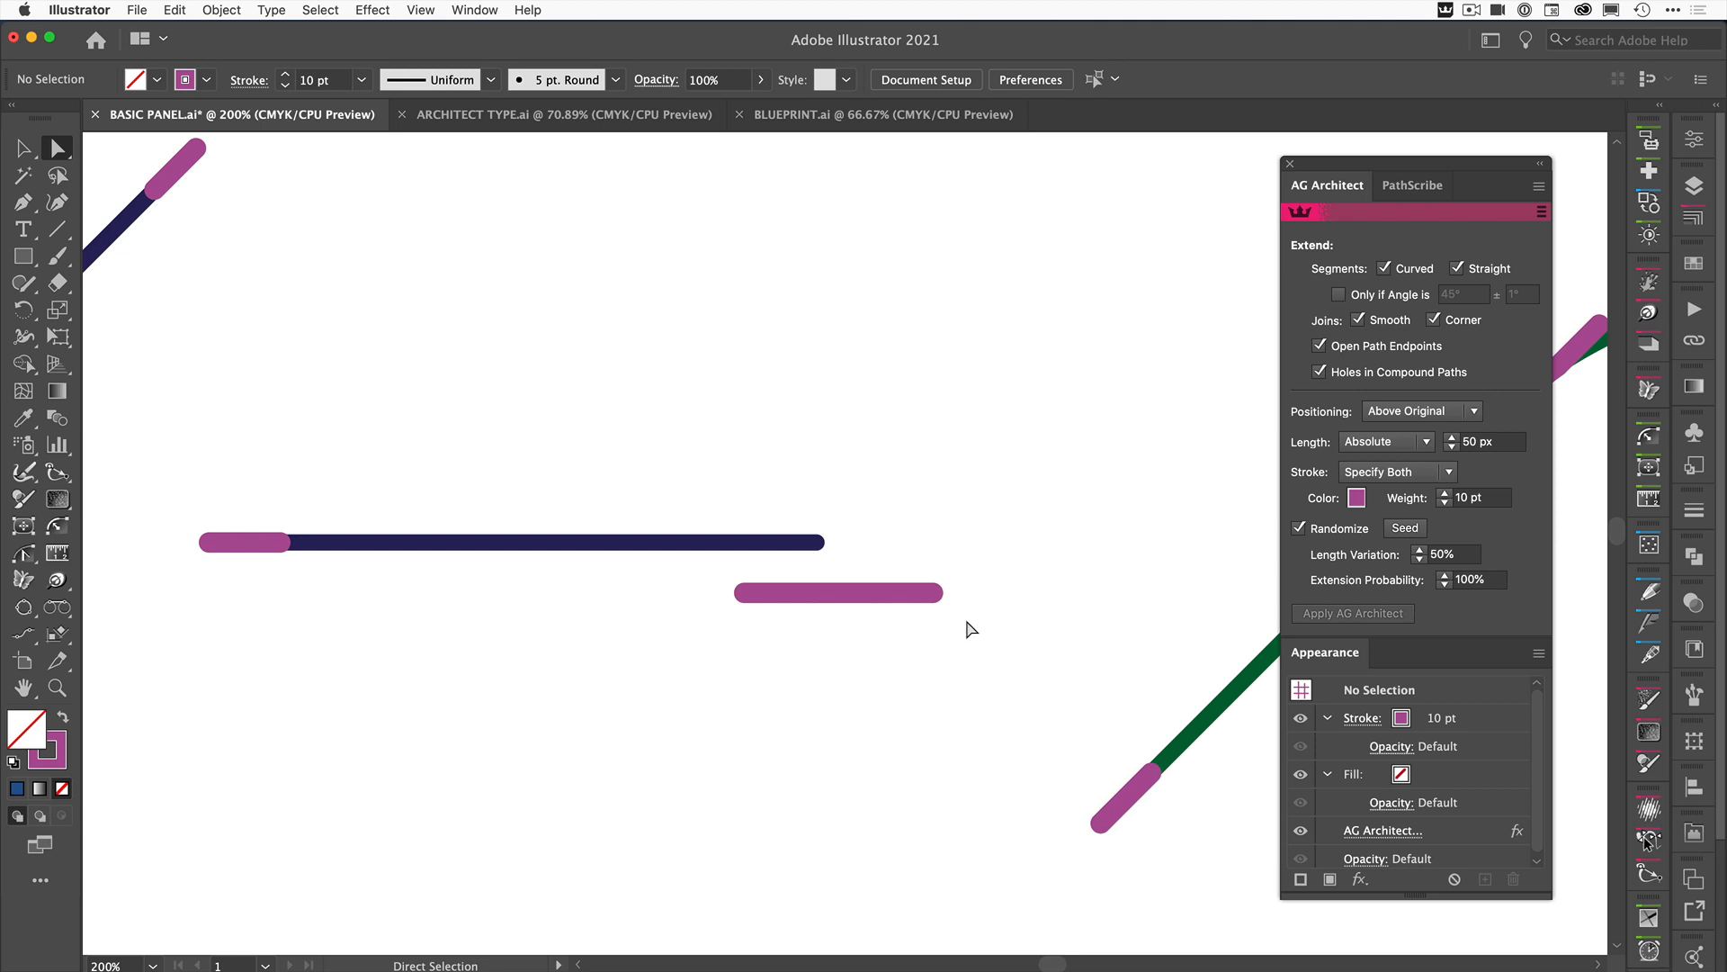